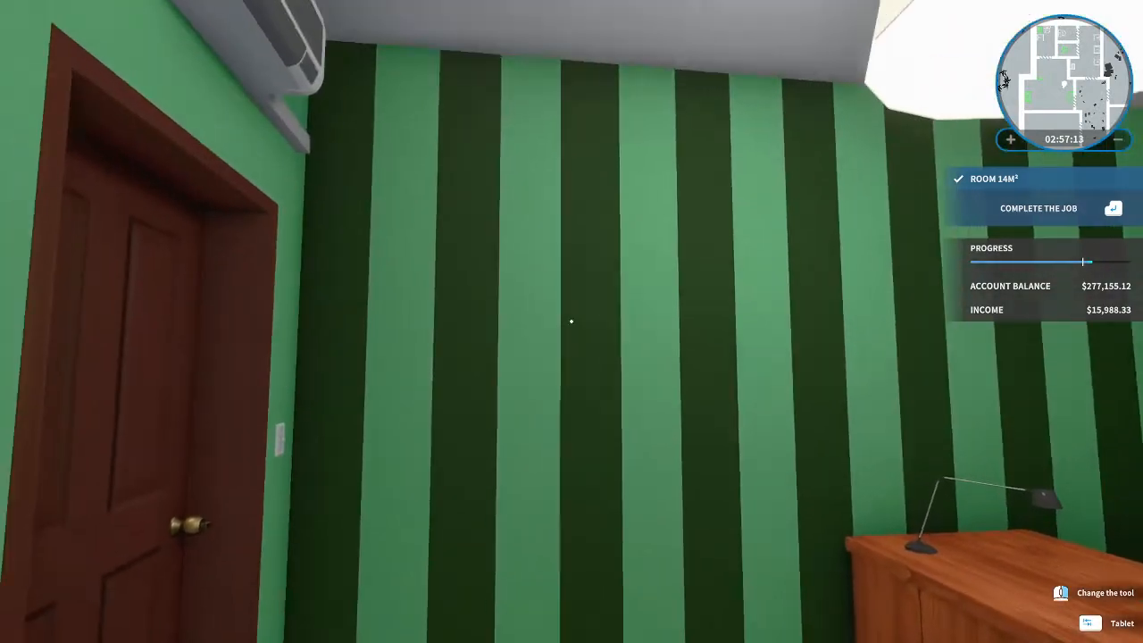
mouse_move(572, 321)
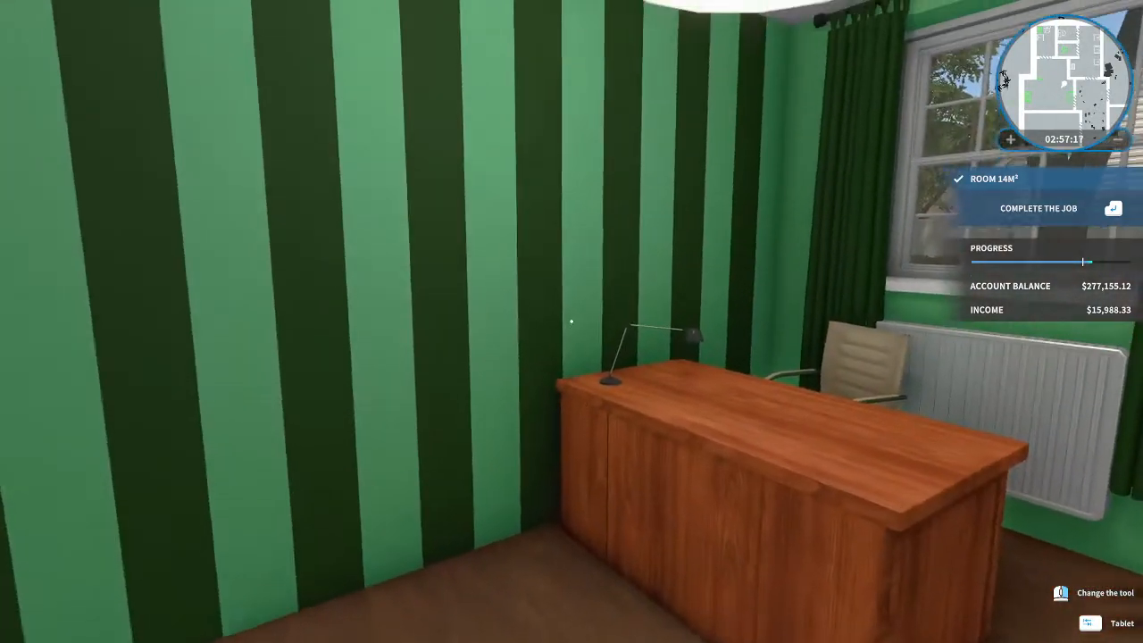
mouse_move(571, 321)
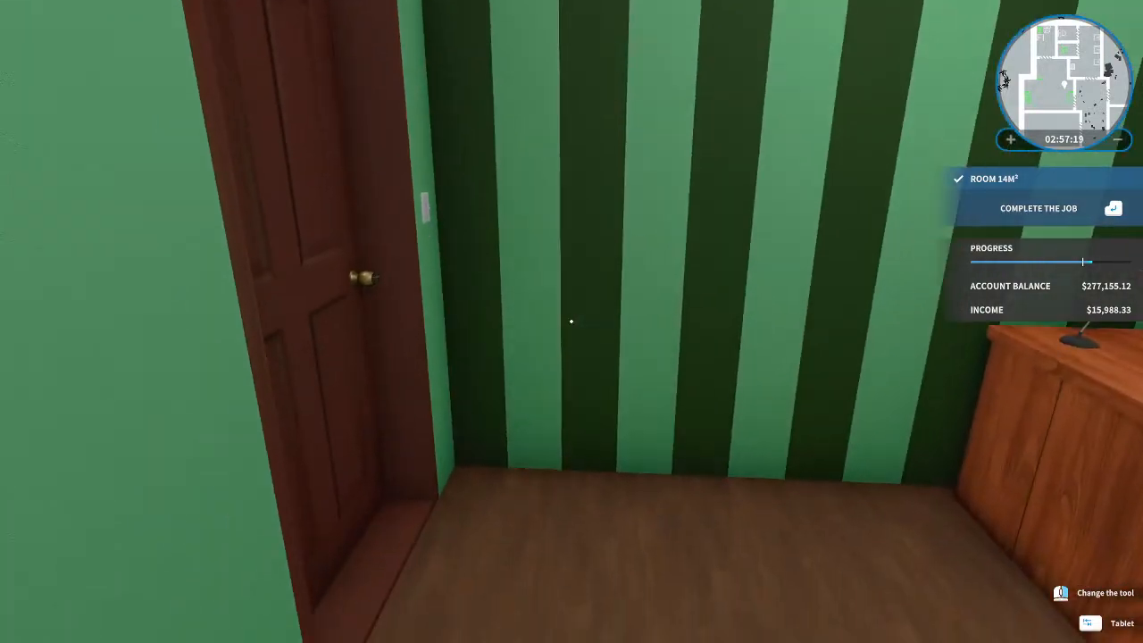
mouse_move(572, 322)
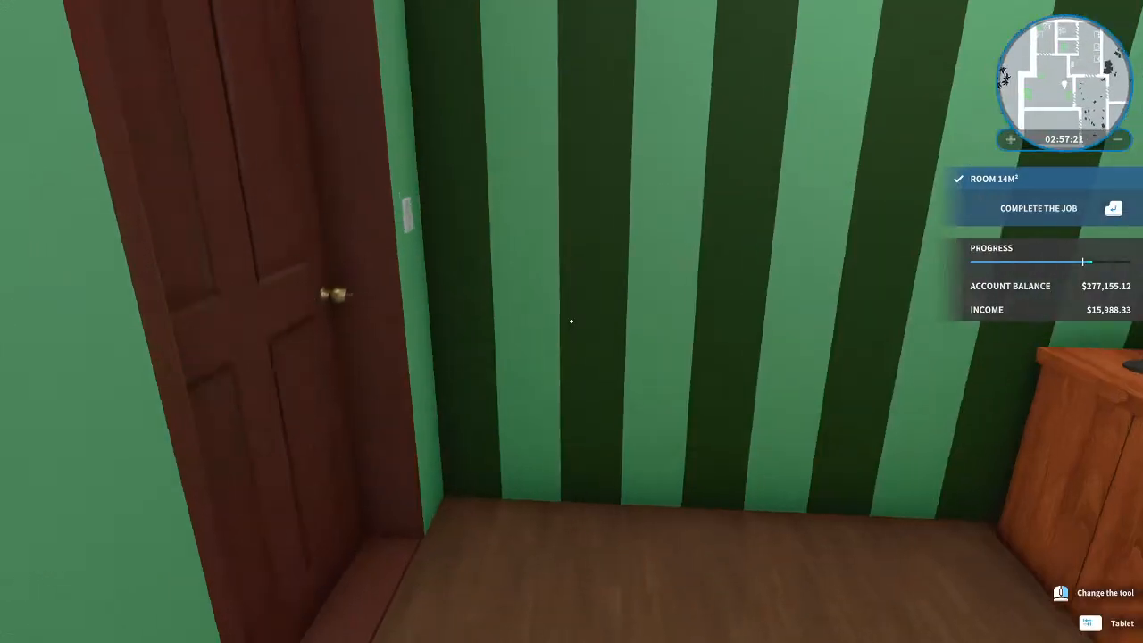
mouse_move(571, 321)
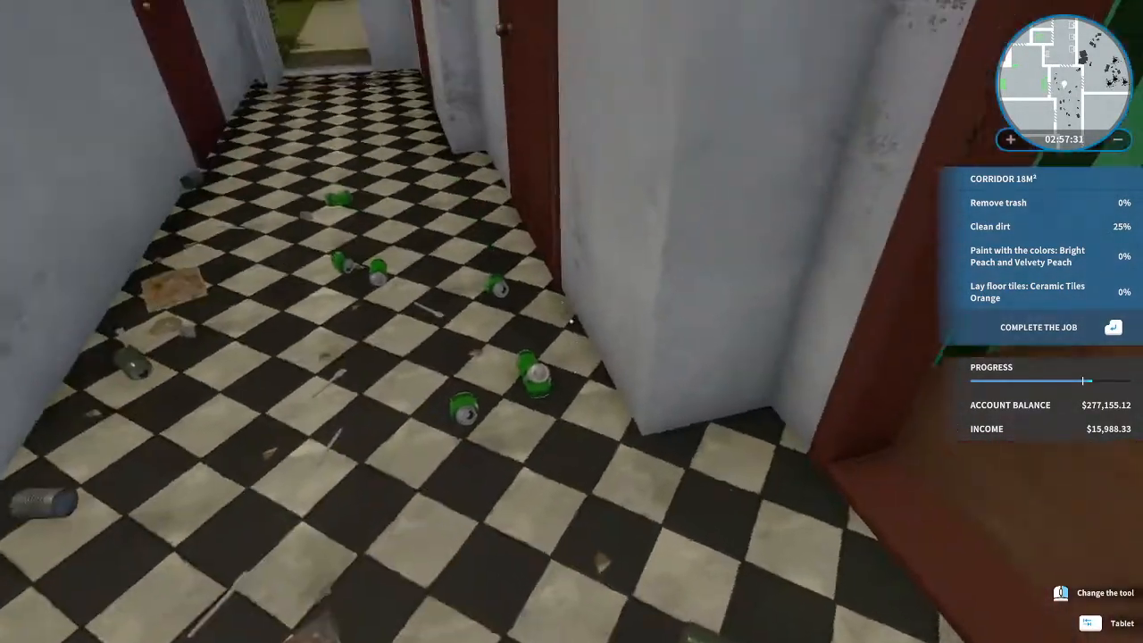
mouse_move(572, 321)
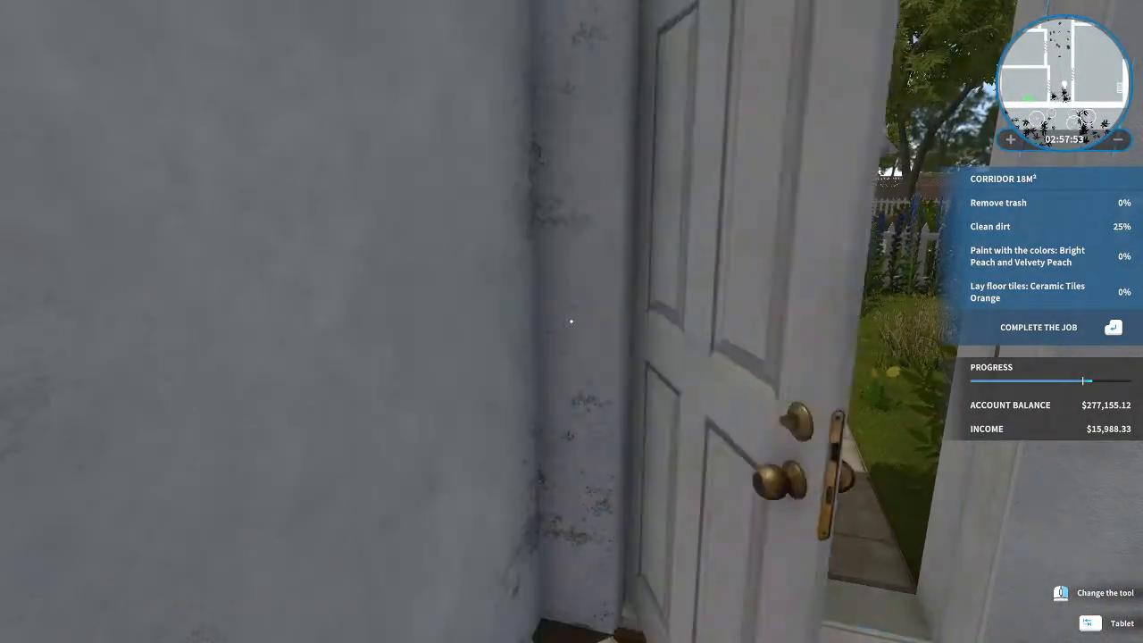
mouse_move(572, 321)
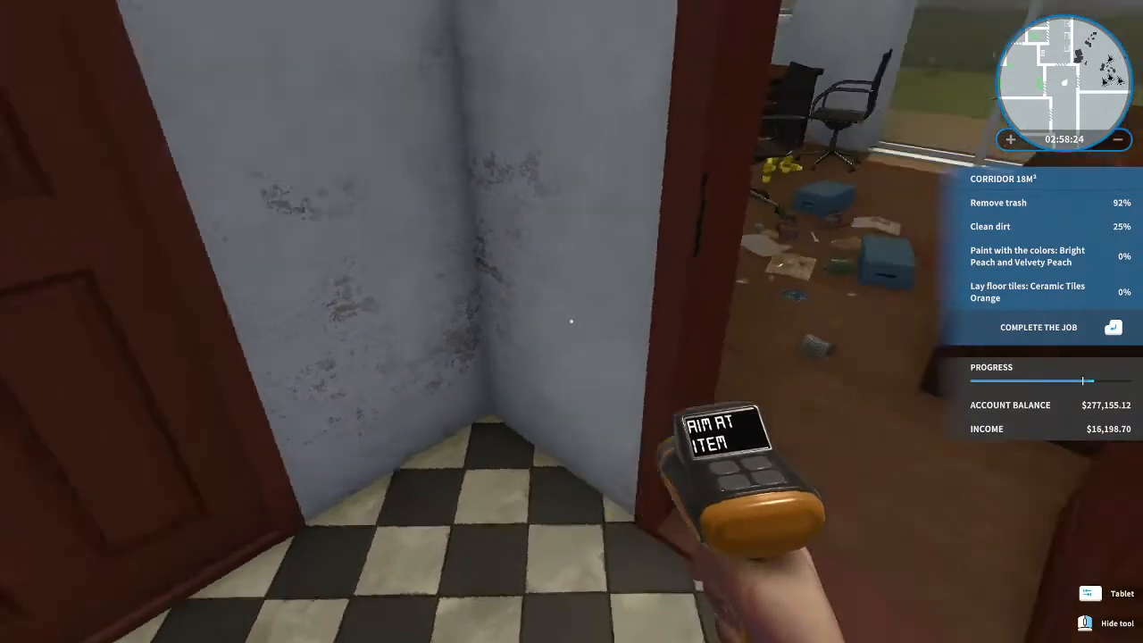
mouse_move(572, 322)
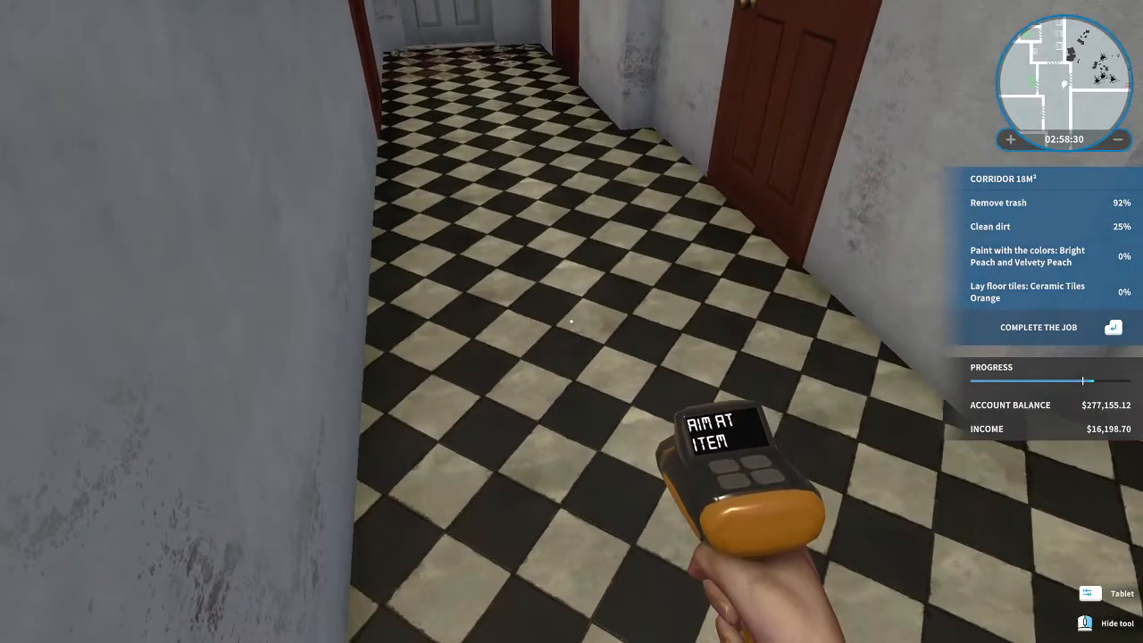
mouse_move(572, 322)
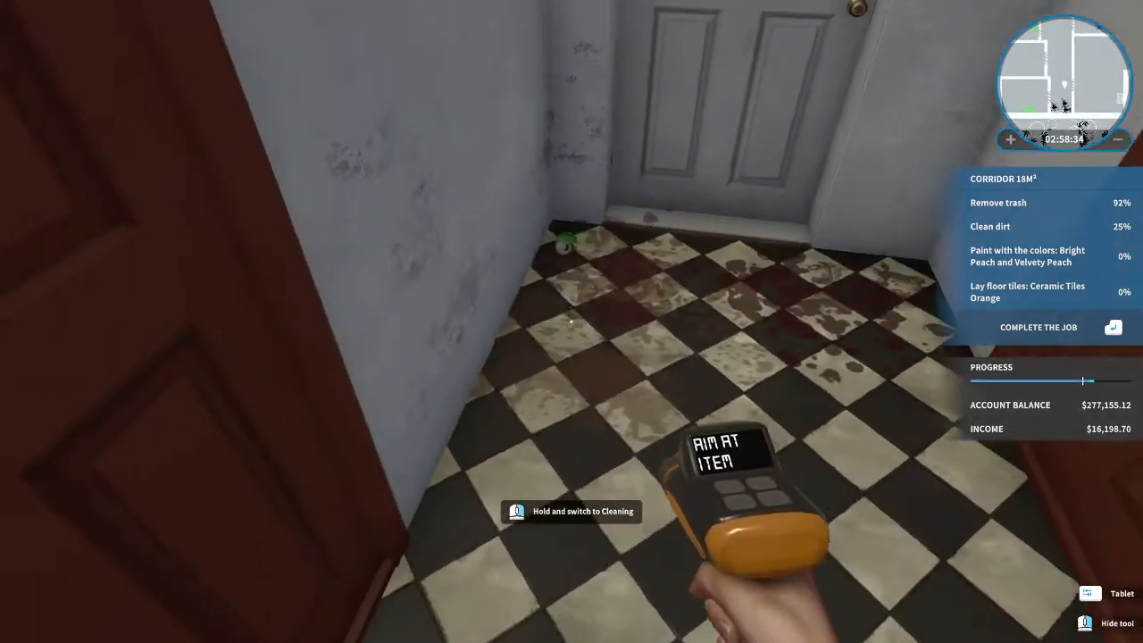
mouse_move(571, 322)
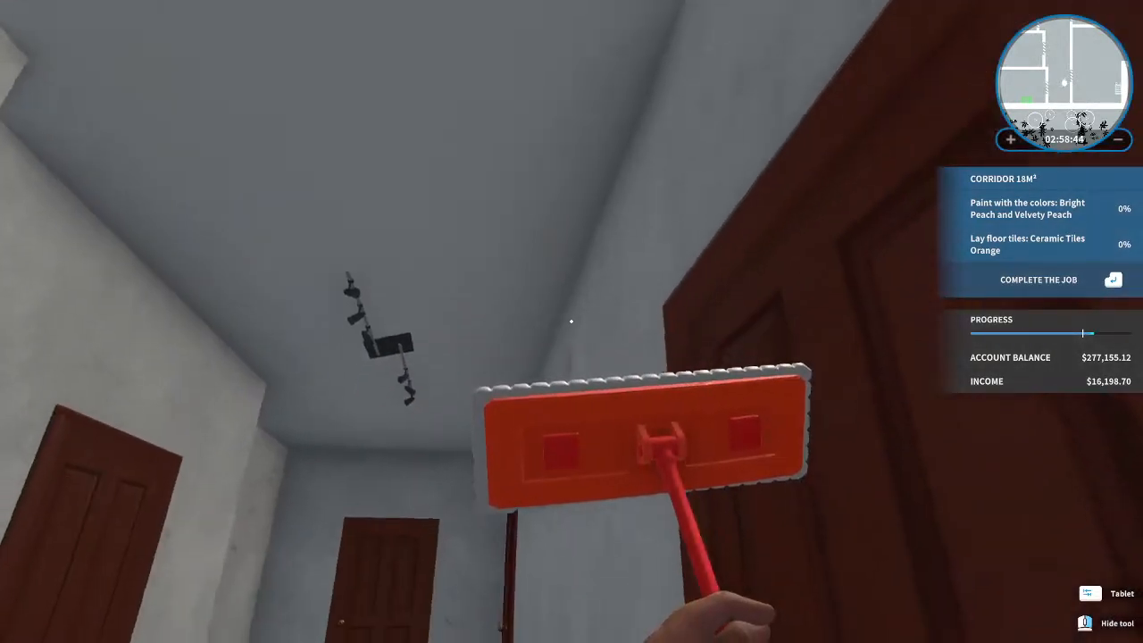
mouse_move(572, 321)
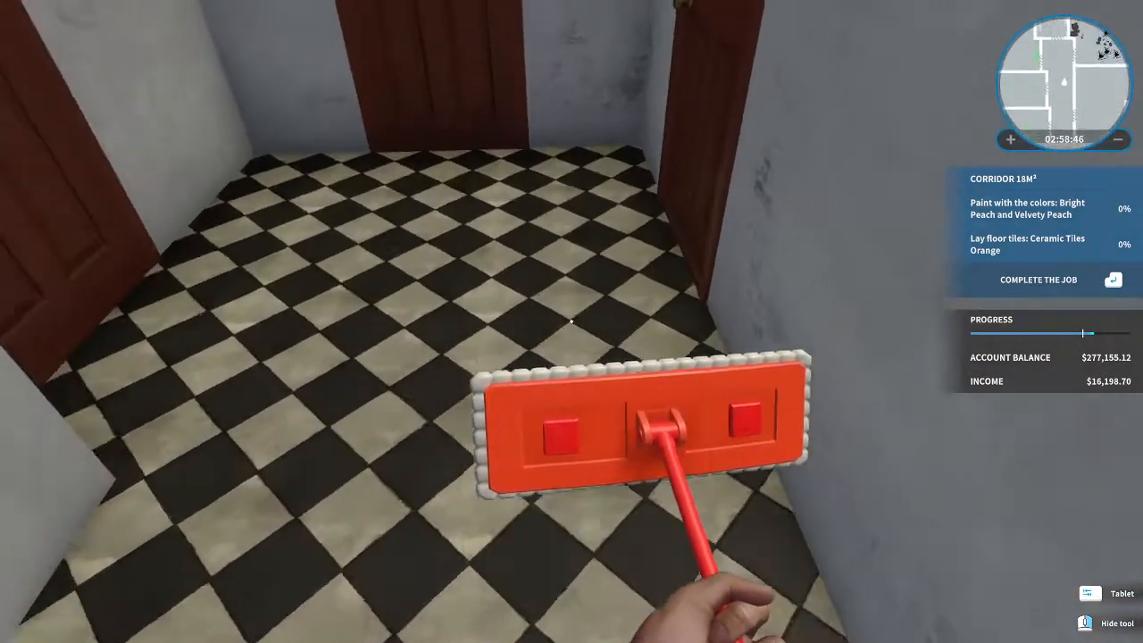
mouse_move(572, 321)
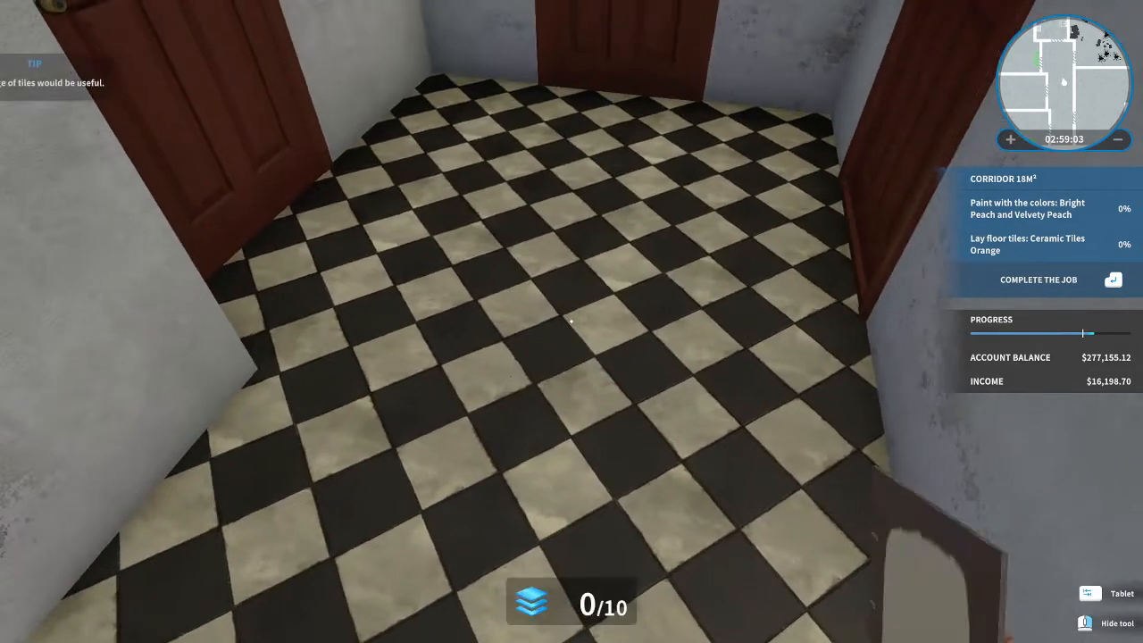
Bring up the Ceramic Tiles Orange store listing at $4.21 for the corridor floor.
left_click(1122, 593)
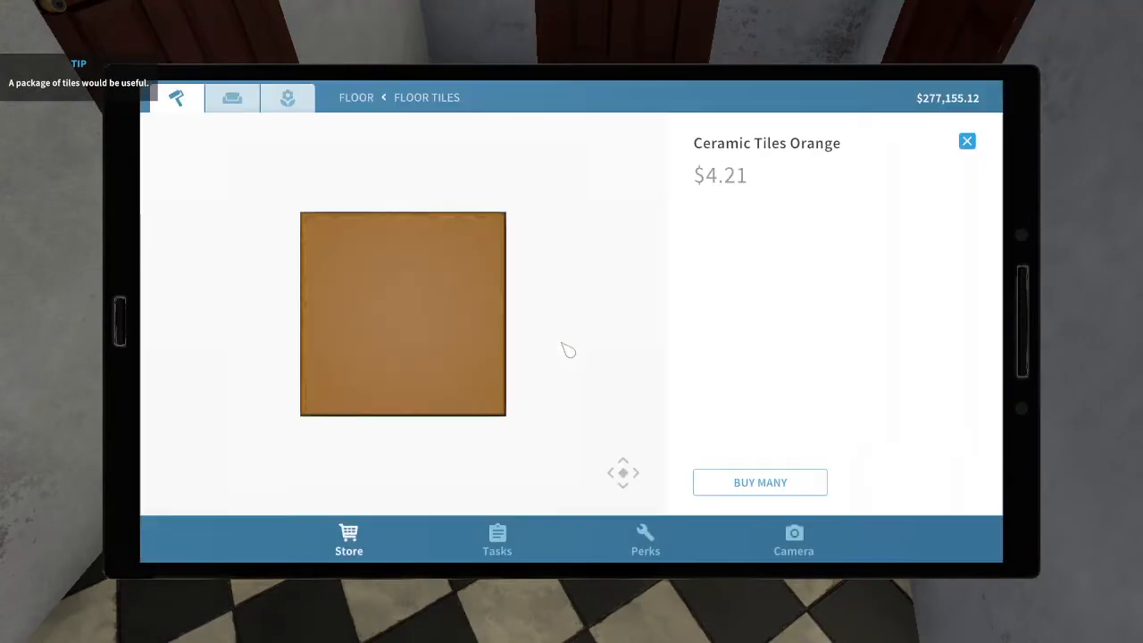
mouse_move(732, 486)
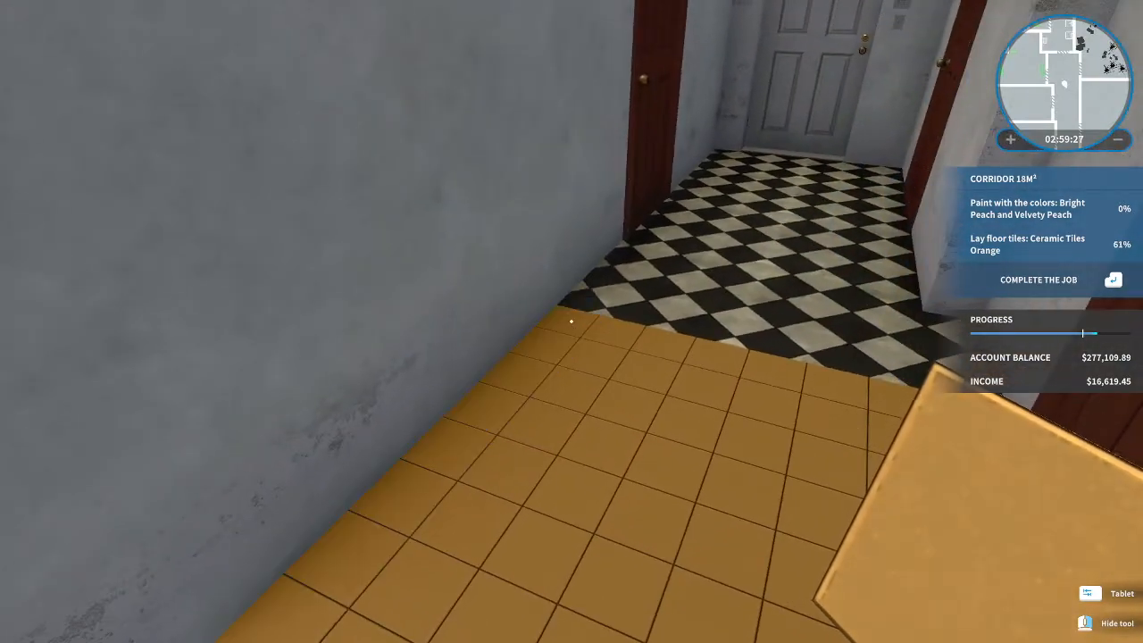
mouse_move(572, 322)
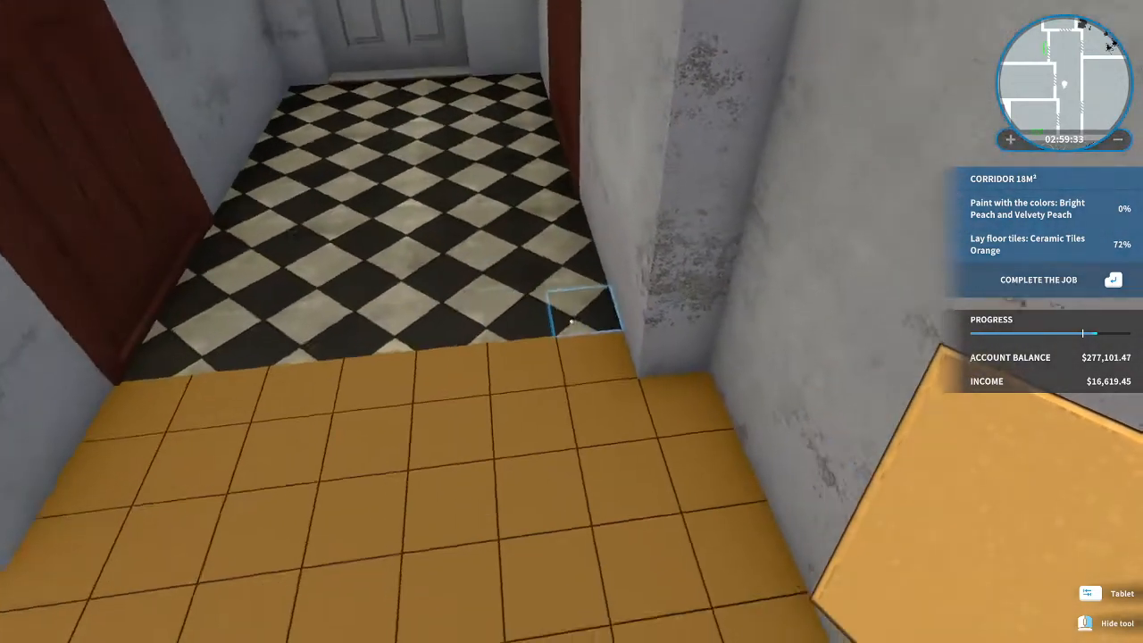
mouse_move(572, 321)
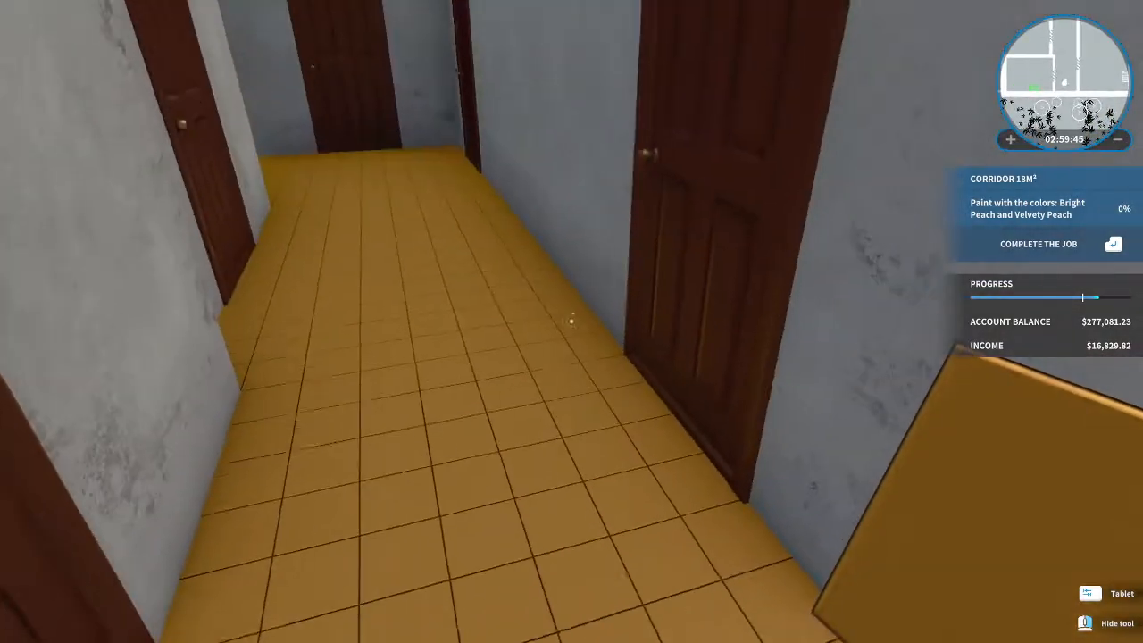
mouse_move(572, 322)
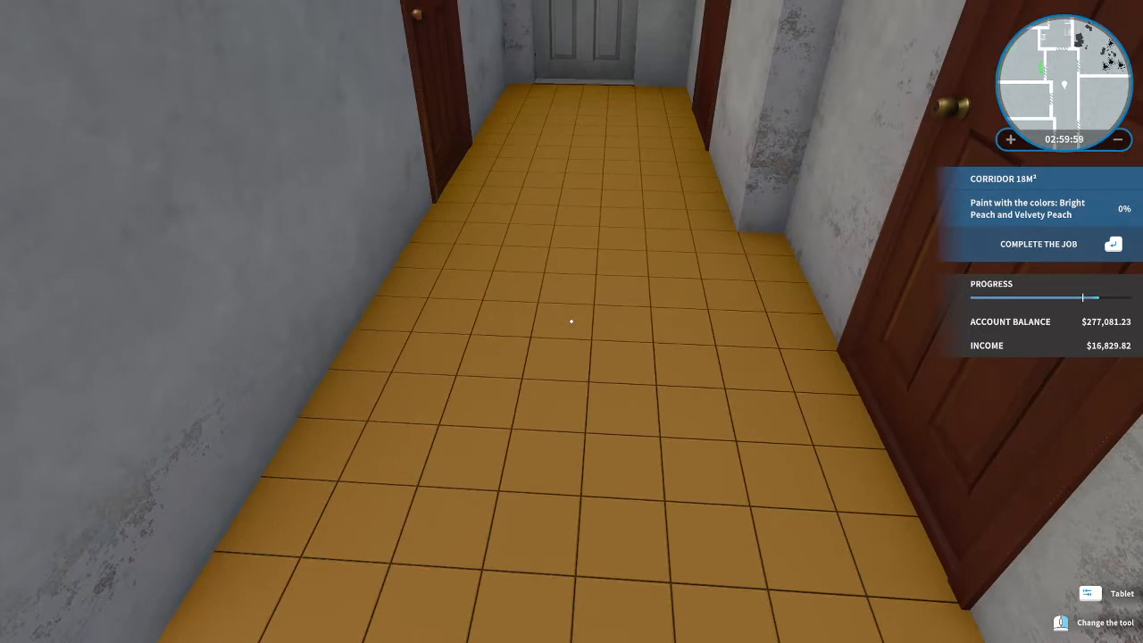
Buy Velvety Peach paint from the corridor task list and set the can on the floor.
left_click(1122, 593)
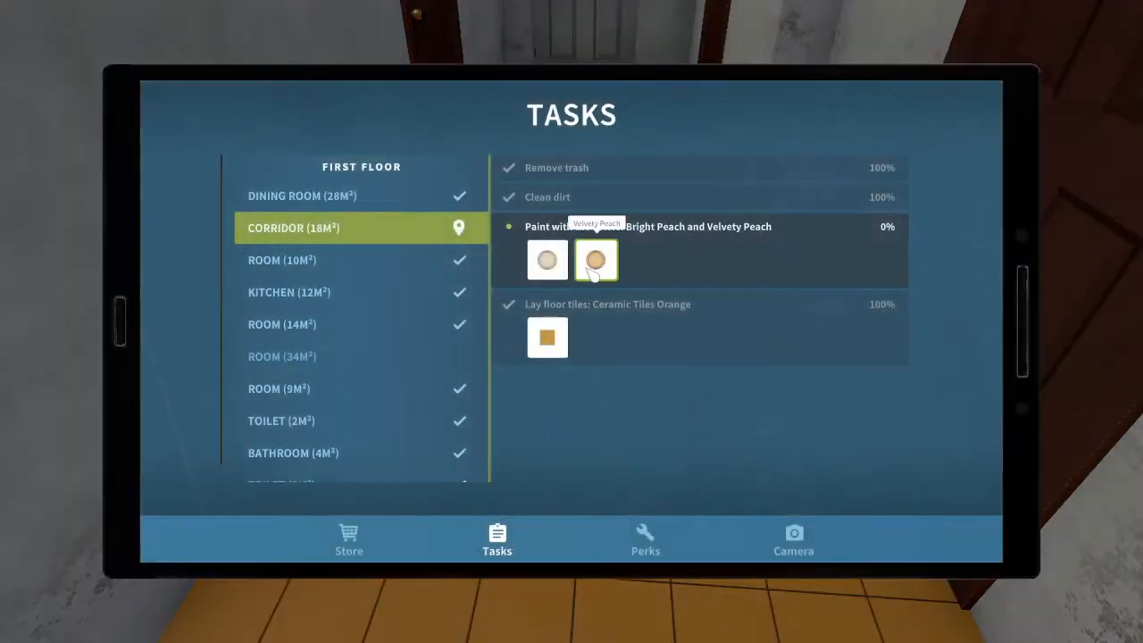
left_click(597, 261)
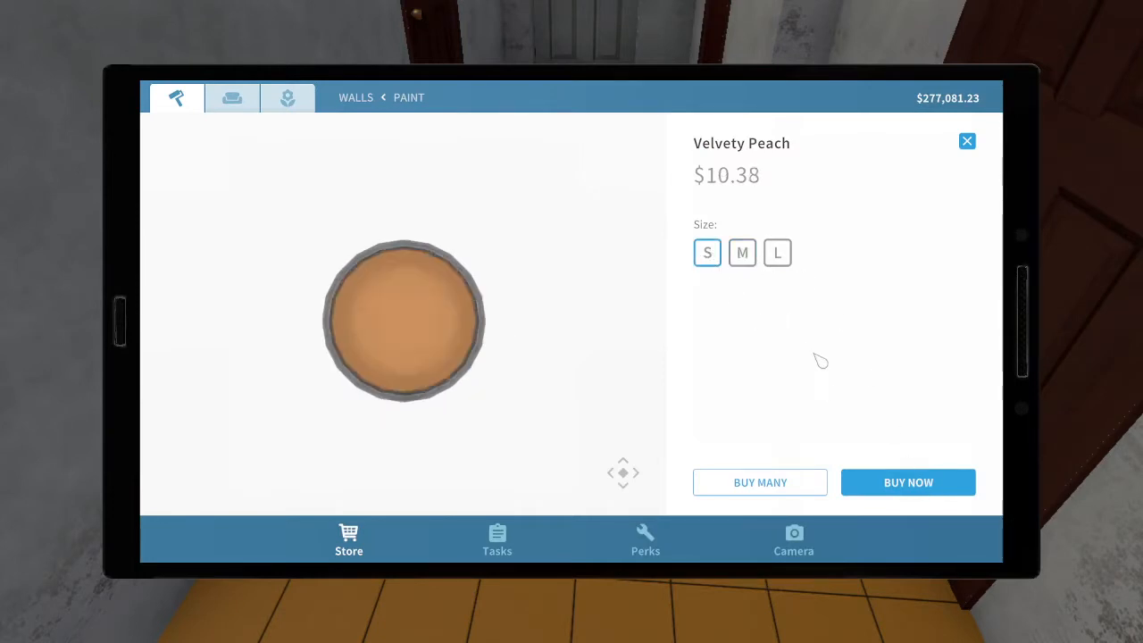
mouse_move(907, 483)
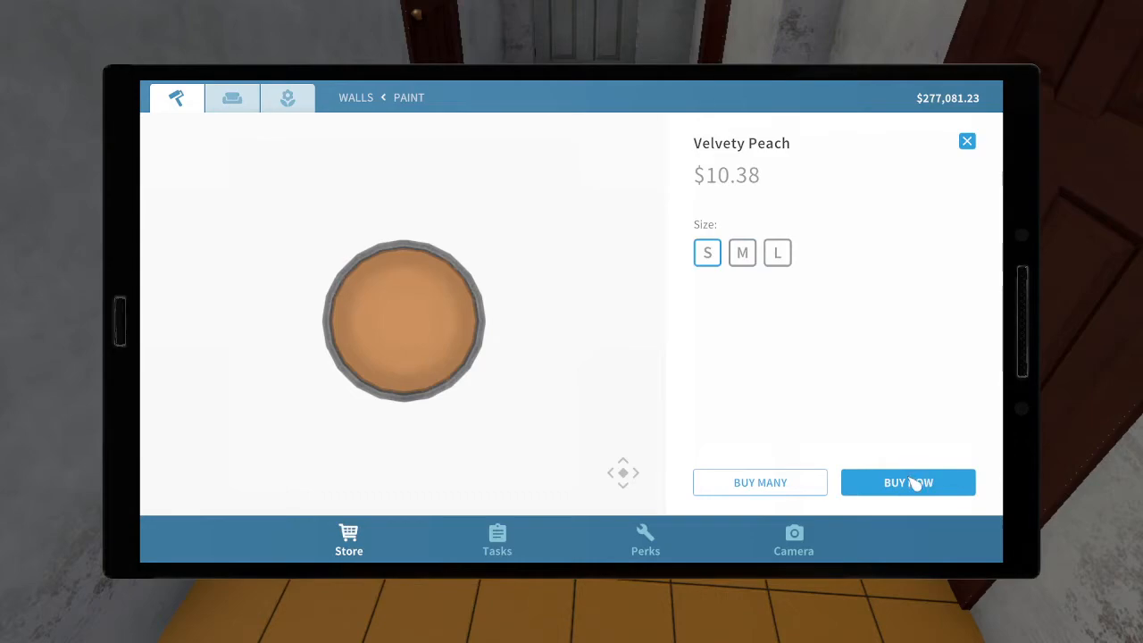
left_click(908, 482)
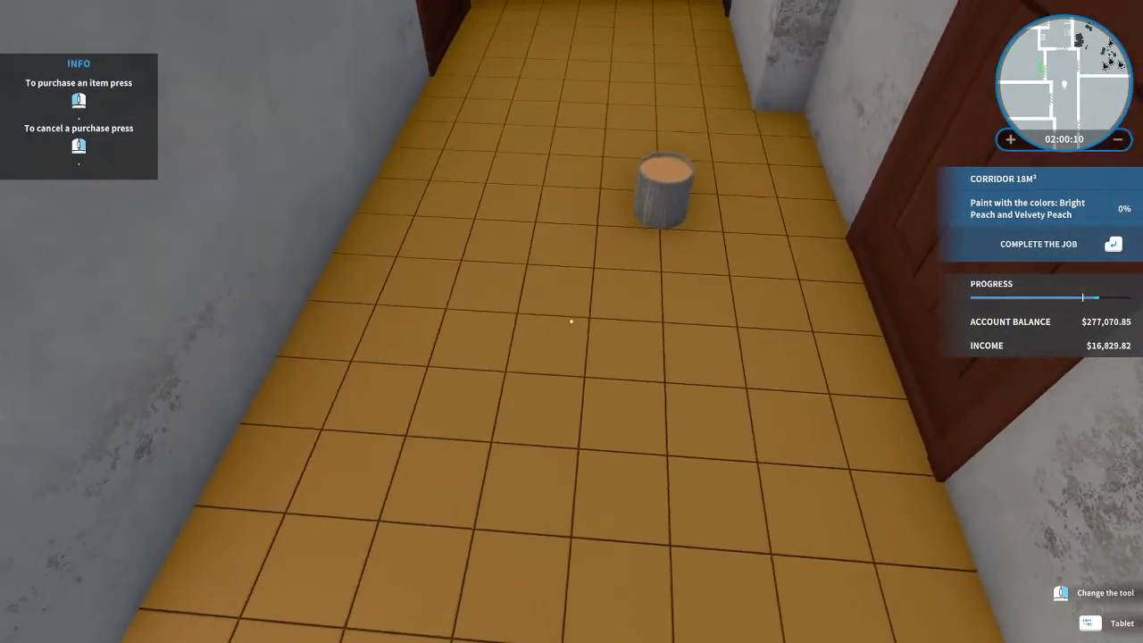
left_click(1122, 622)
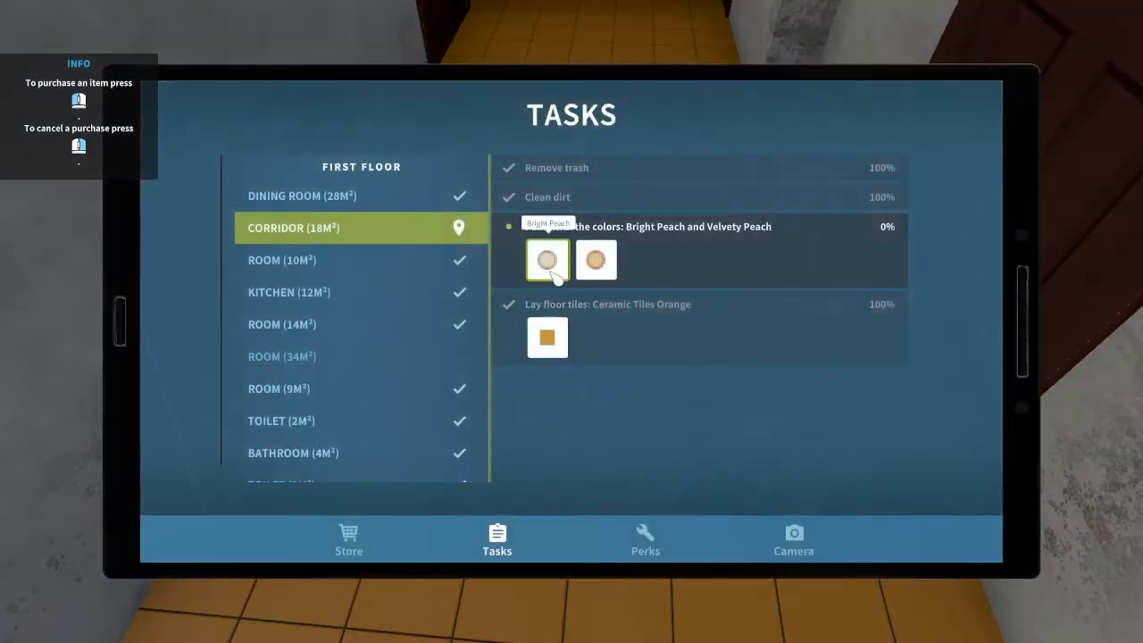
Buy a medium can of Bright Peach paint for the corridor.
left_click(546, 261)
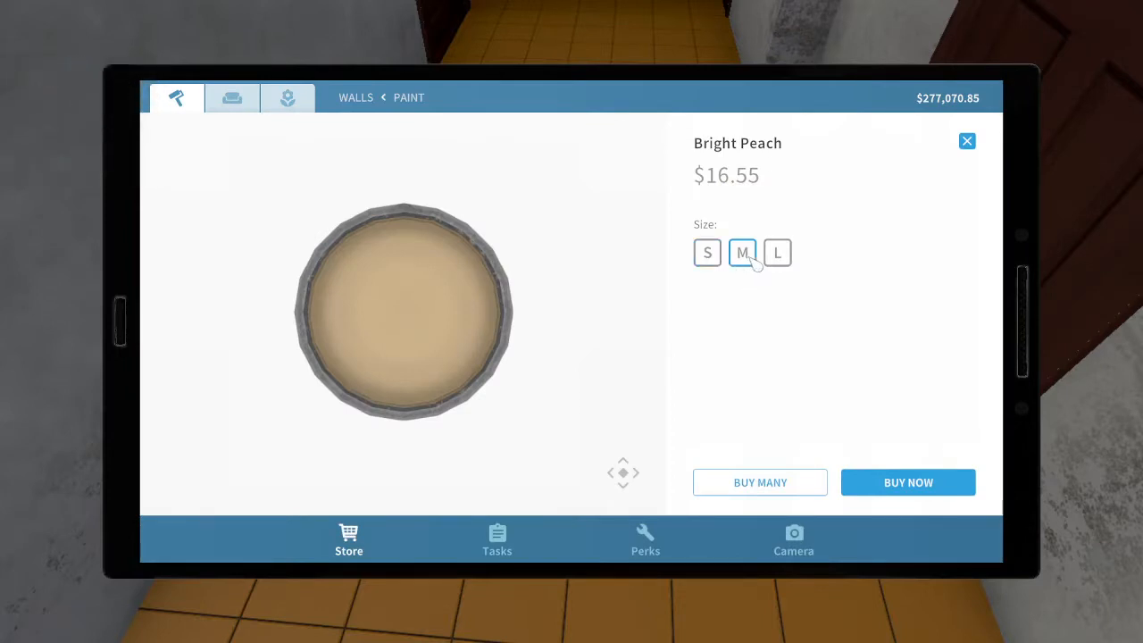
left_click(907, 482)
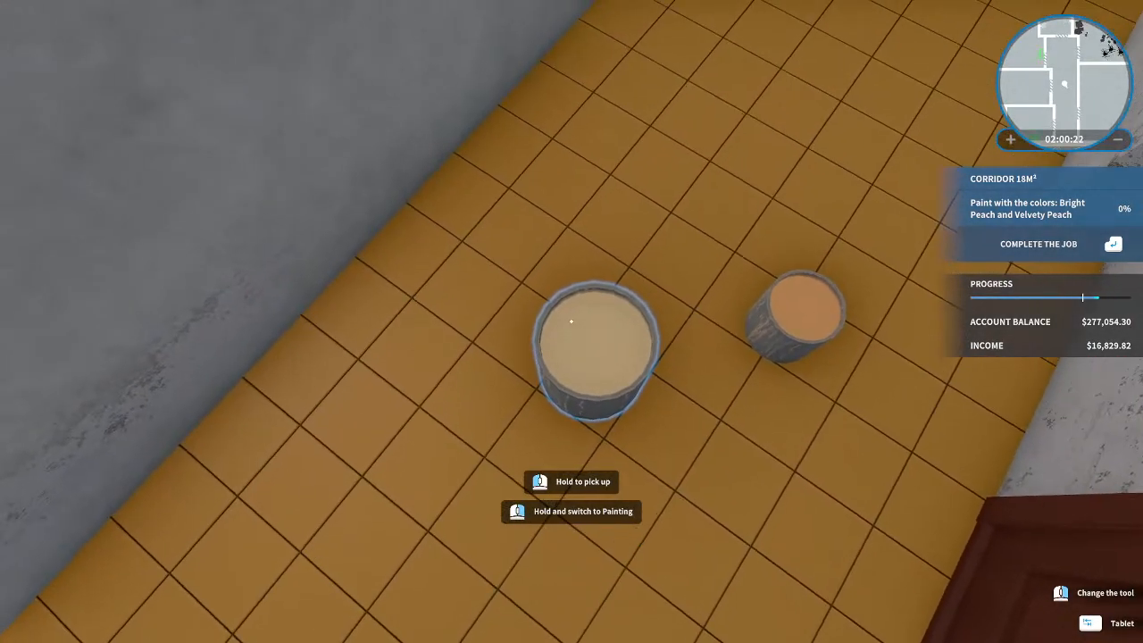
Take up the paint roller to start painting the corridor walls peach.
left_click(1061, 593)
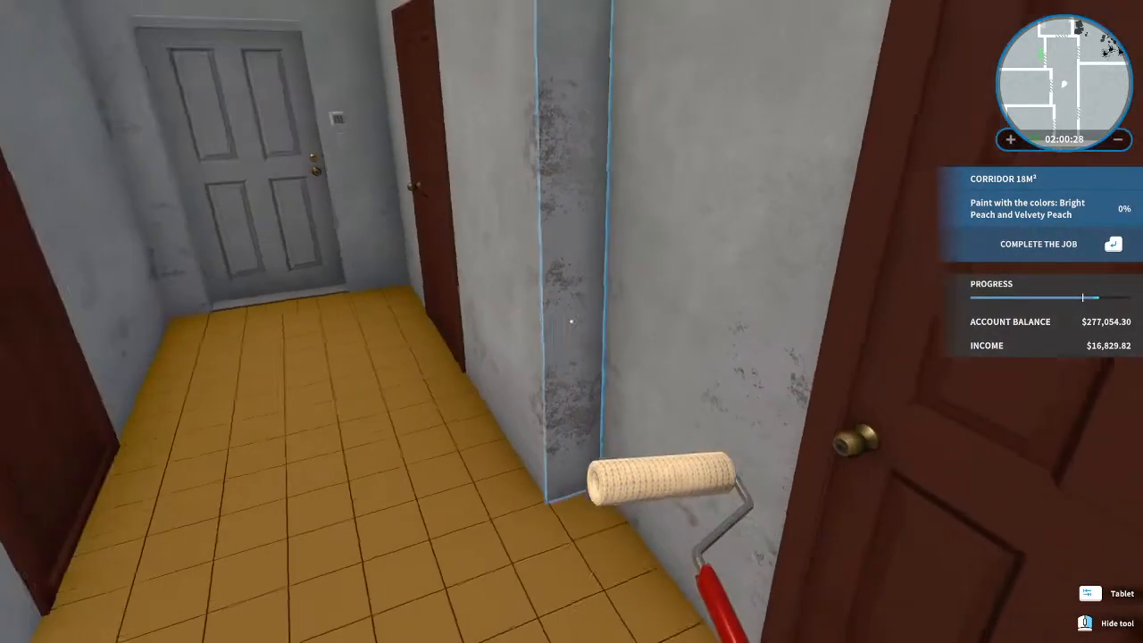
mouse_move(571, 322)
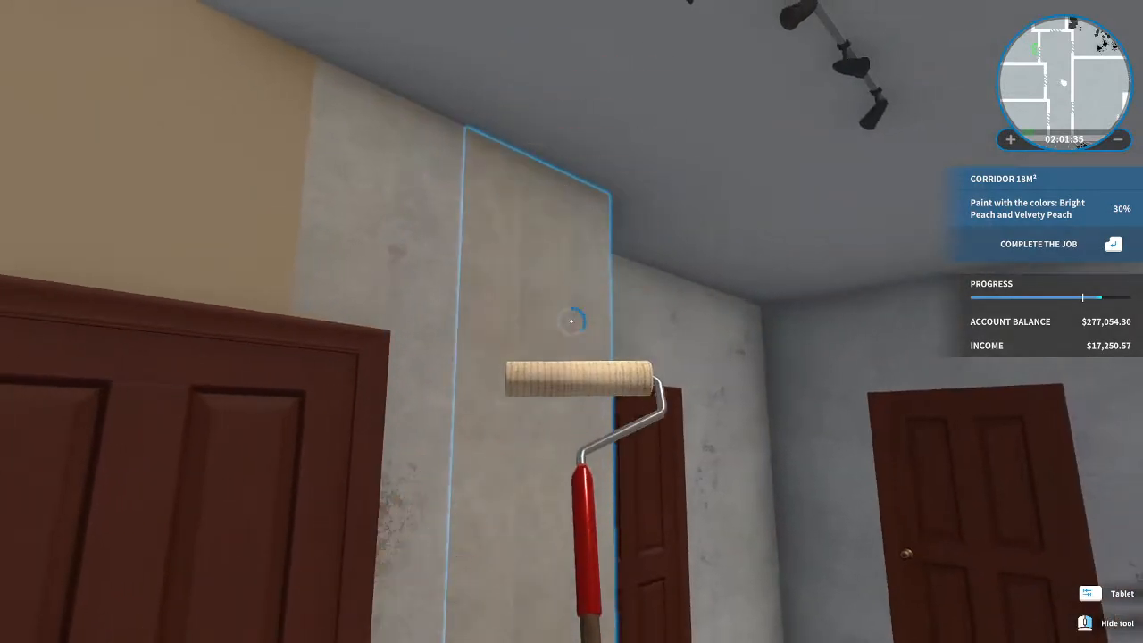
mouse_move(571, 322)
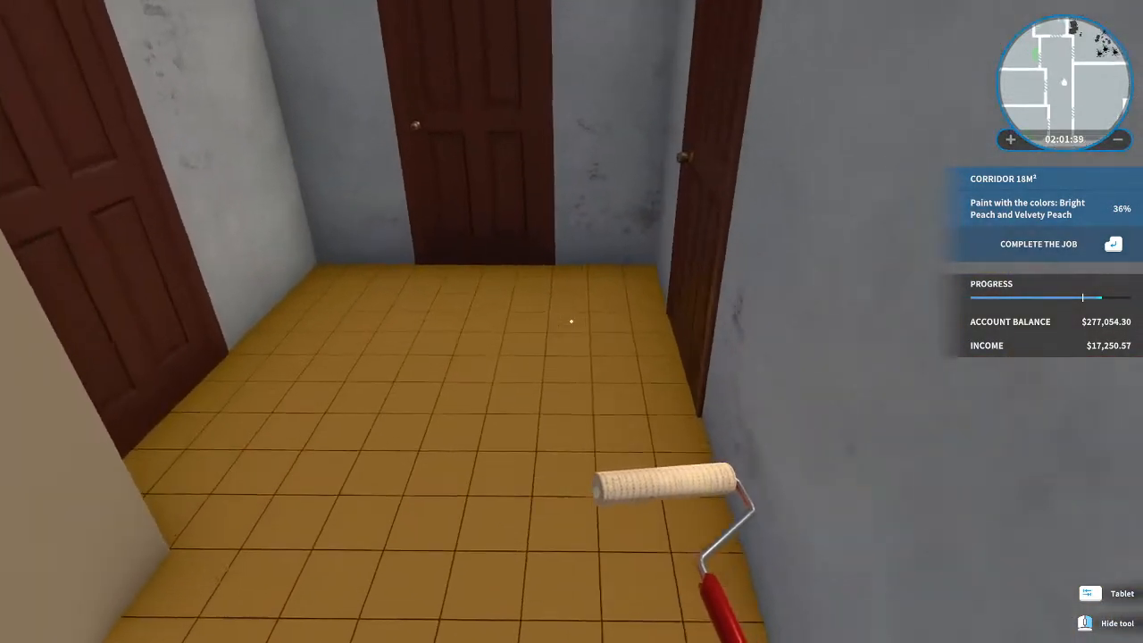
mouse_move(571, 322)
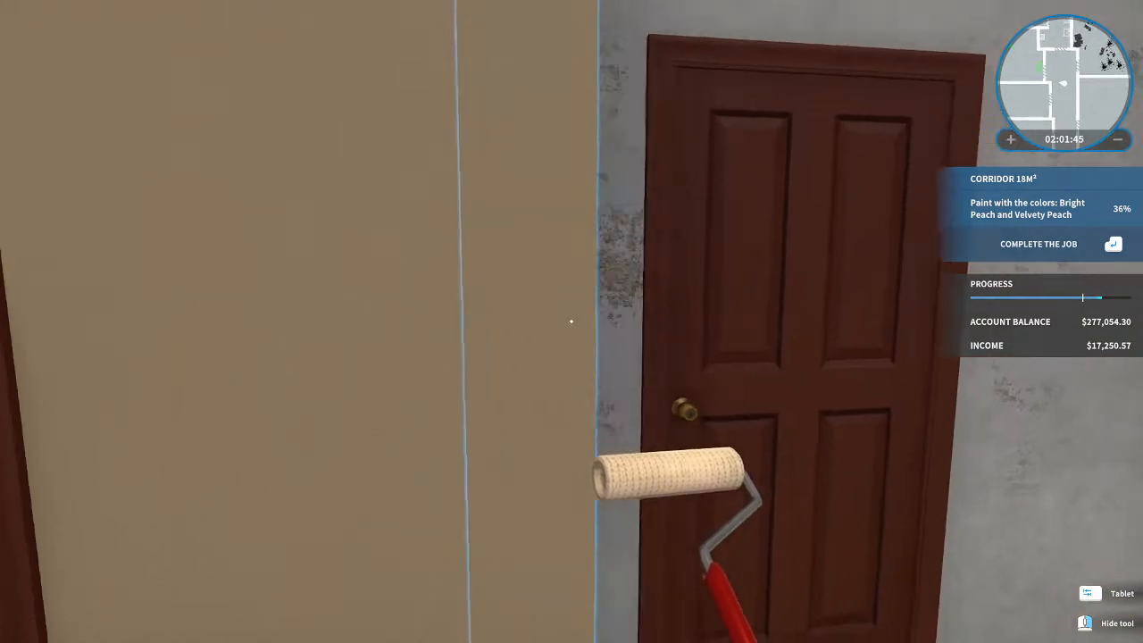
mouse_move(572, 321)
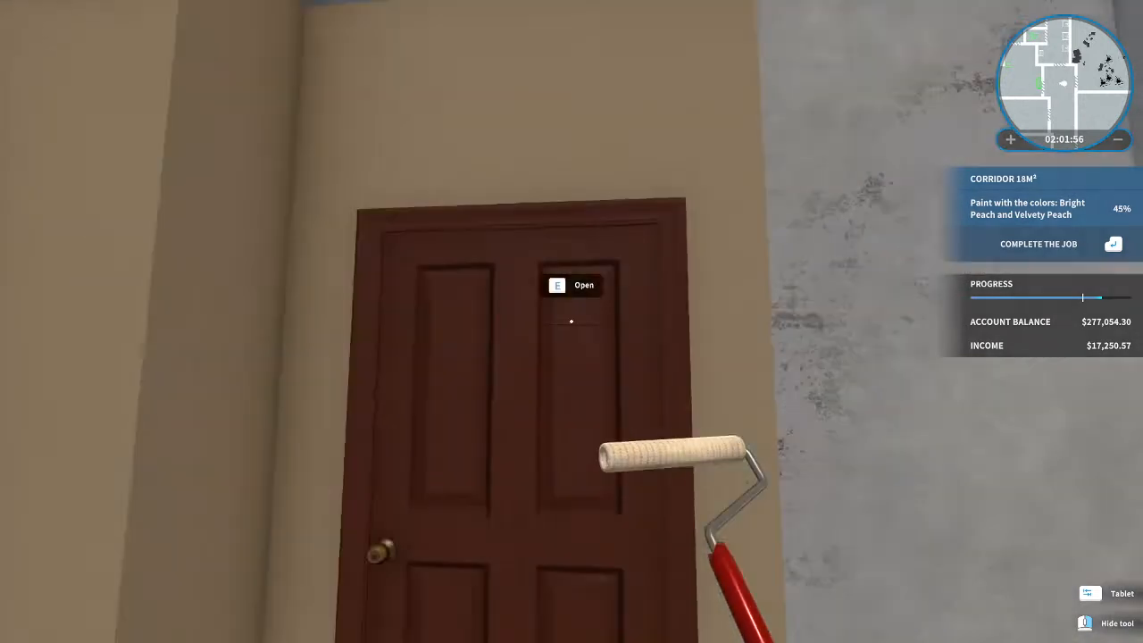
Open the door into the green-striped room off the corridor.
key("e")
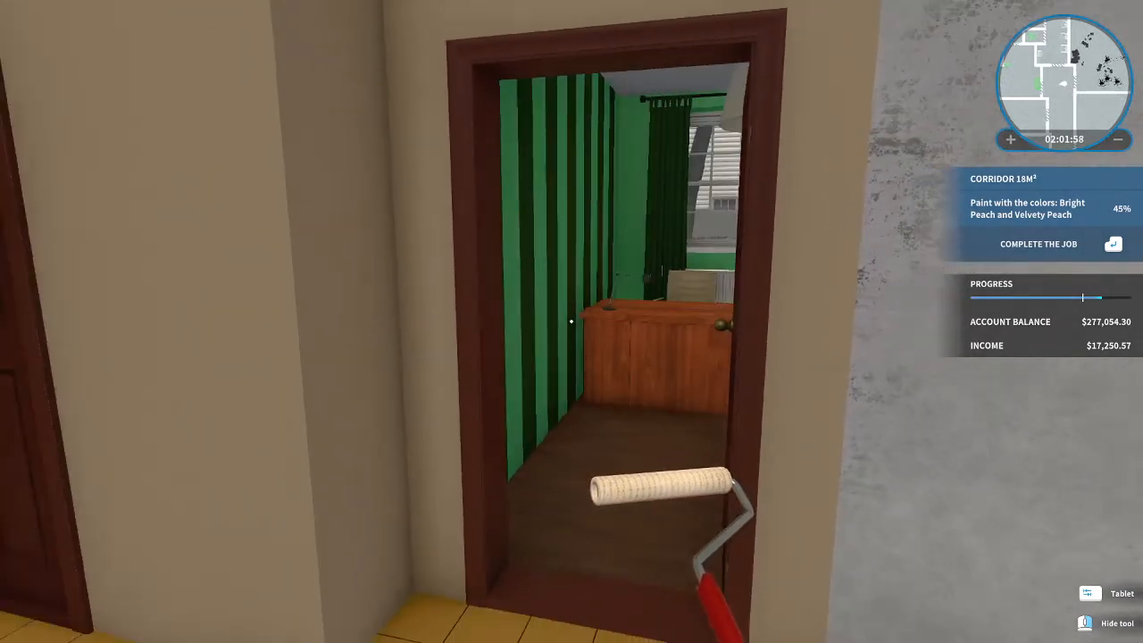
mouse_move(572, 322)
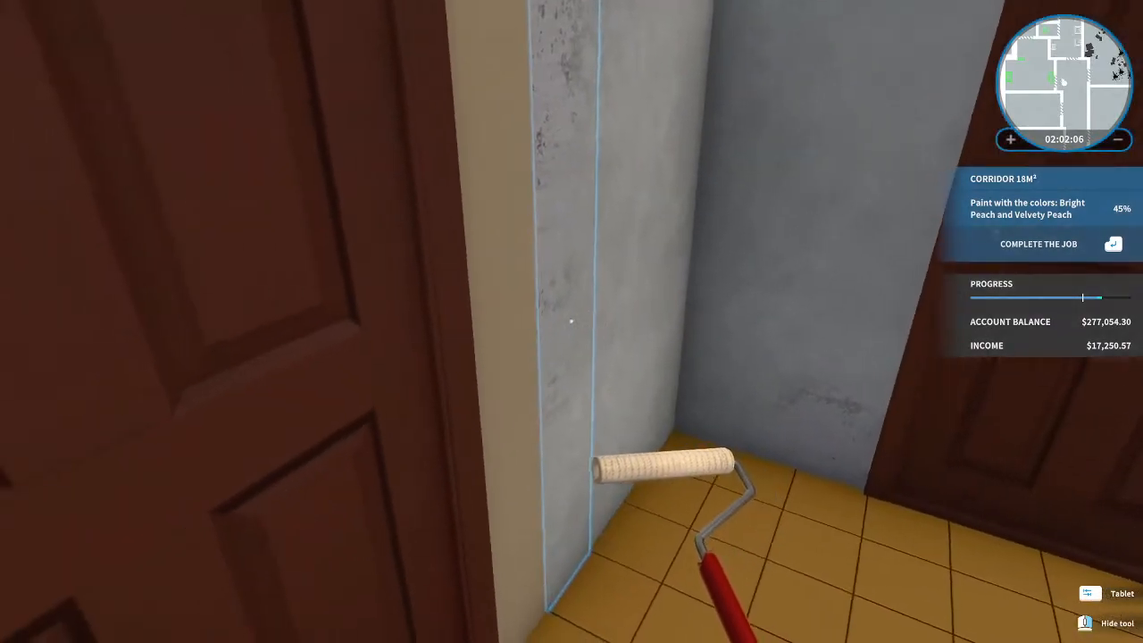
mouse_move(572, 322)
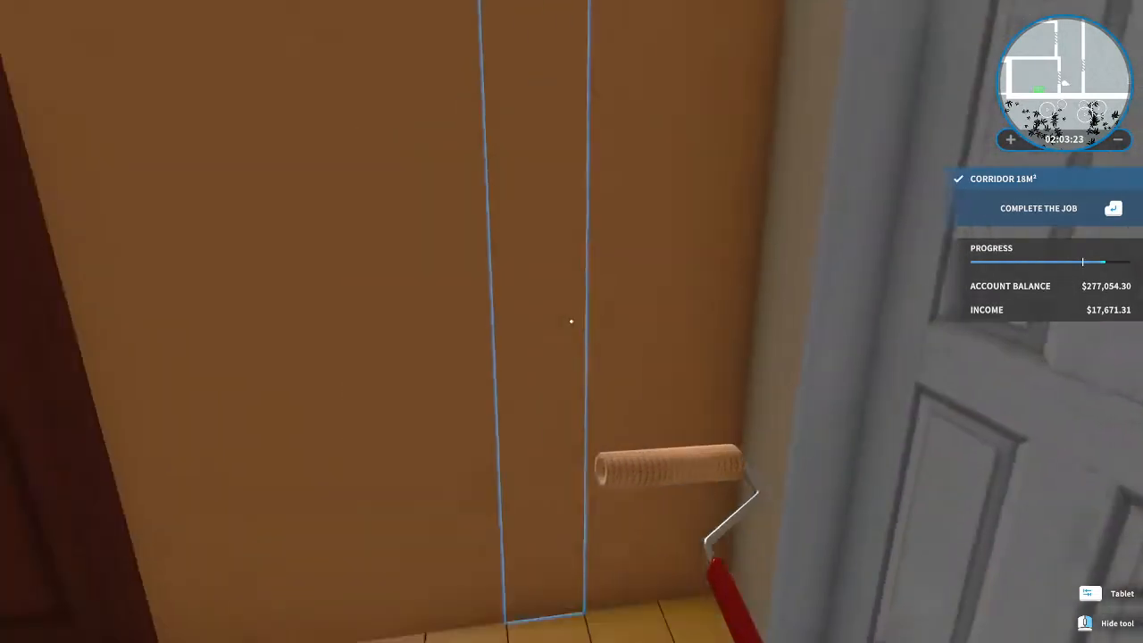
mouse_move(572, 321)
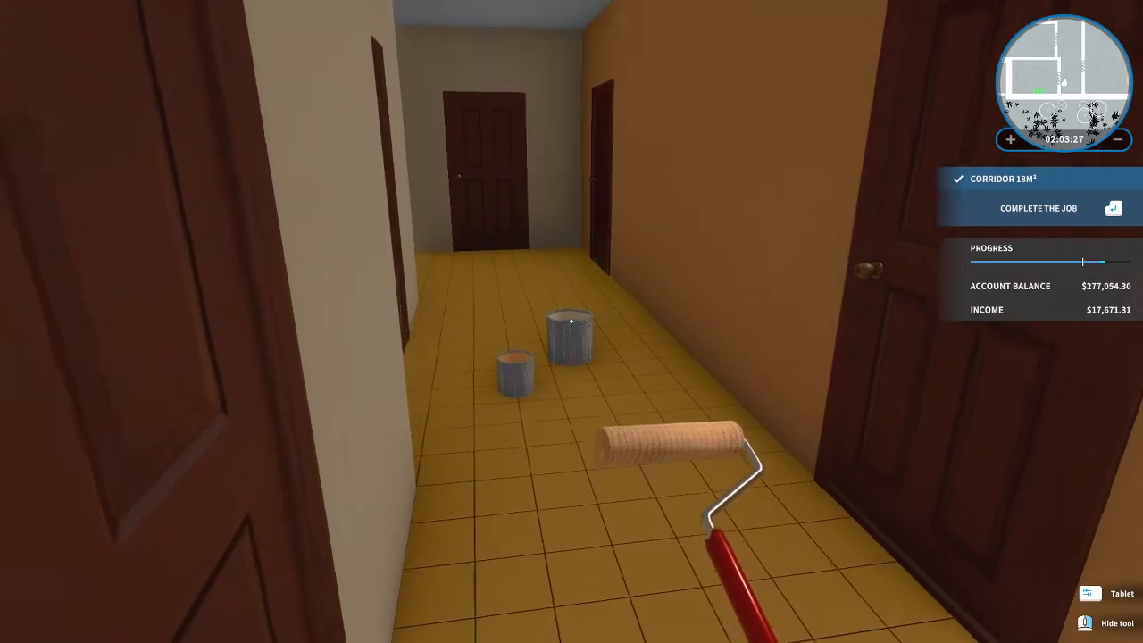
mouse_move(571, 322)
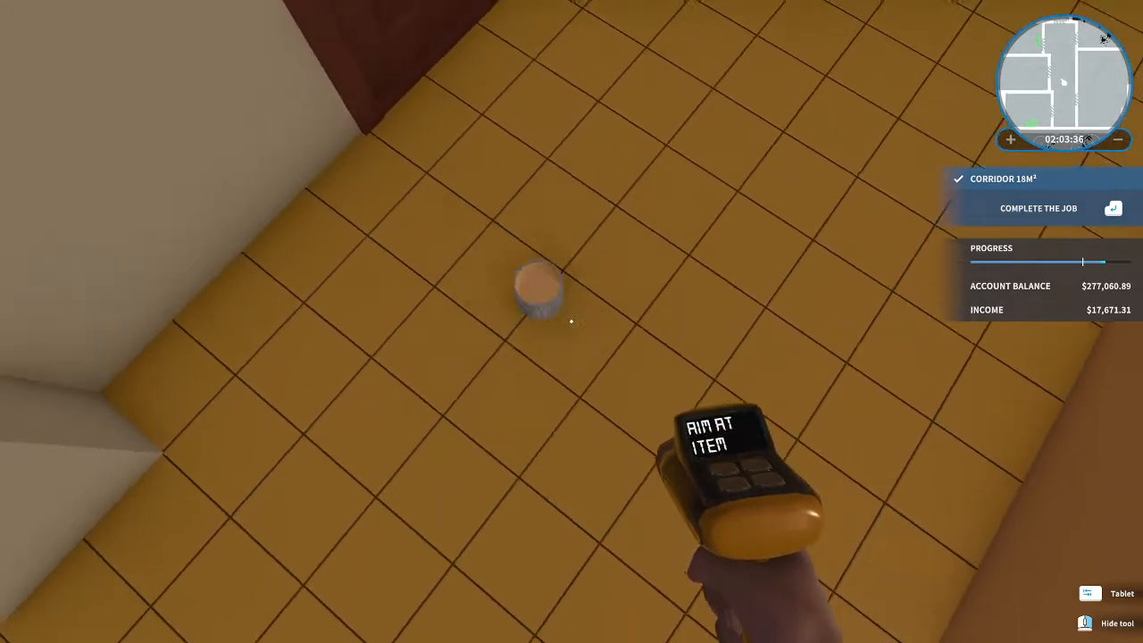
mouse_move(572, 322)
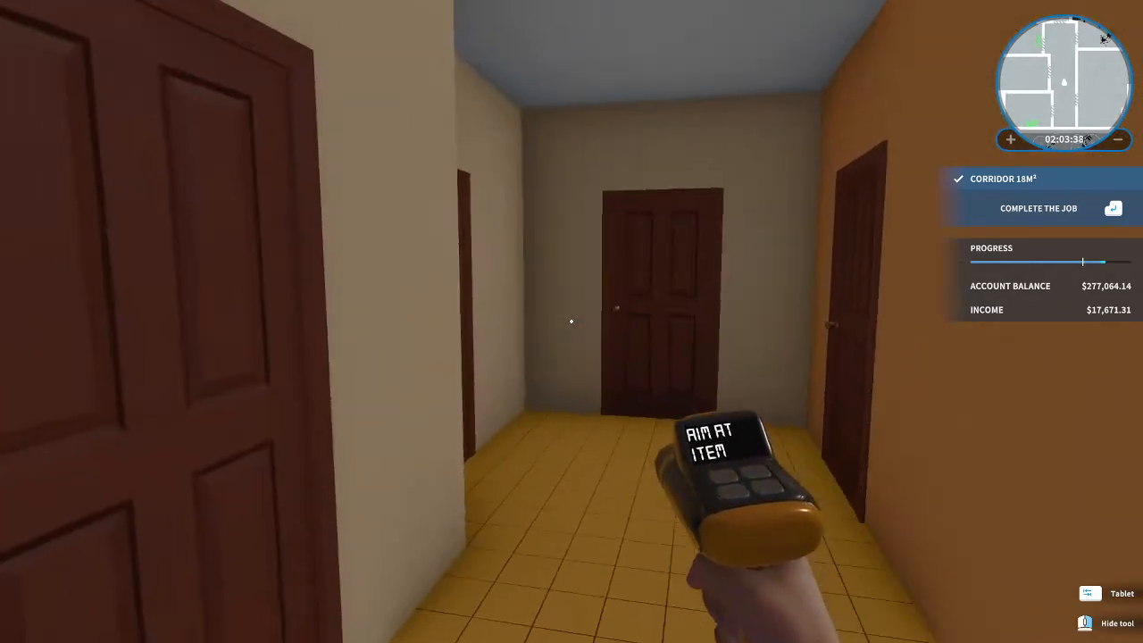
mouse_move(572, 321)
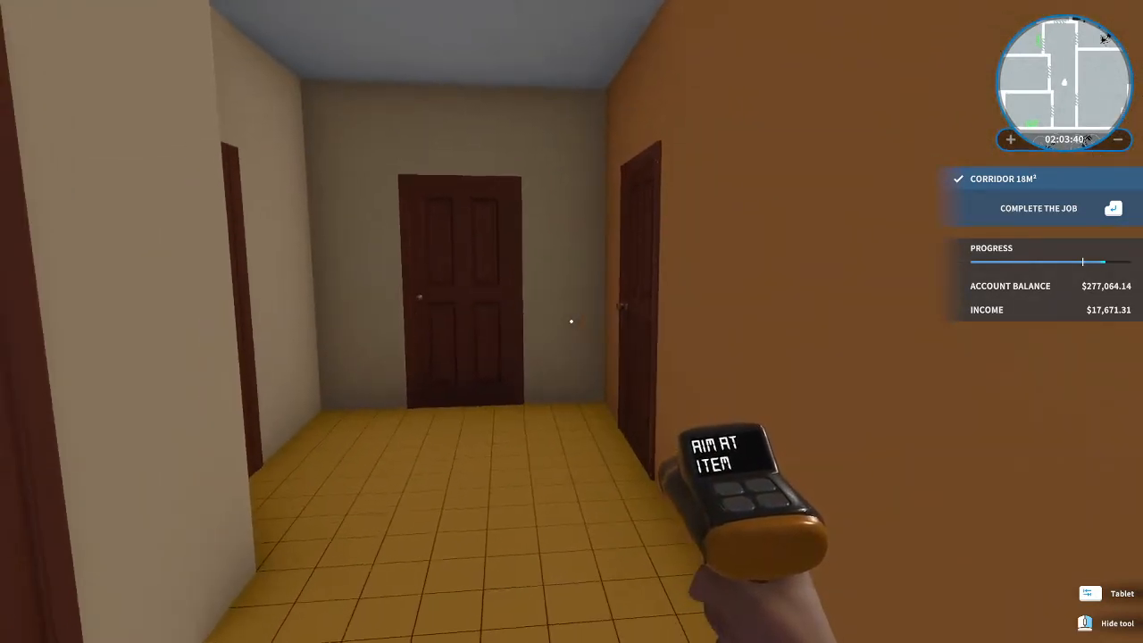
mouse_move(572, 322)
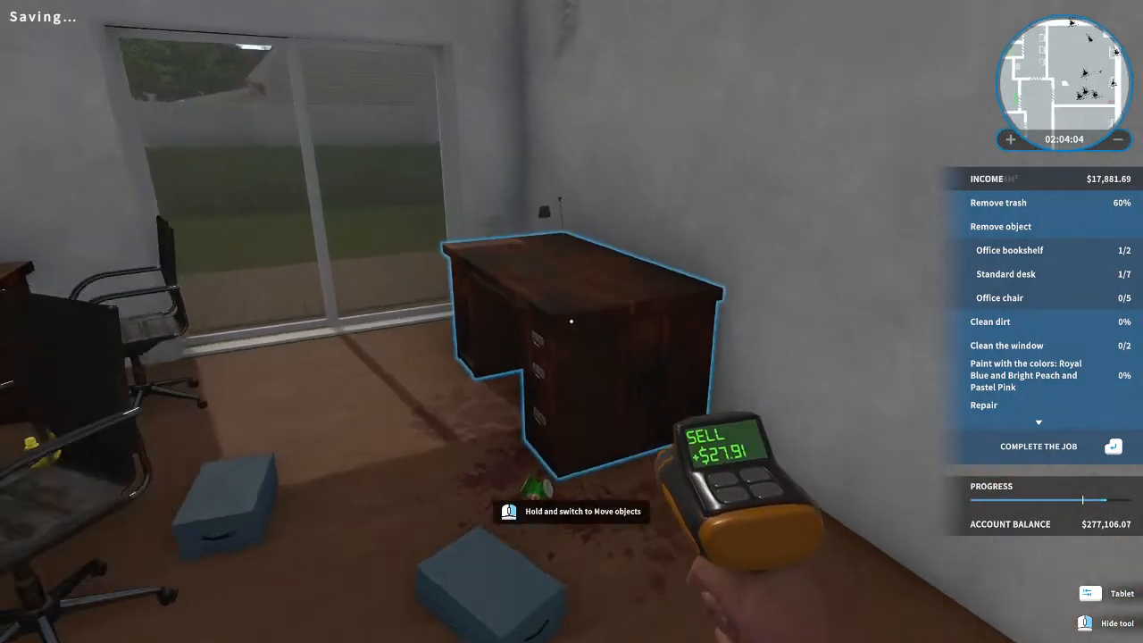
Sell the old wooden desk from the office room.
left_click(571, 322)
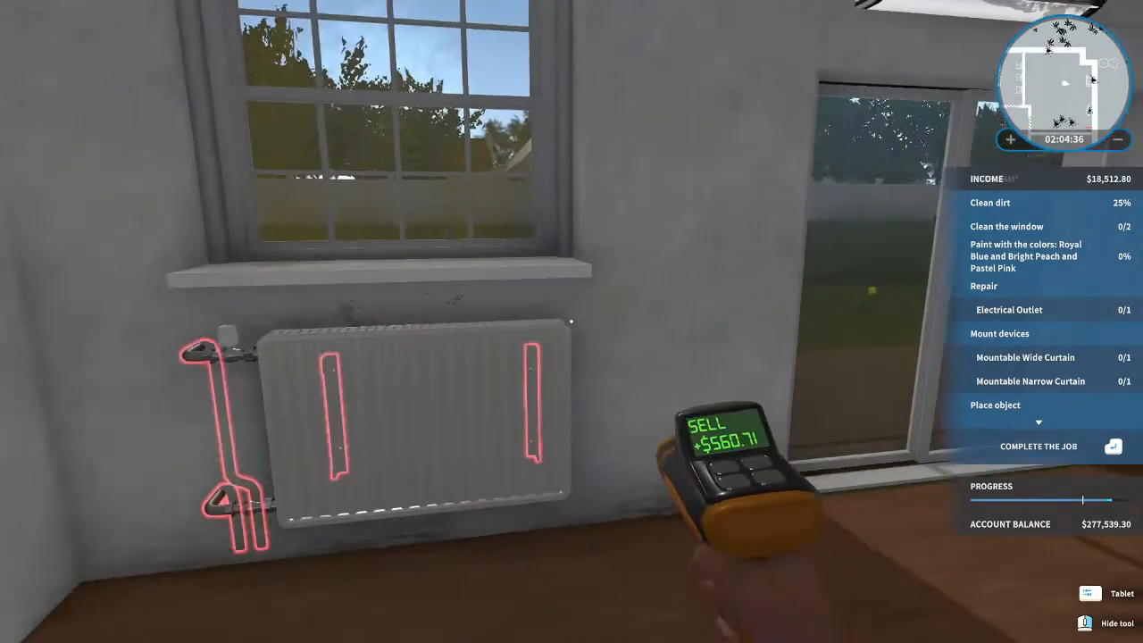
mouse_move(572, 321)
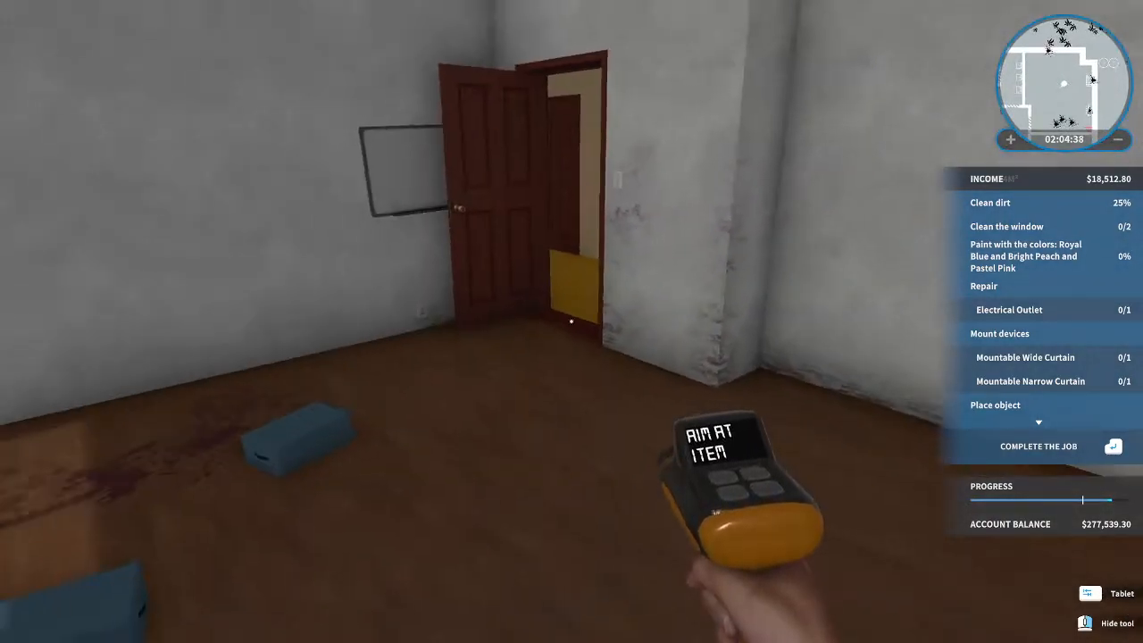
mouse_move(572, 322)
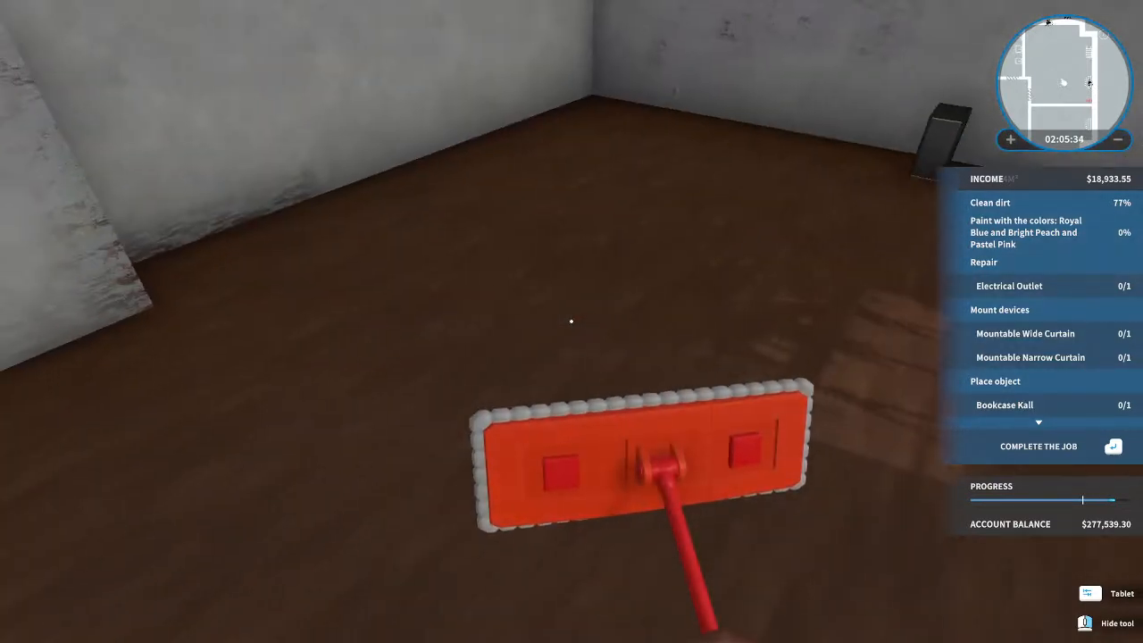
mouse_move(572, 322)
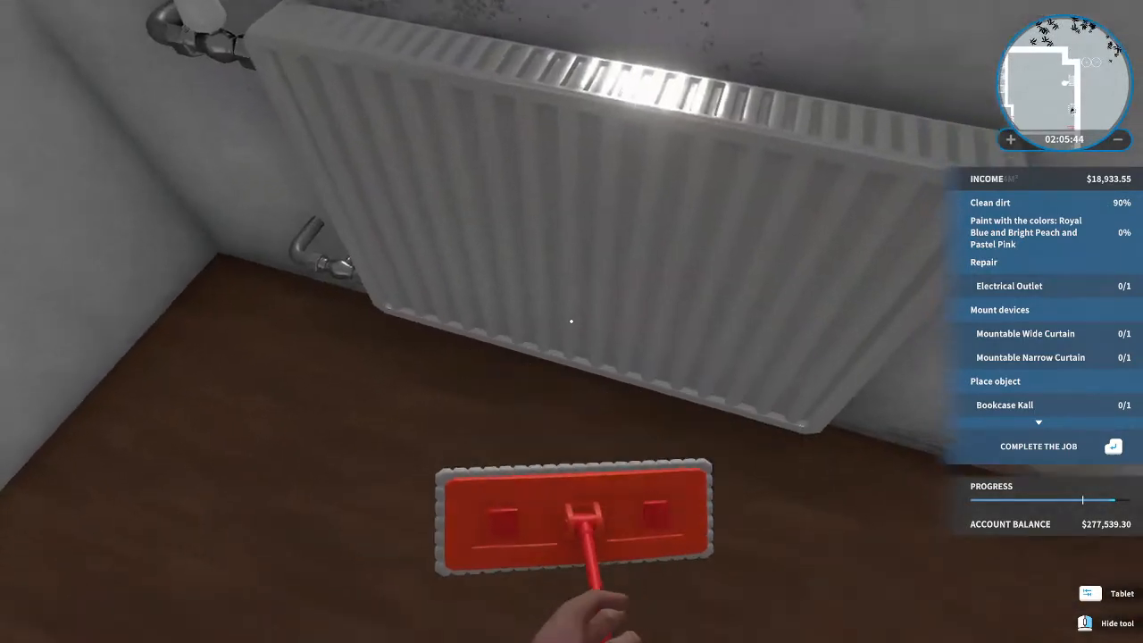
mouse_move(571, 321)
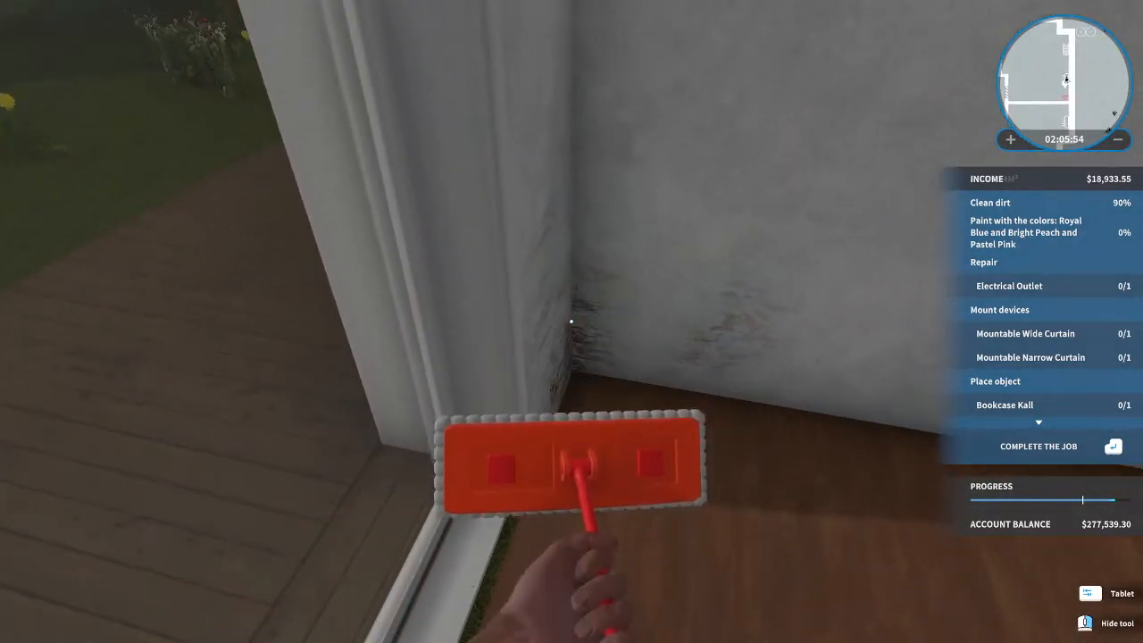
mouse_move(572, 321)
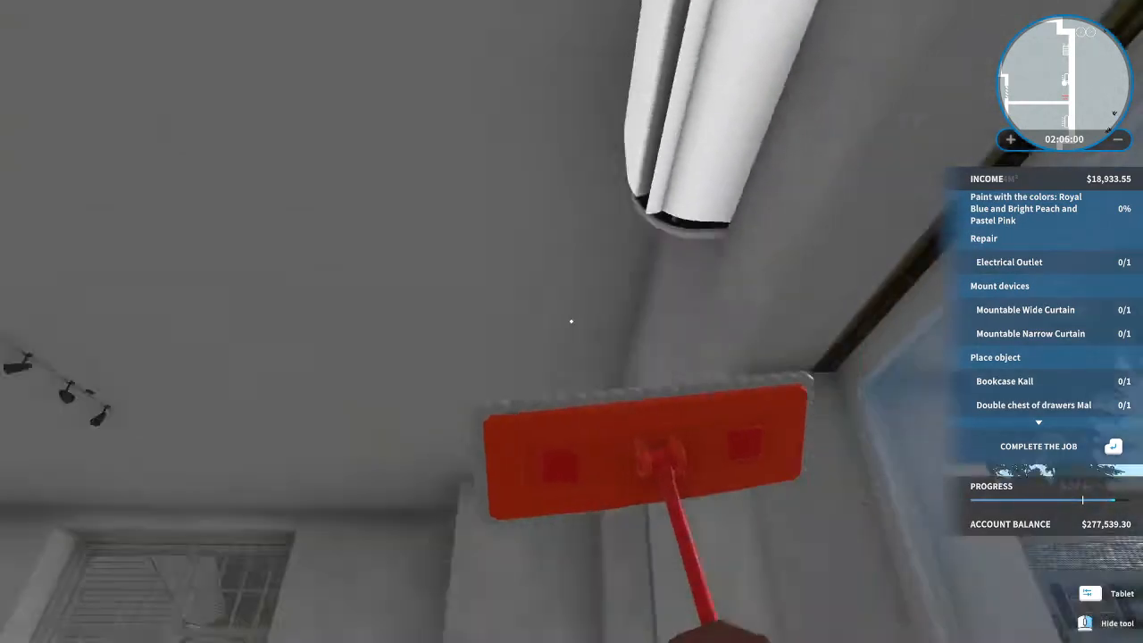
mouse_move(572, 322)
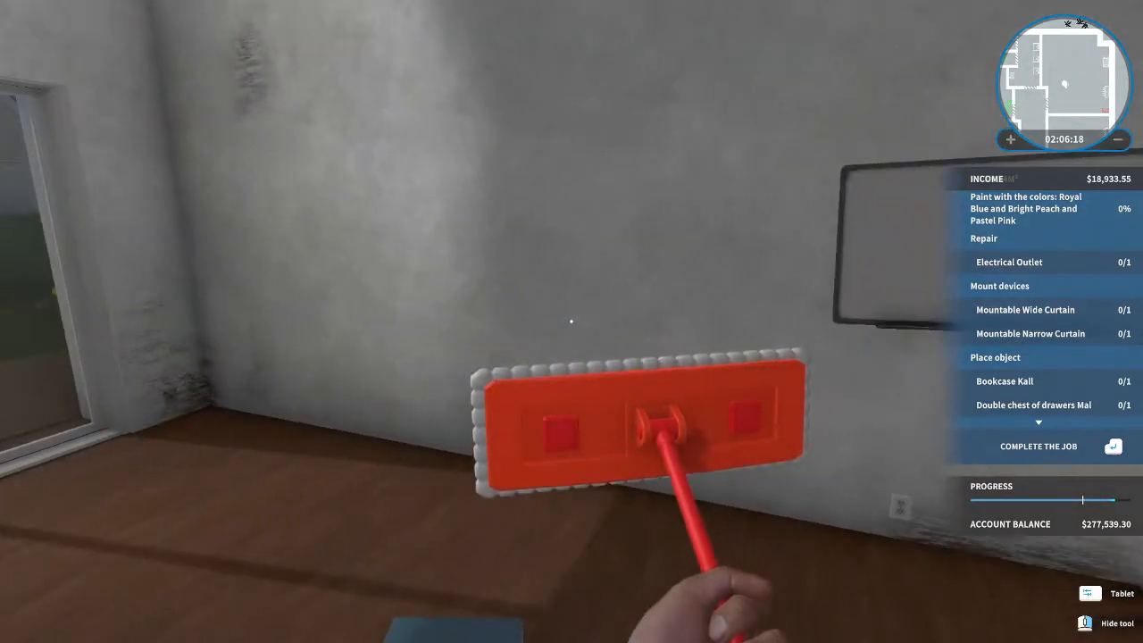
mouse_move(571, 321)
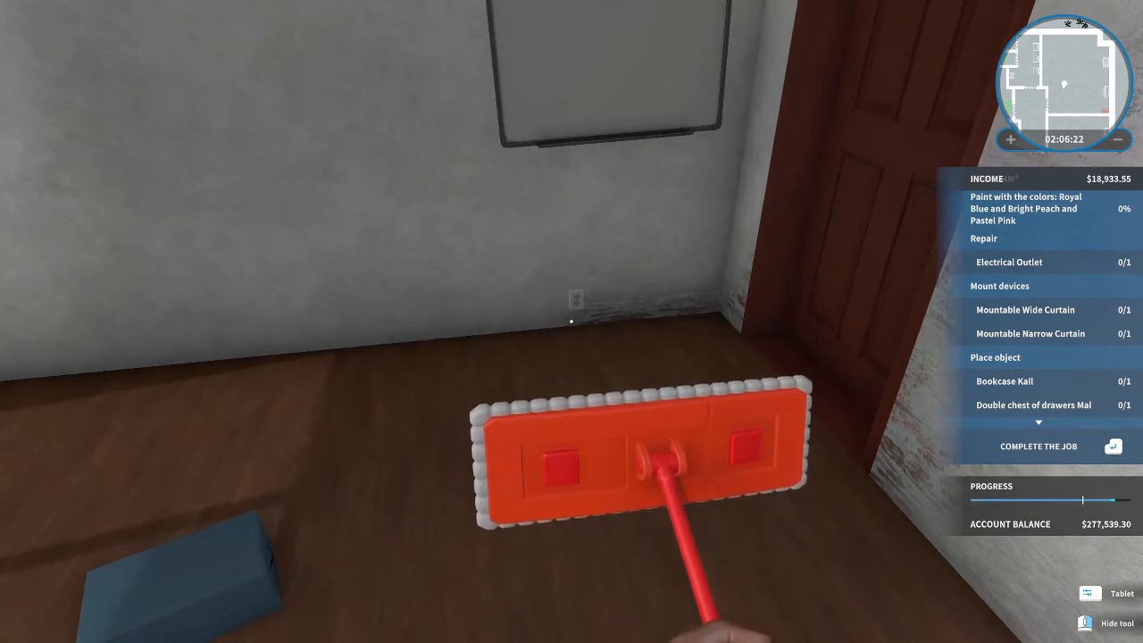
mouse_move(572, 321)
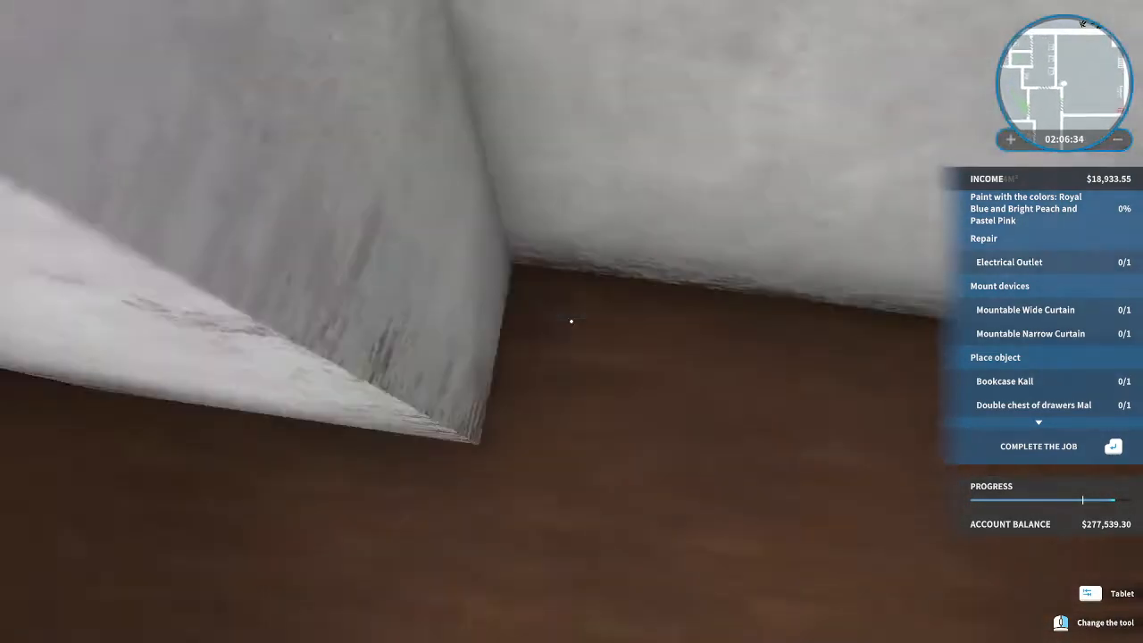
mouse_move(572, 322)
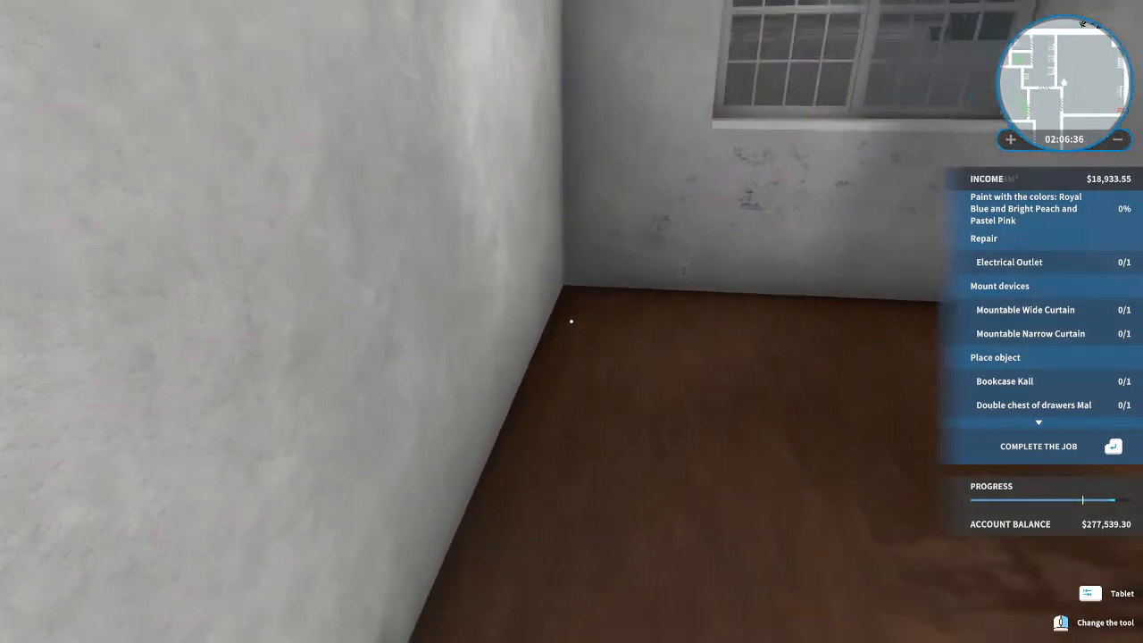
mouse_move(571, 322)
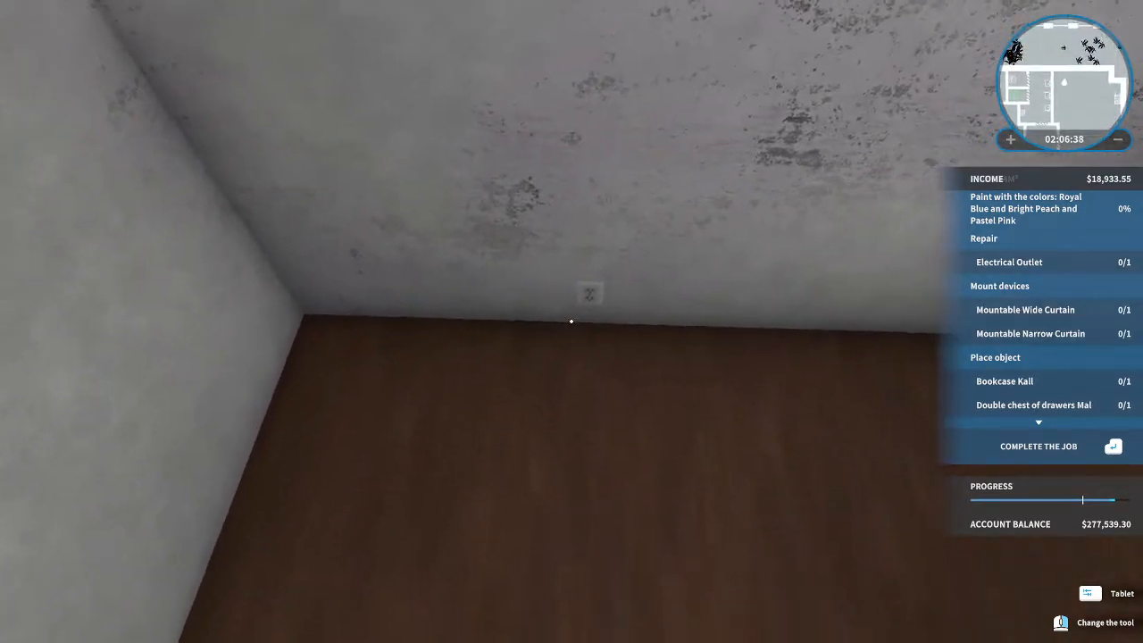
mouse_move(571, 322)
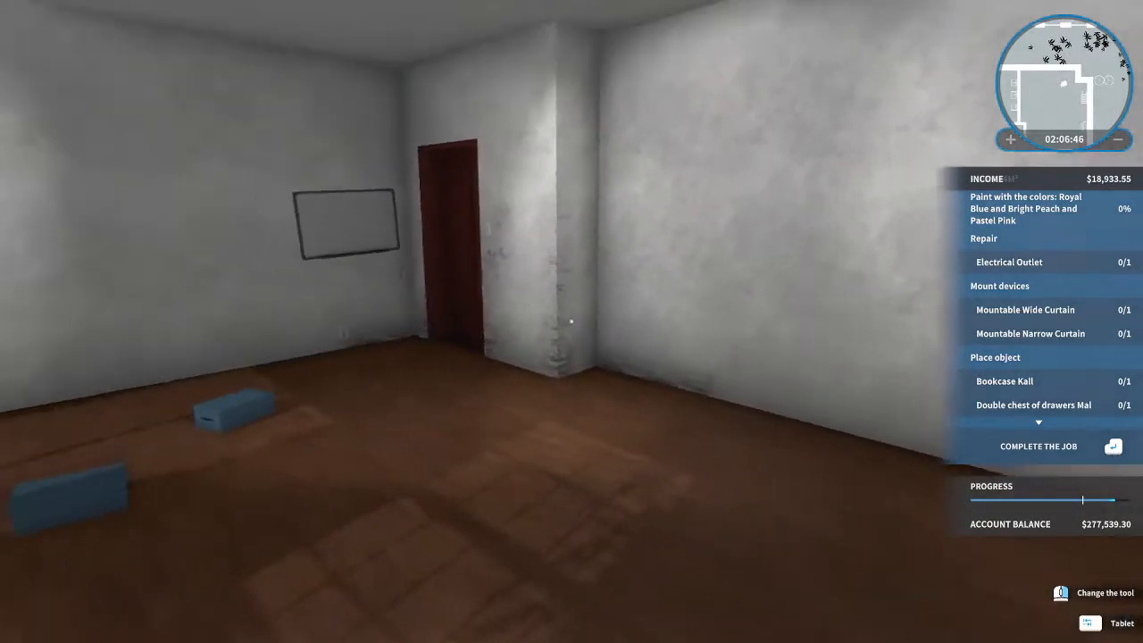
mouse_move(572, 321)
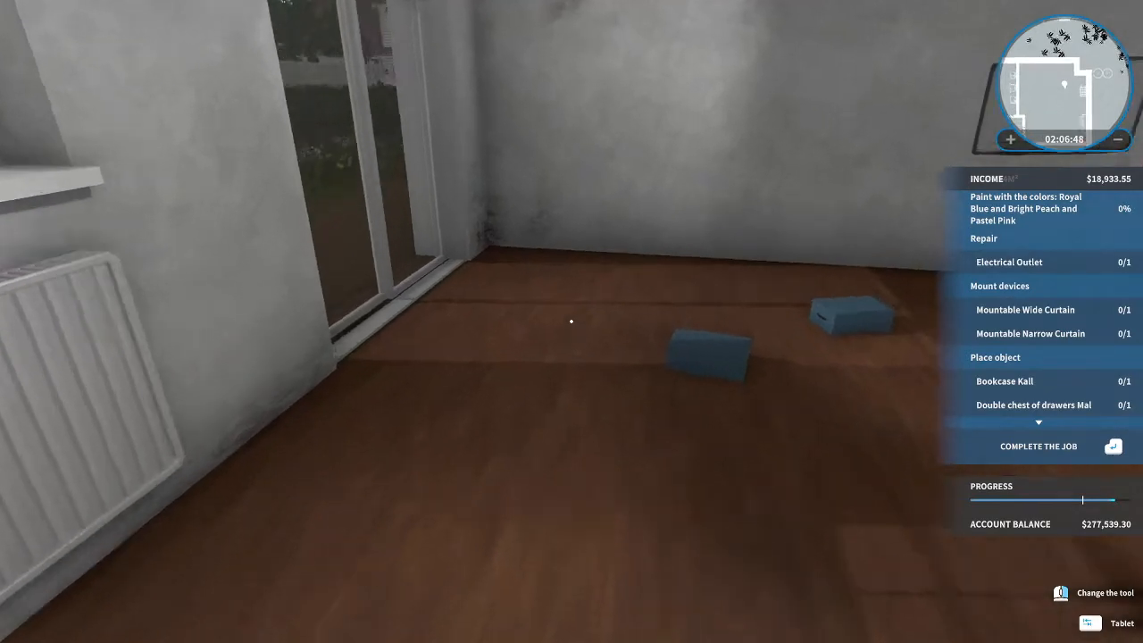
mouse_move(572, 321)
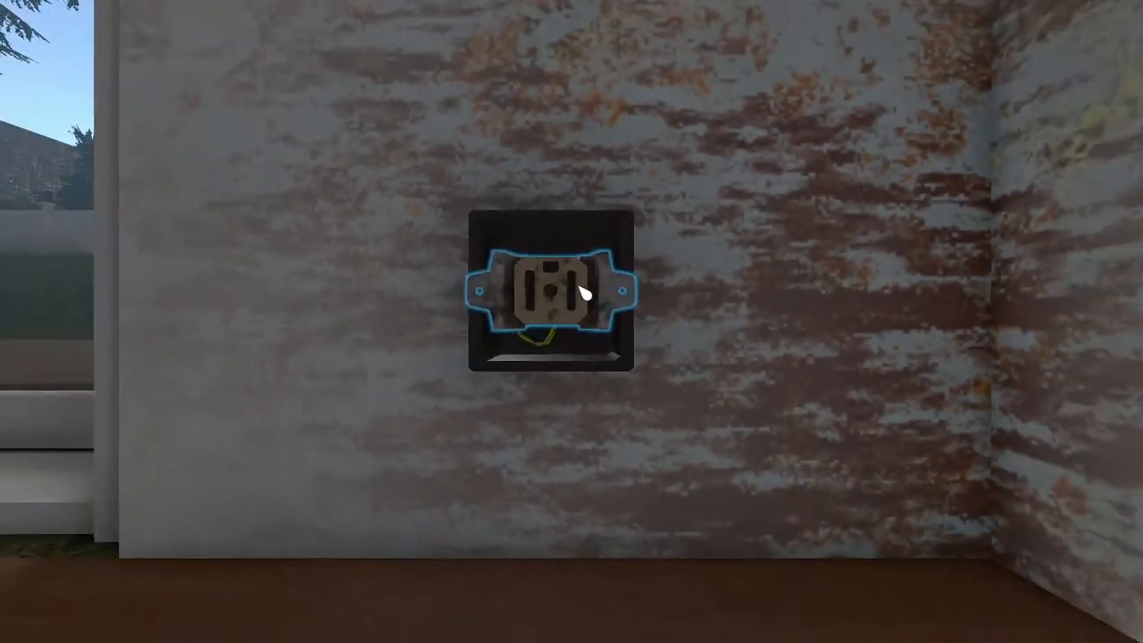
Start repairing the broken electrical outlet on the office wall.
left_click(572, 295)
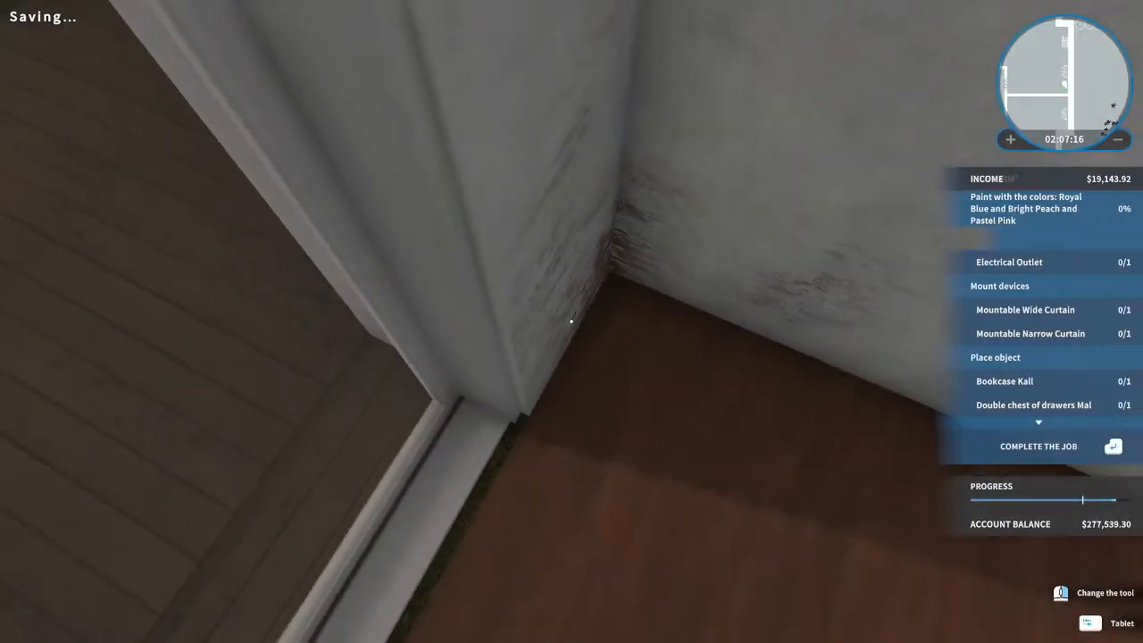
mouse_move(572, 322)
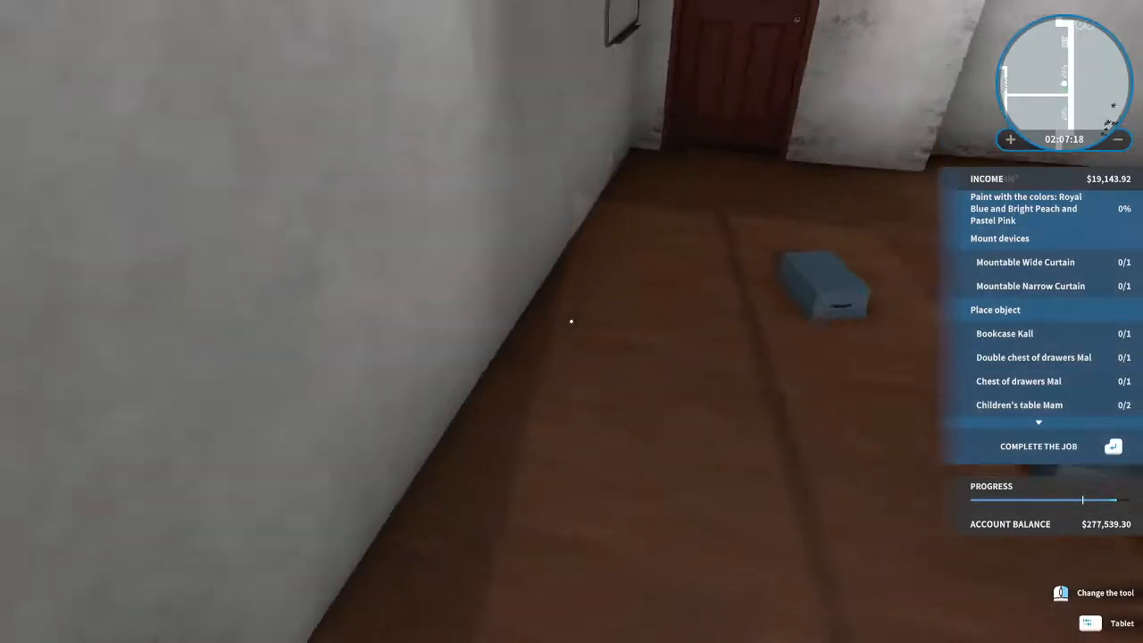
mouse_move(571, 322)
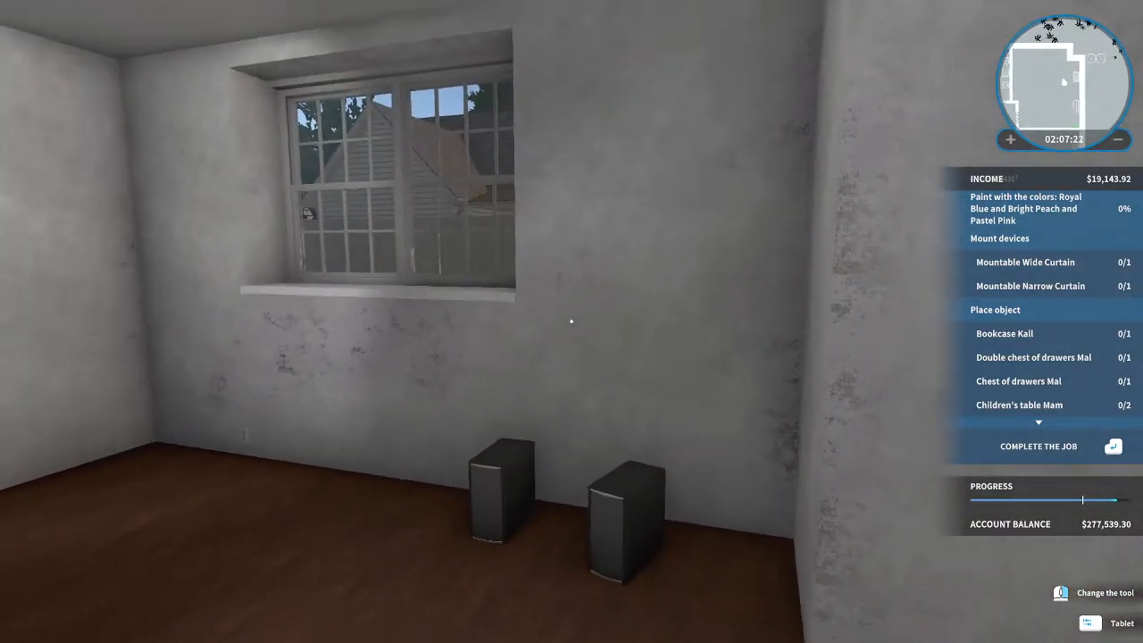
Buy a can of Royal Blue paint and put it down in the office.
left_click(1121, 621)
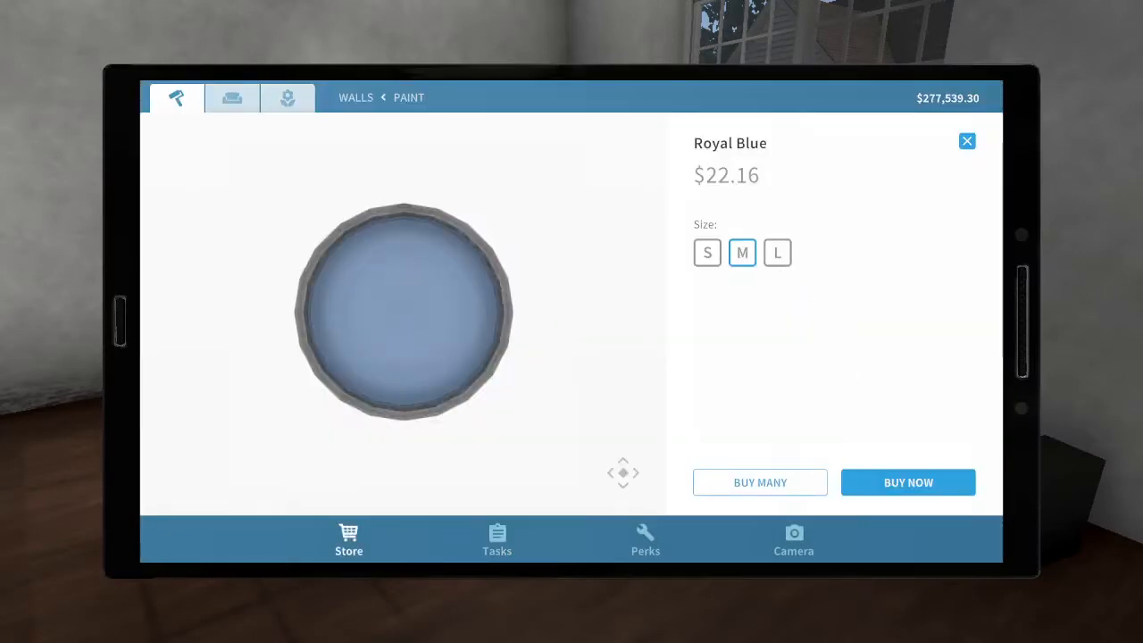
left_click(907, 482)
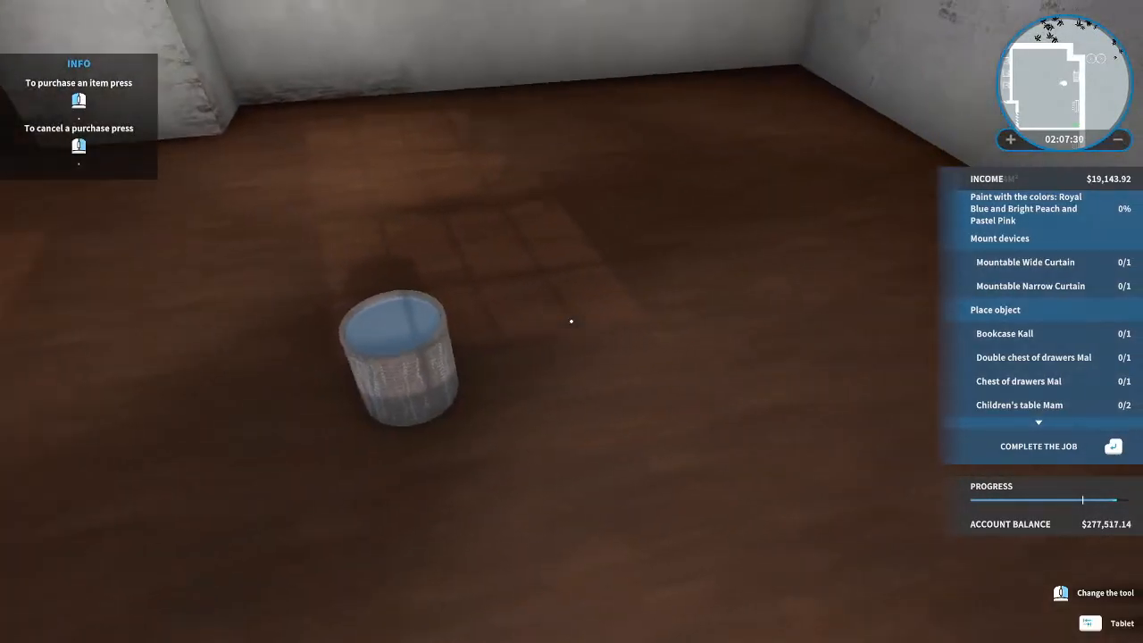
left_click(1090, 622)
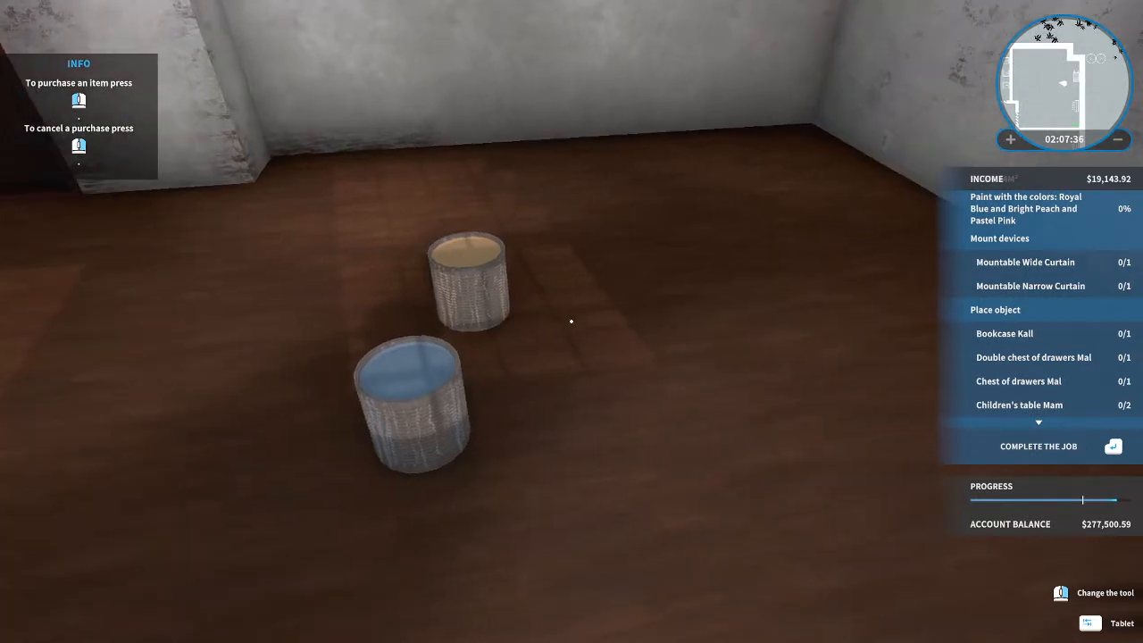
Buy a can of Pastel Pink paint for the office walls.
left_click(1122, 622)
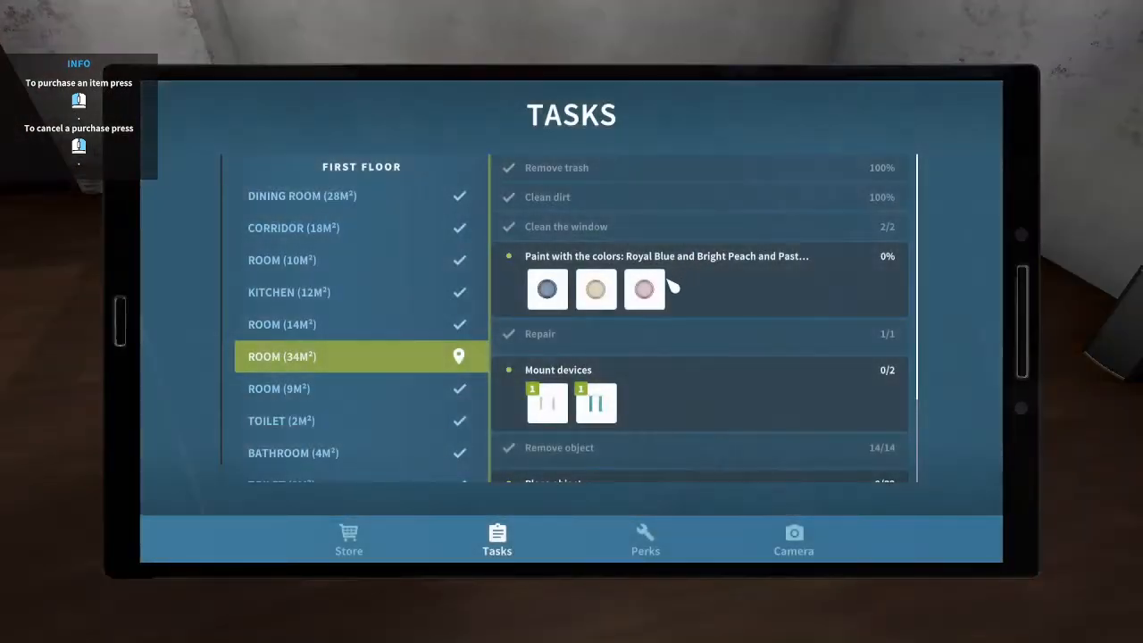
left_click(643, 289)
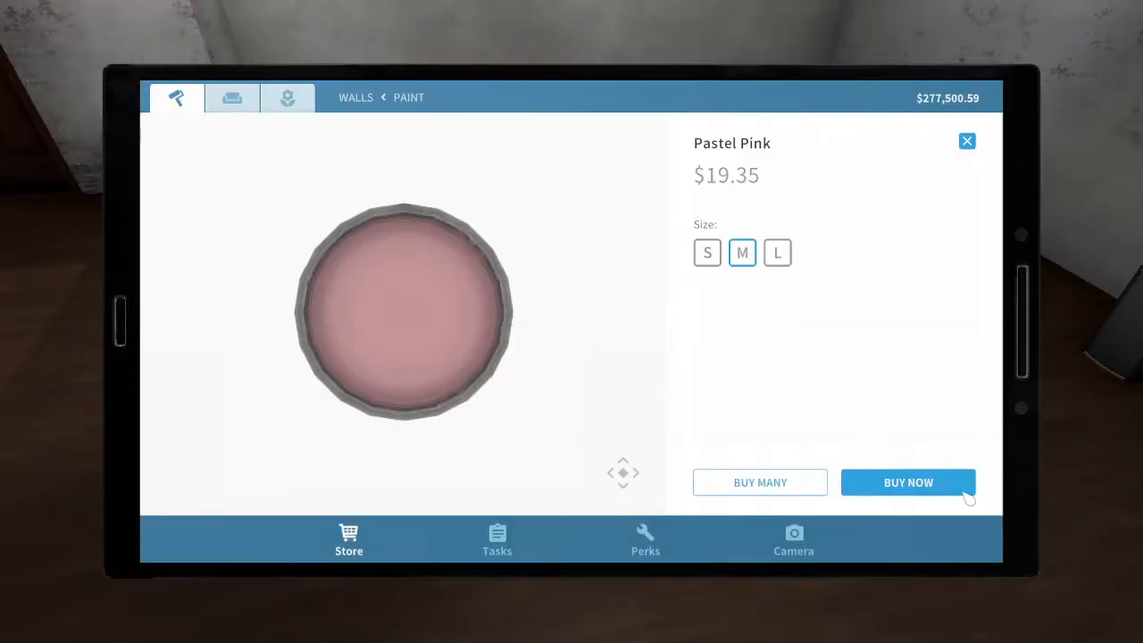
left_click(908, 483)
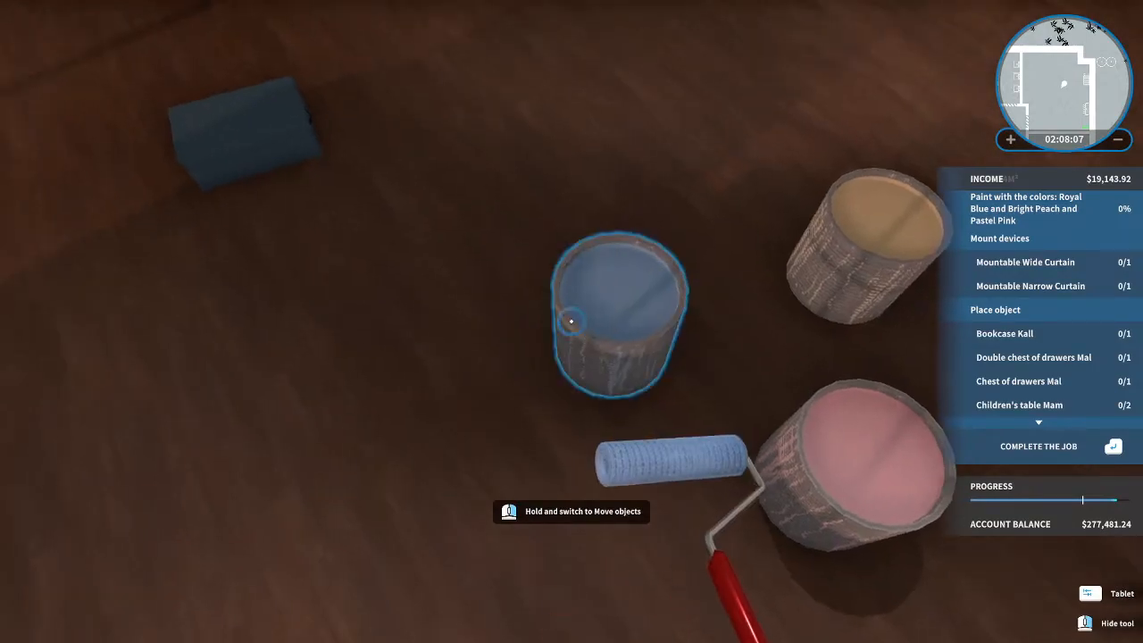
mouse_move(572, 321)
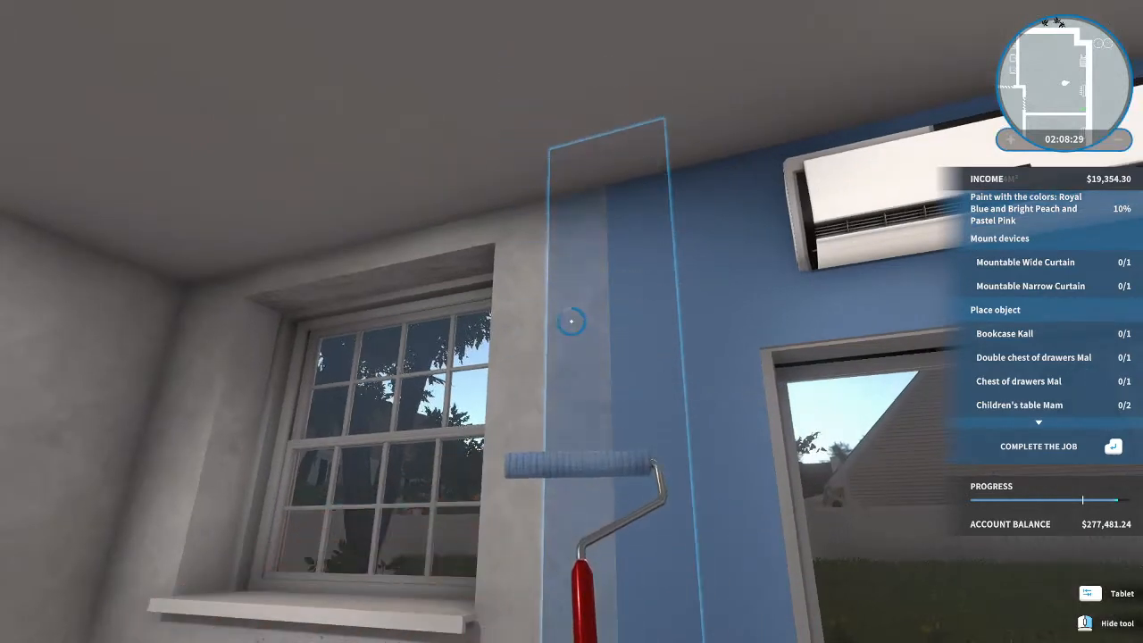
mouse_move(571, 321)
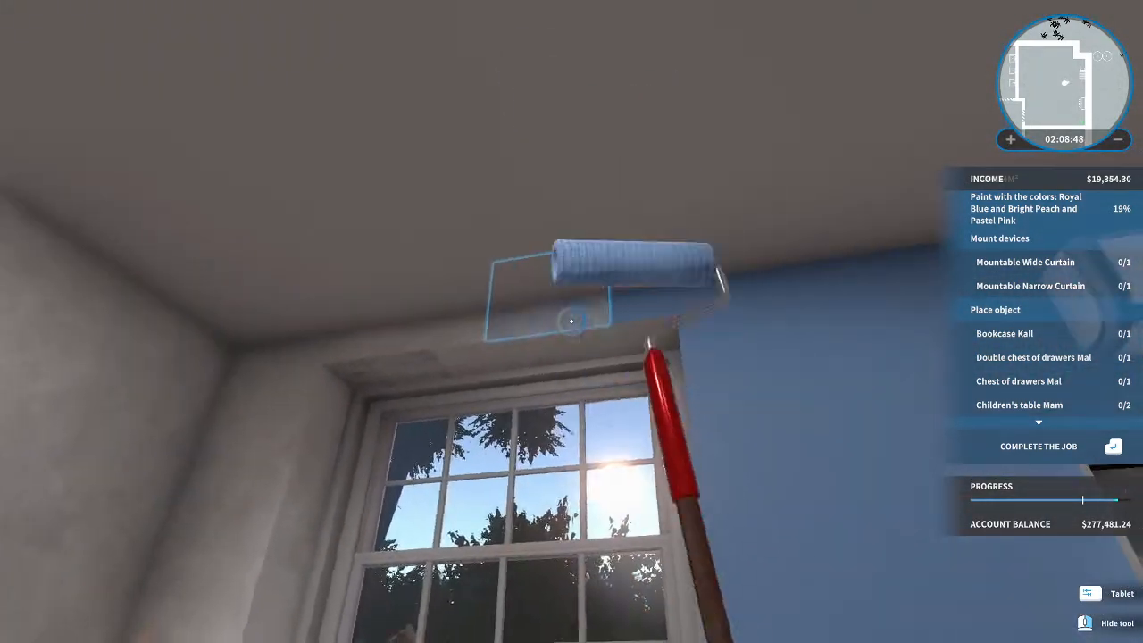
mouse_move(572, 322)
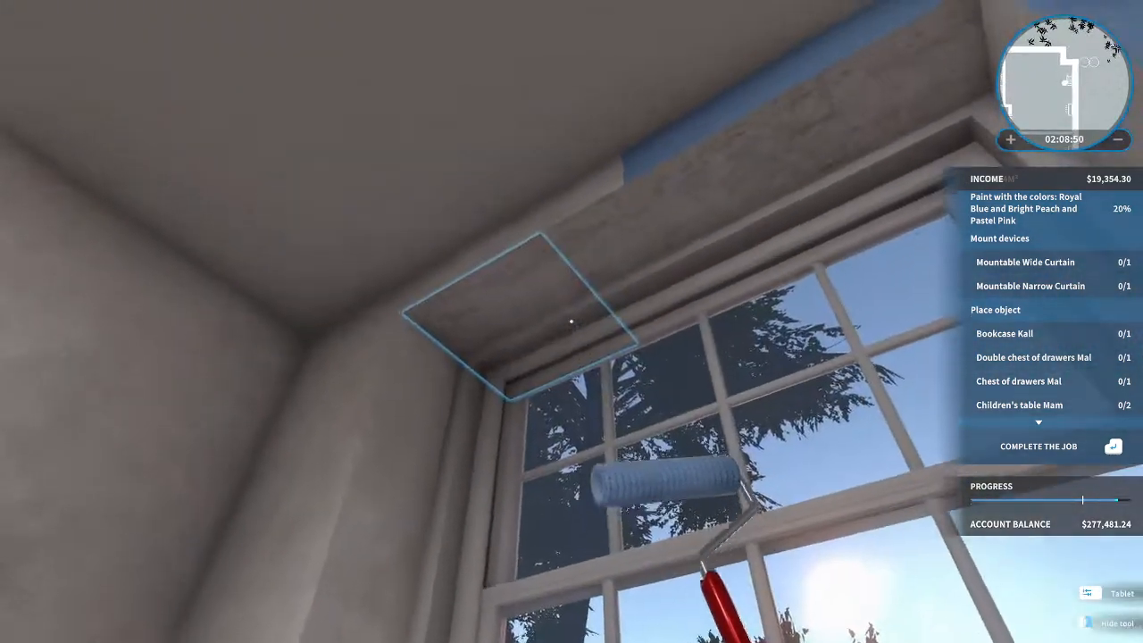
mouse_move(572, 321)
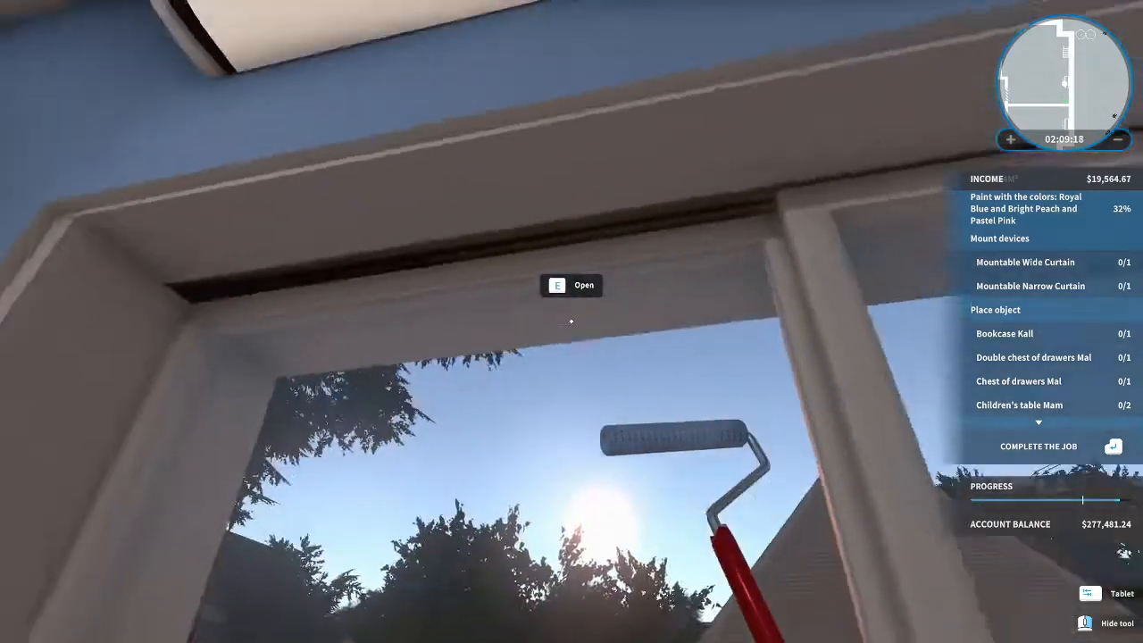
mouse_move(571, 322)
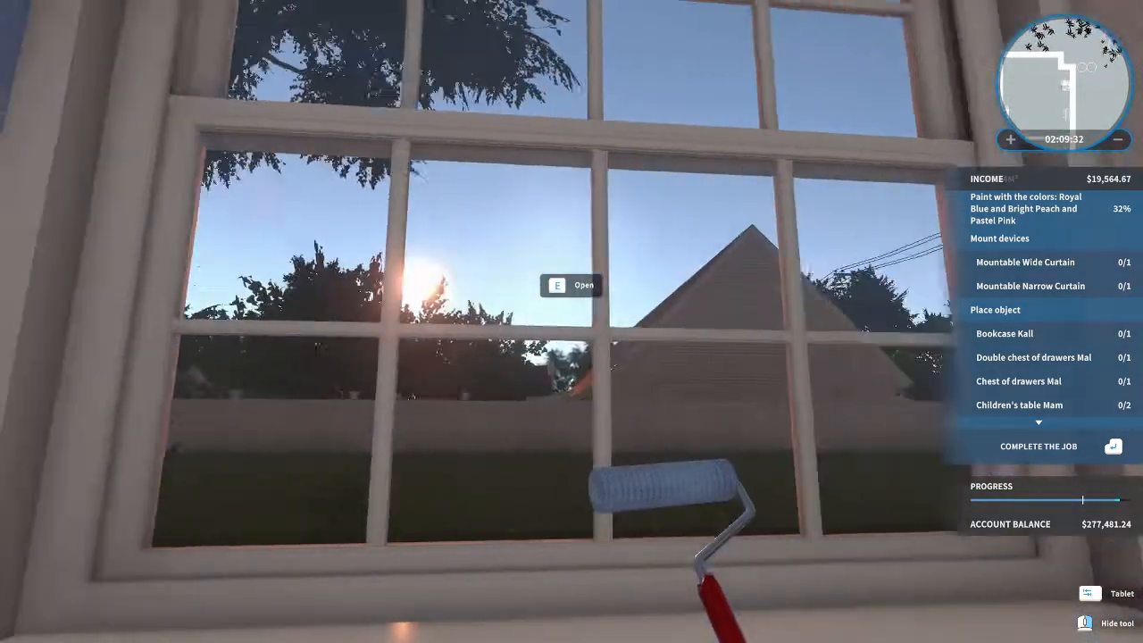
mouse_move(572, 322)
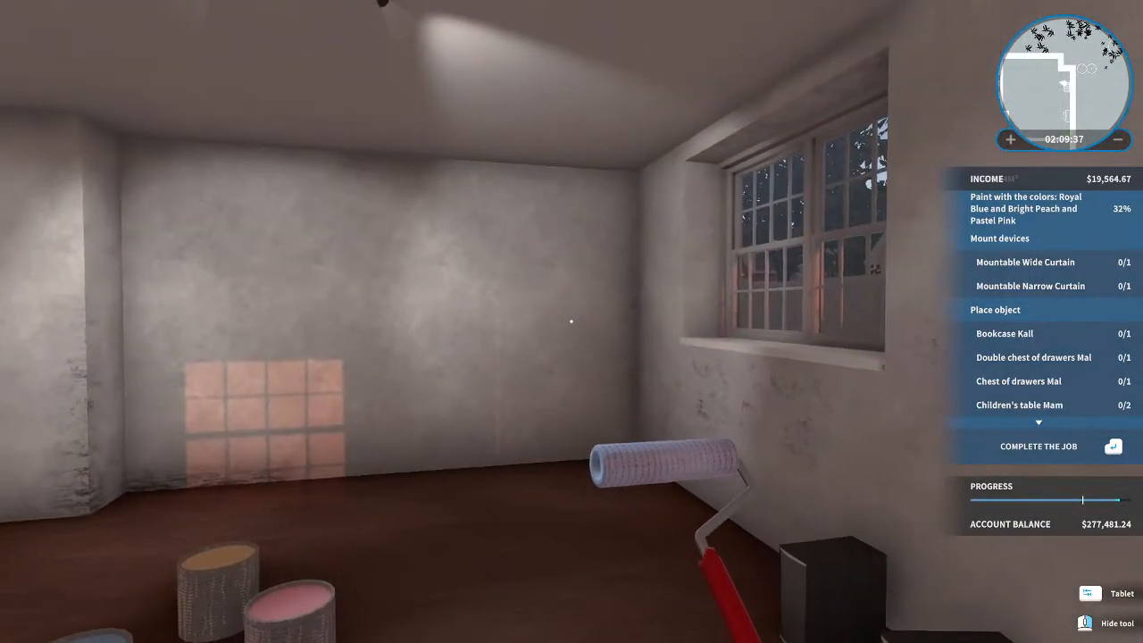
mouse_move(572, 321)
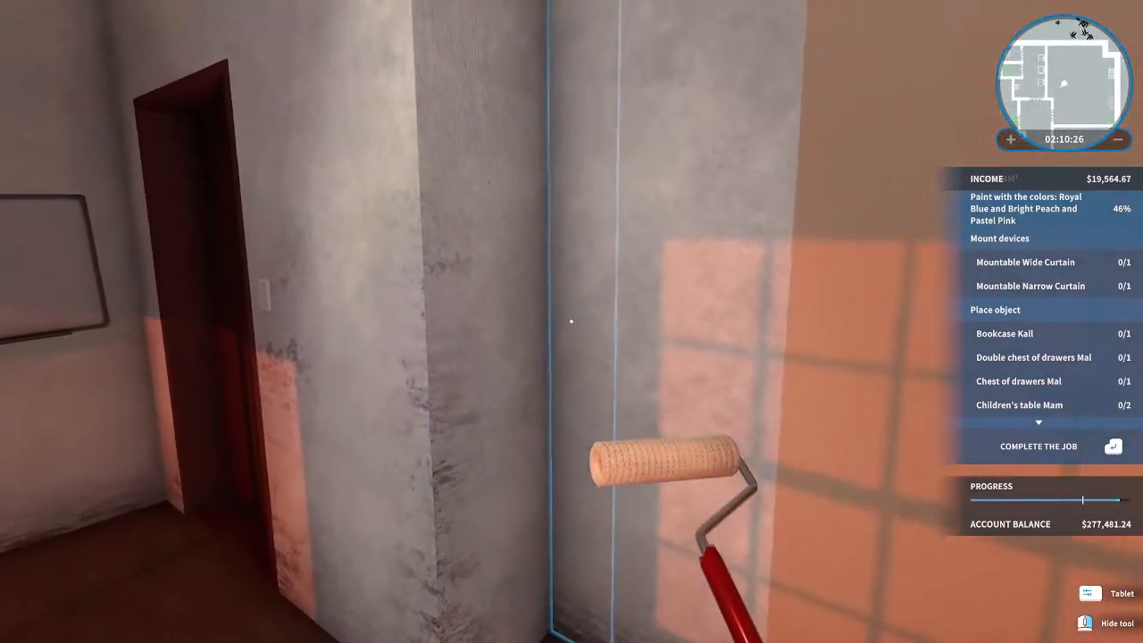
mouse_move(572, 321)
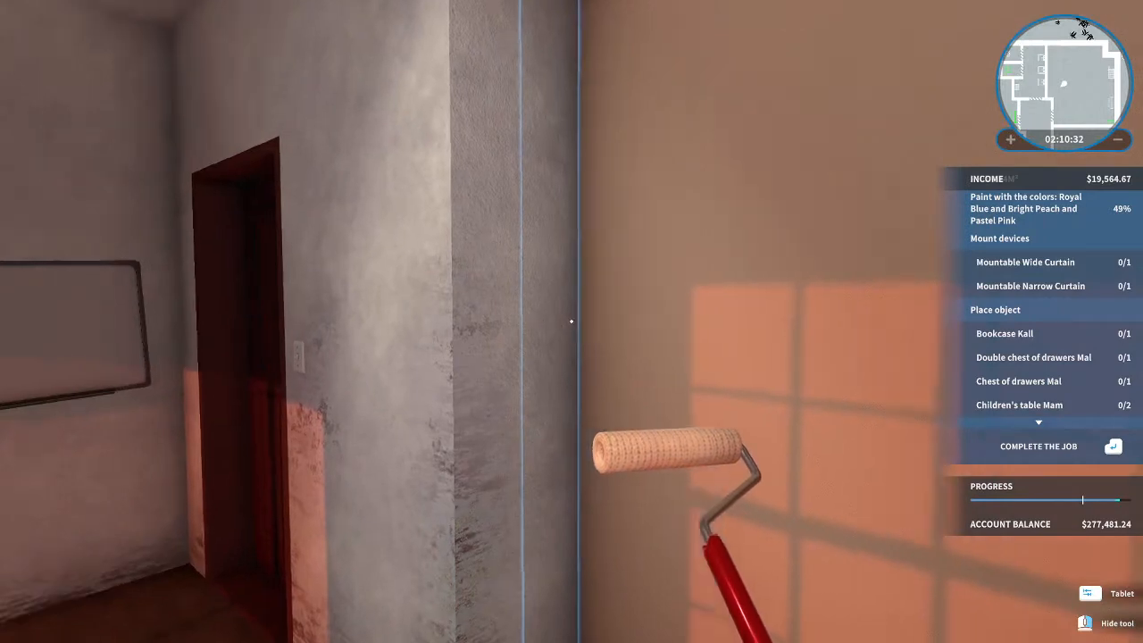
mouse_move(571, 321)
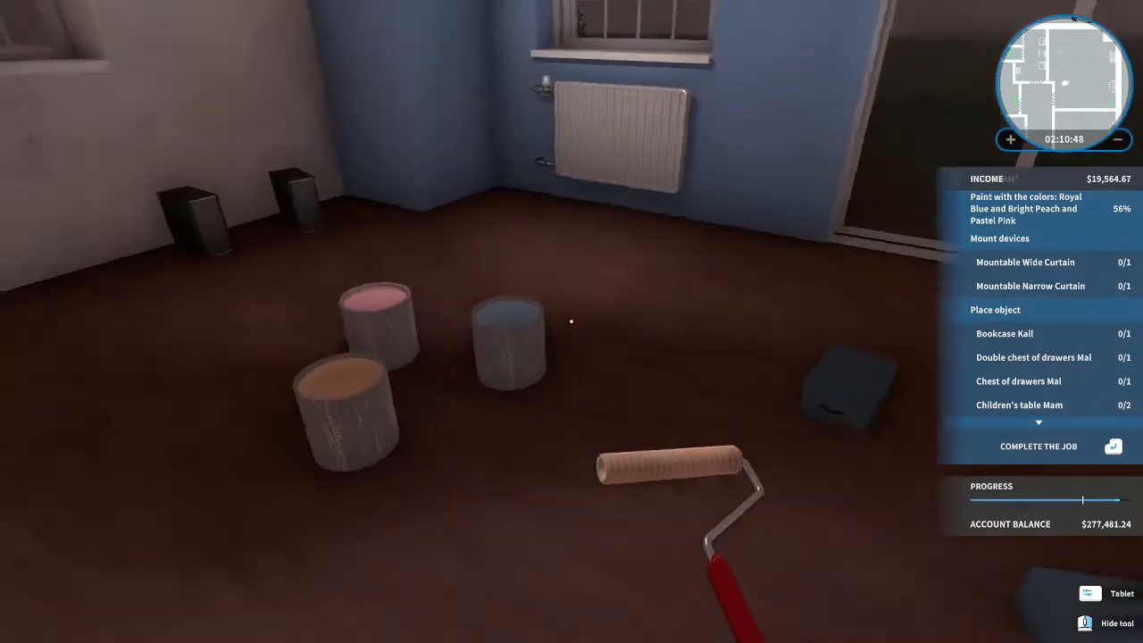
mouse_move(572, 322)
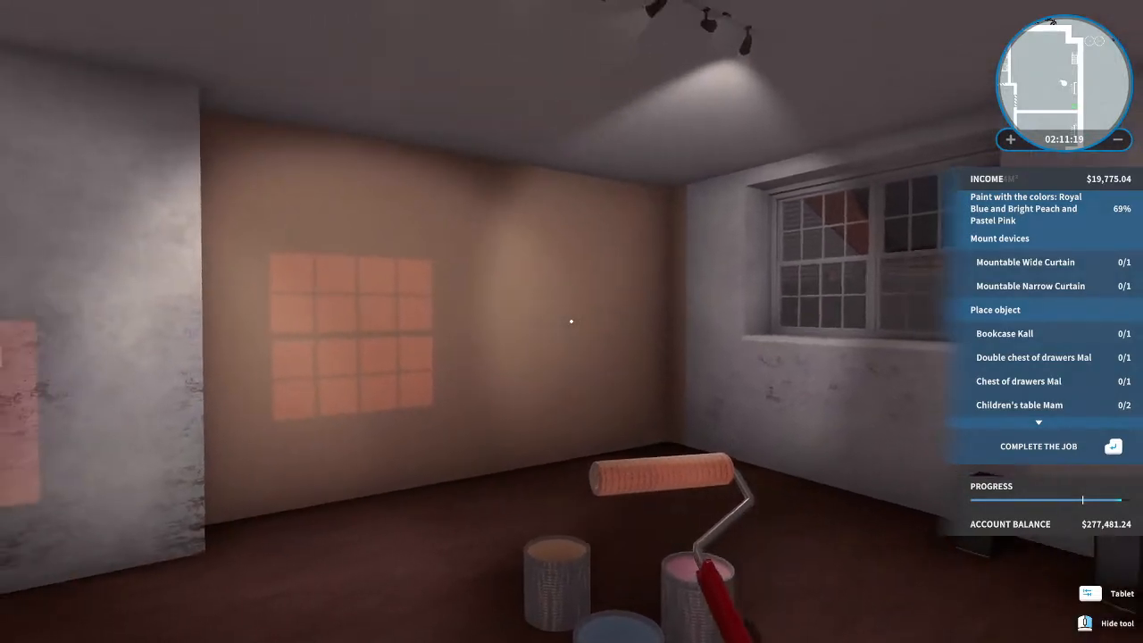
mouse_move(571, 322)
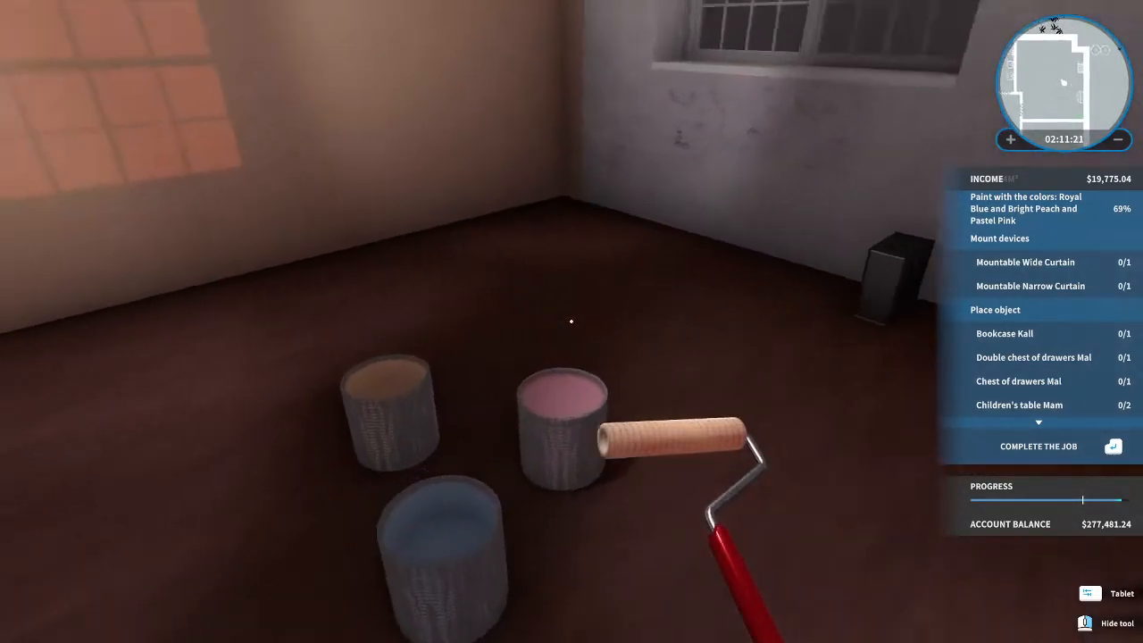
mouse_move(572, 321)
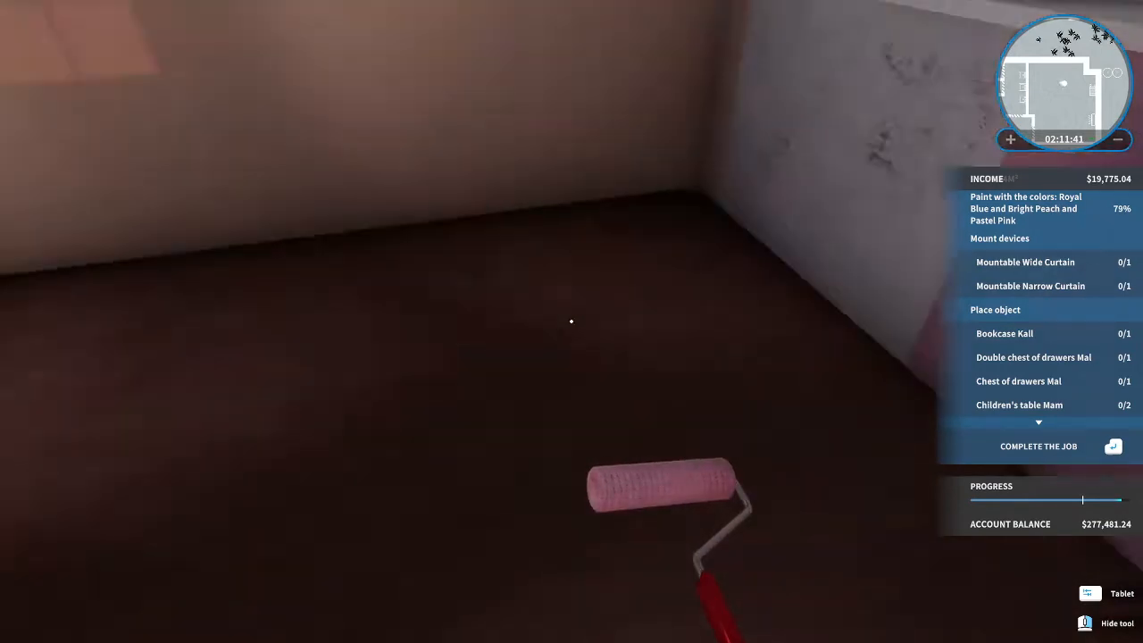
mouse_move(572, 322)
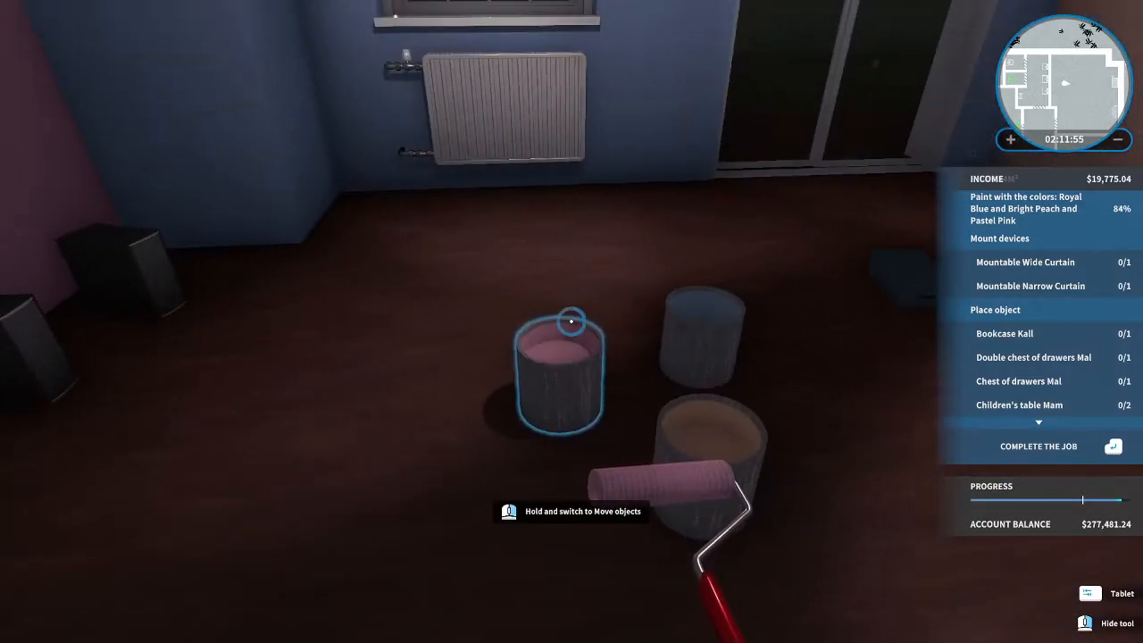
mouse_move(572, 321)
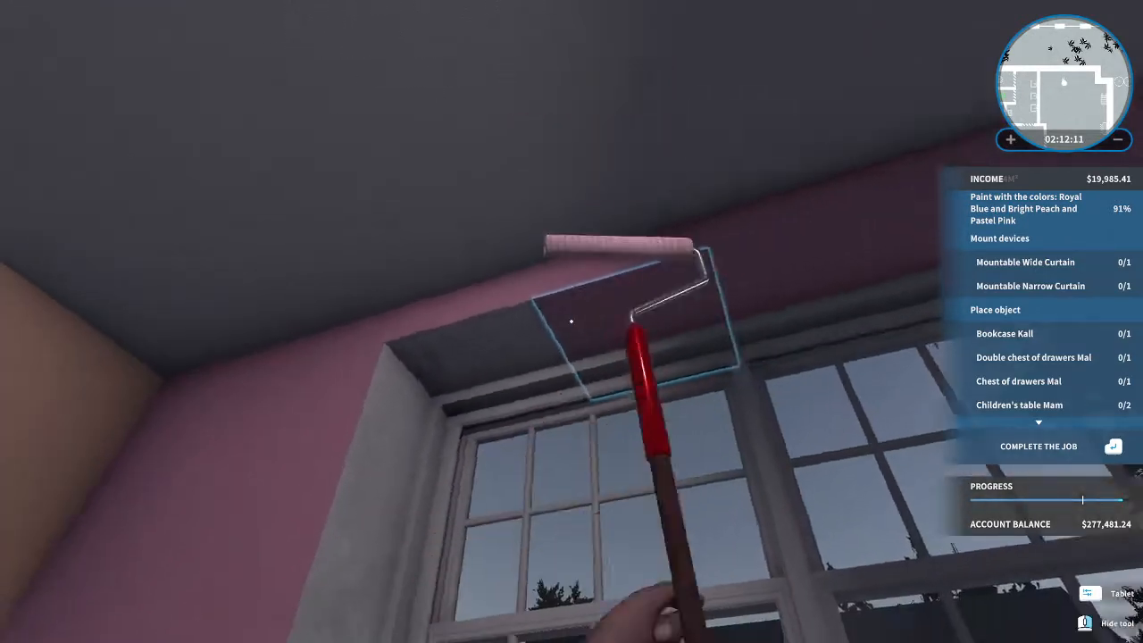
mouse_move(571, 322)
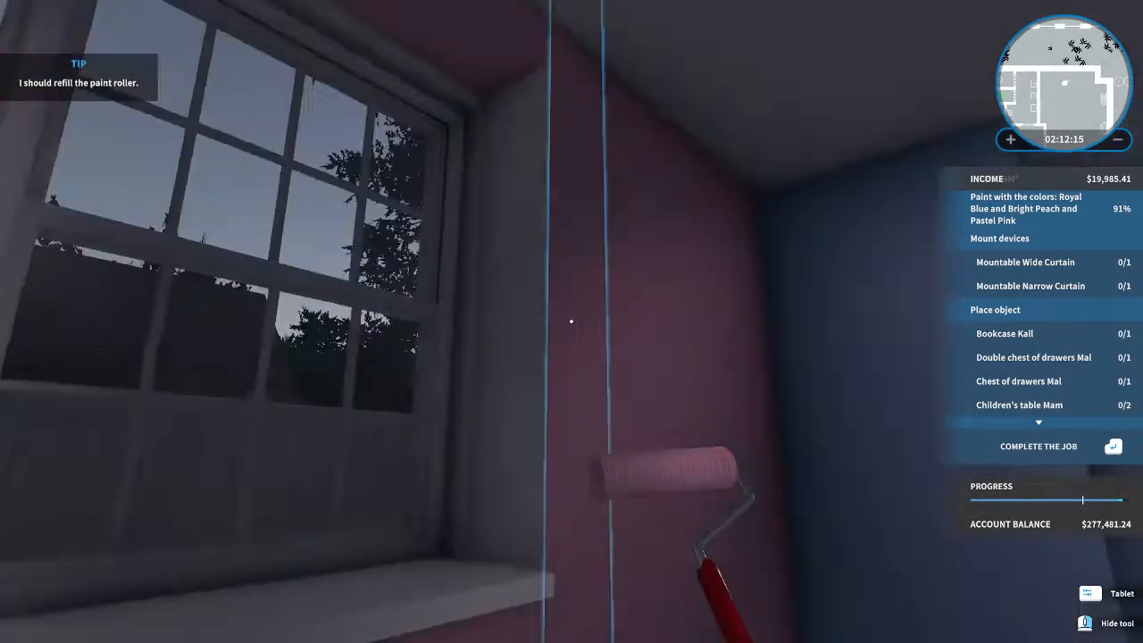
mouse_move(572, 321)
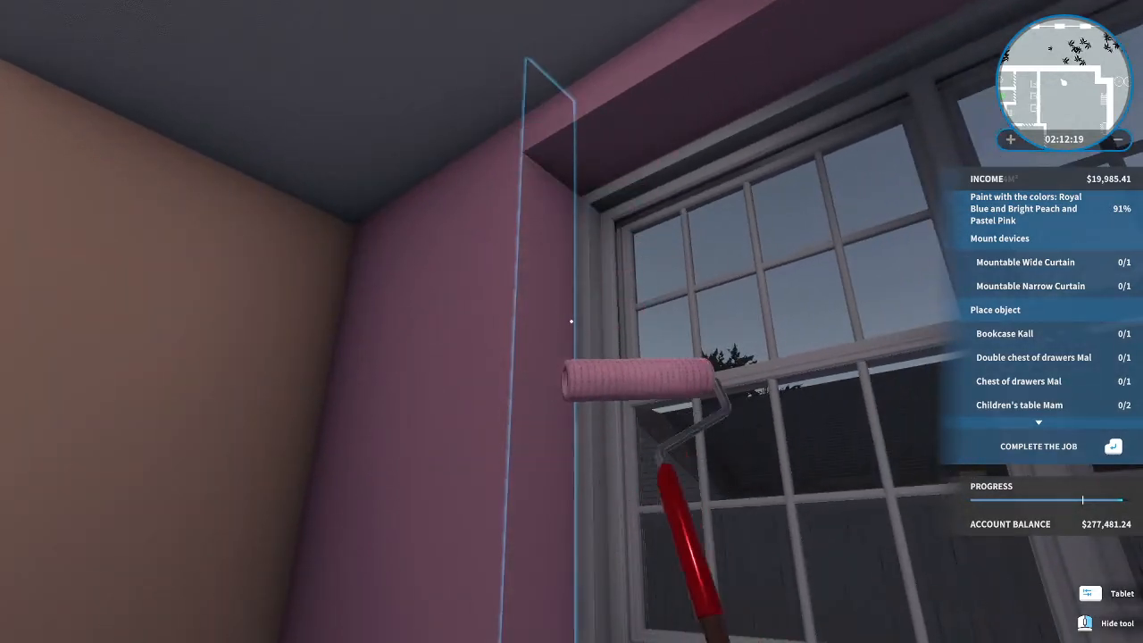
mouse_move(572, 321)
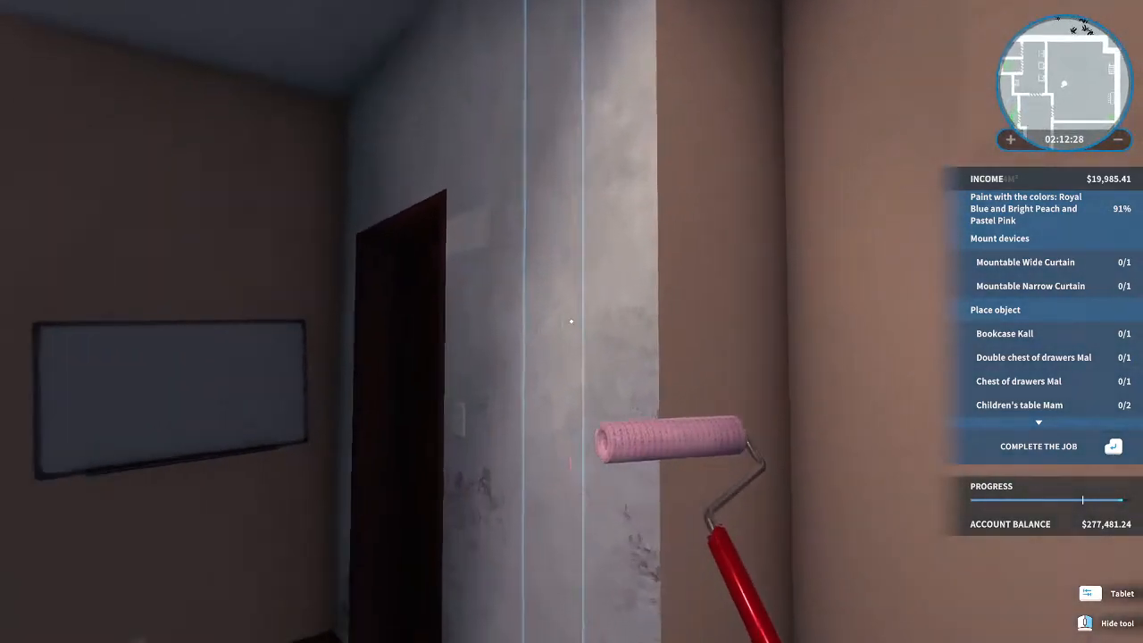
mouse_move(572, 321)
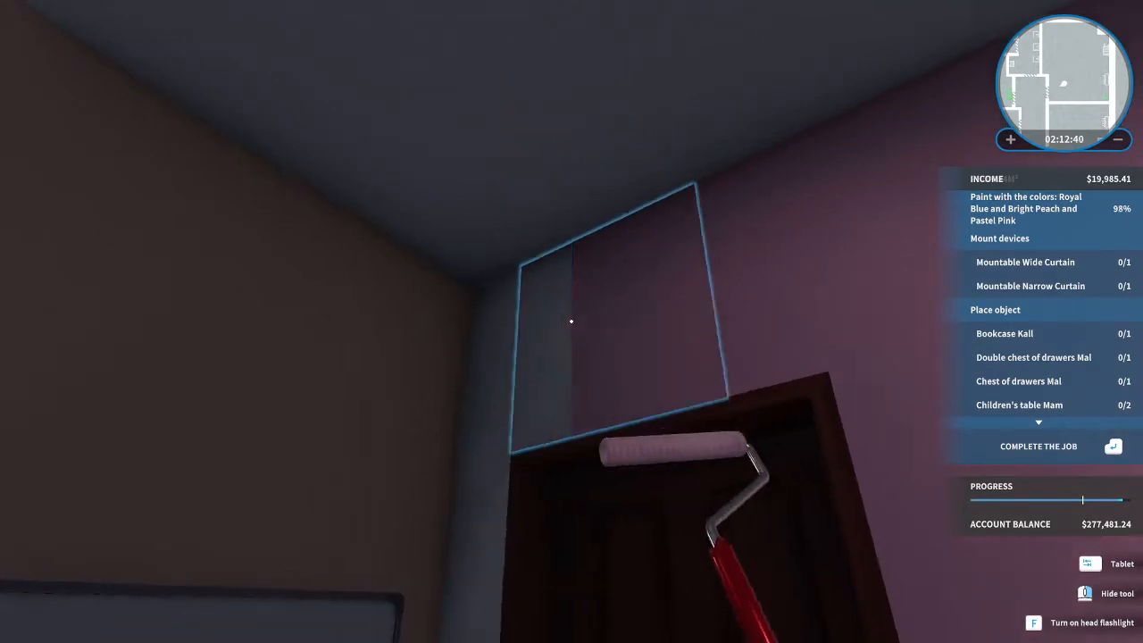
mouse_move(571, 321)
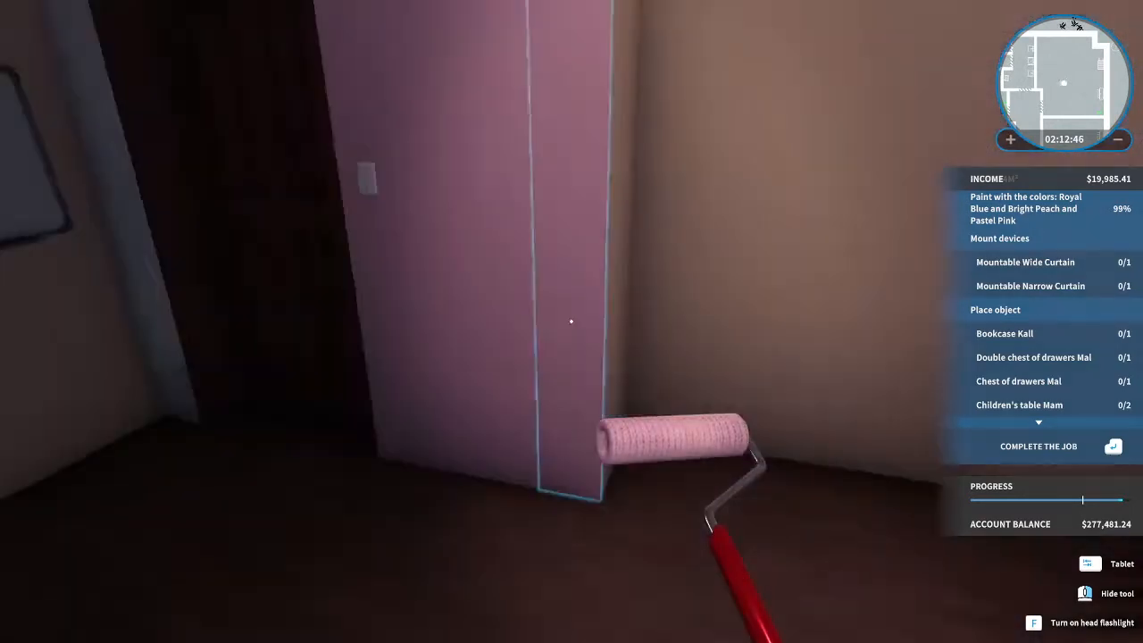
mouse_move(571, 322)
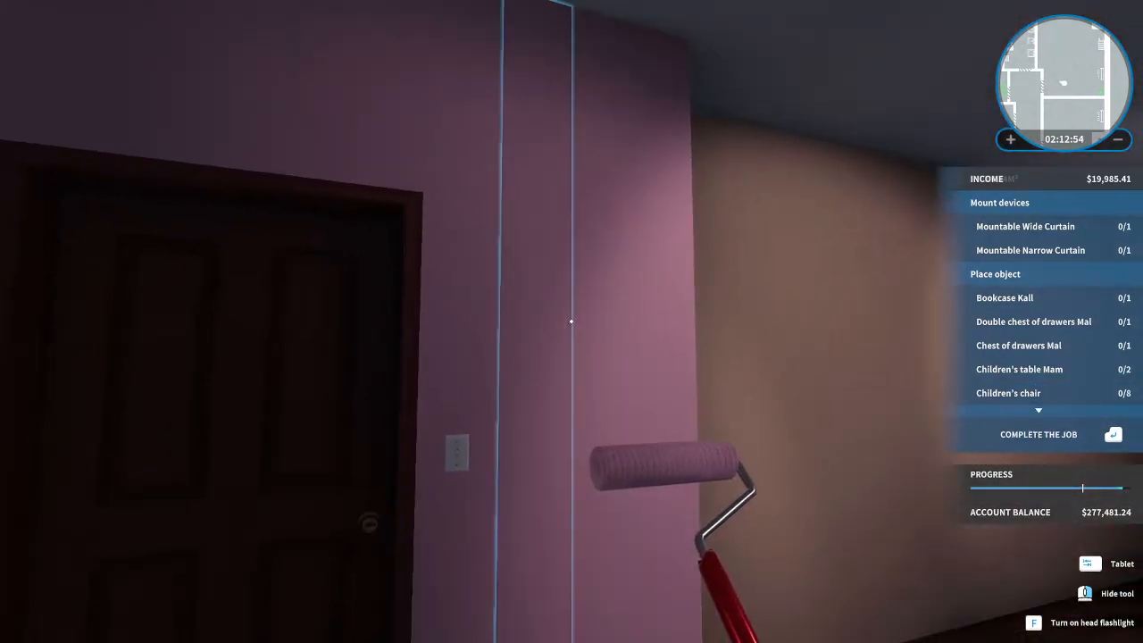
mouse_move(572, 322)
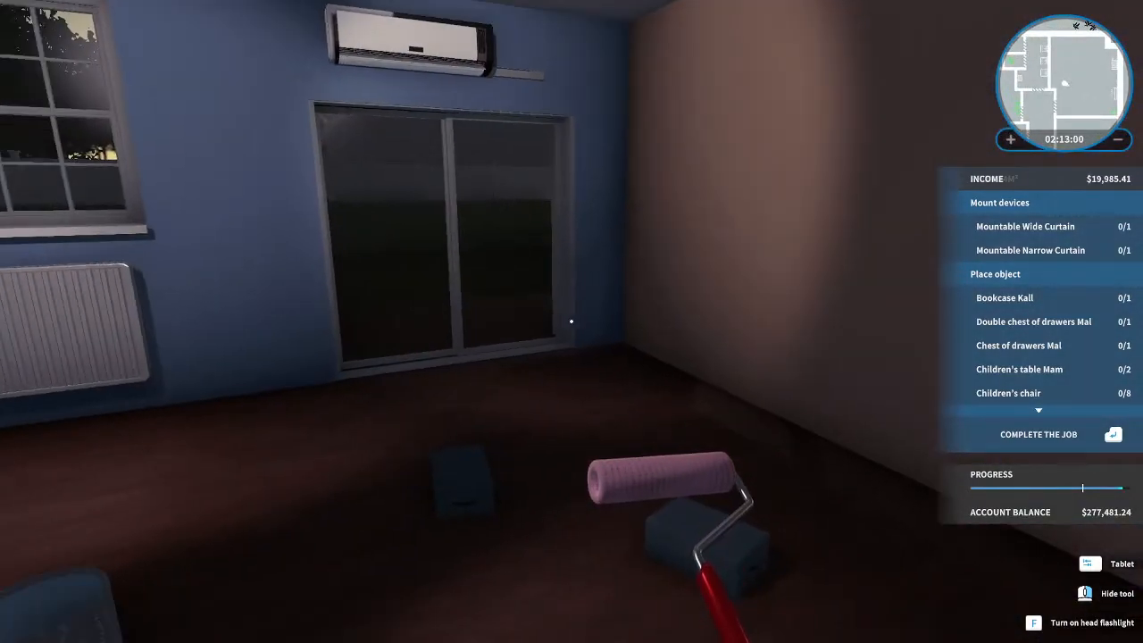
mouse_move(572, 321)
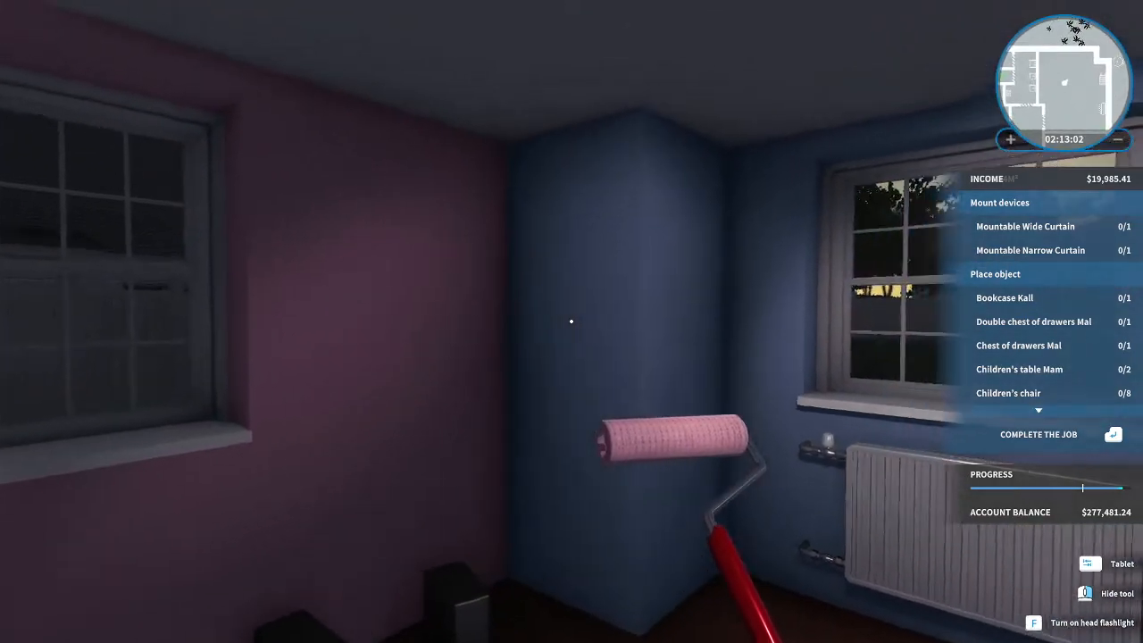
mouse_move(572, 321)
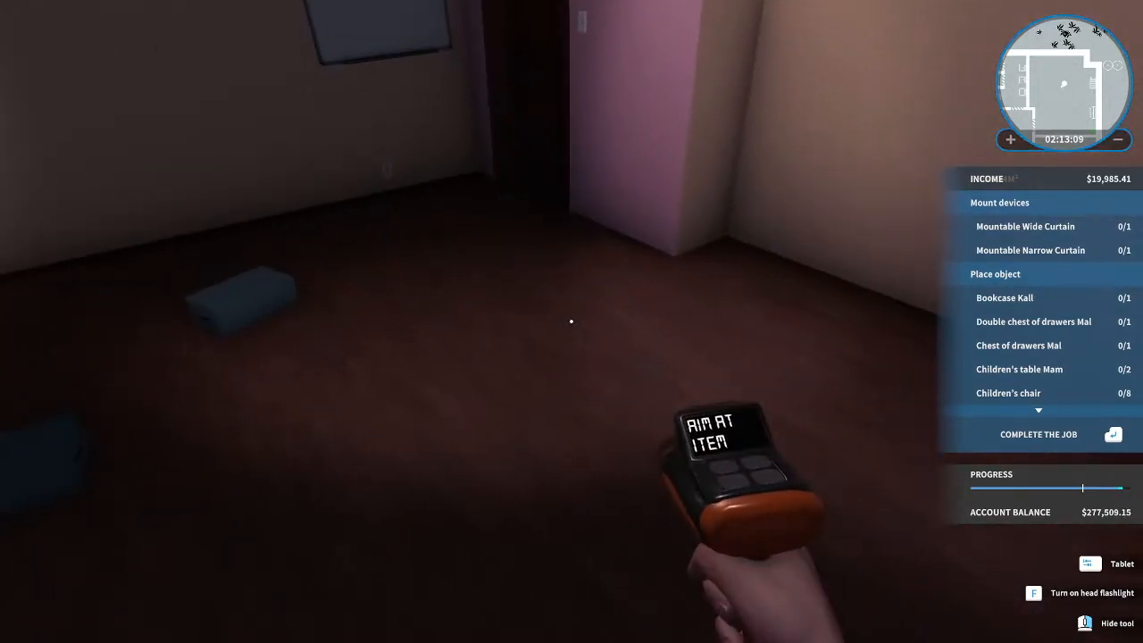
mouse_move(572, 322)
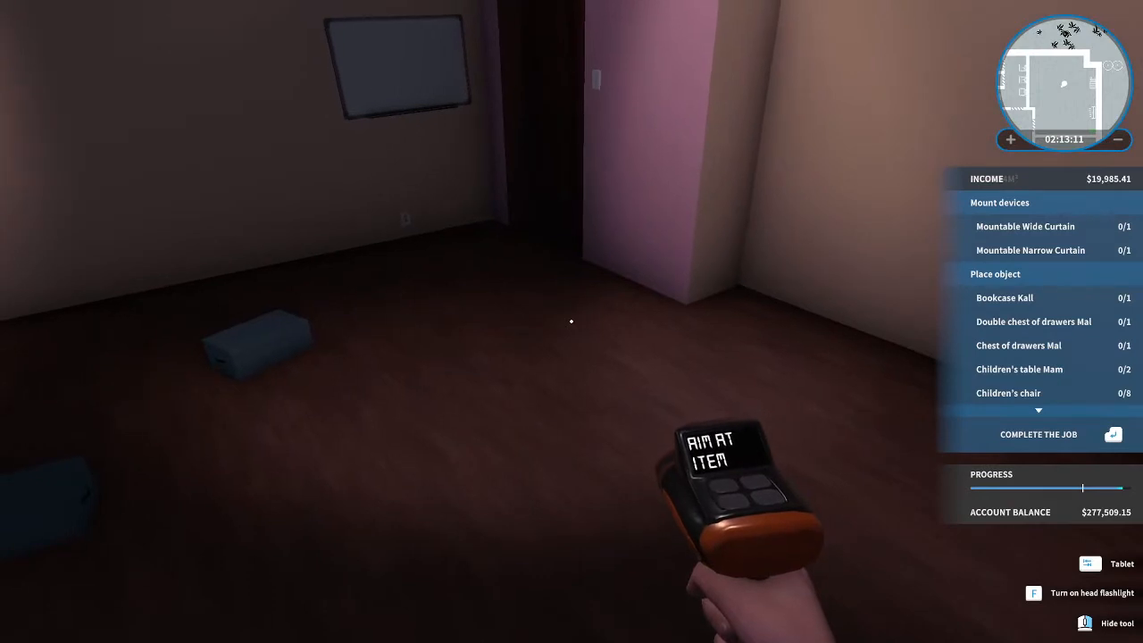
mouse_move(572, 322)
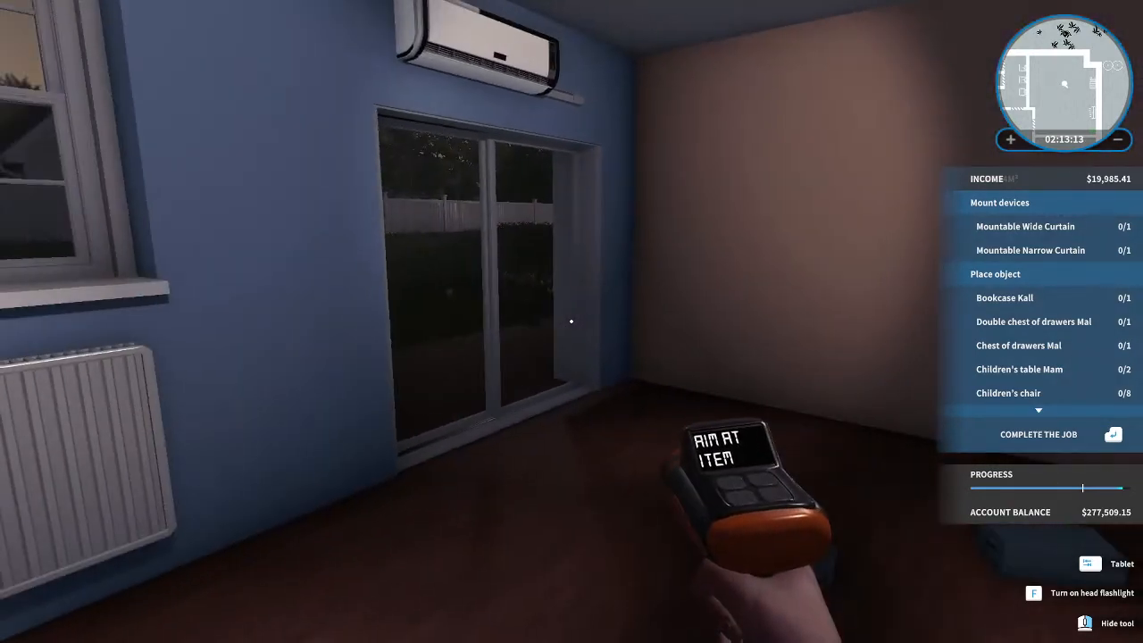
mouse_move(572, 321)
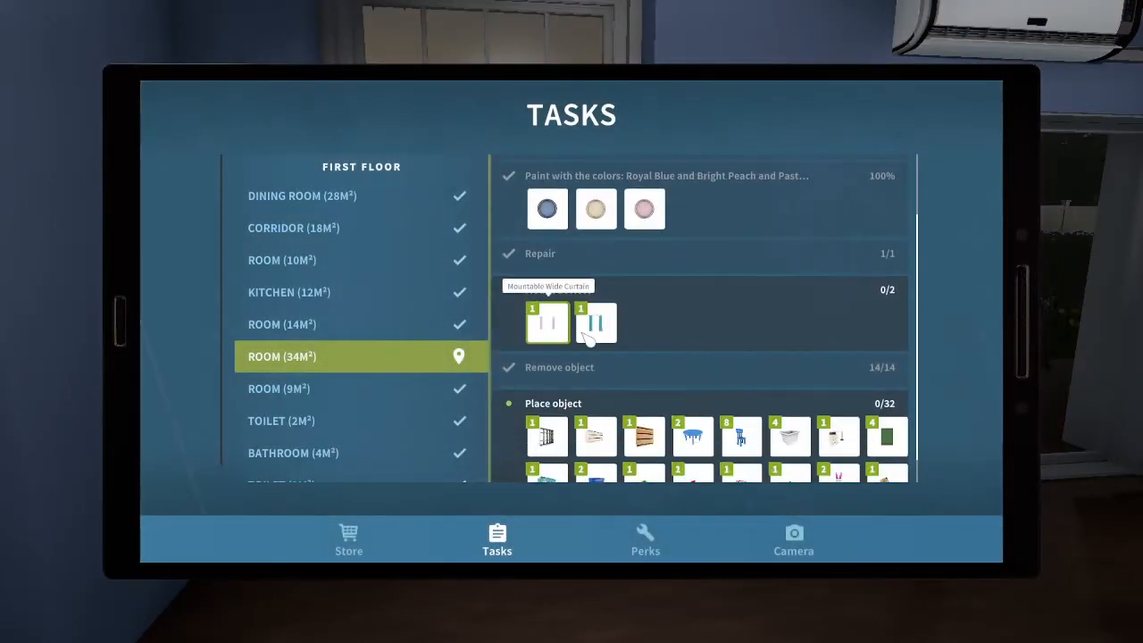
mouse_move(596, 323)
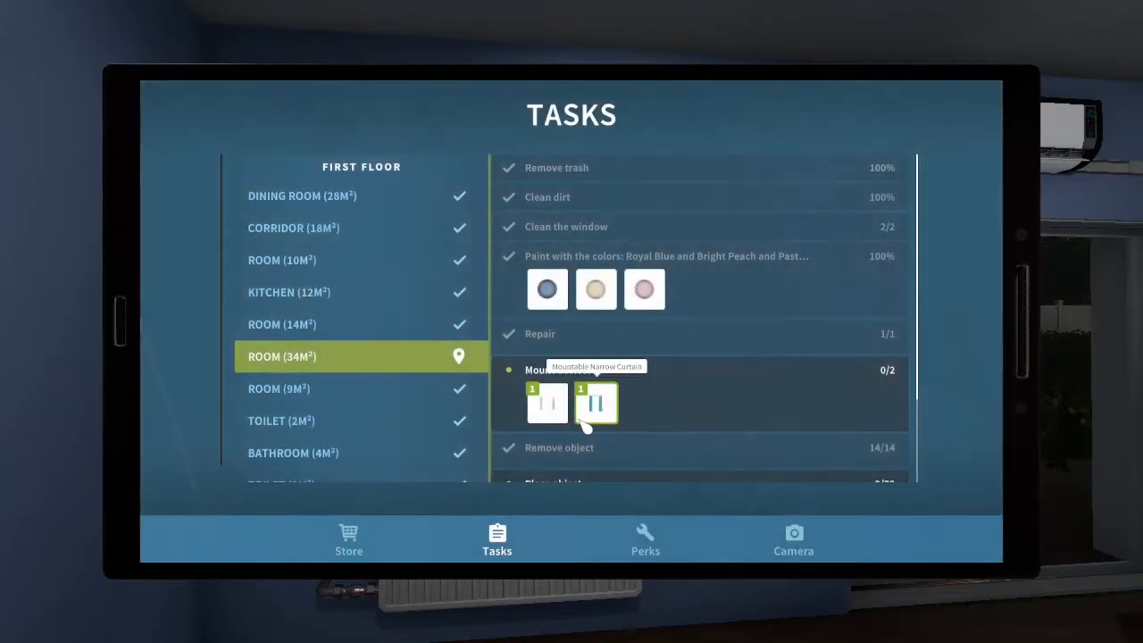
Preview the Mountable Narrow Curtain in blue, orange, Brown Strips, For Boys and Gray Flowers.
left_click(596, 404)
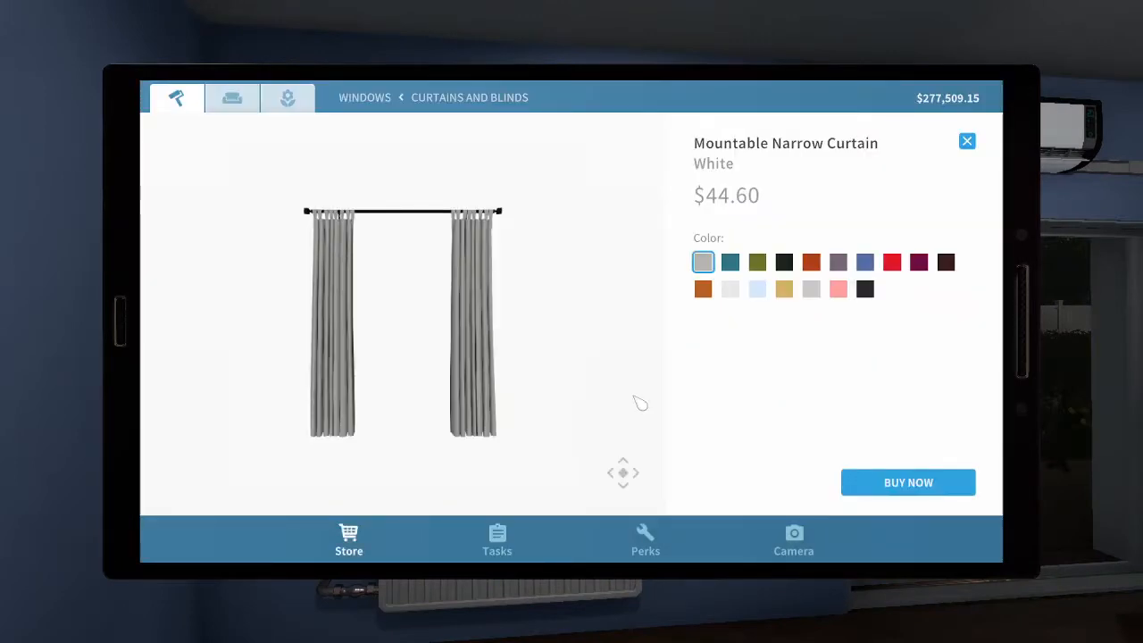
mouse_move(891, 261)
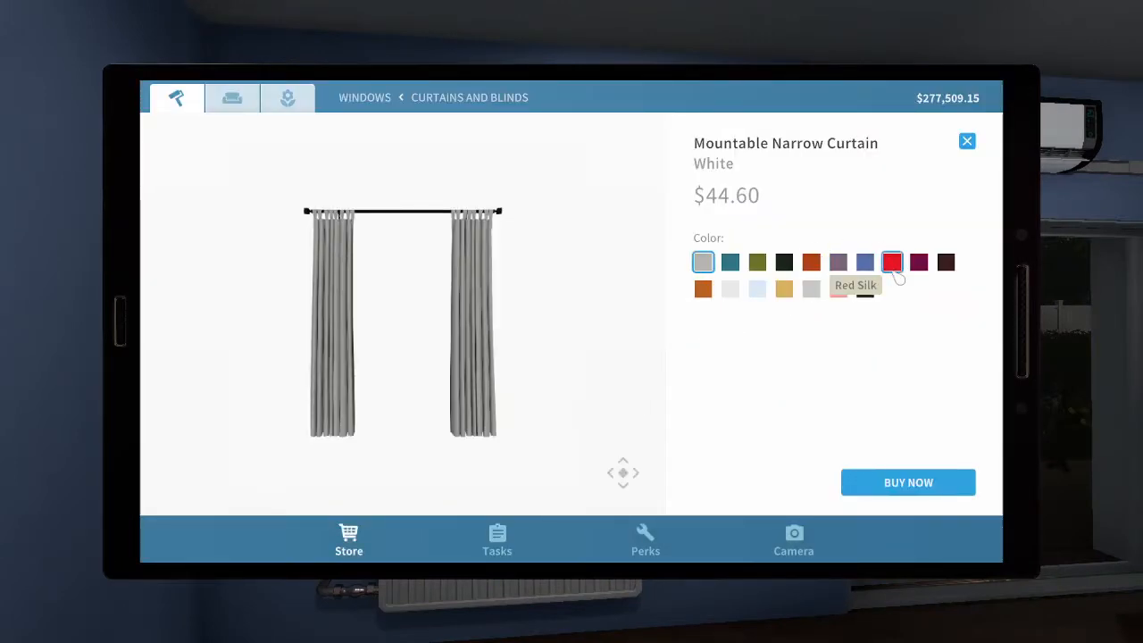
left_click(865, 261)
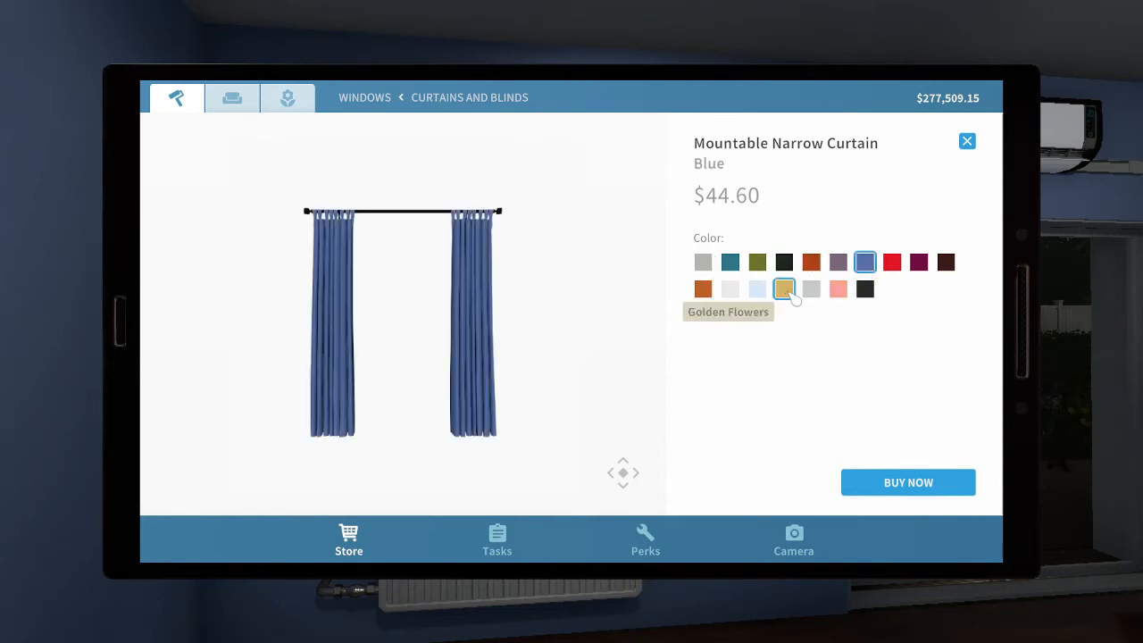
left_click(811, 290)
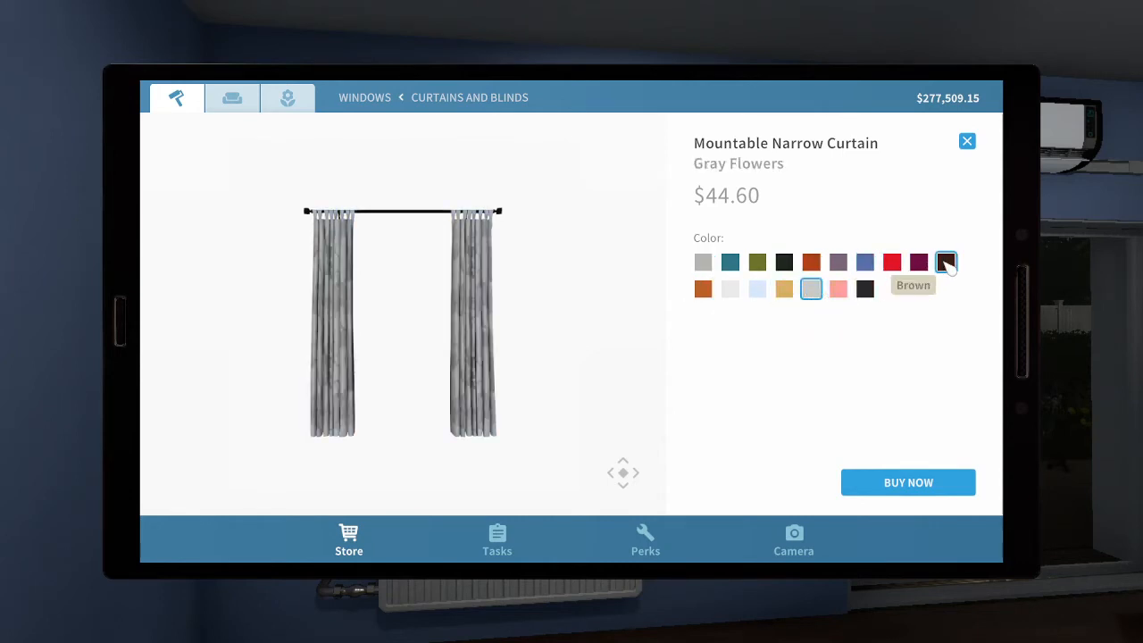
left_click(811, 261)
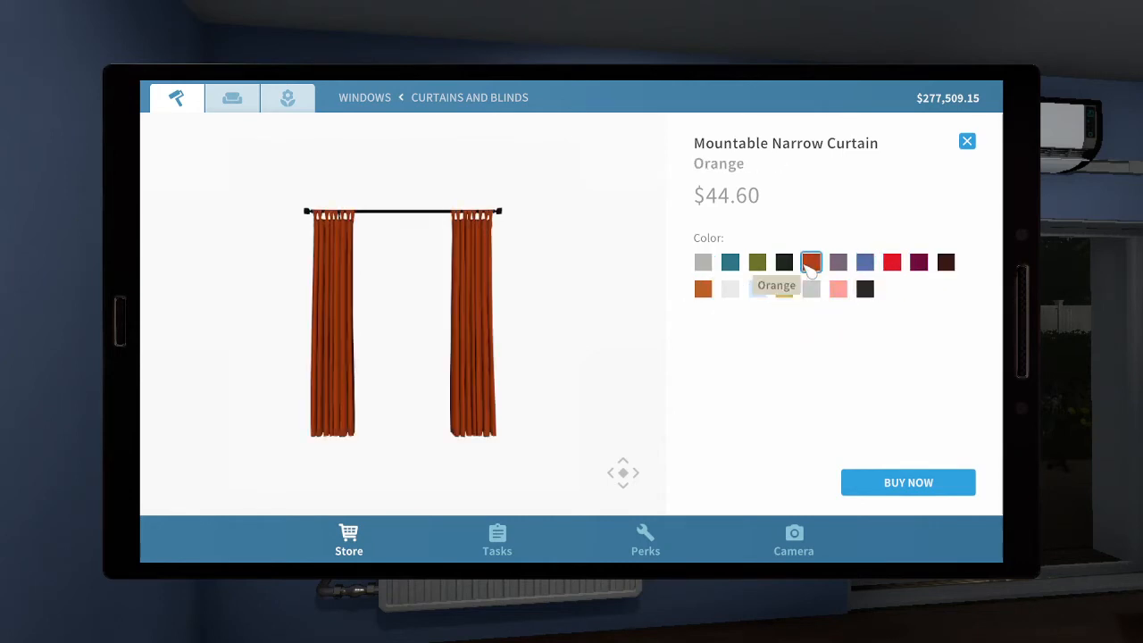
mouse_move(784, 260)
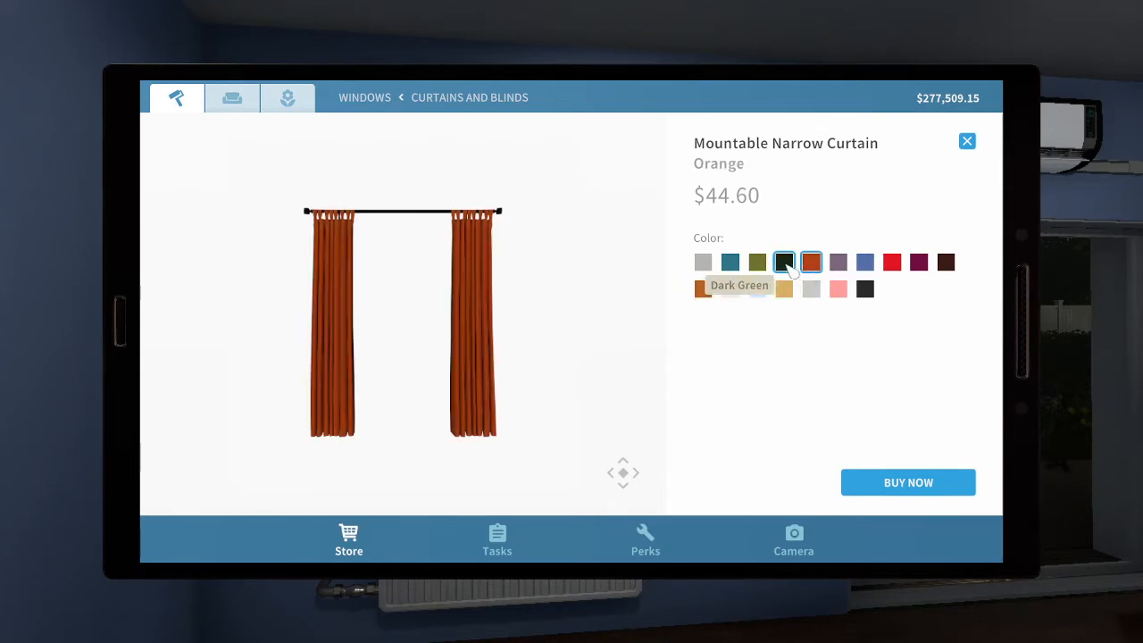
left_click(703, 289)
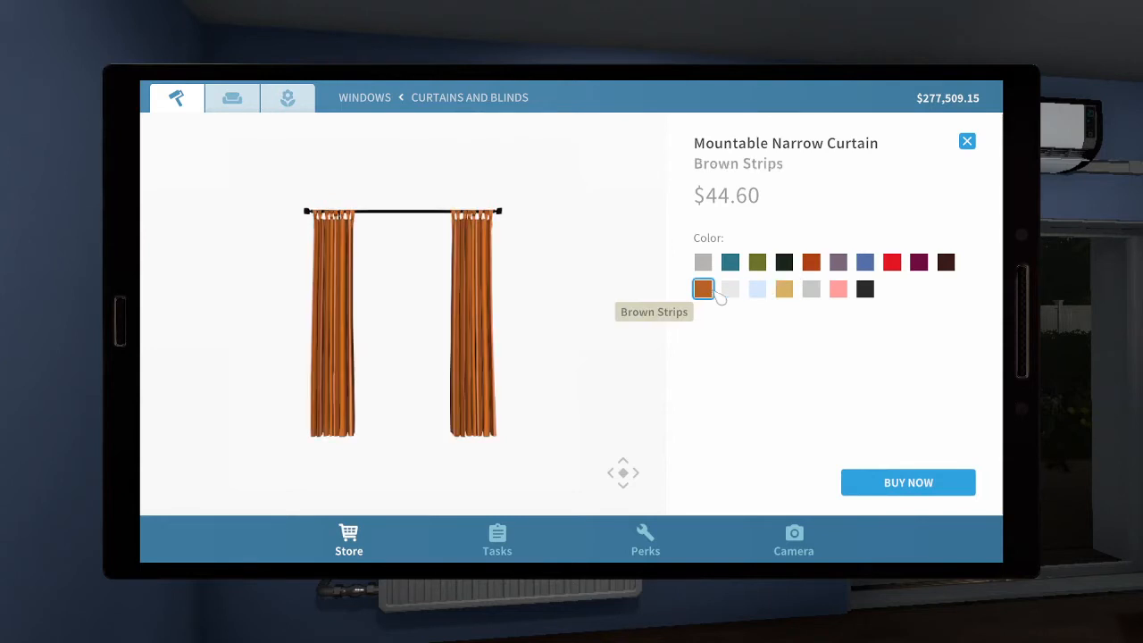
mouse_move(757, 289)
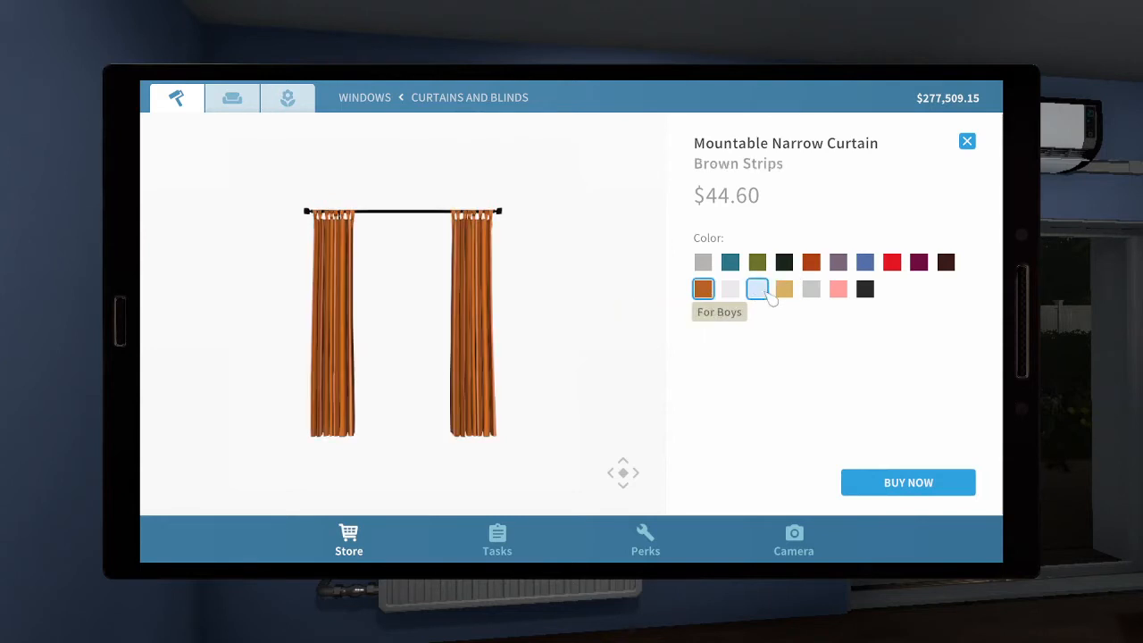
left_click(757, 290)
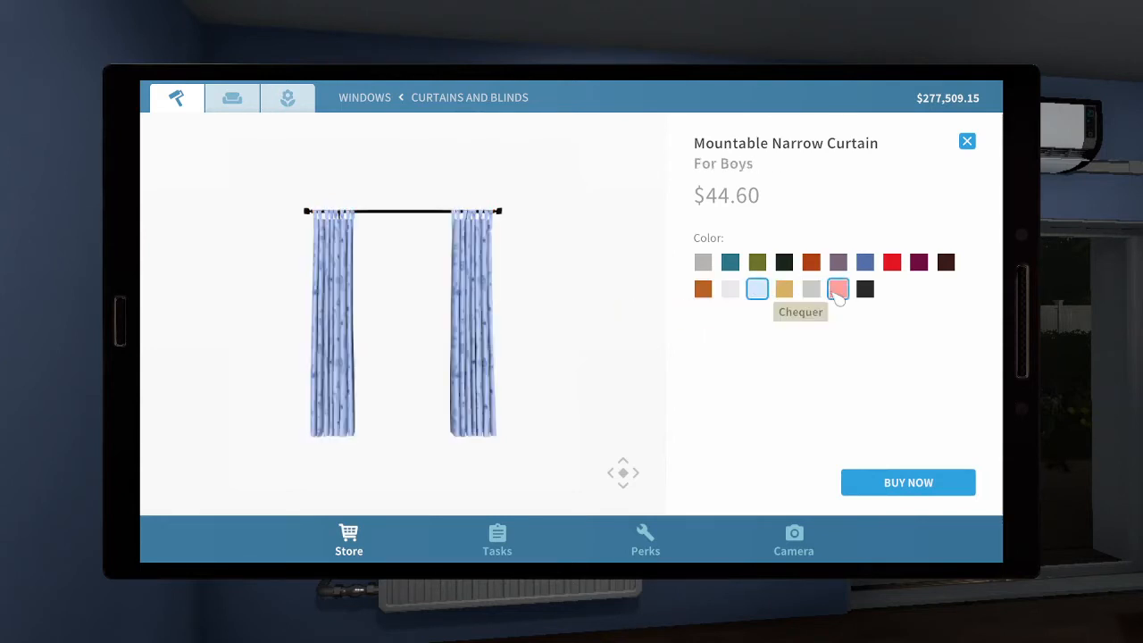
left_click(811, 290)
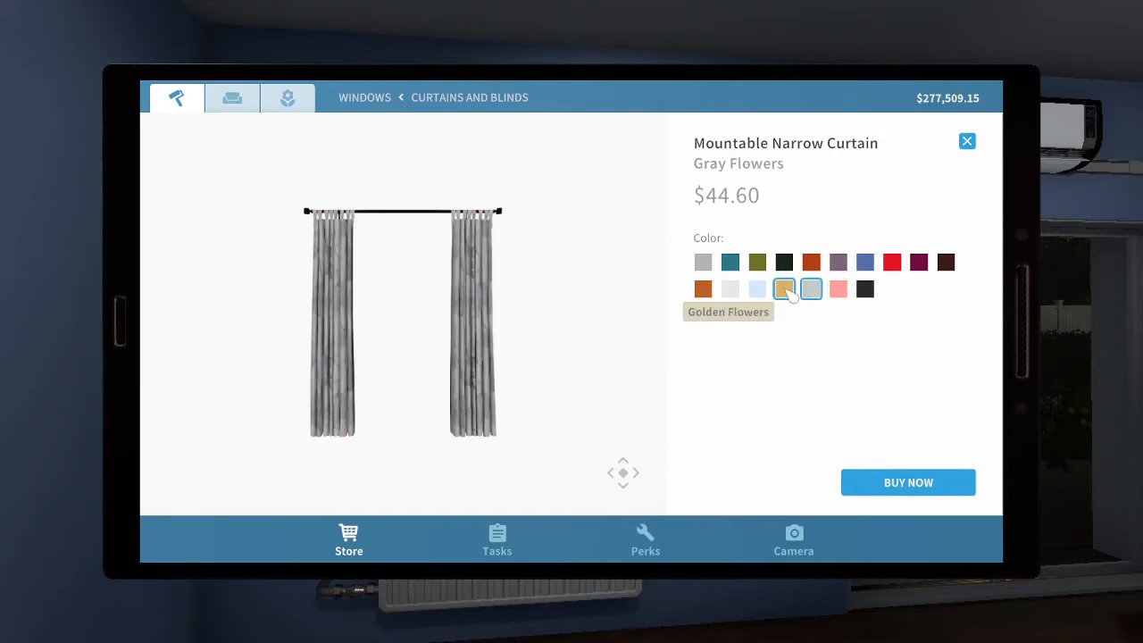
Compare dark green, cyan and Light Lilly, then purchase the narrow curtain in magenta.
left_click(785, 260)
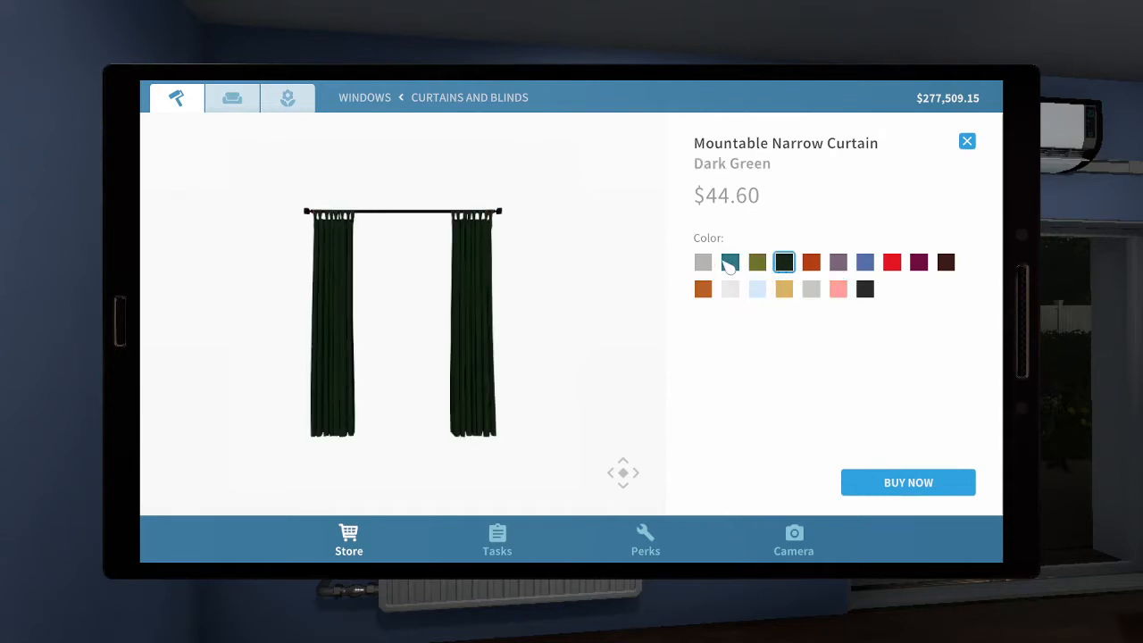
left_click(729, 261)
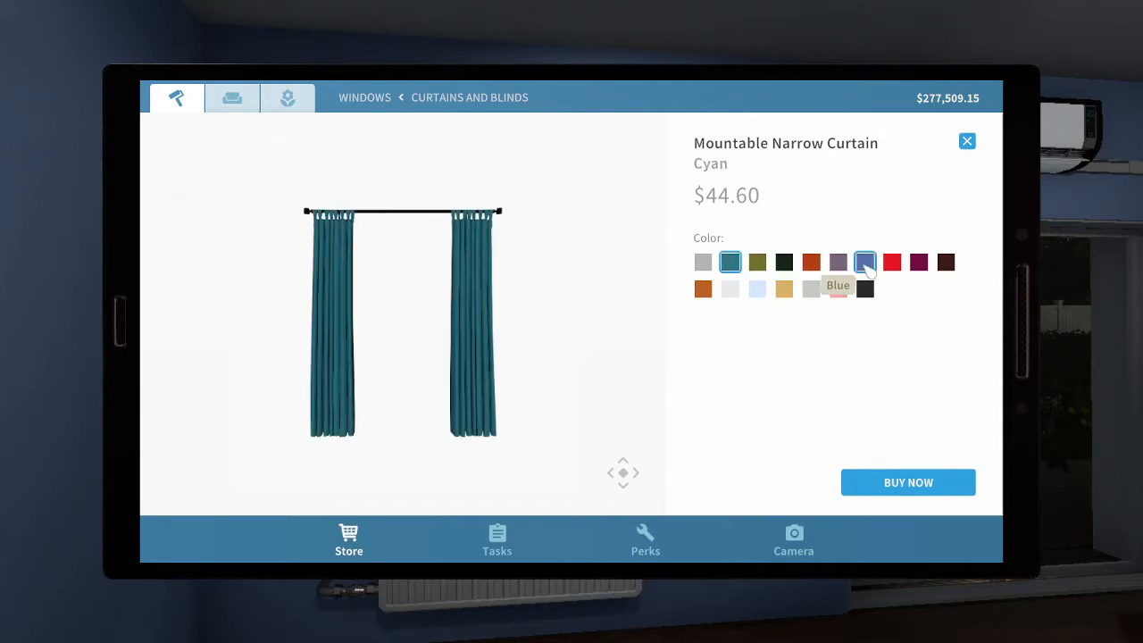
left_click(838, 260)
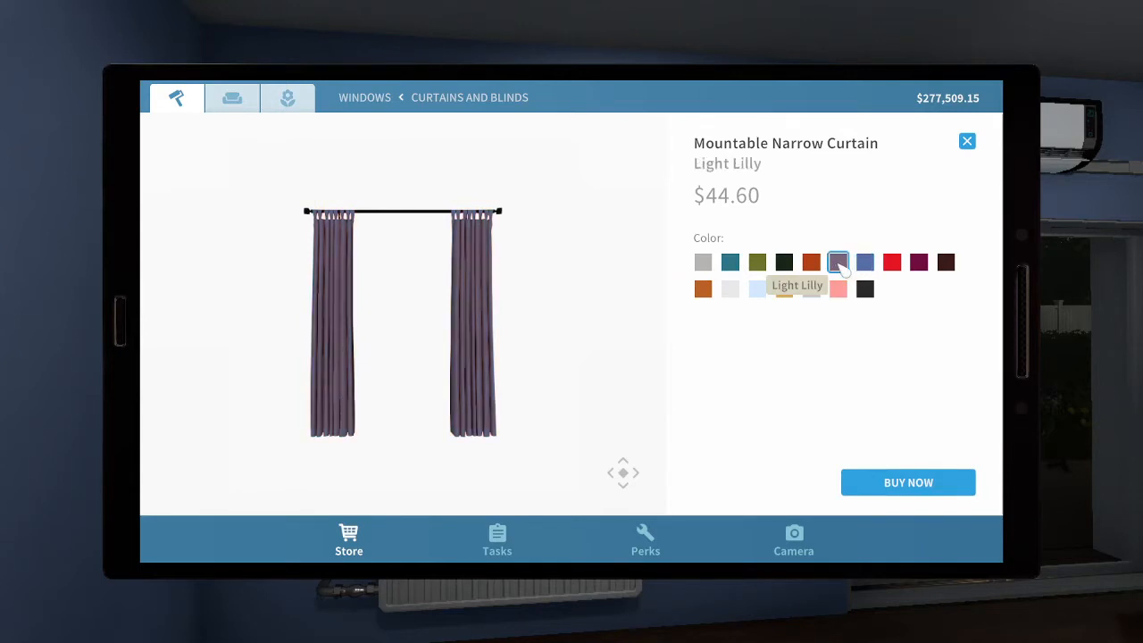
left_click(918, 261)
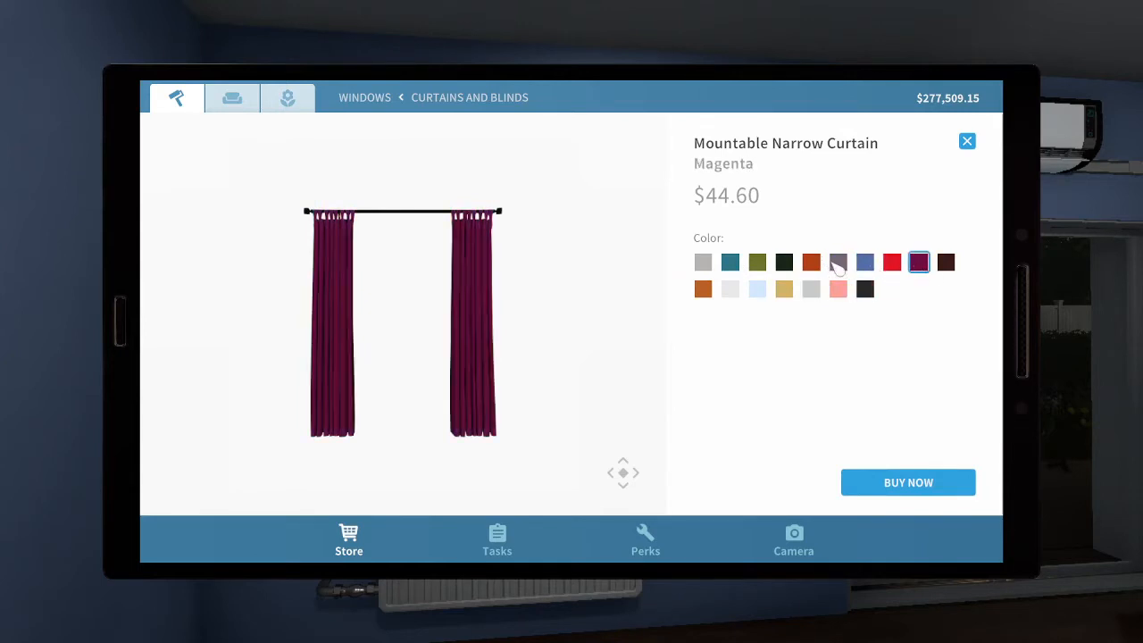
left_click(966, 141)
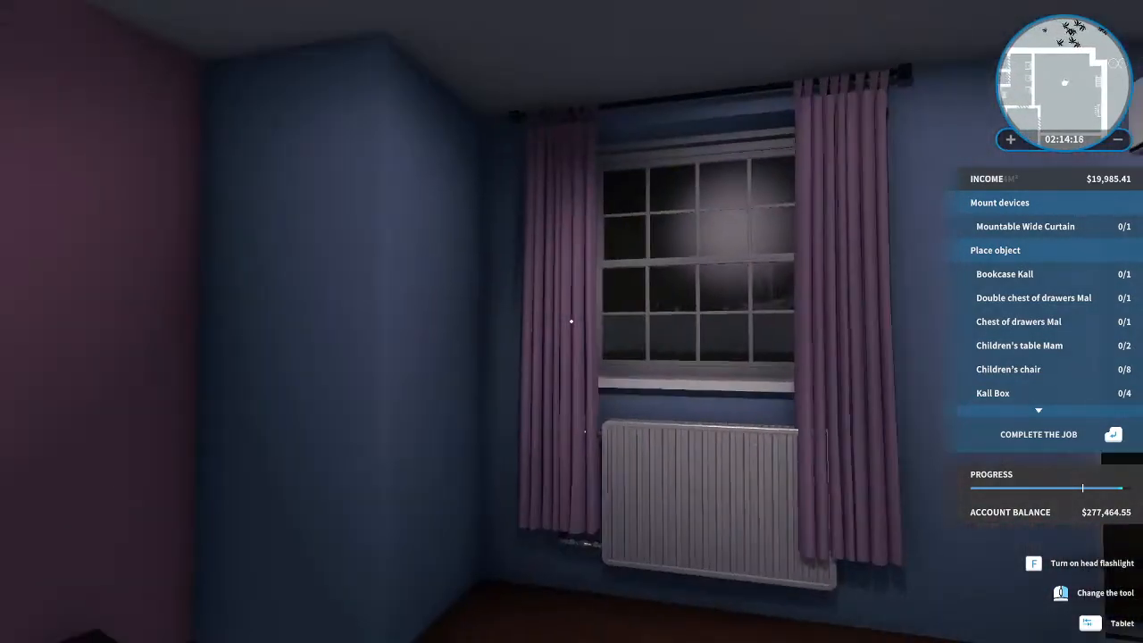
mouse_move(572, 321)
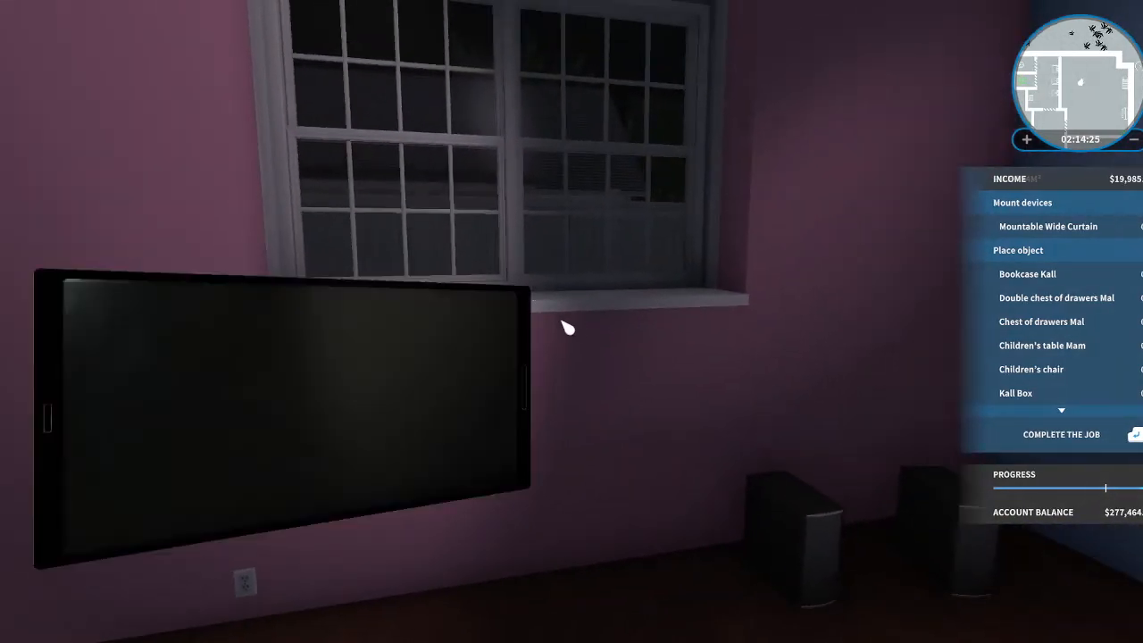
Compare Mountable Wide Curtain patterns and buy the blue version.
left_click(1047, 225)
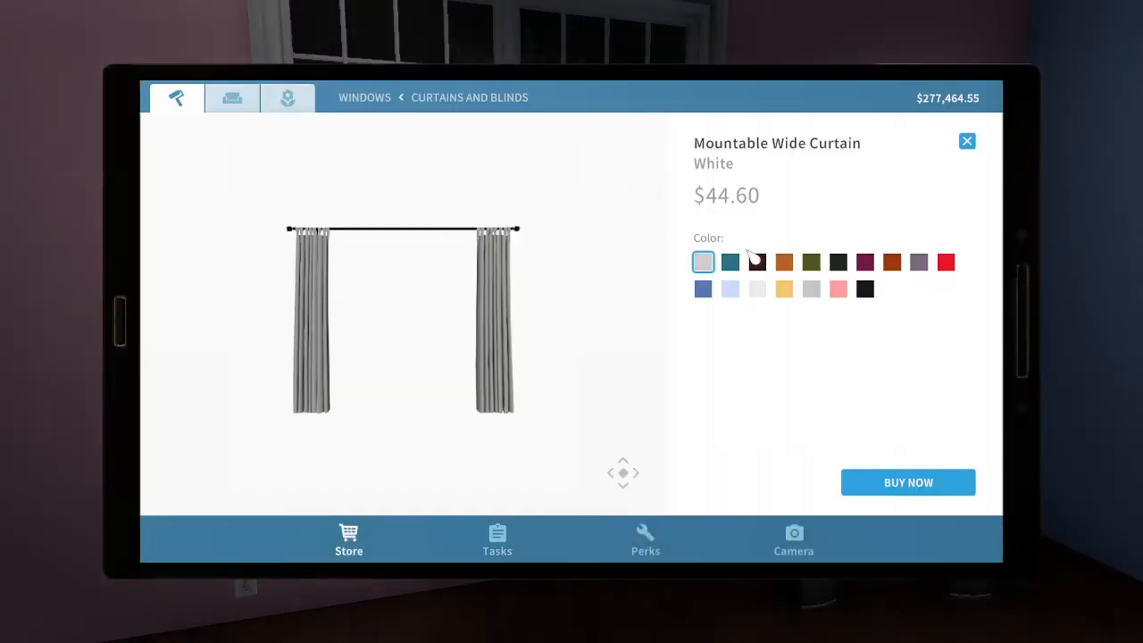
left_click(704, 289)
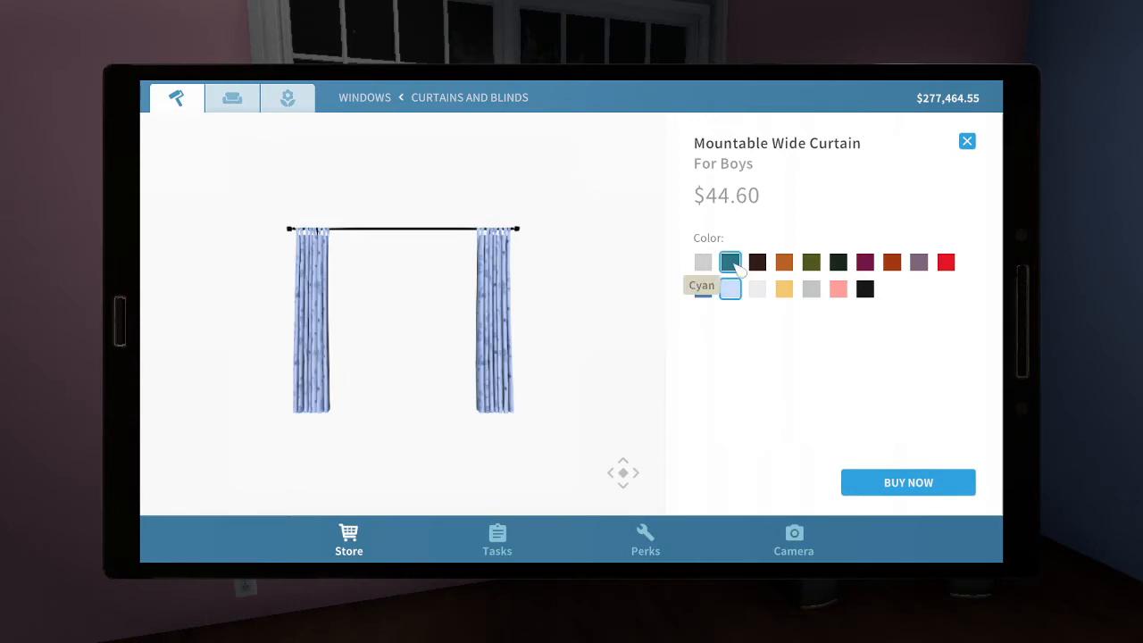
left_click(704, 289)
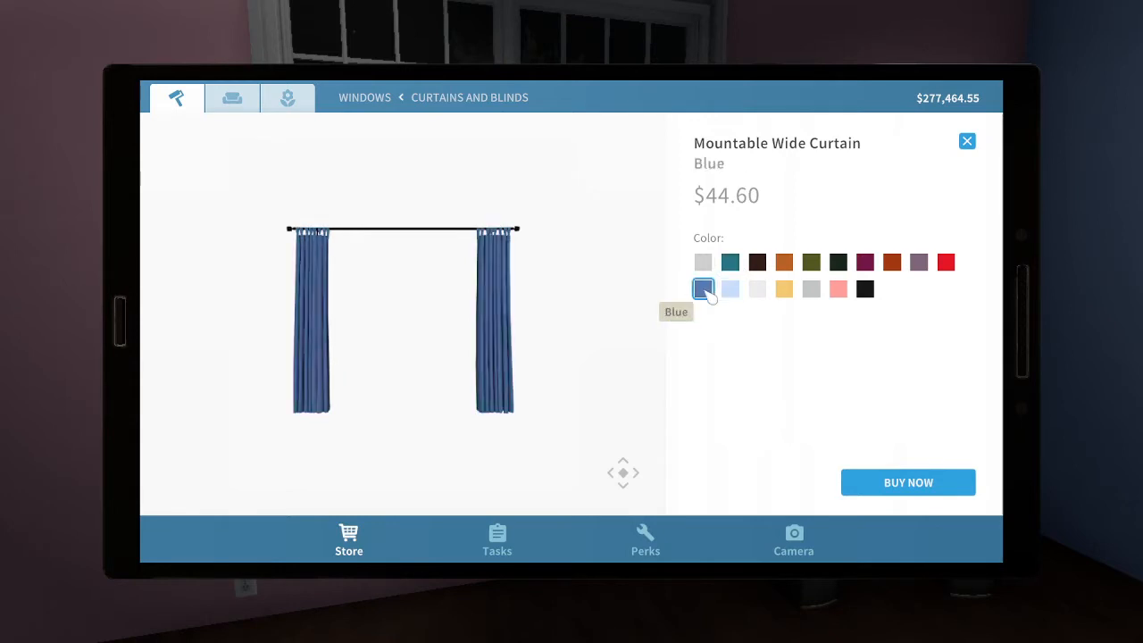
mouse_move(970, 425)
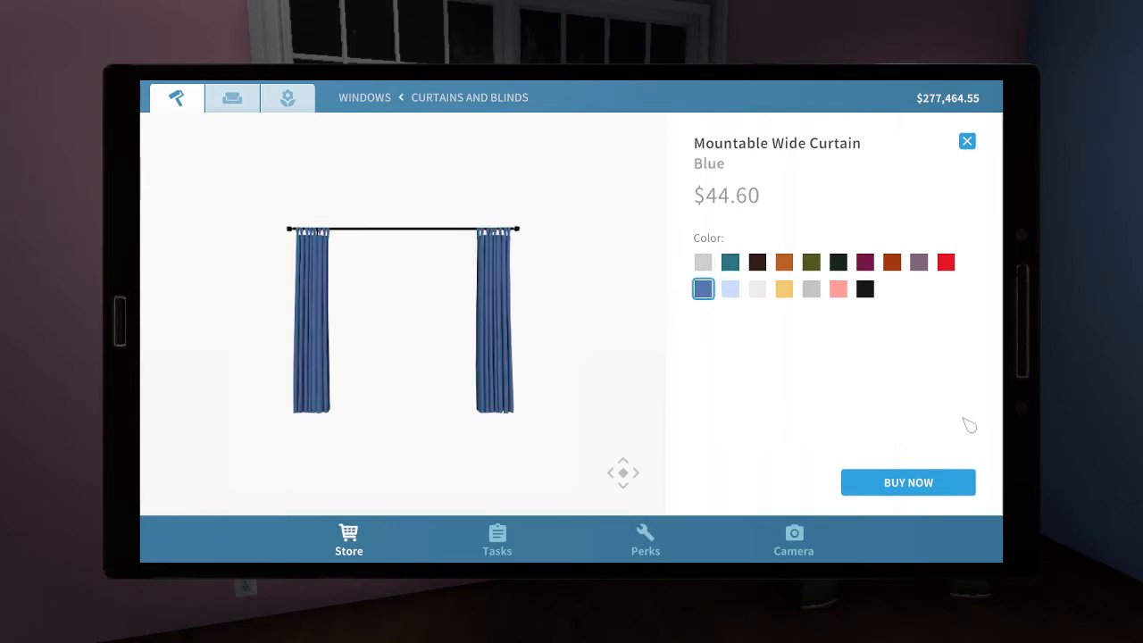
left_click(908, 482)
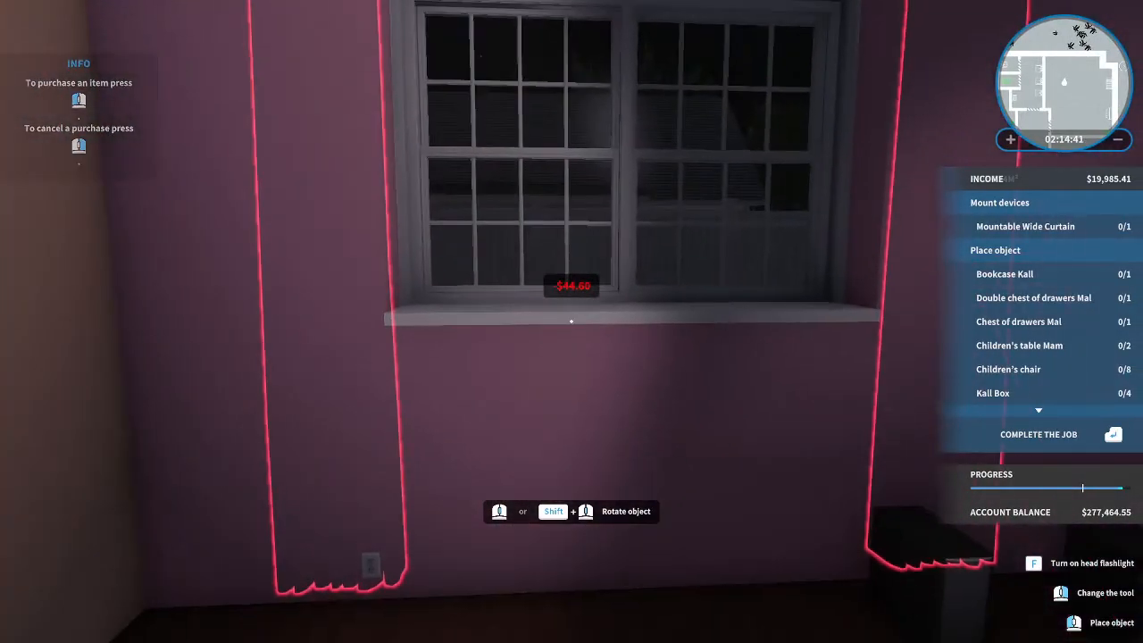
mouse_move(572, 321)
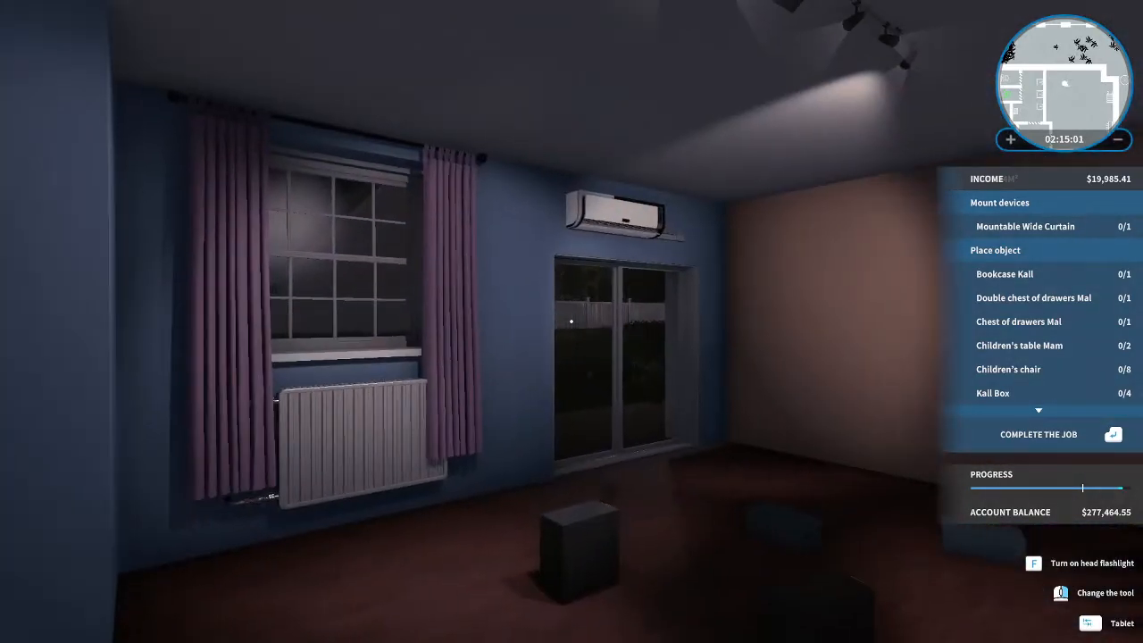
mouse_move(572, 322)
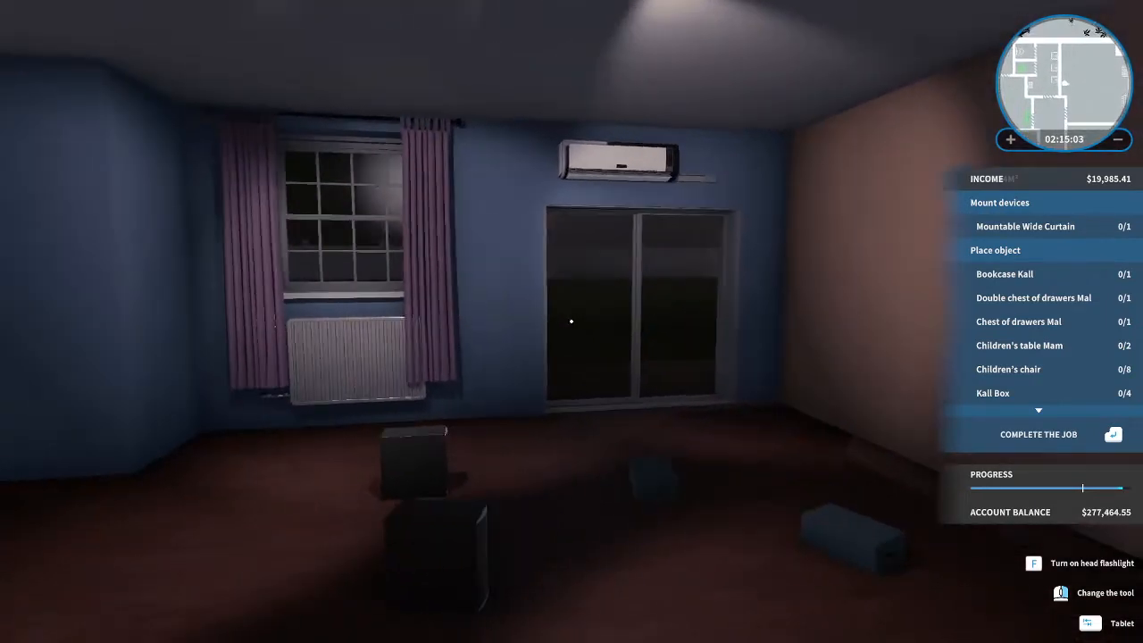
mouse_move(572, 322)
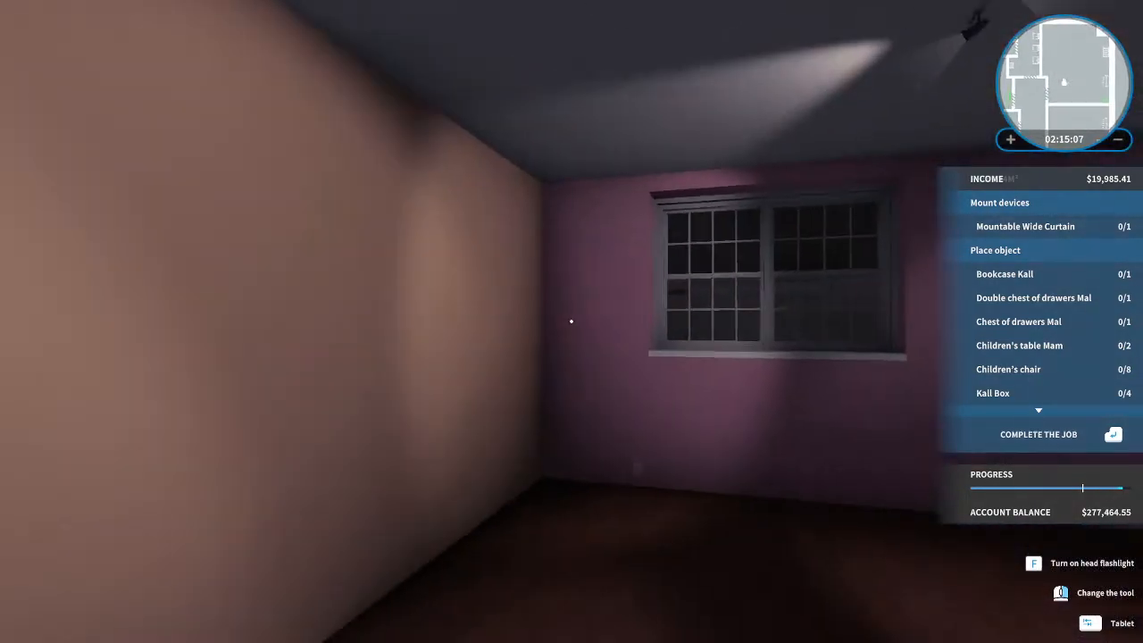
mouse_move(572, 321)
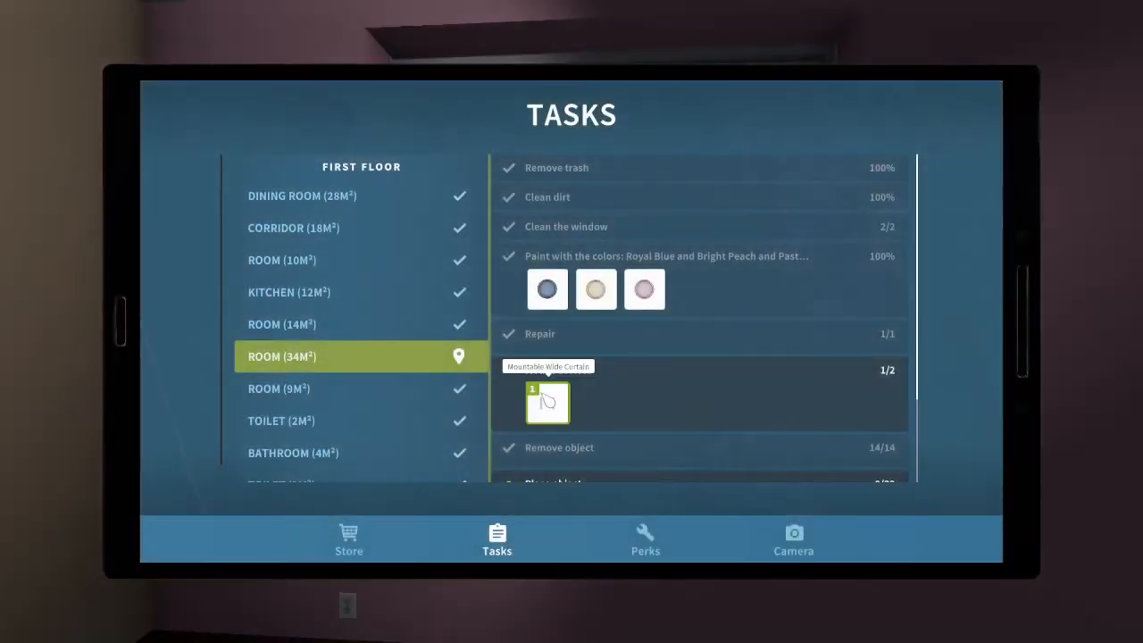
Buy the blue Mountable Wide Curtain to hang at the pink-wall window.
left_click(547, 402)
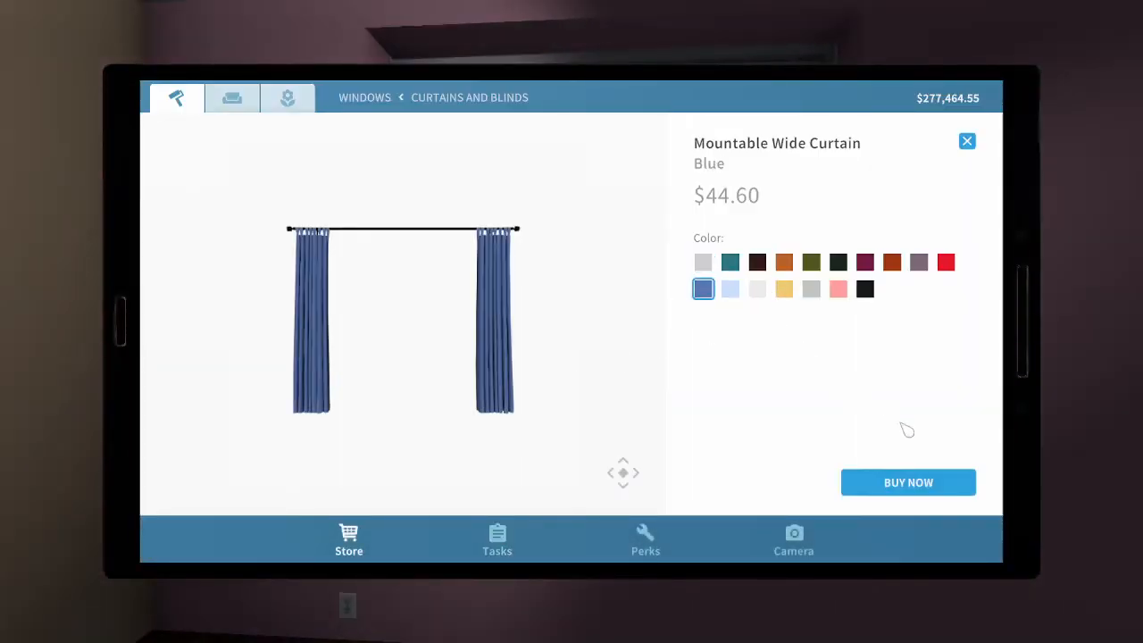
left_click(907, 483)
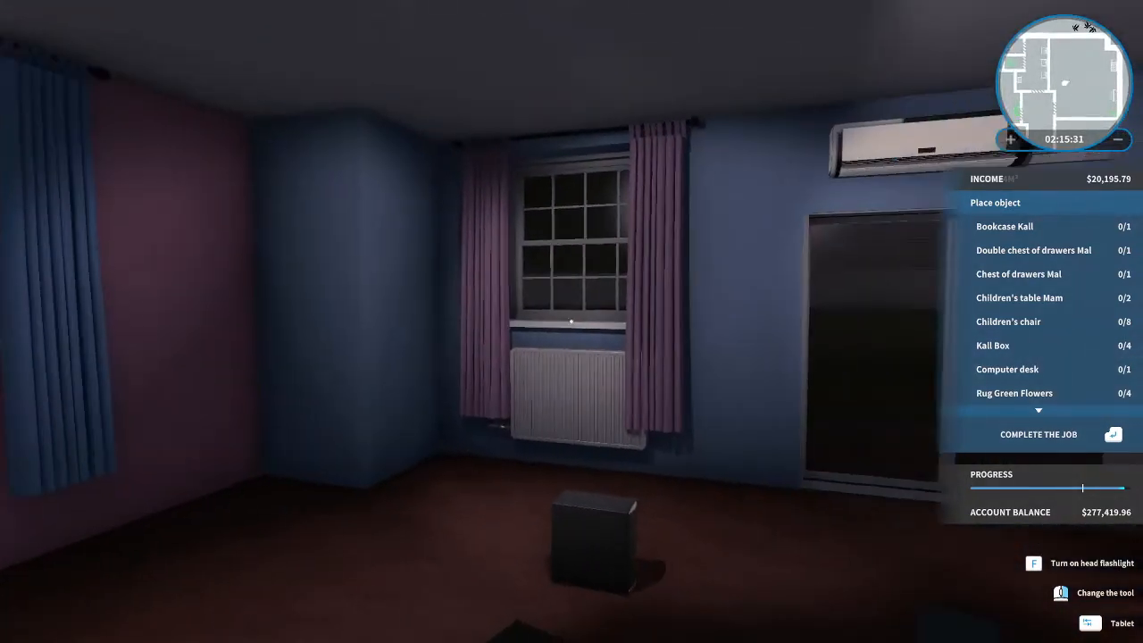
mouse_move(572, 322)
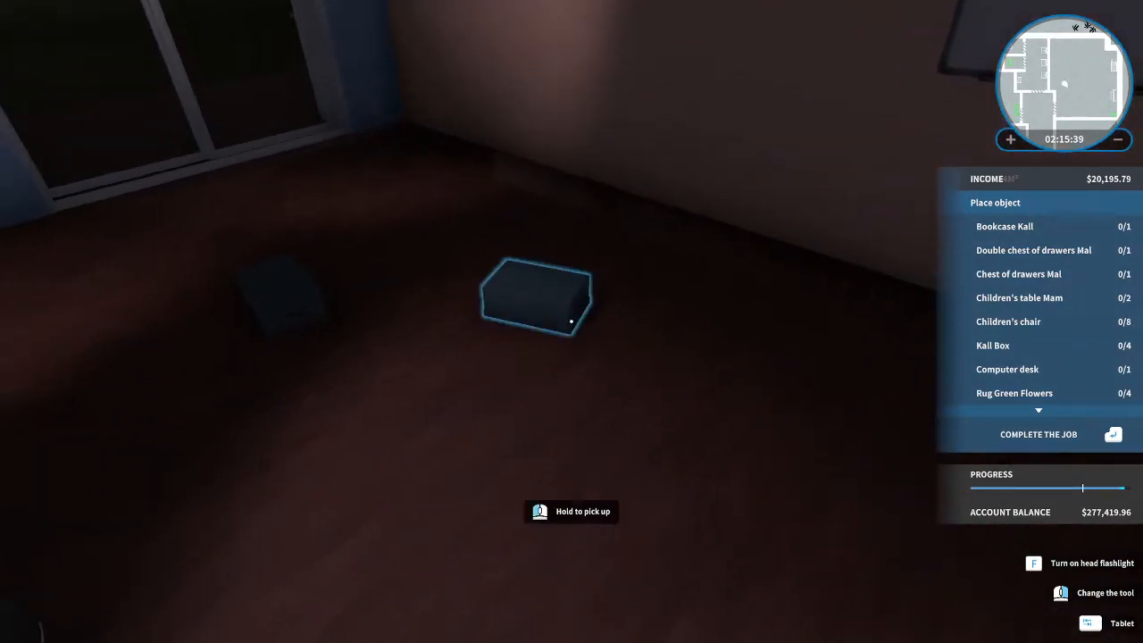
Carry the dark box from the floor toward the blue-curtained window and drop it.
left_click(536, 296)
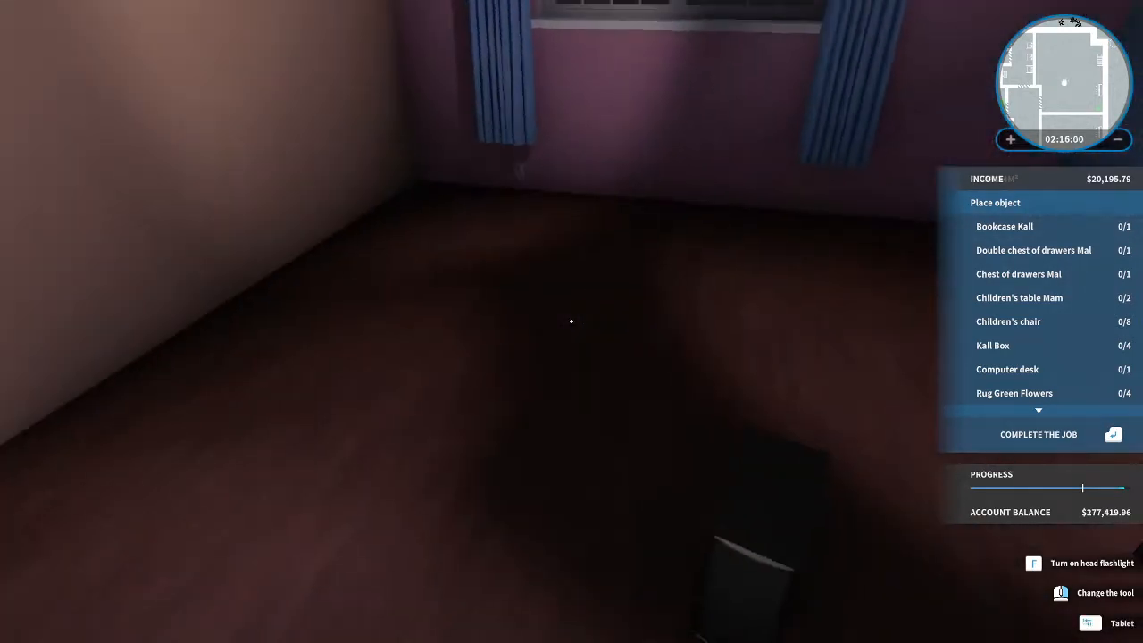
mouse_move(571, 322)
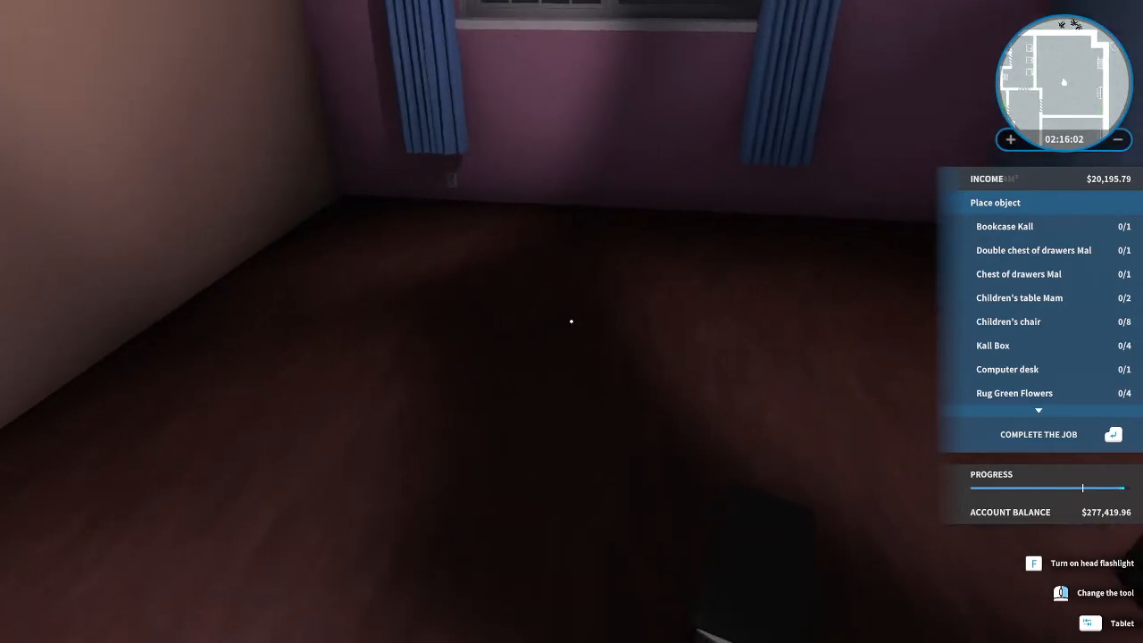
left_click(1110, 622)
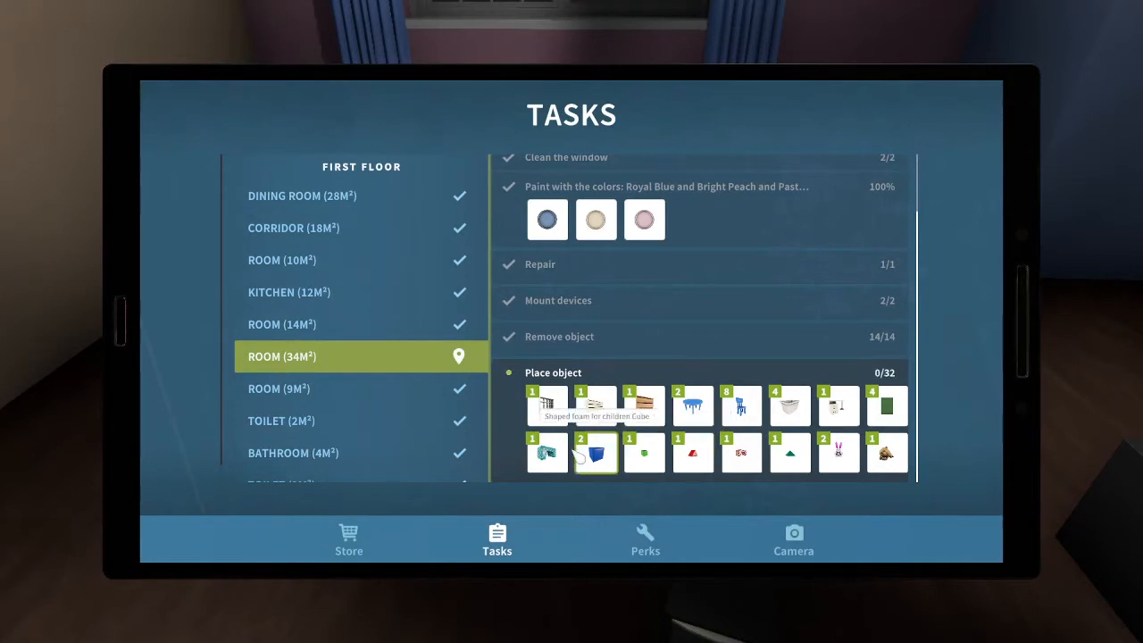
mouse_move(886, 406)
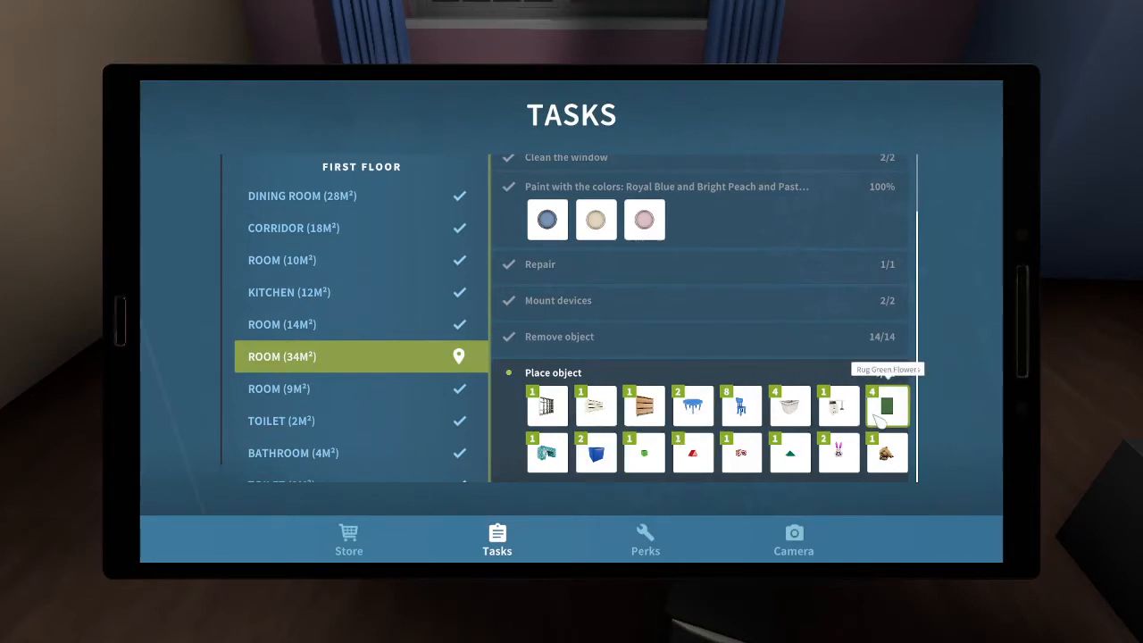
Buy a Rug Green Flowers and lay it on the floor below the window.
left_click(886, 405)
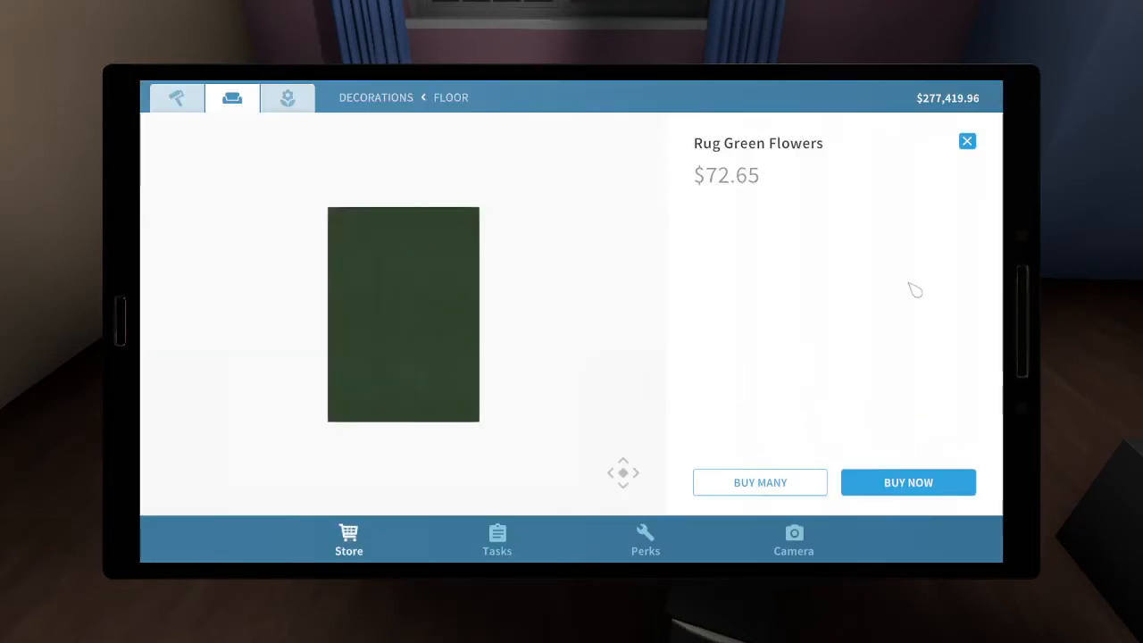
left_click(907, 482)
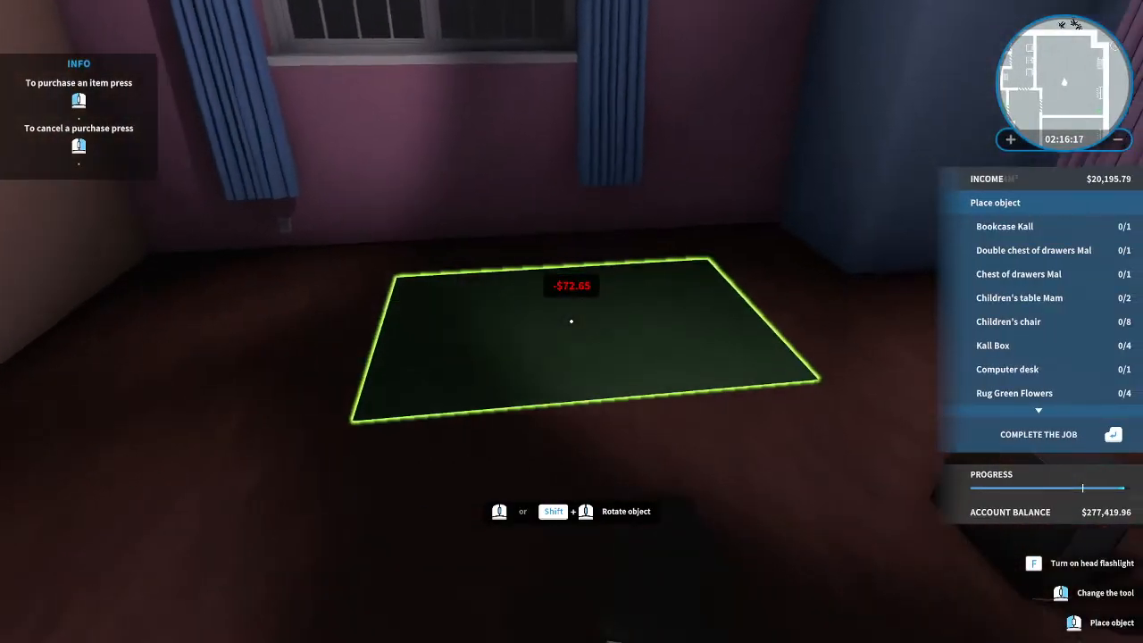
left_click(572, 322)
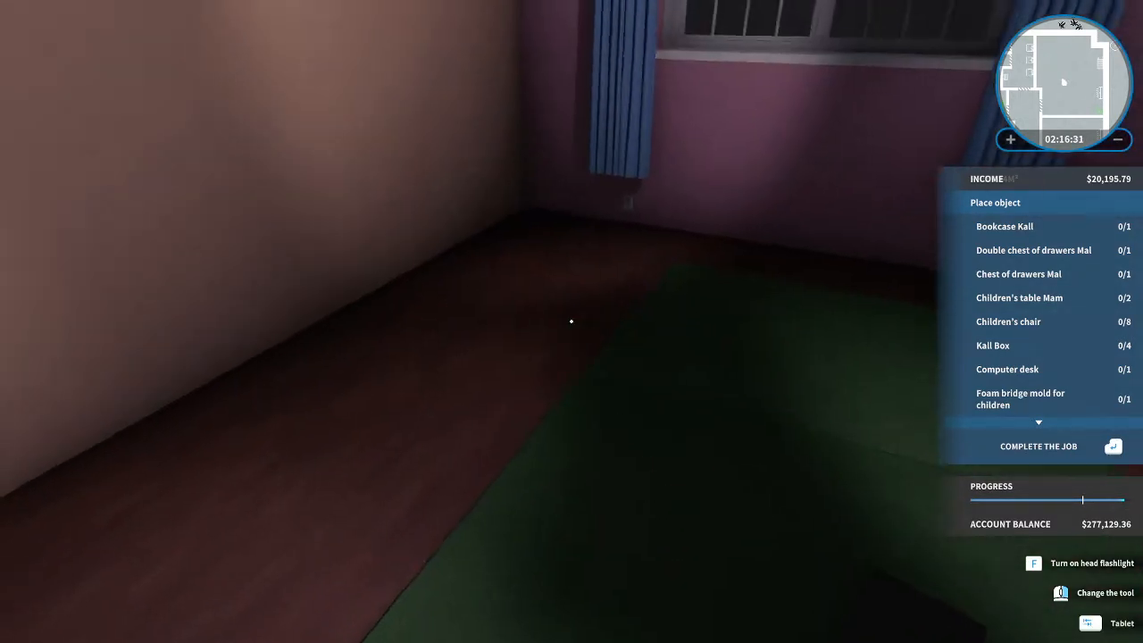
left_click(1109, 621)
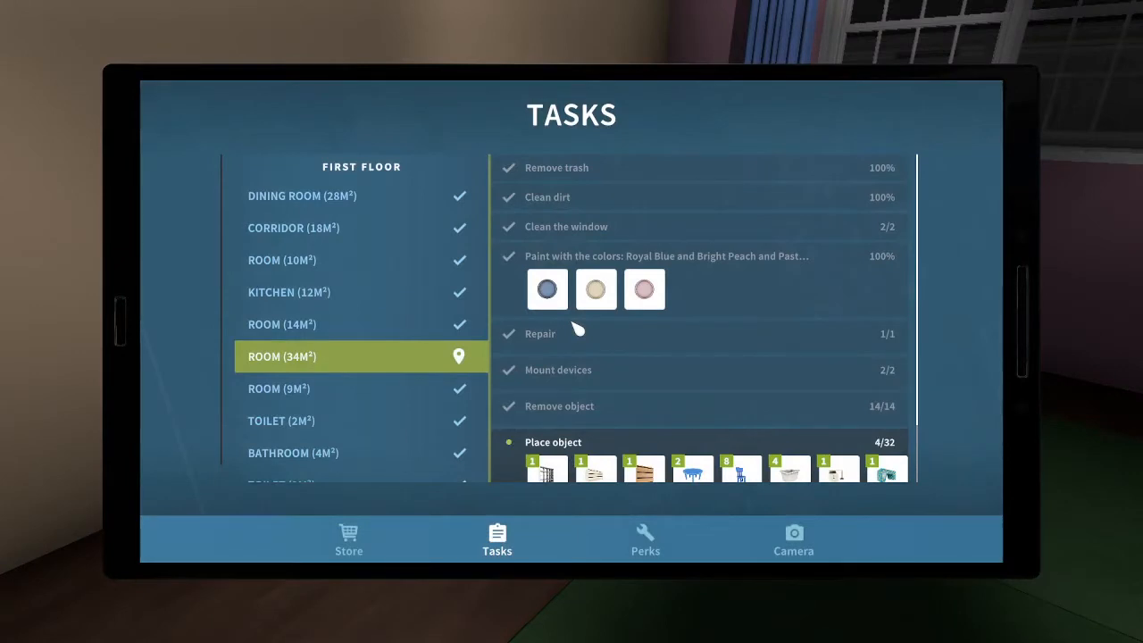
Buy the Computer desk in the White Wood finish from the Place object tasks.
scroll("down", 3)
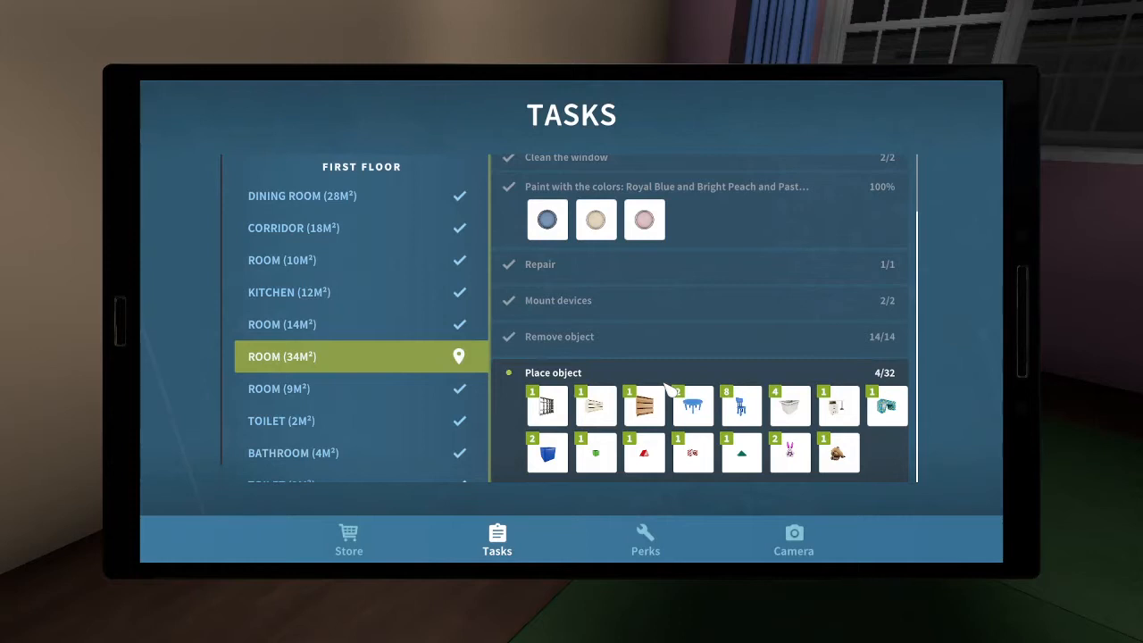
mouse_move(886, 405)
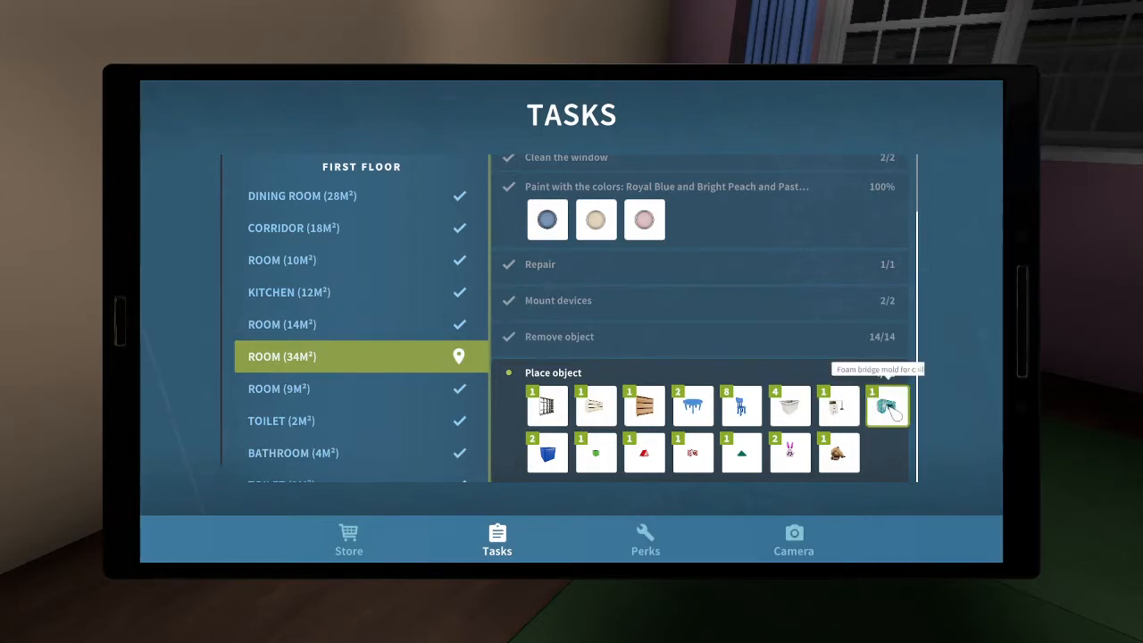
mouse_move(838, 406)
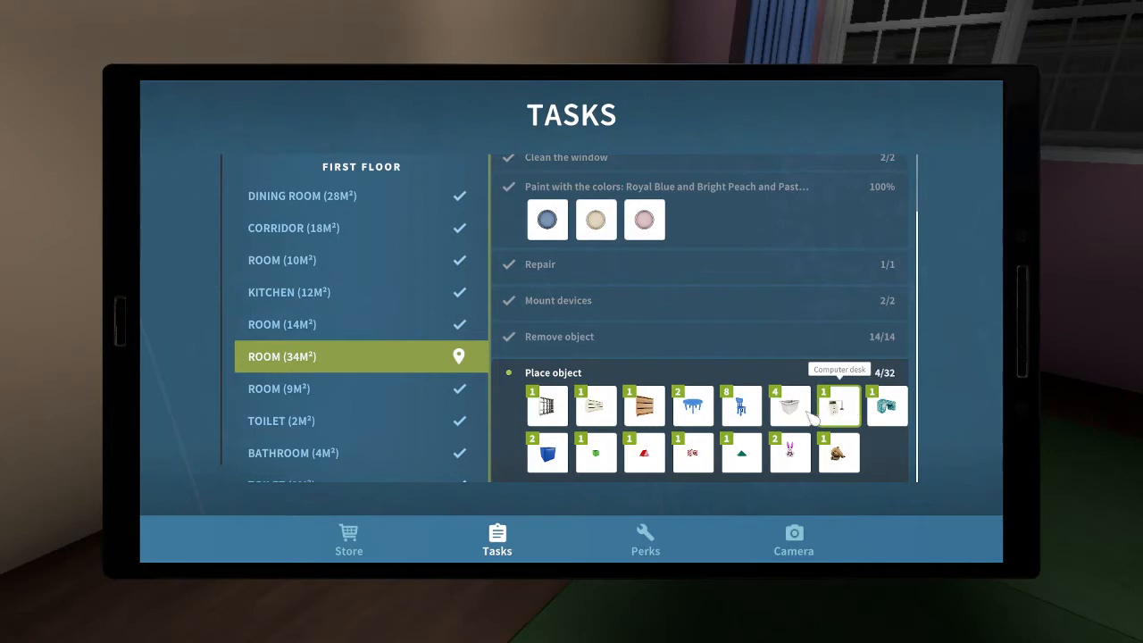
mouse_move(790, 407)
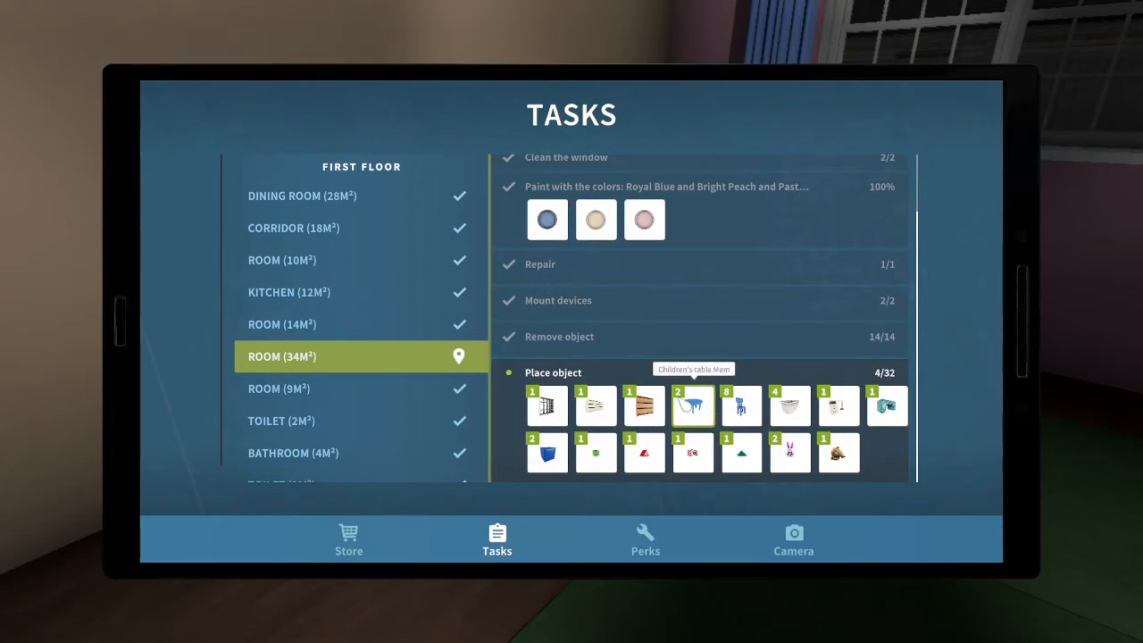
mouse_move(886, 408)
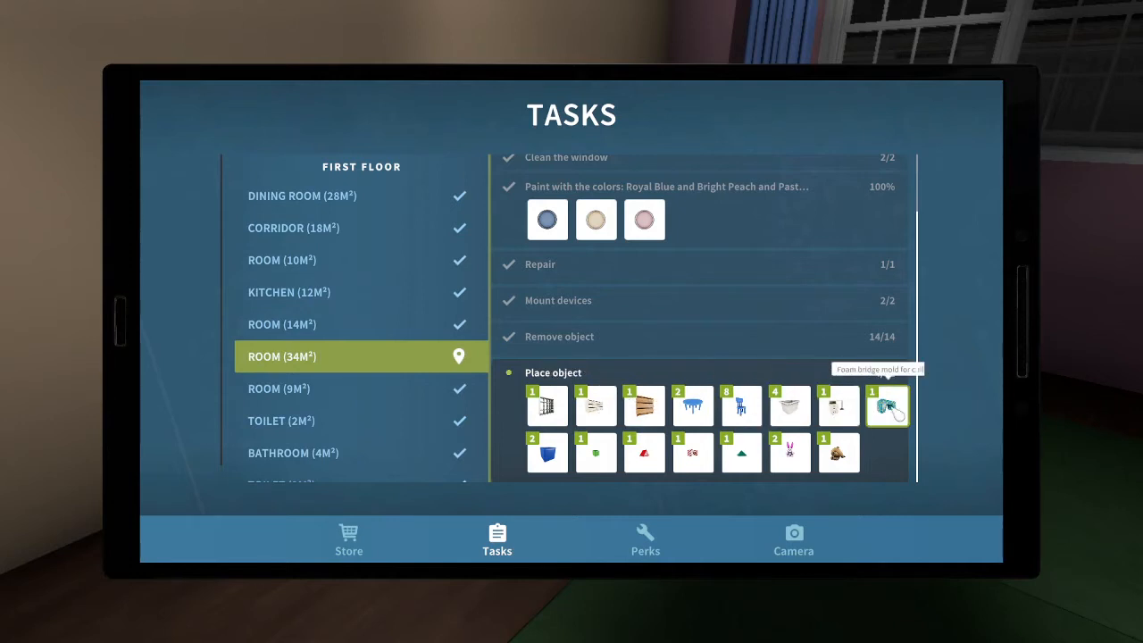
left_click(887, 408)
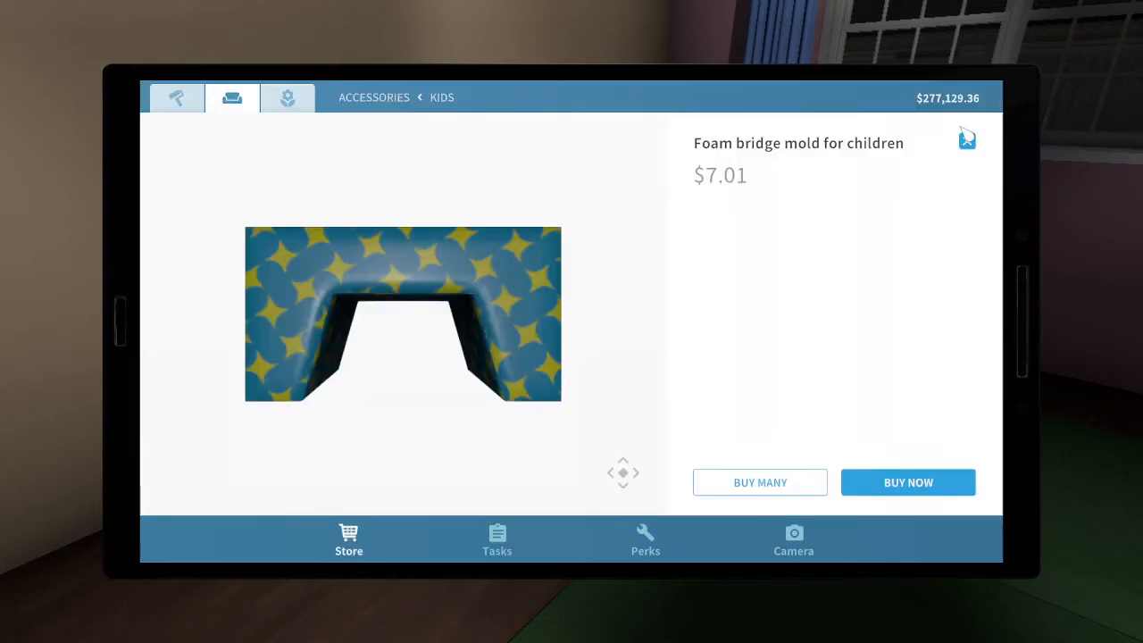
left_click(175, 97)
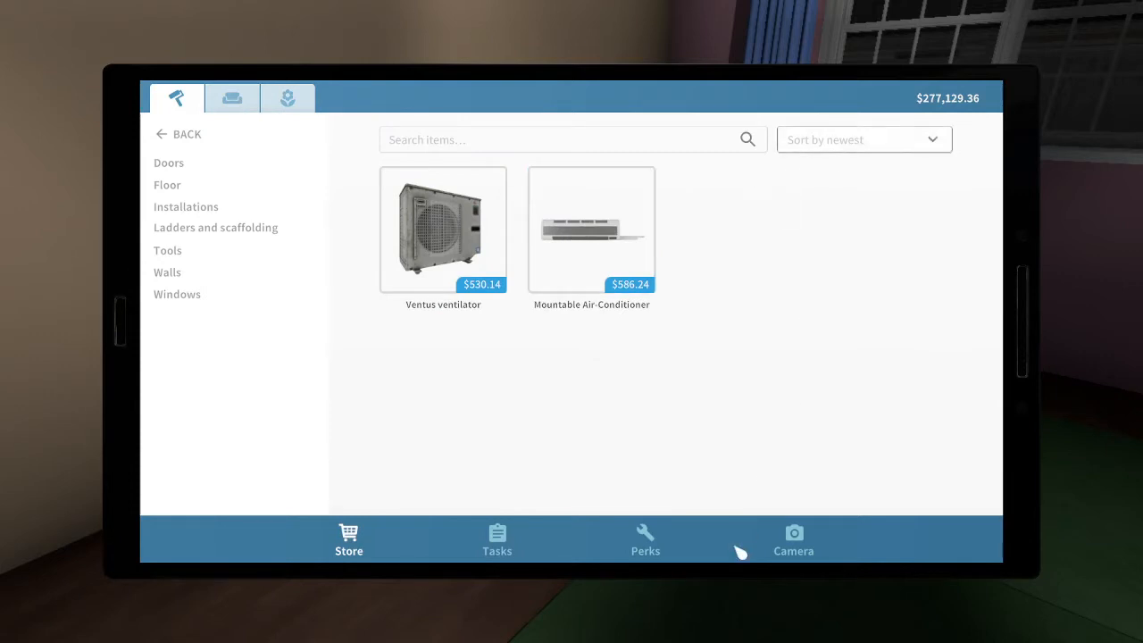
left_click(497, 539)
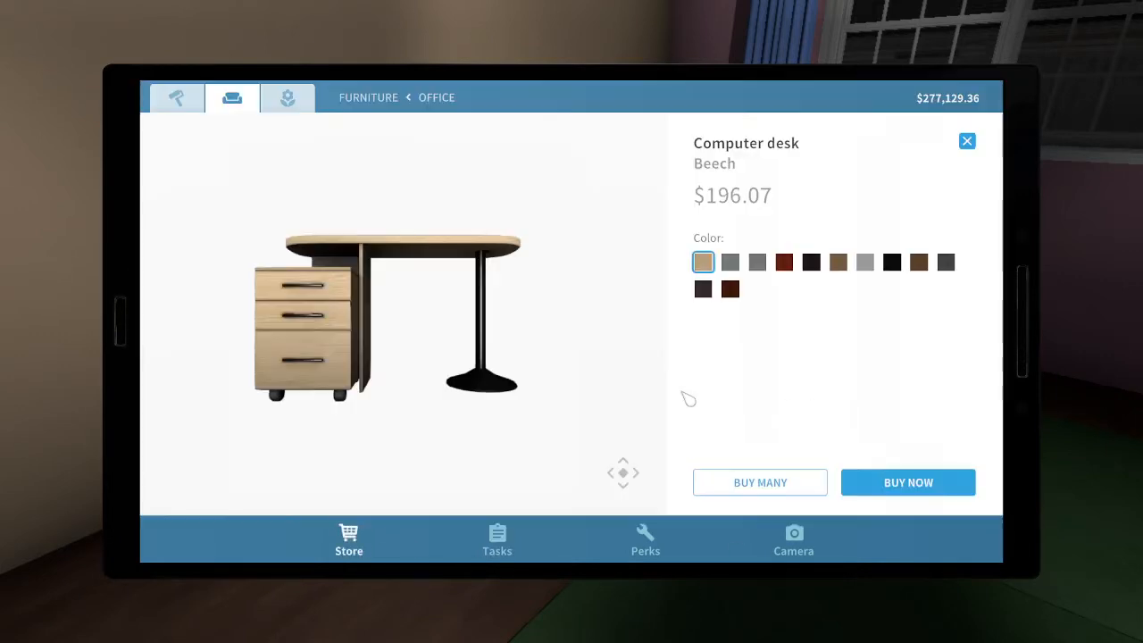
mouse_move(1057, 271)
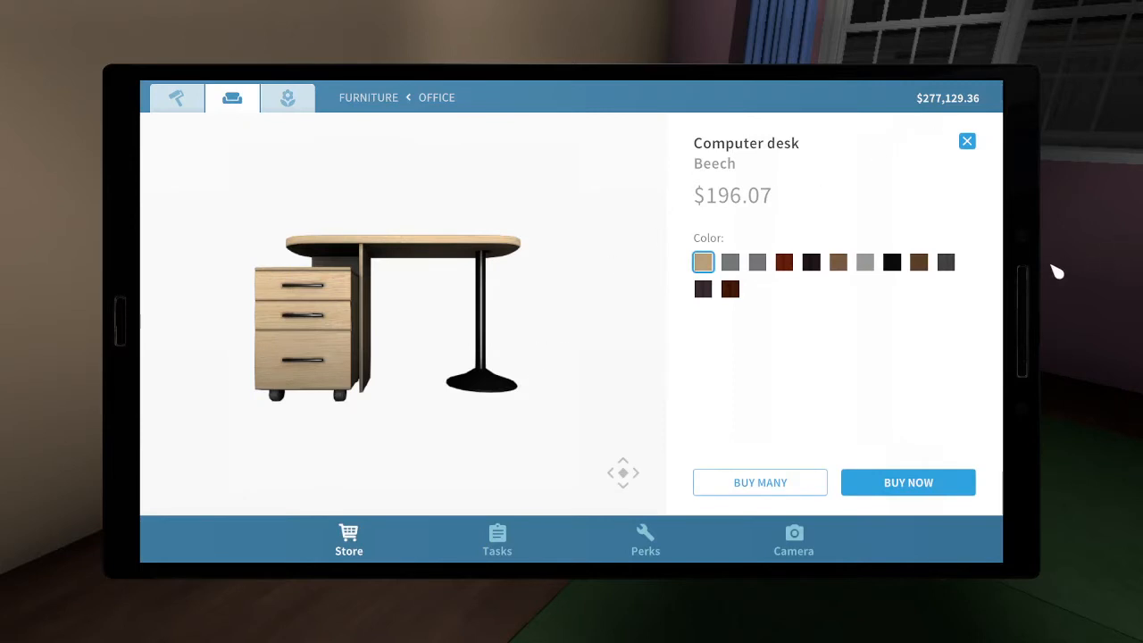
mouse_move(1057, 286)
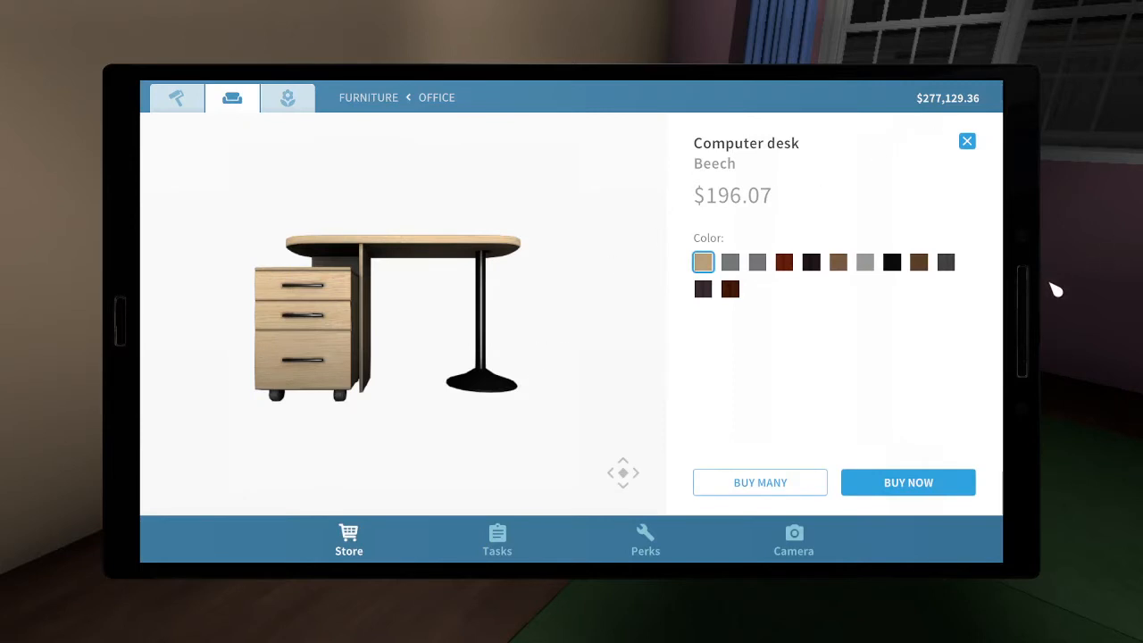
mouse_move(1040, 288)
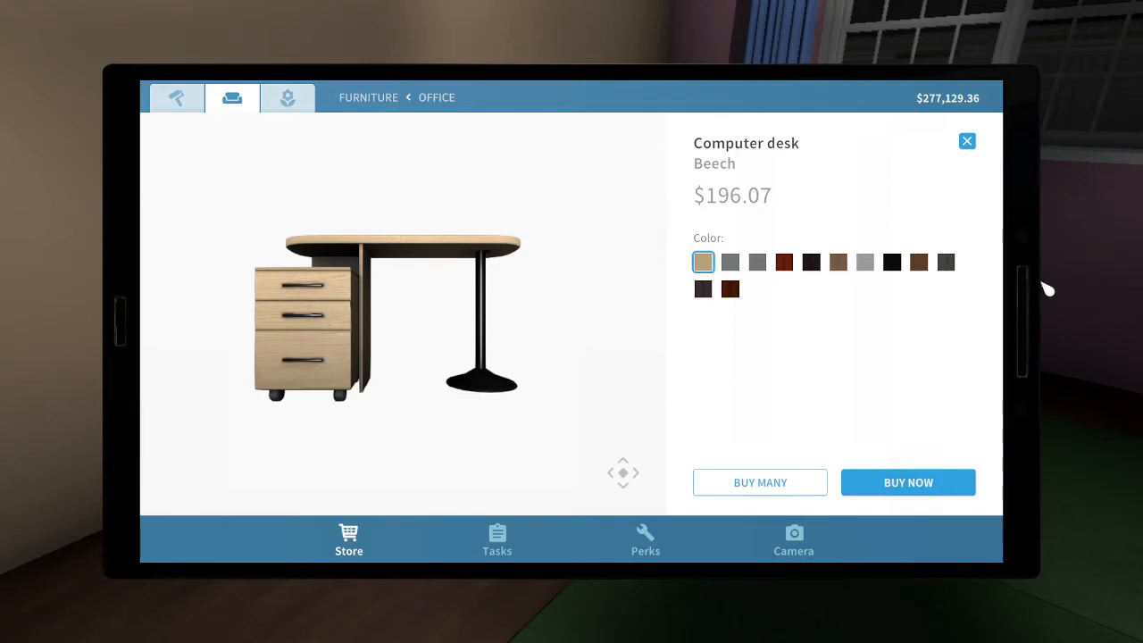
left_click(865, 260)
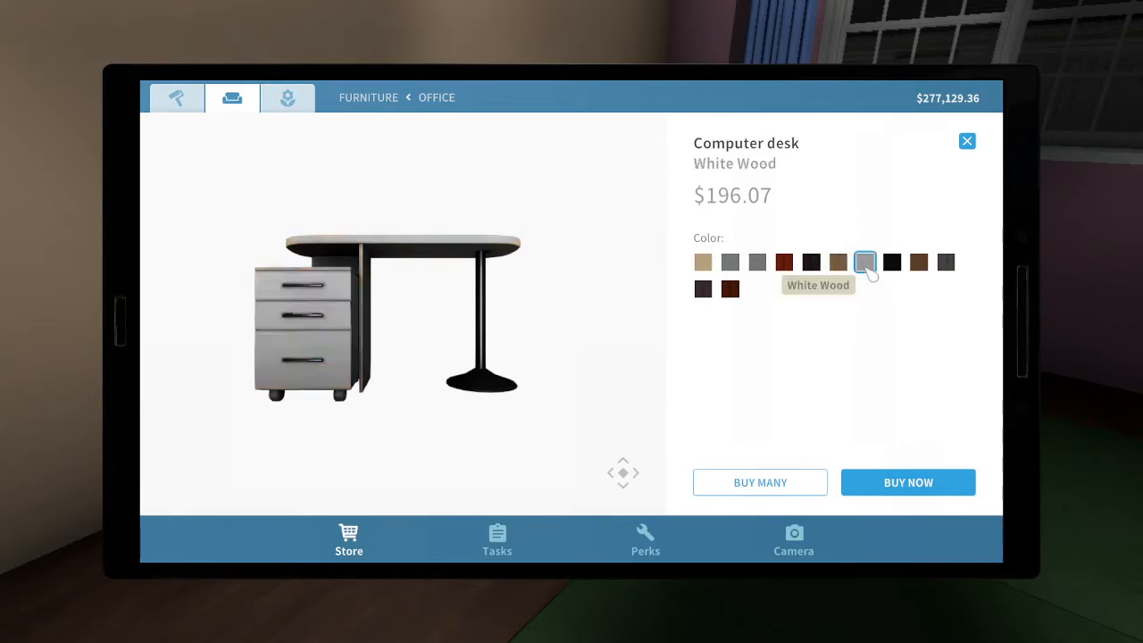
left_click(907, 482)
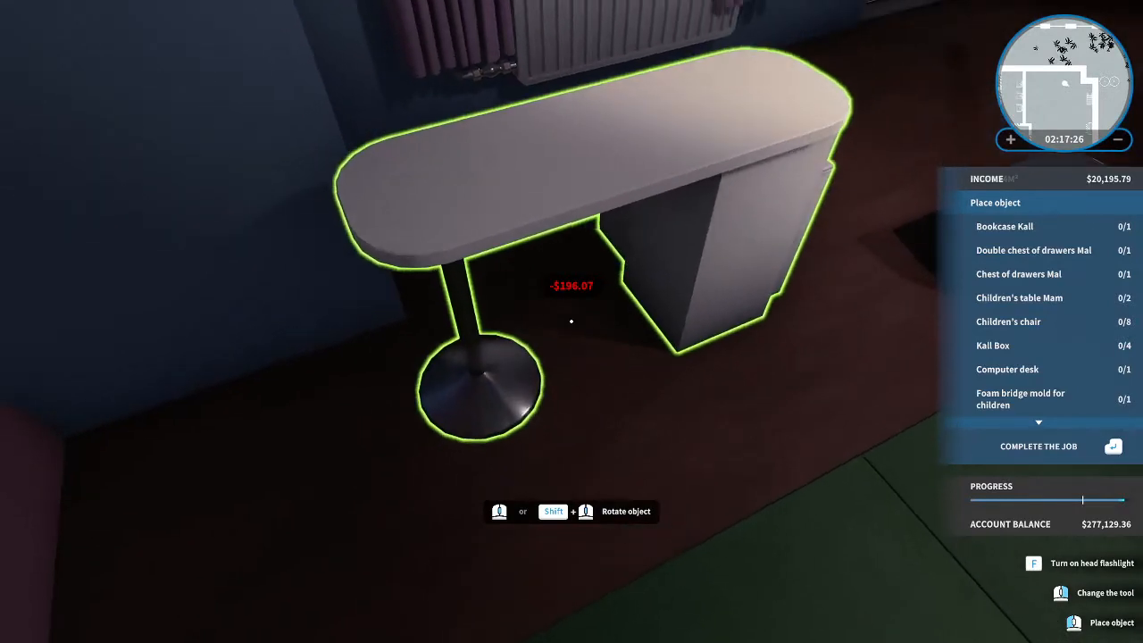
Stand the White Wood computer desk next to the radiator, raising placed objects to 5/32.
left_click(572, 322)
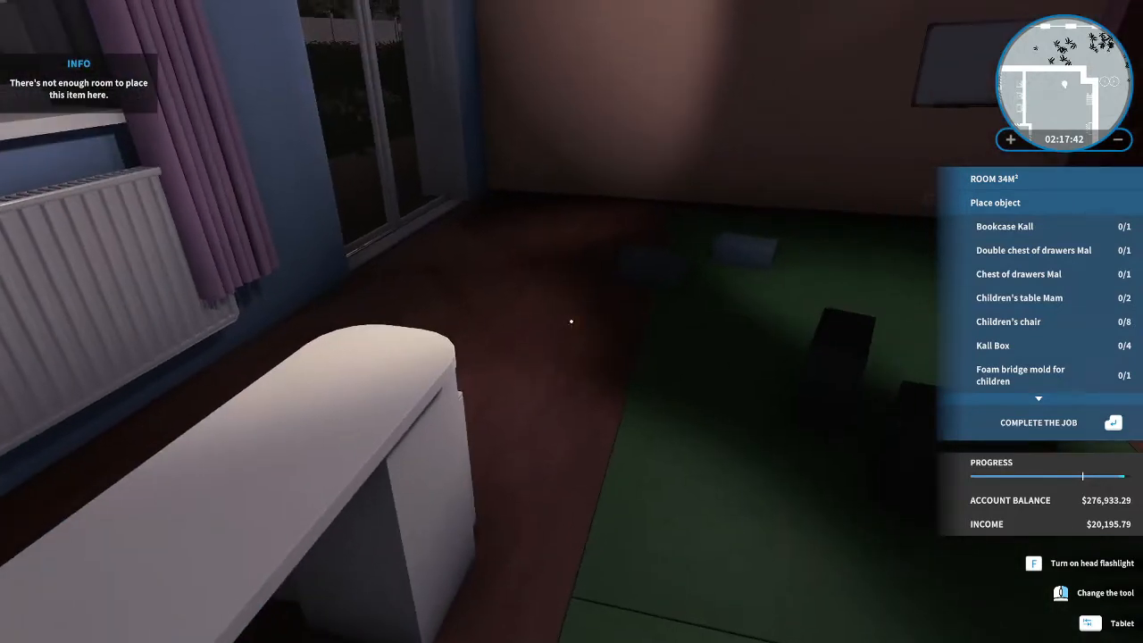
left_click(1122, 621)
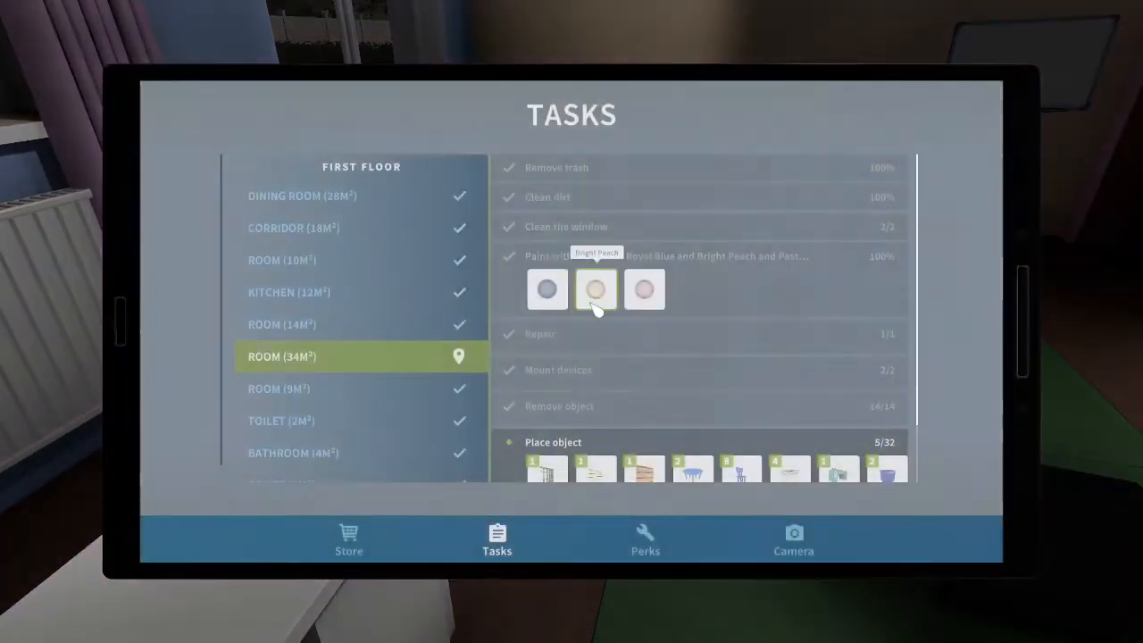
Buy the white Bookcase Kall and stand it against the pink wall.
scroll("down", 3)
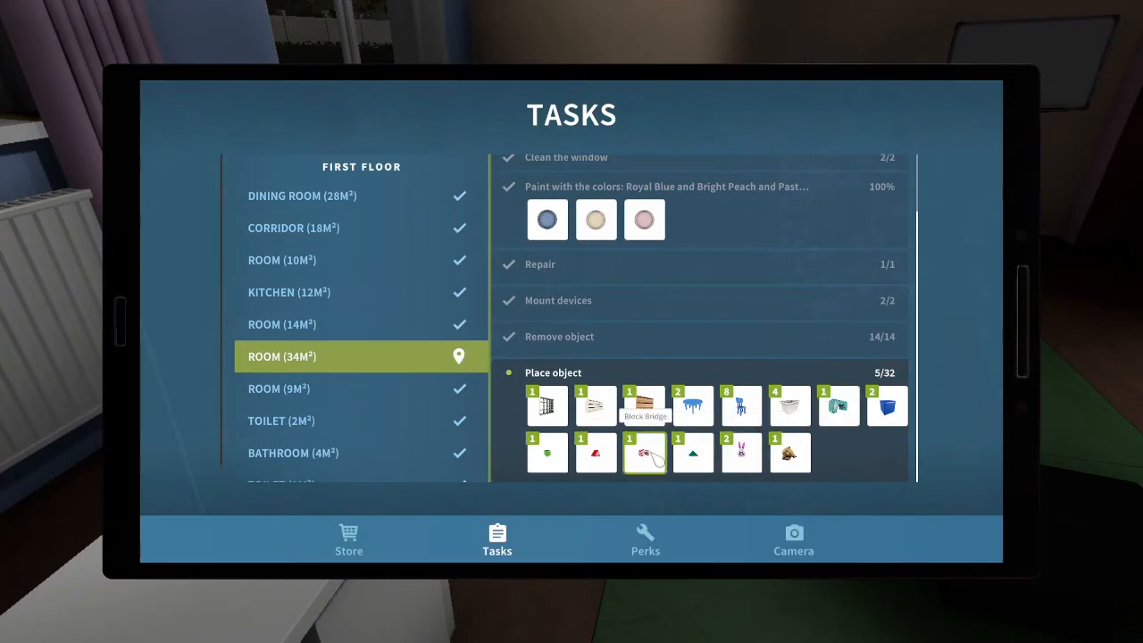
mouse_move(789, 407)
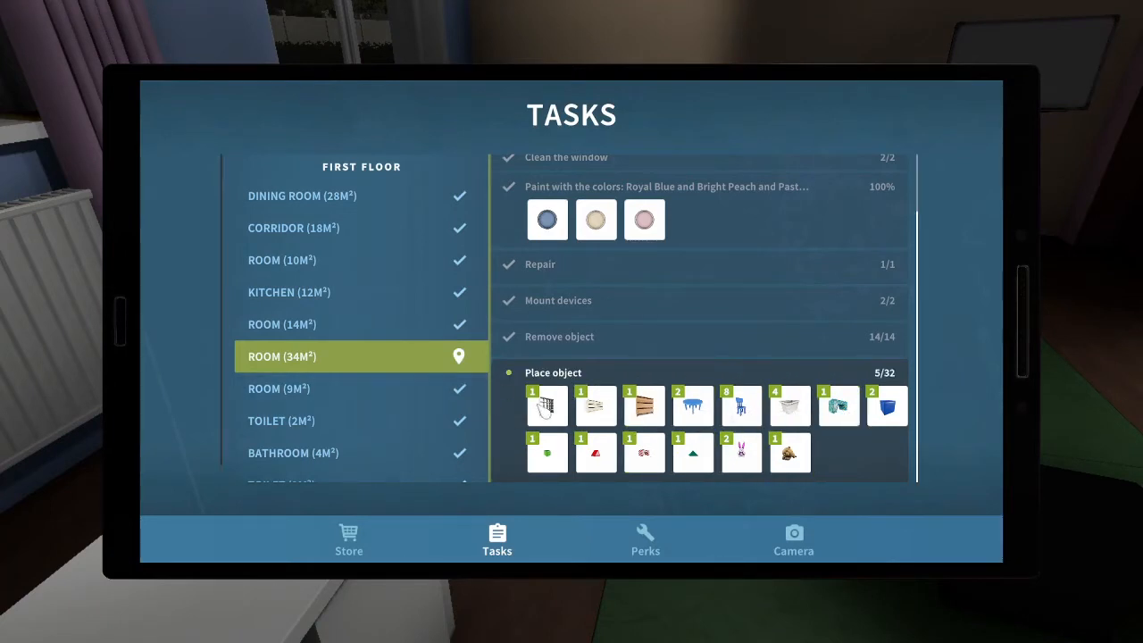
left_click(349, 540)
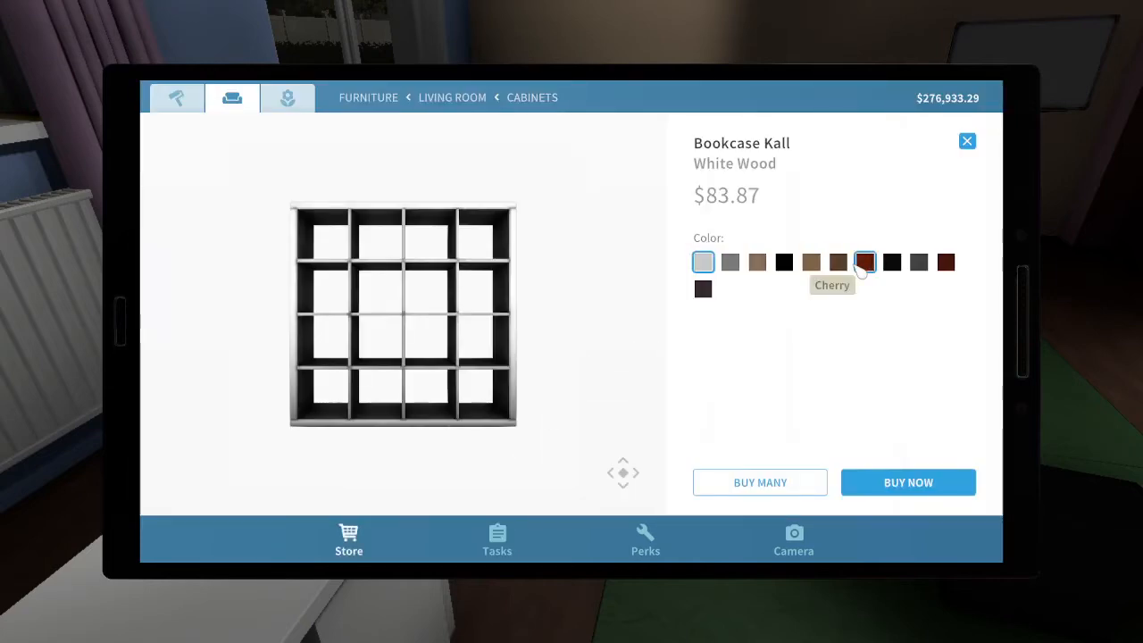
left_click(908, 482)
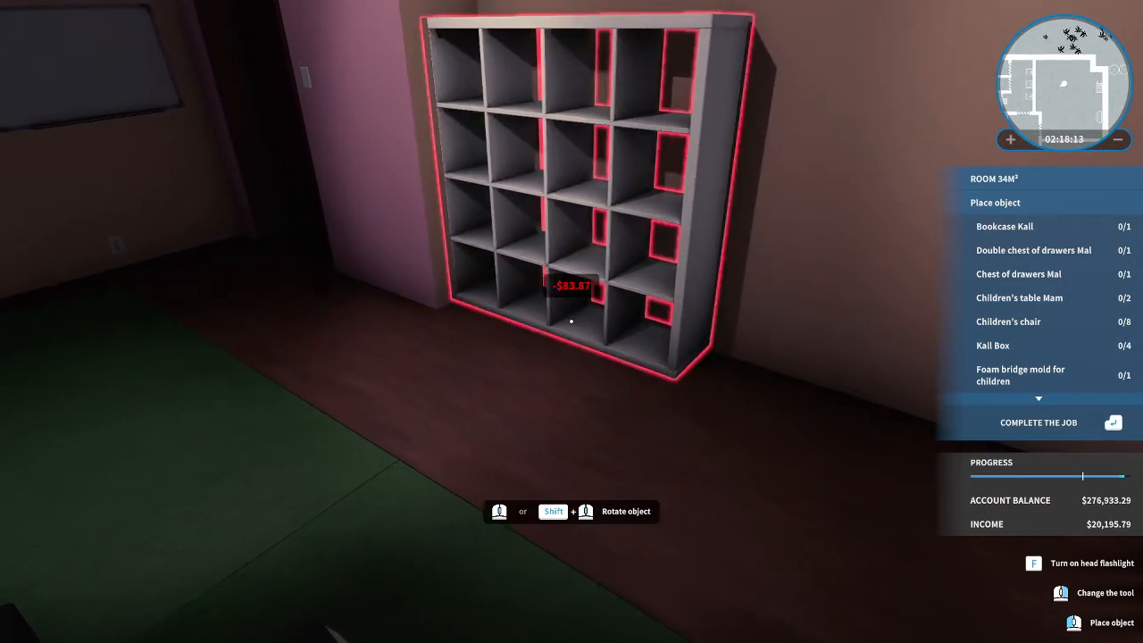
left_click(571, 322)
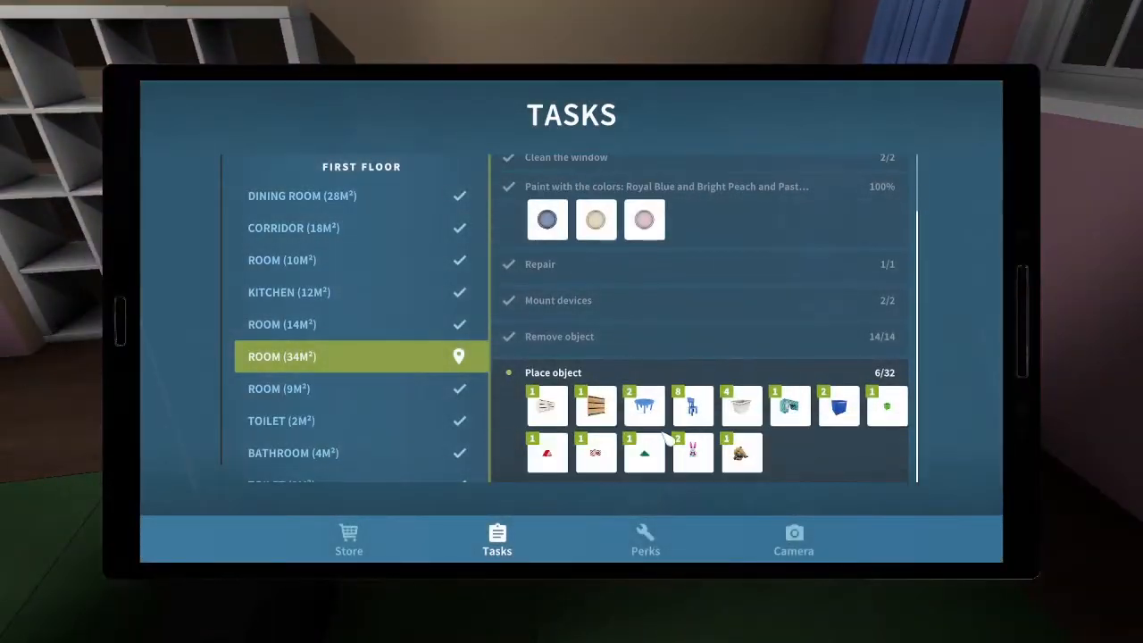
mouse_move(546, 403)
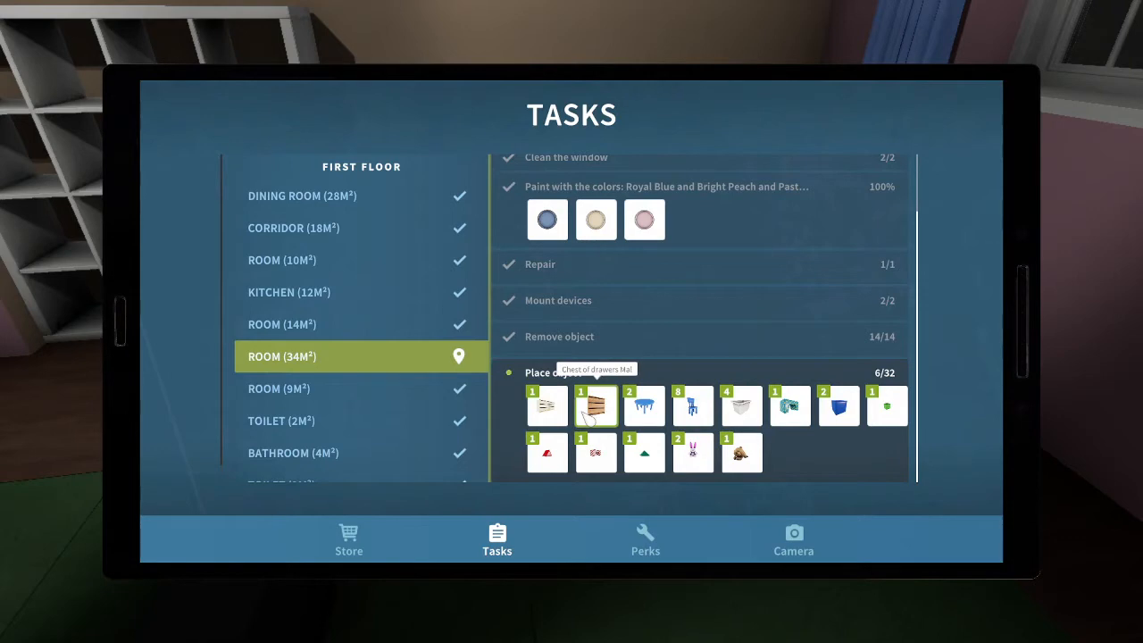
Buy the Double chest of drawers Mal and place it under the window.
left_click(597, 407)
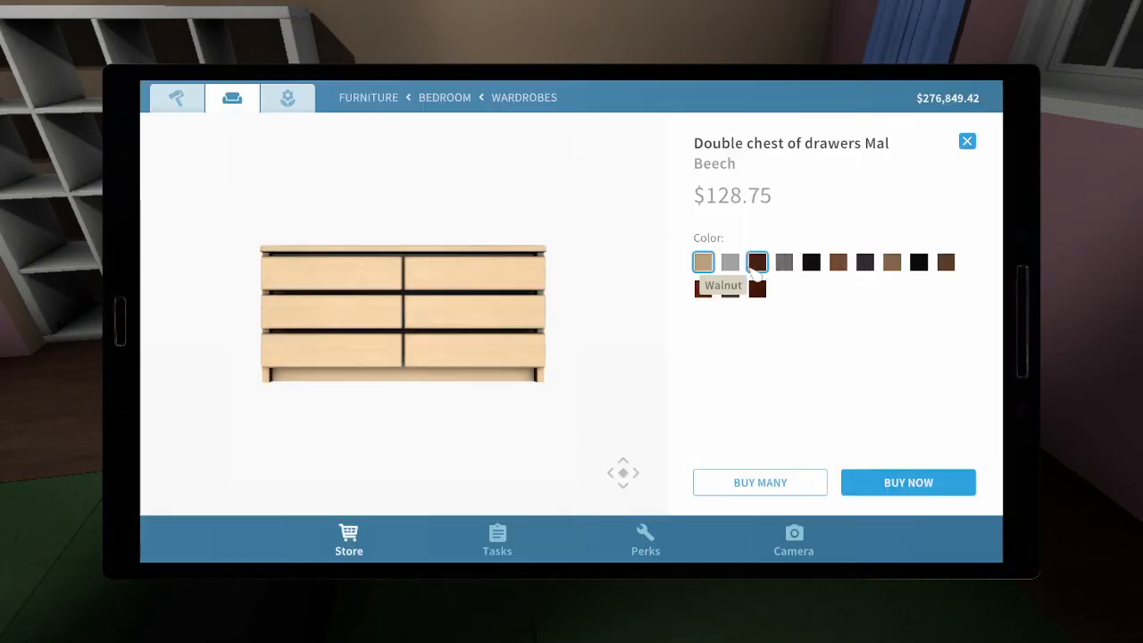
left_click(908, 482)
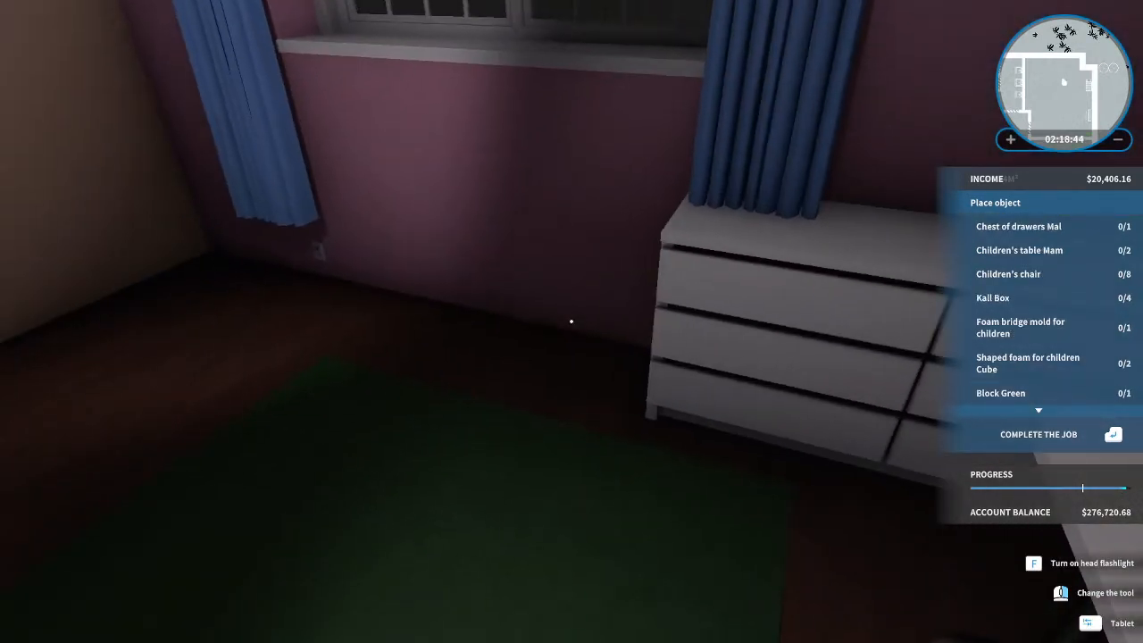
left_click(1122, 622)
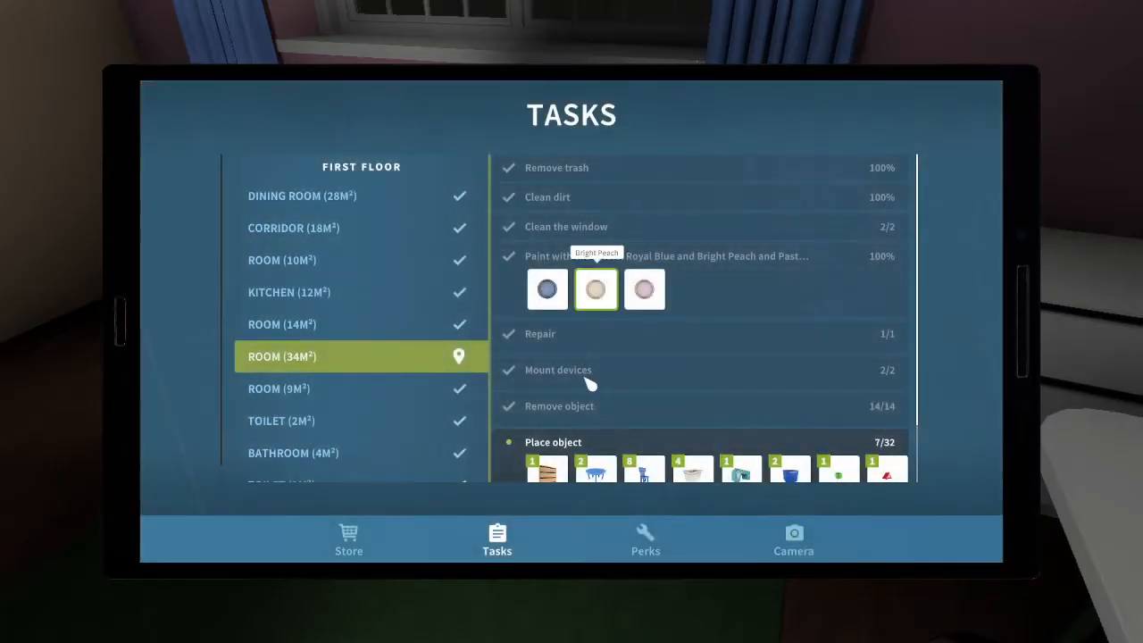
Buy the Chest of drawers Mal in White and stand it beside the computer desk.
left_click(349, 540)
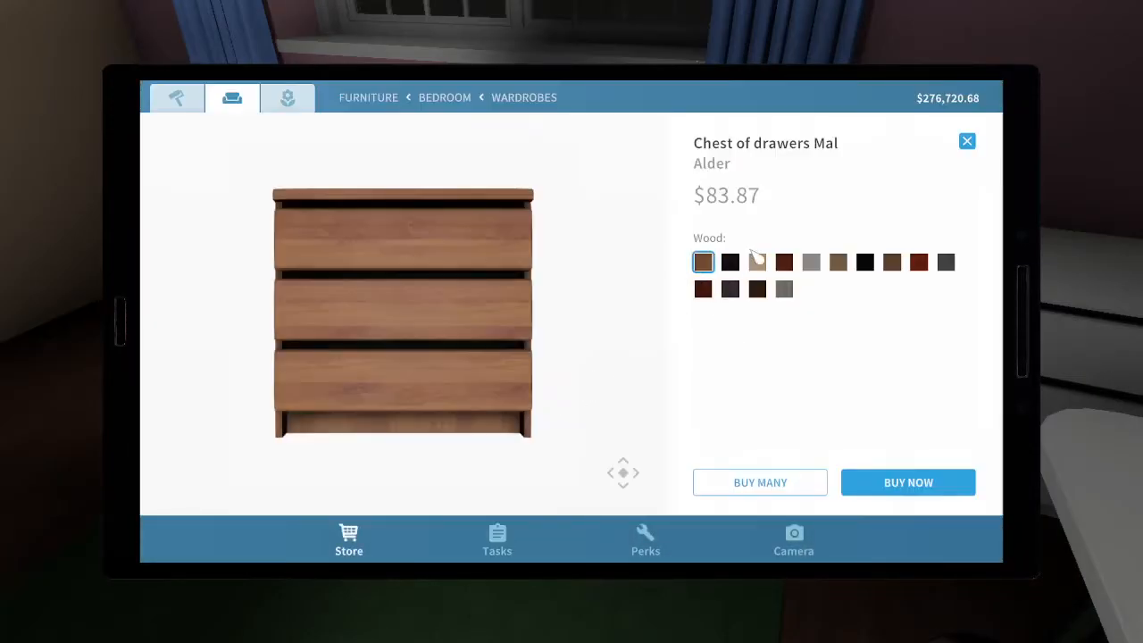
left_click(811, 261)
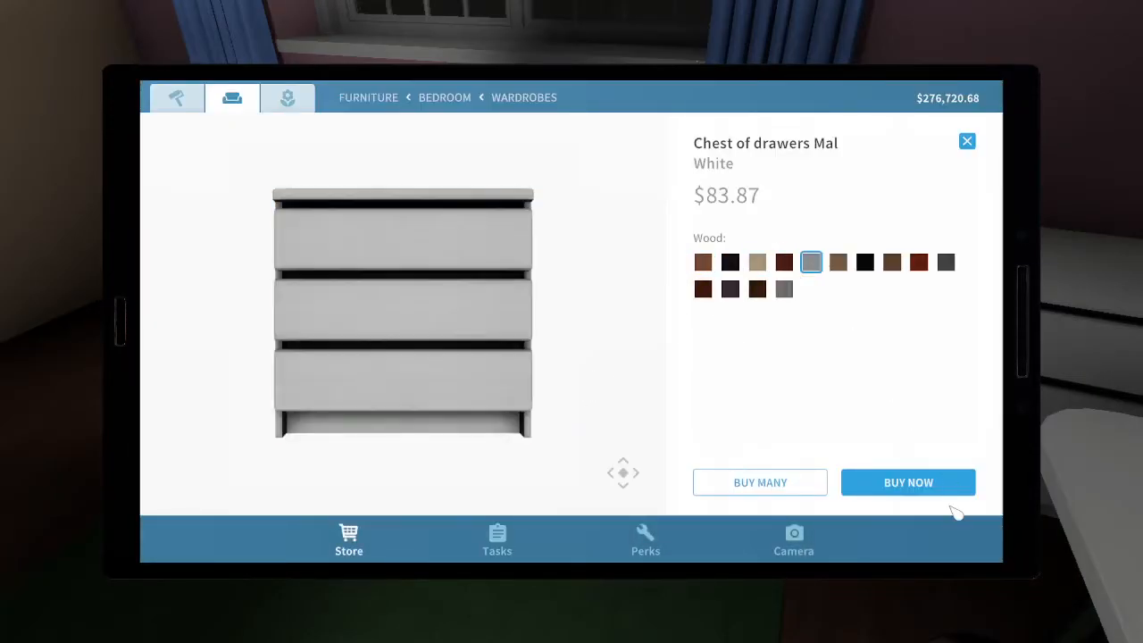
left_click(908, 482)
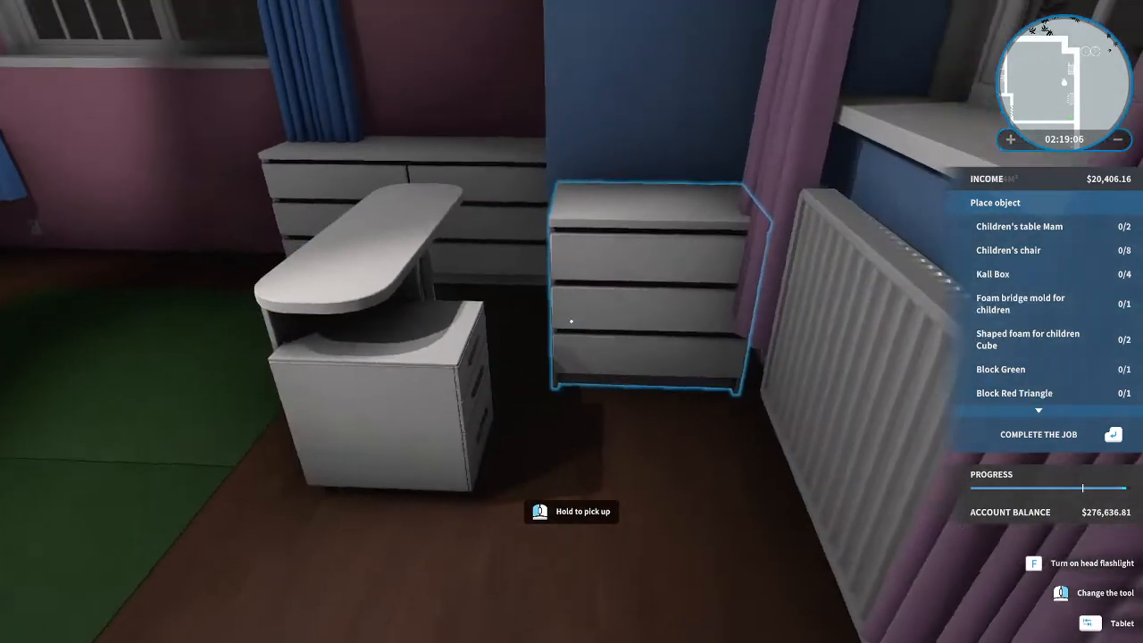
mouse_move(572, 321)
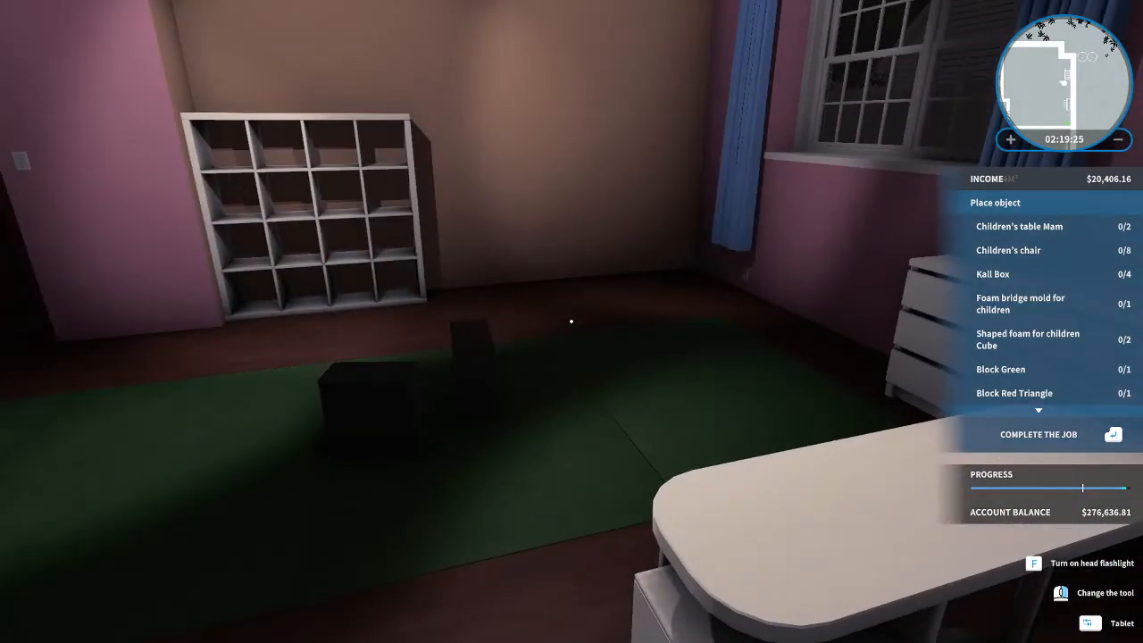
left_click(1122, 621)
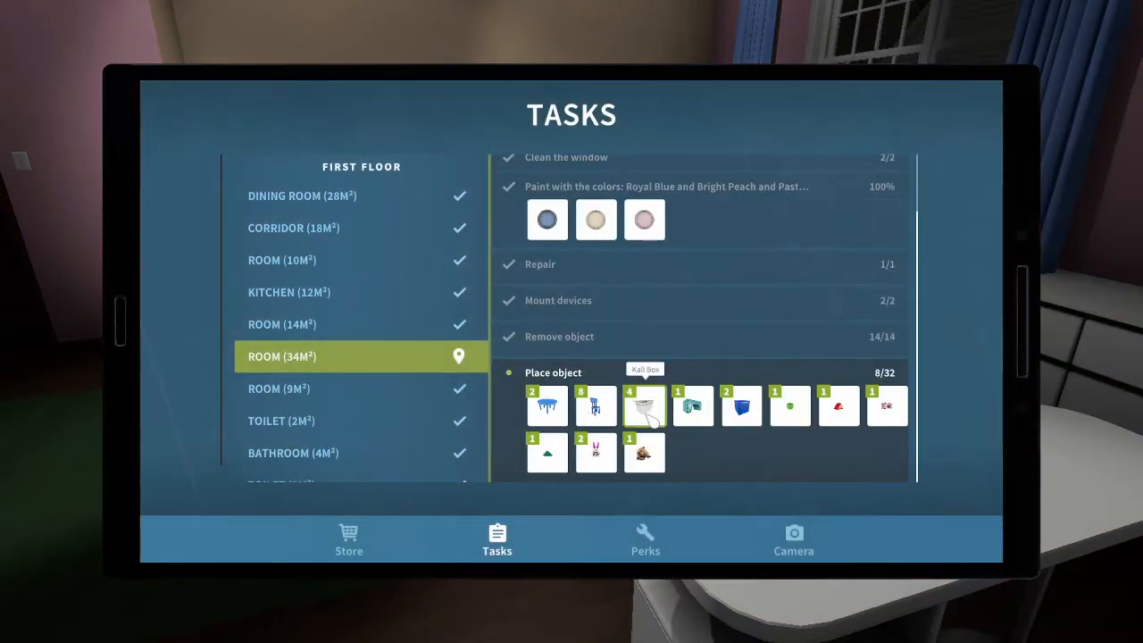
Buy blue Kall Boxes and set them beside the desk, shelving and dresser.
left_click(643, 405)
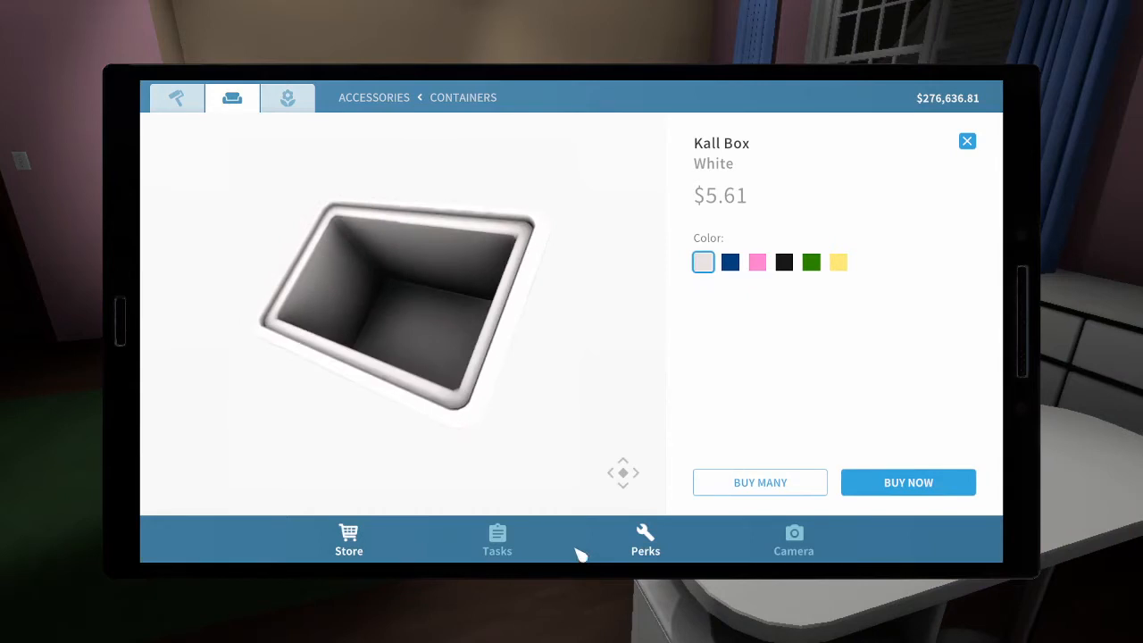
left_click(729, 260)
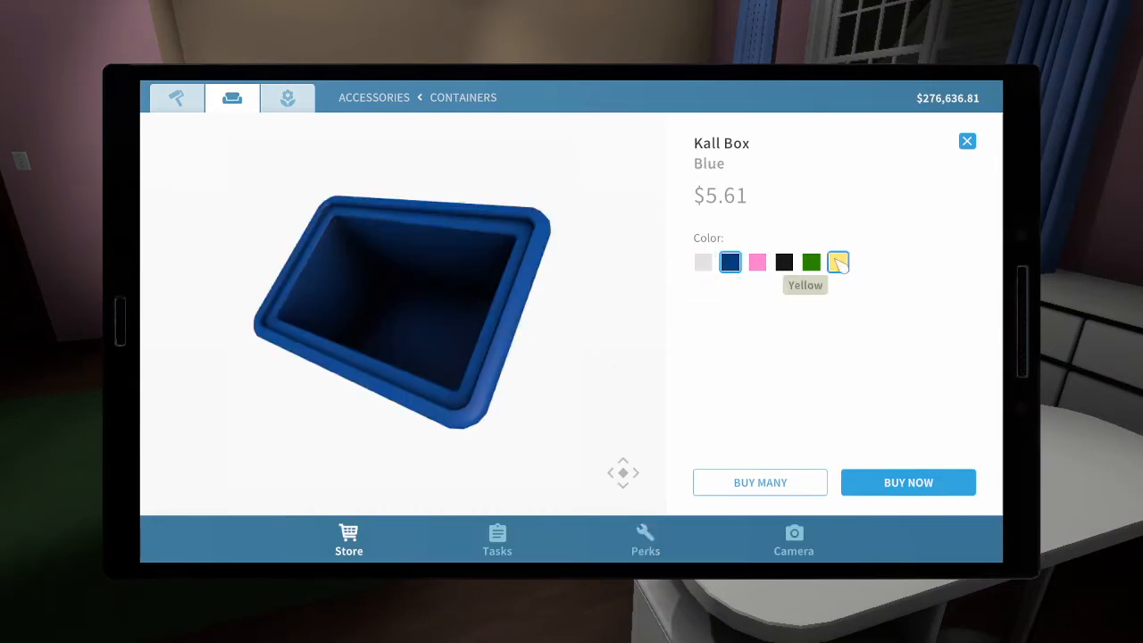
mouse_move(811, 261)
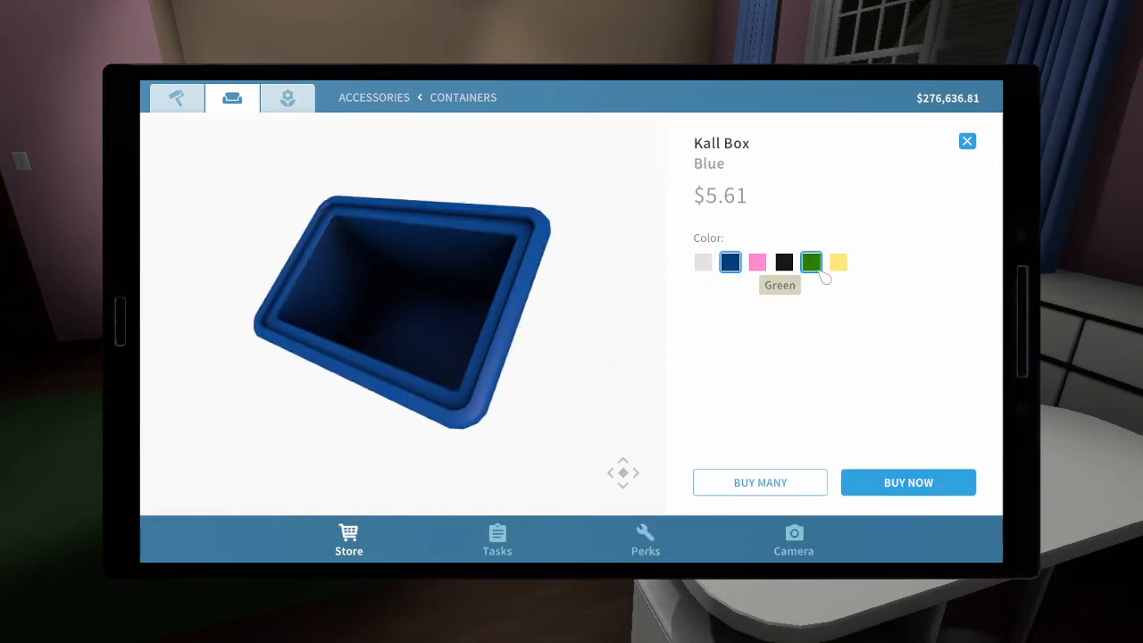
left_click(908, 483)
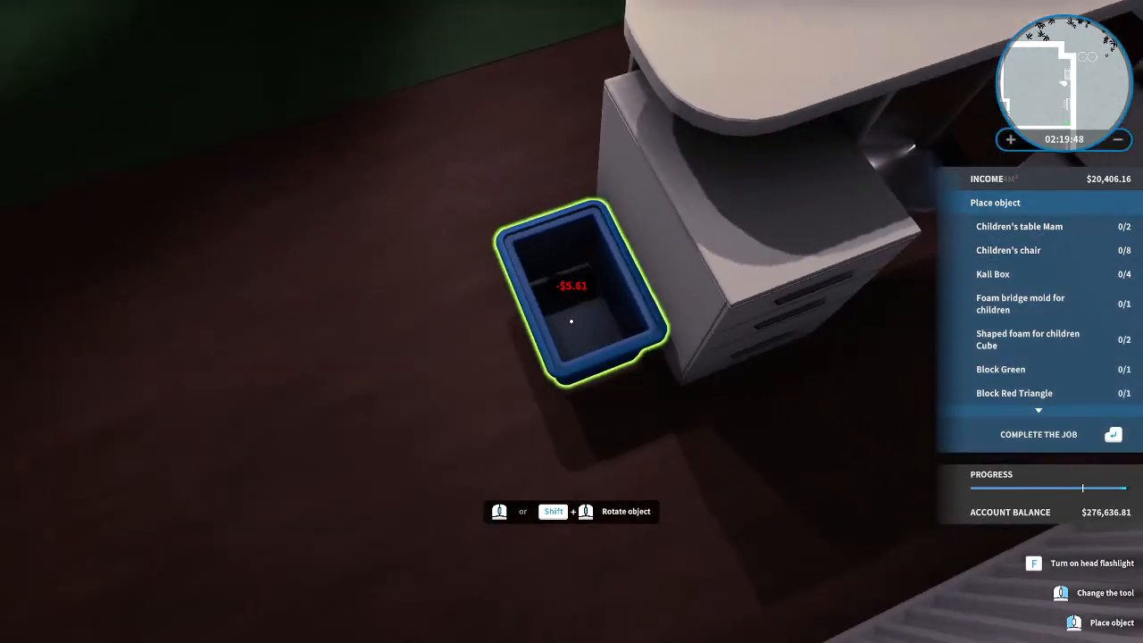
left_click(572, 322)
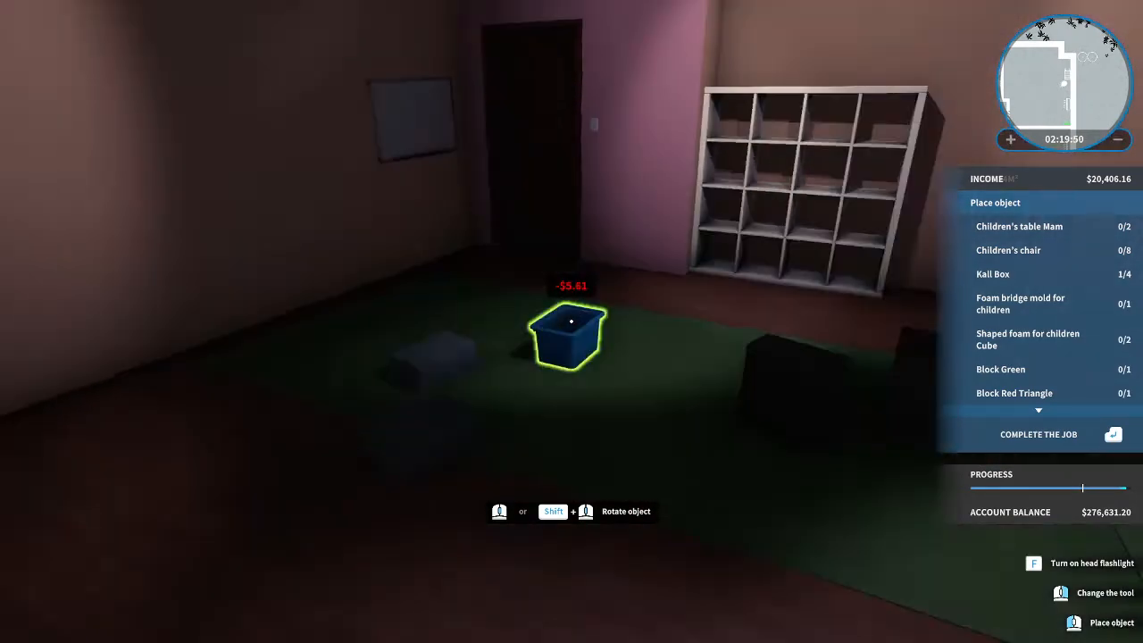
mouse_move(572, 321)
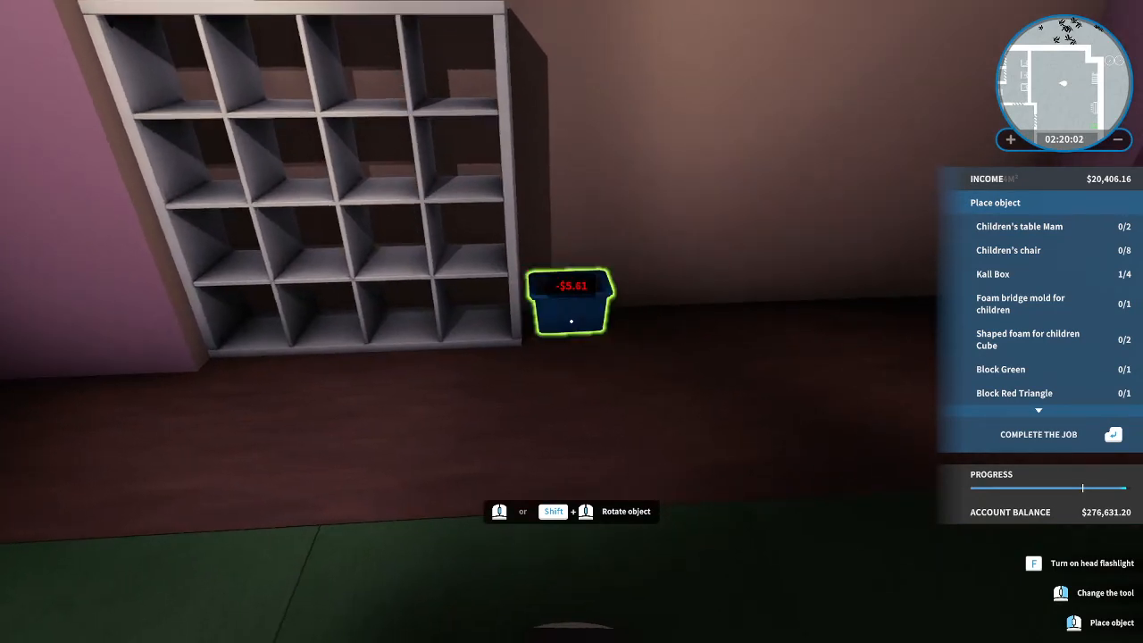
left_click(571, 304)
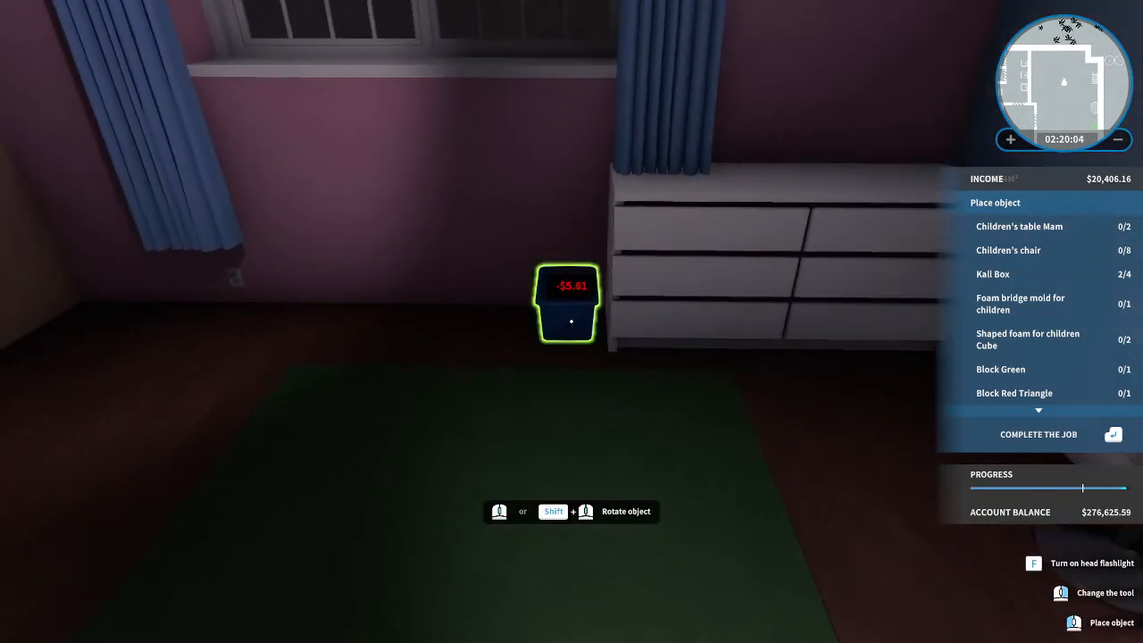
left_click(572, 307)
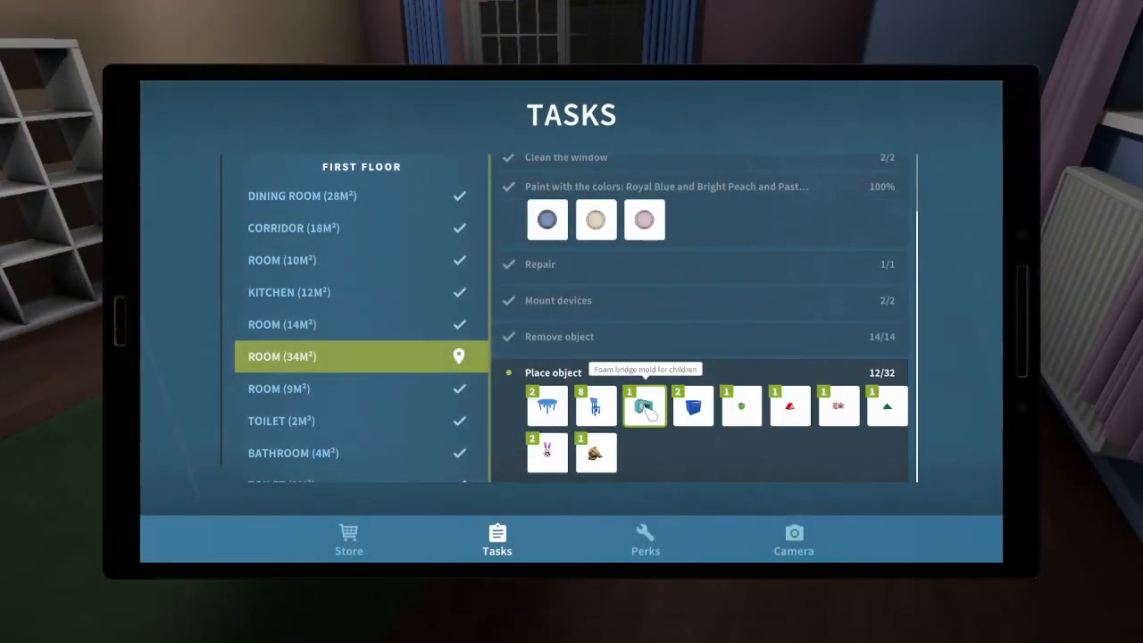
mouse_move(789, 409)
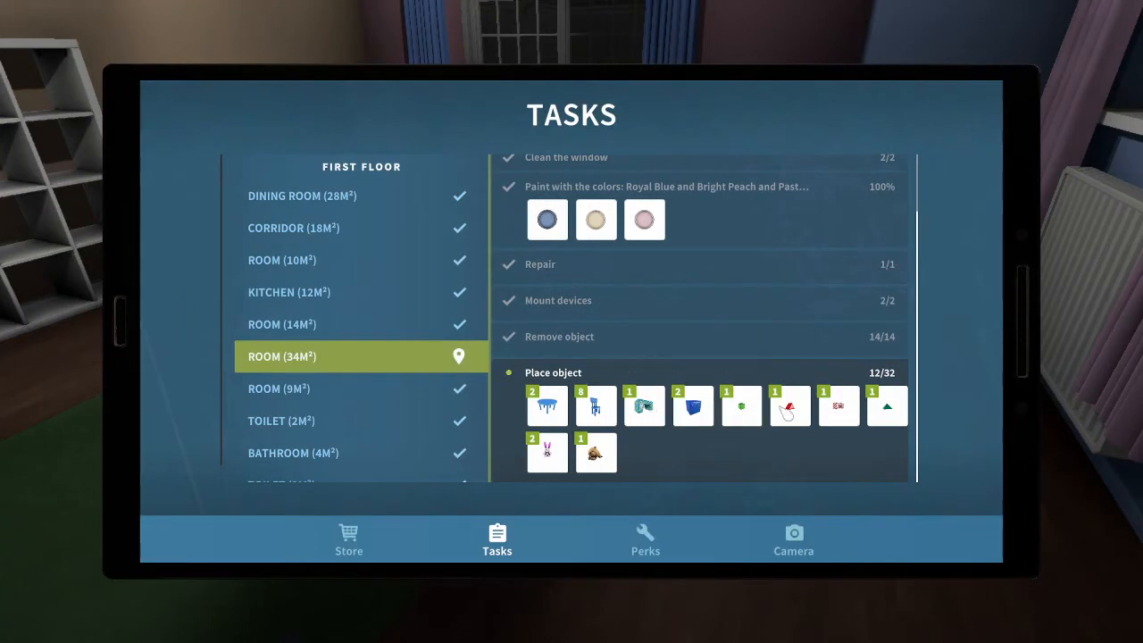
mouse_move(597, 453)
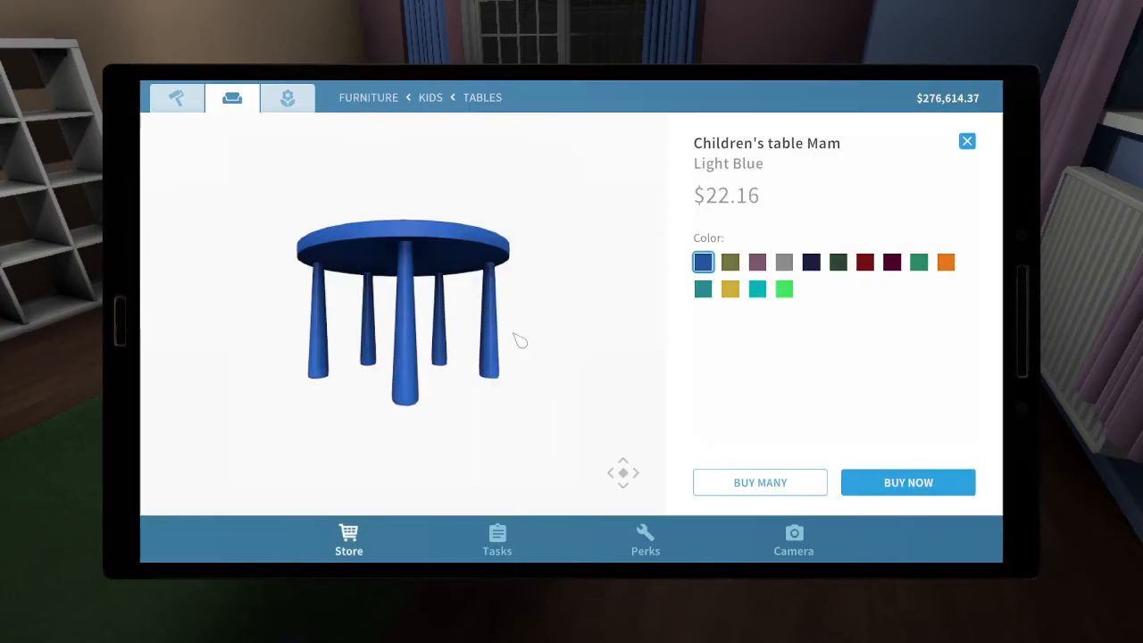
mouse_move(918, 266)
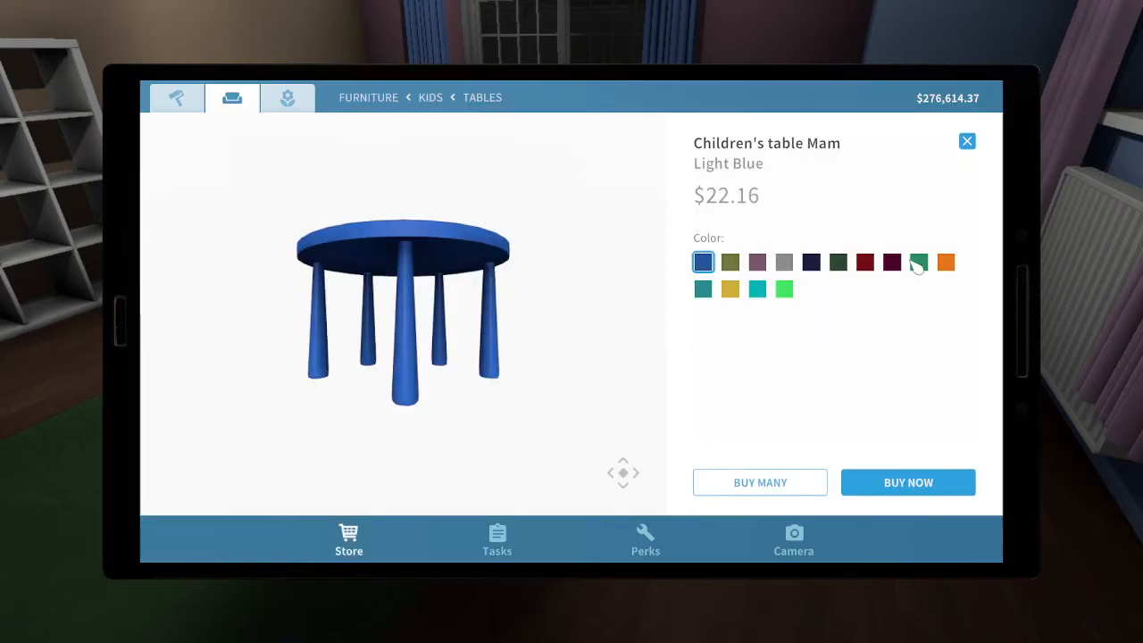
mouse_move(730, 260)
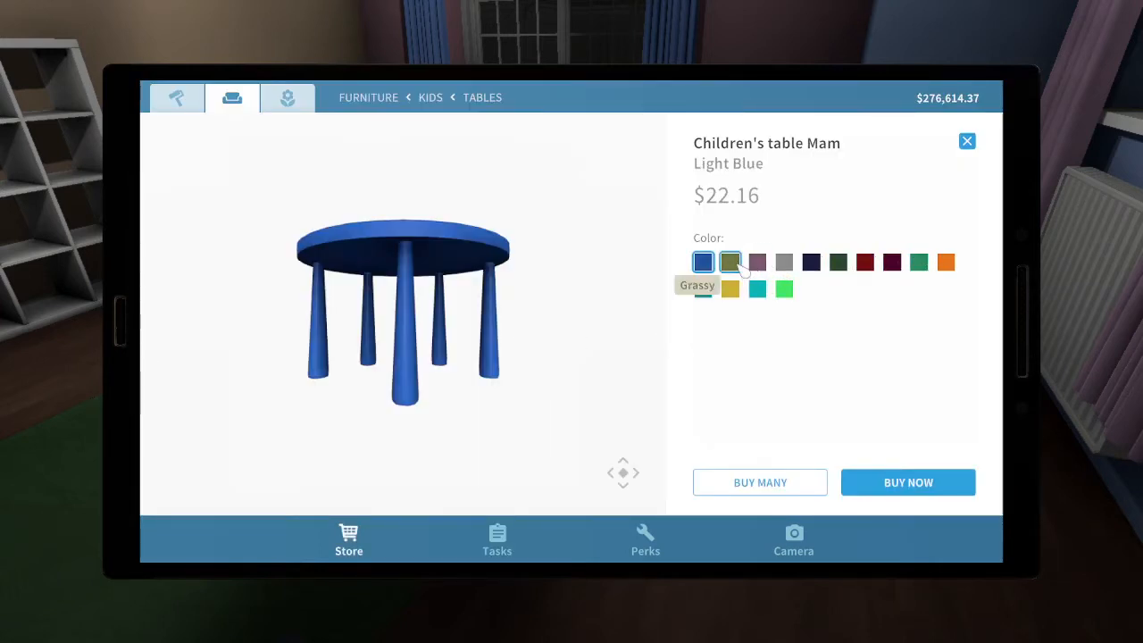
Try the Children's table Mam colour swatches, settle on Orange and buy it.
left_click(731, 261)
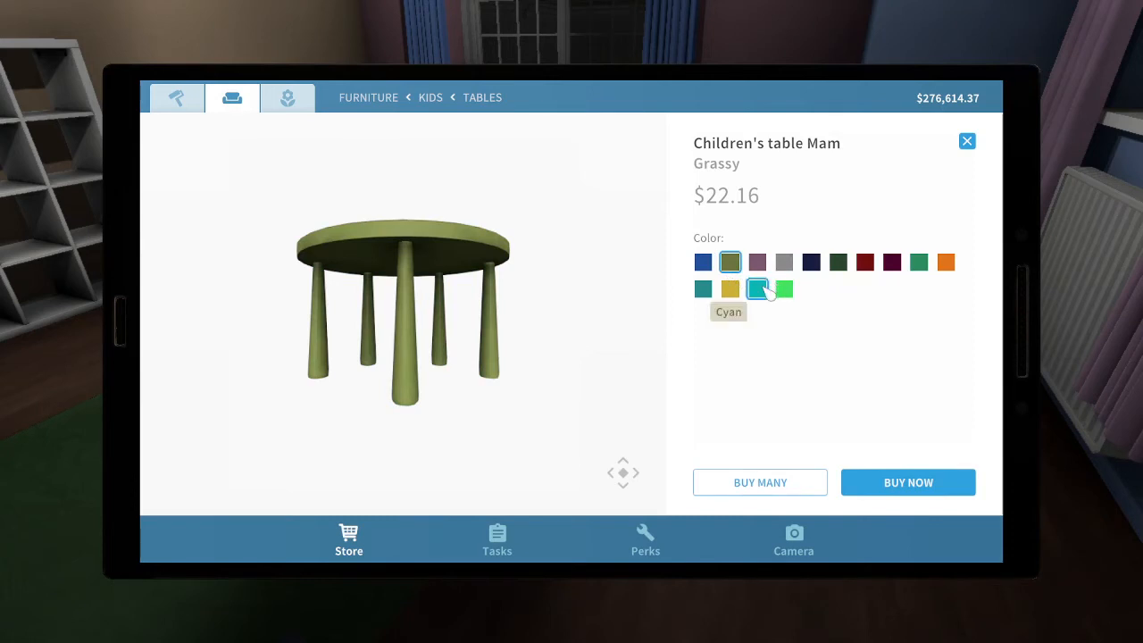
left_click(785, 289)
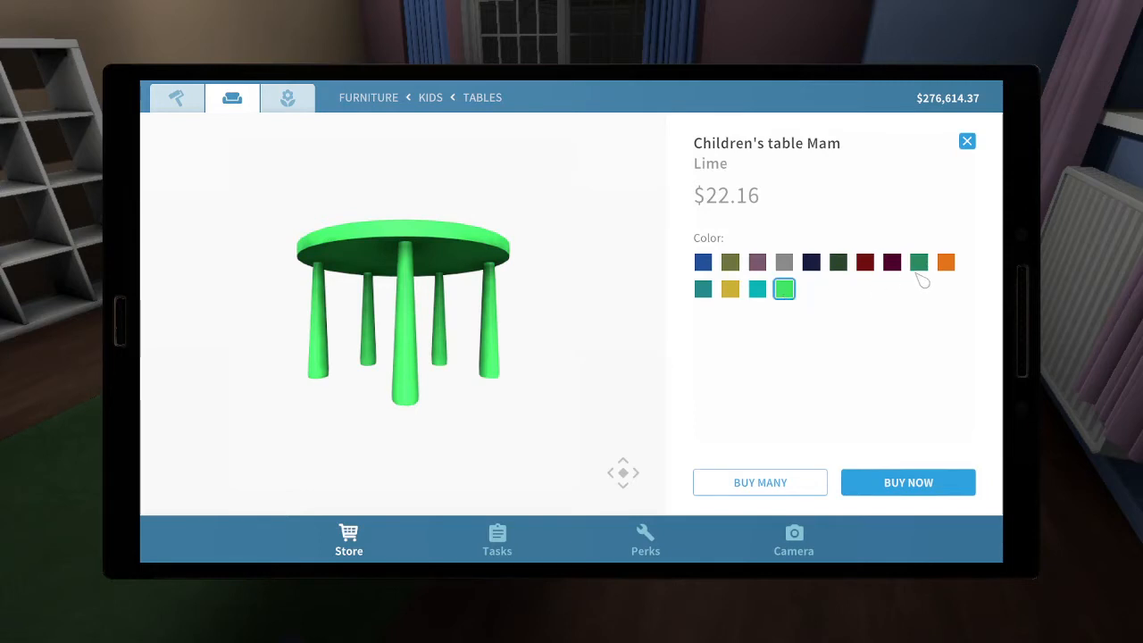
left_click(947, 261)
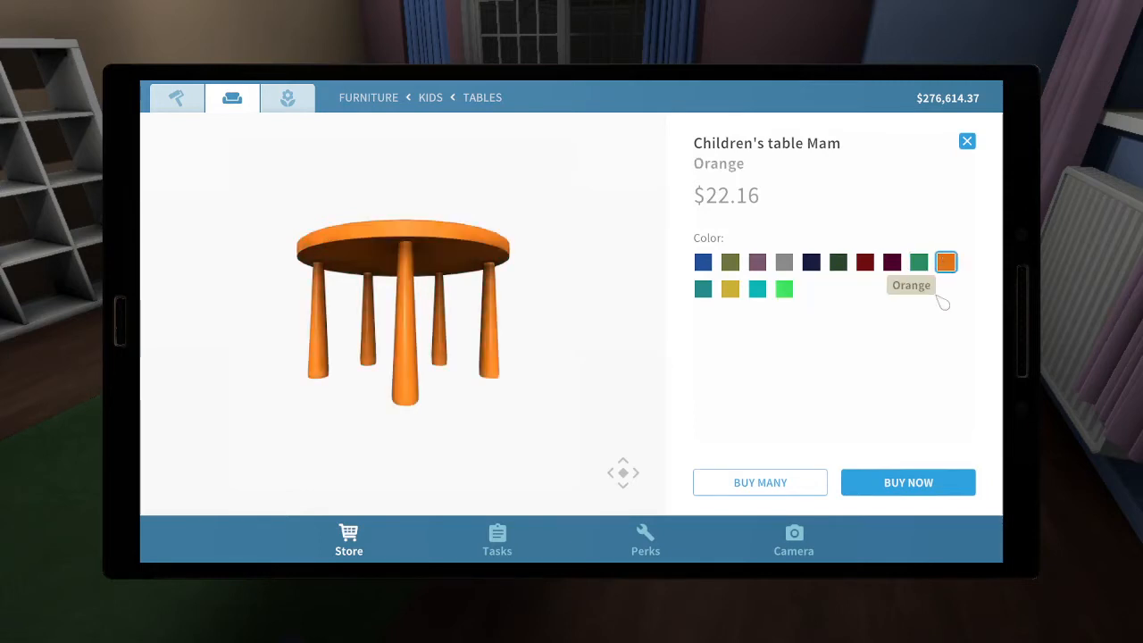
left_click(908, 482)
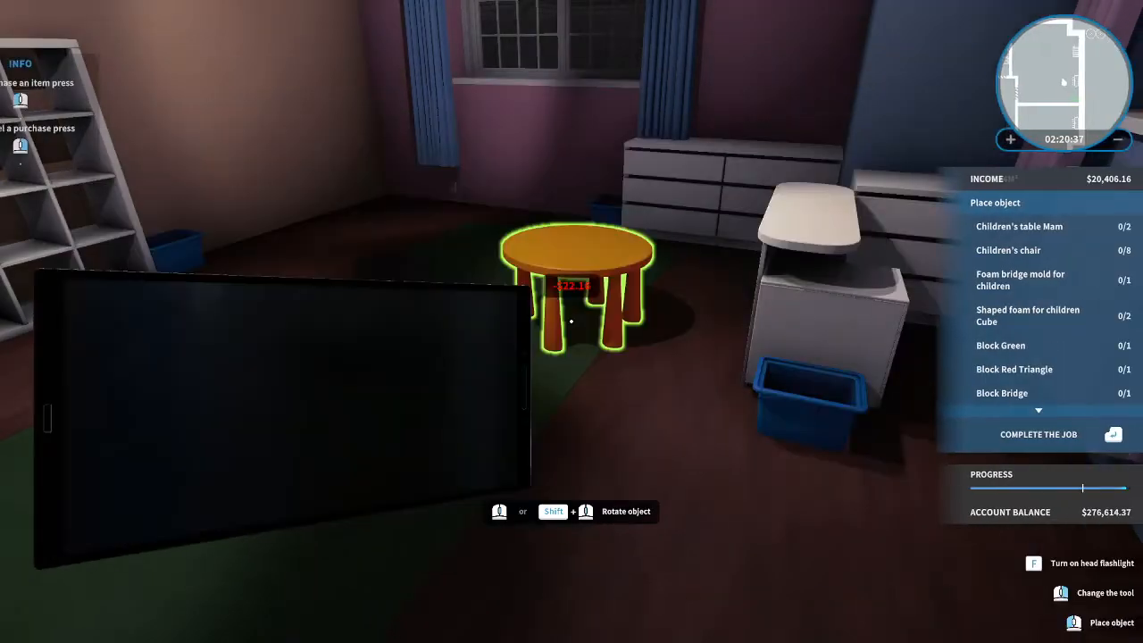
mouse_move(572, 321)
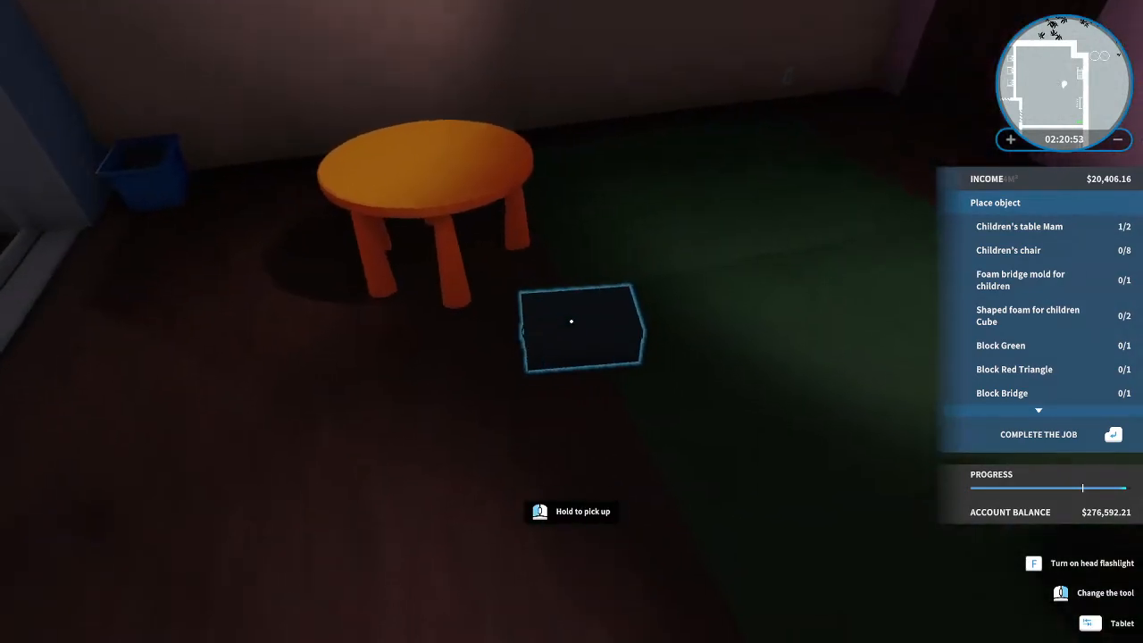
mouse_move(572, 322)
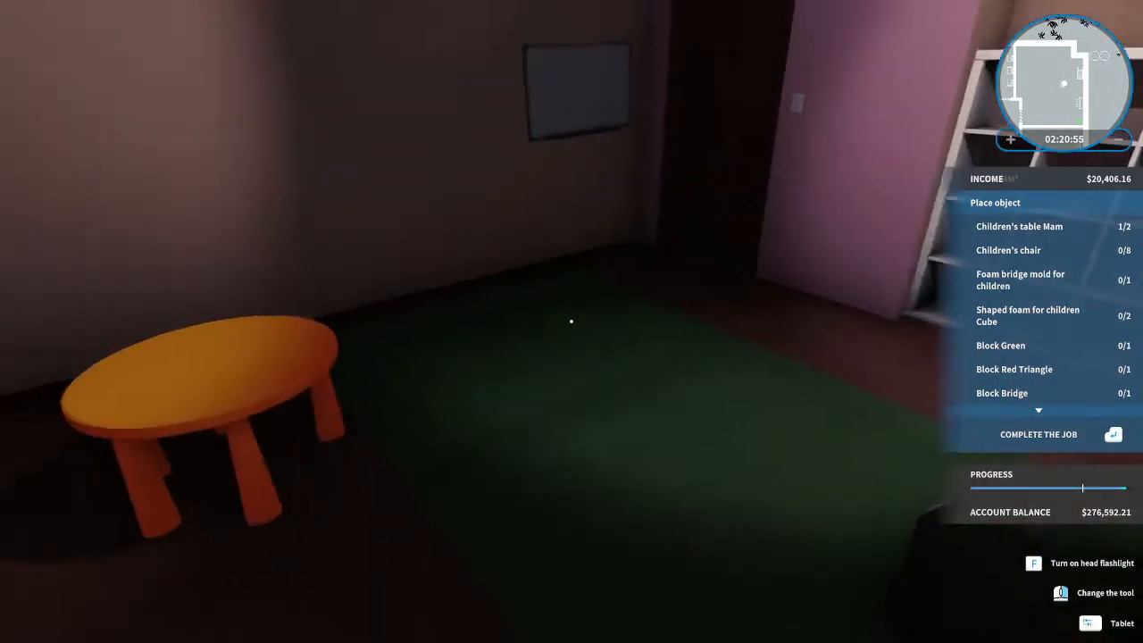
mouse_move(571, 322)
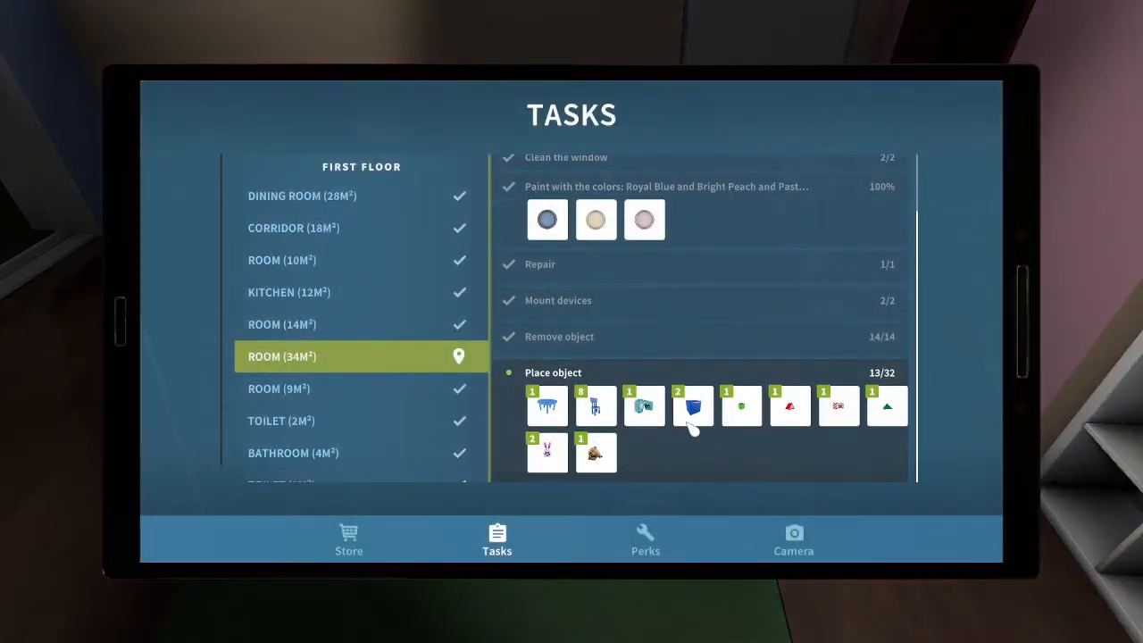
Preview the Children's table Mam in dark blue, then leave the store without buying.
left_click(693, 406)
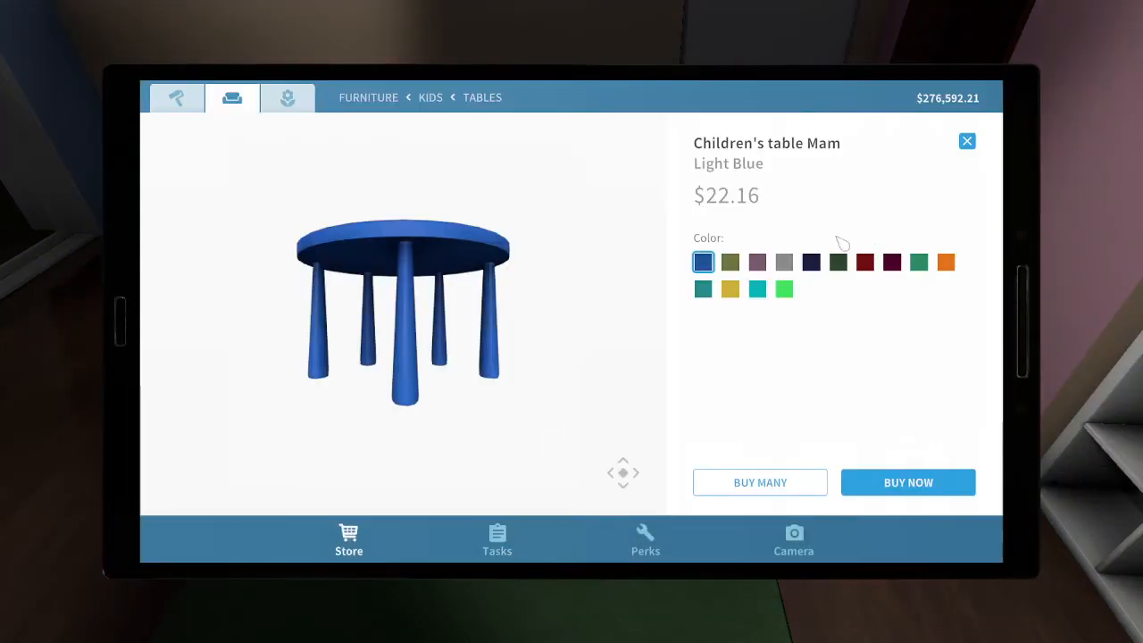
left_click(729, 289)
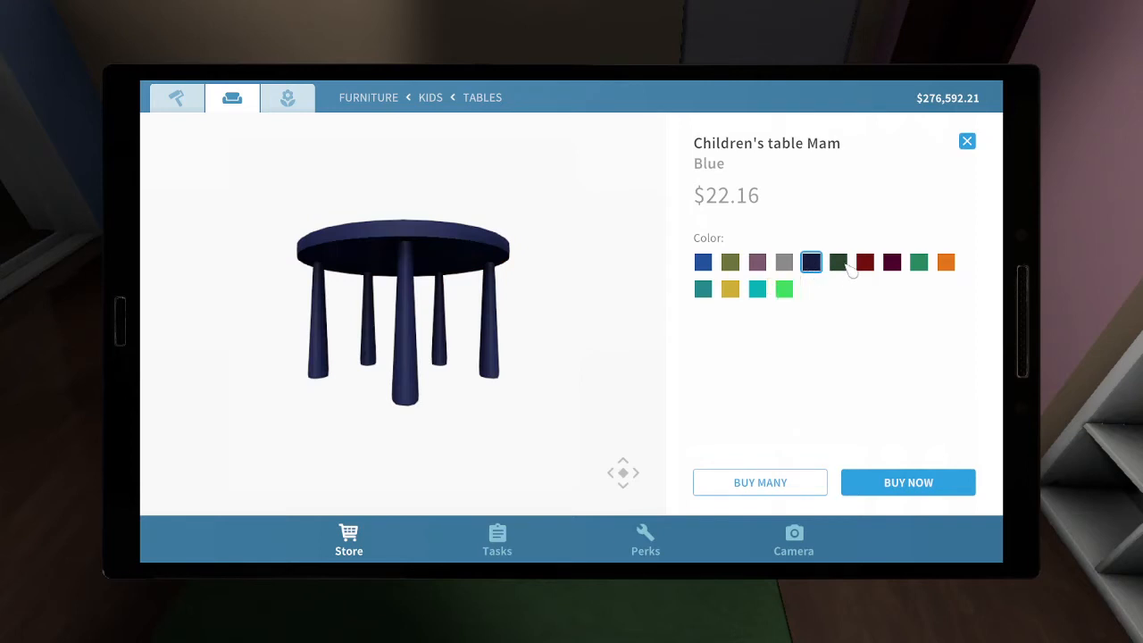
left_click(907, 483)
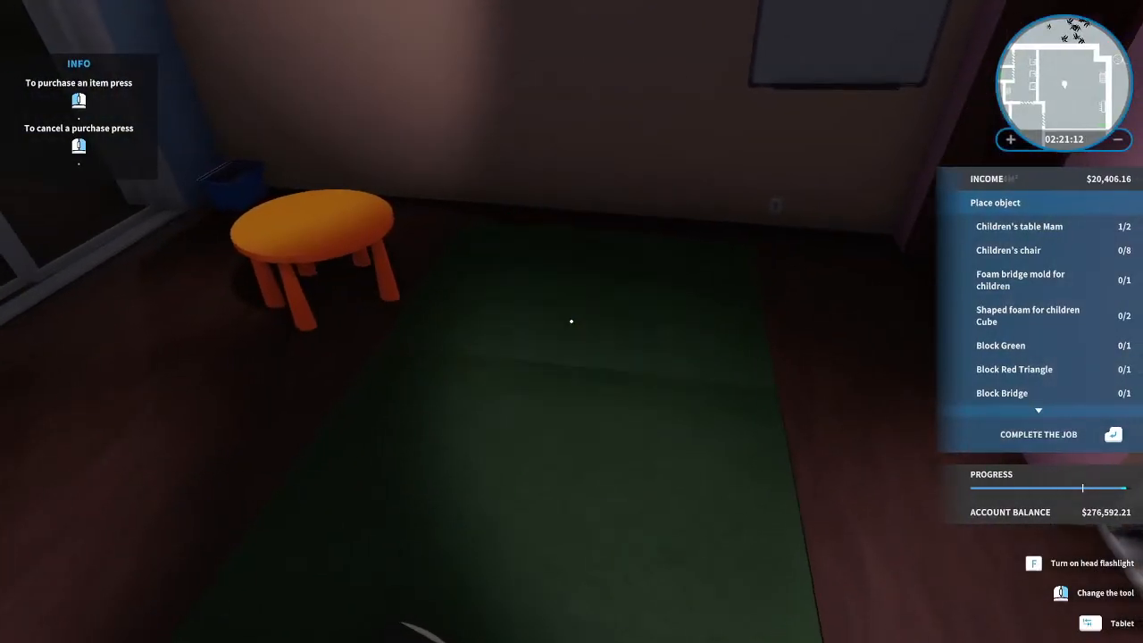
left_click(1110, 622)
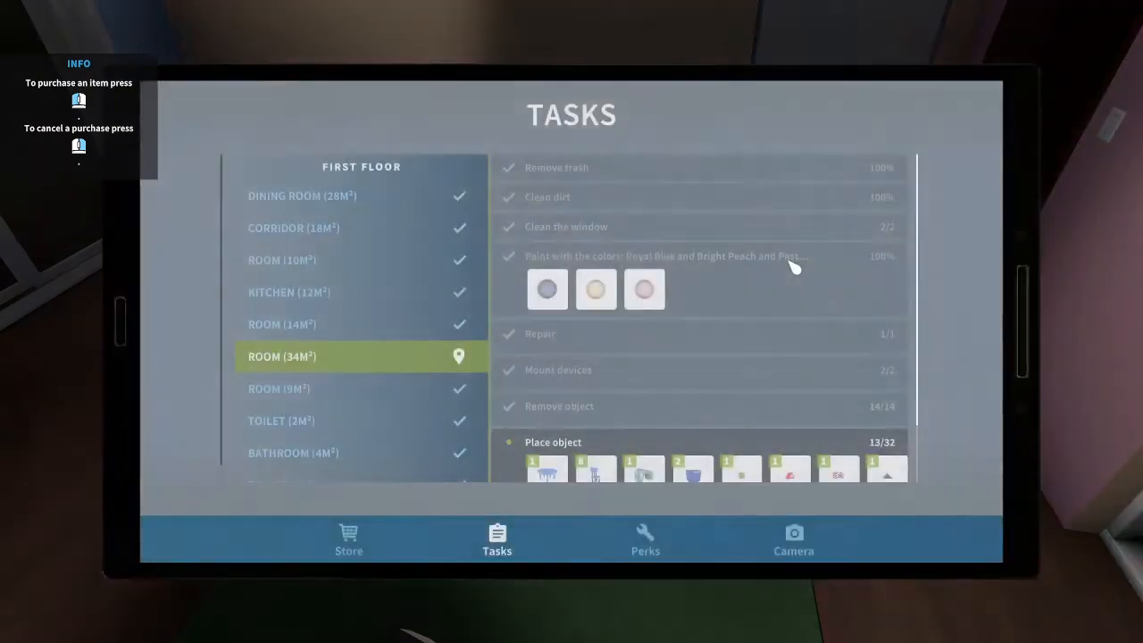
Buy a second Children's table Mam in Orange for the kids' room.
left_click(349, 539)
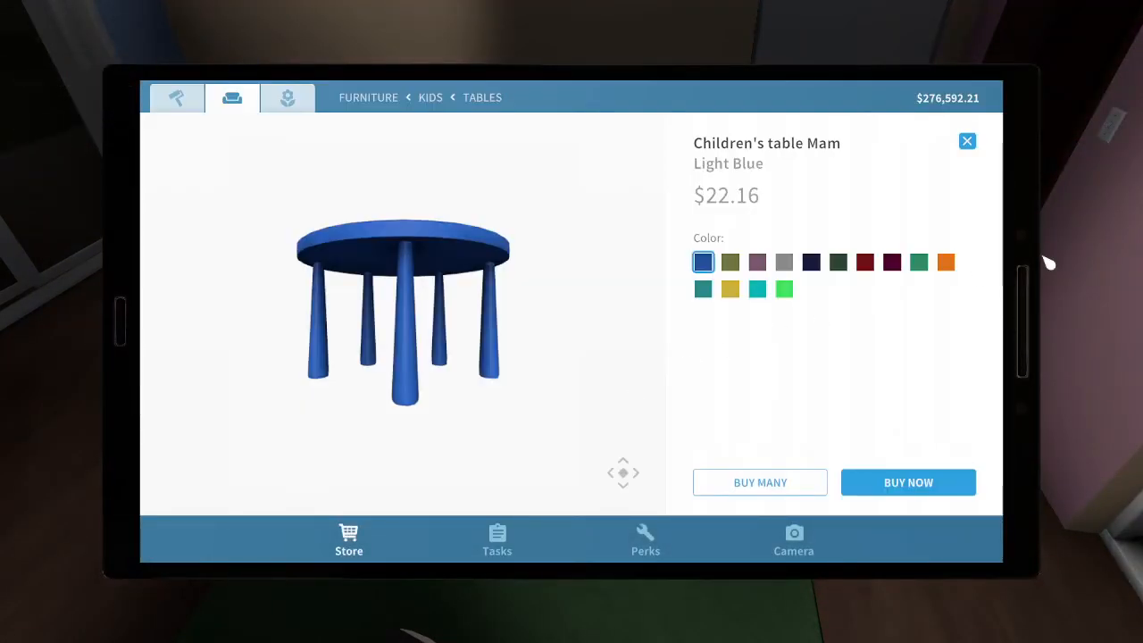
left_click(946, 261)
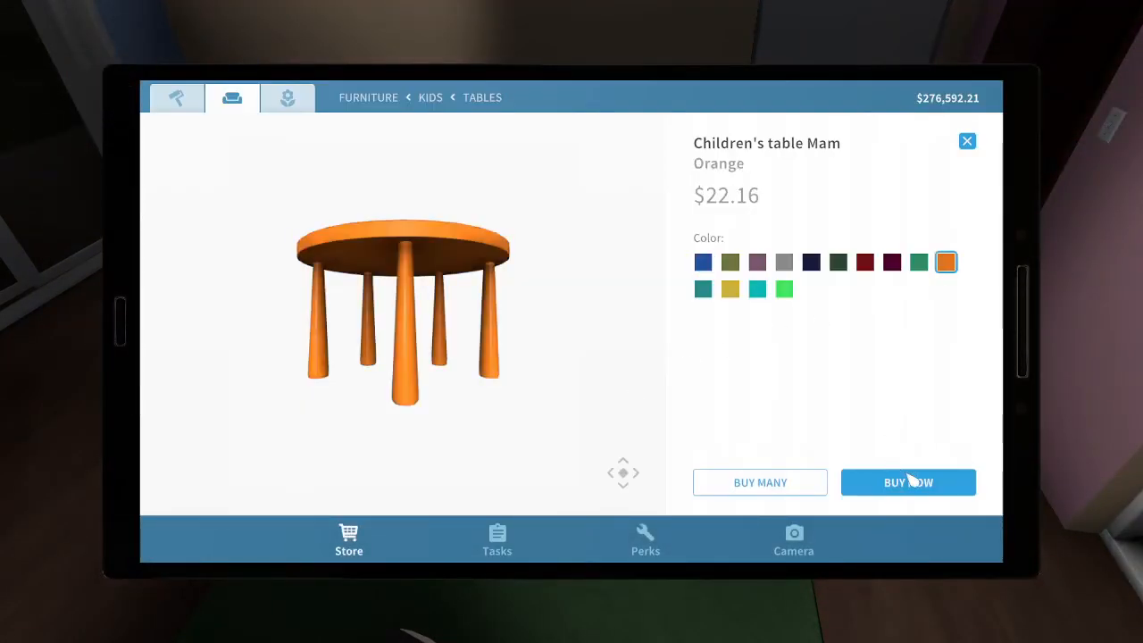
left_click(907, 482)
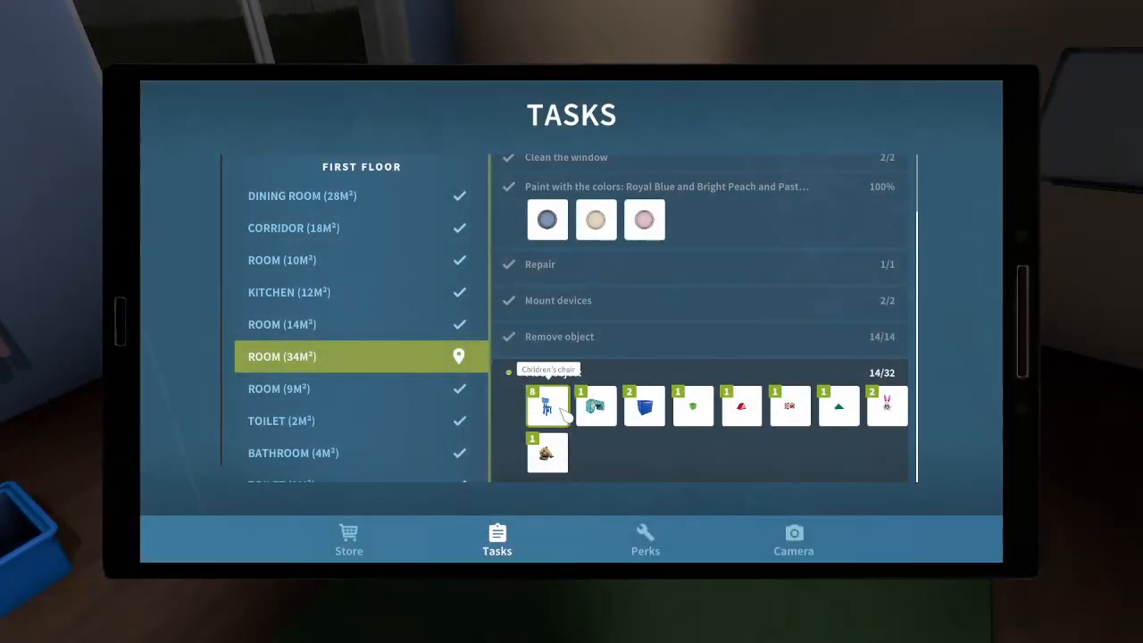
Pick the red colour for the Children's chair and buy several at once.
left_click(547, 407)
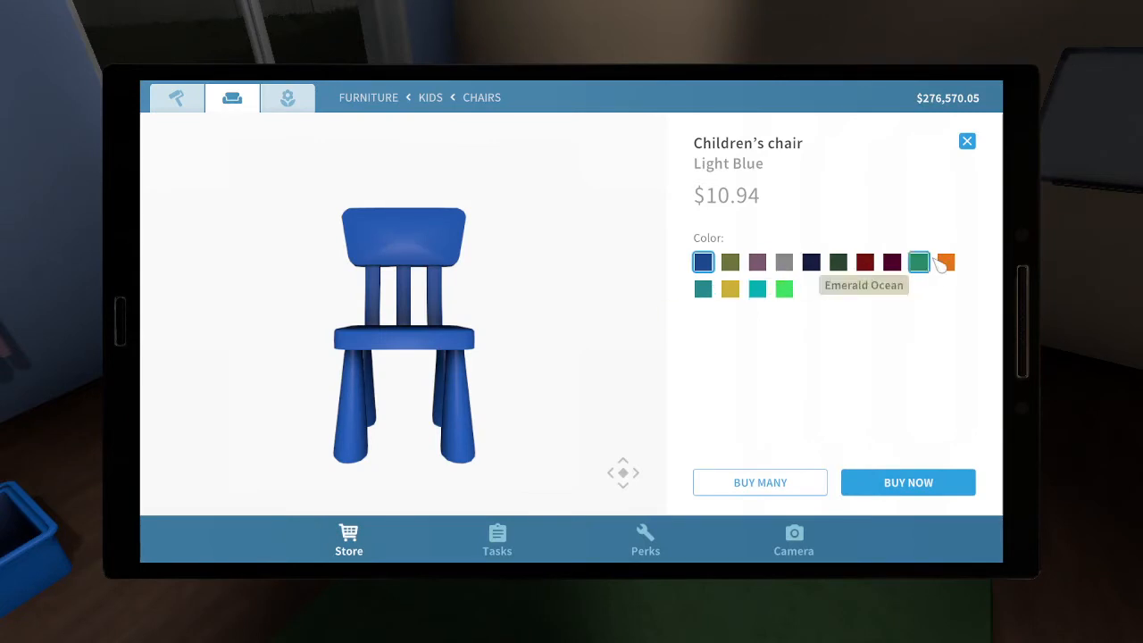
left_click(758, 261)
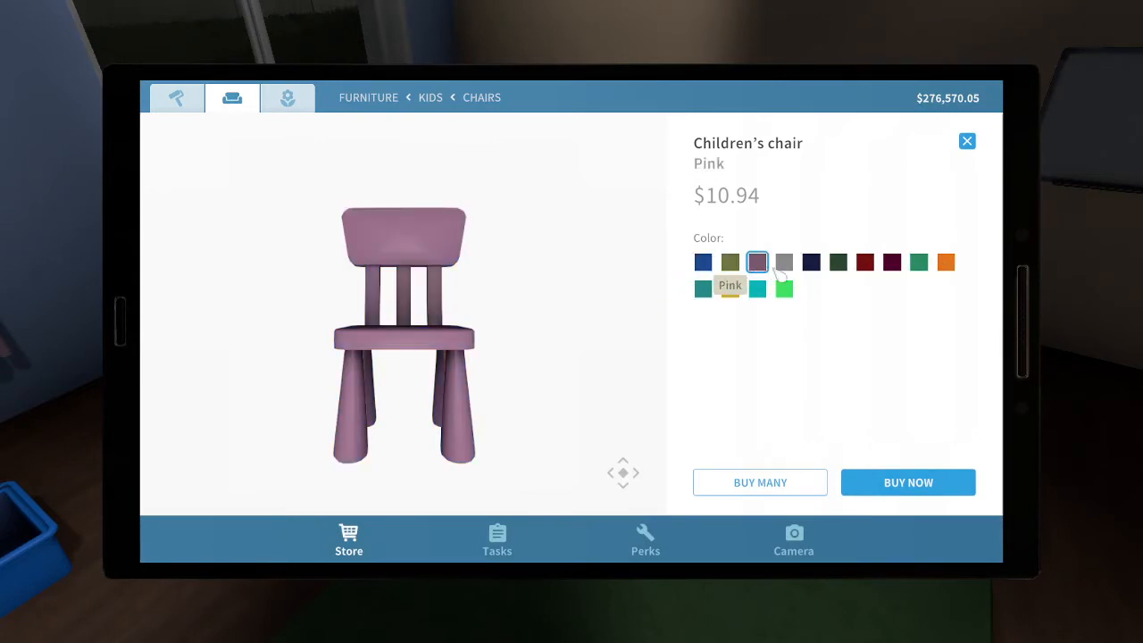
left_click(757, 289)
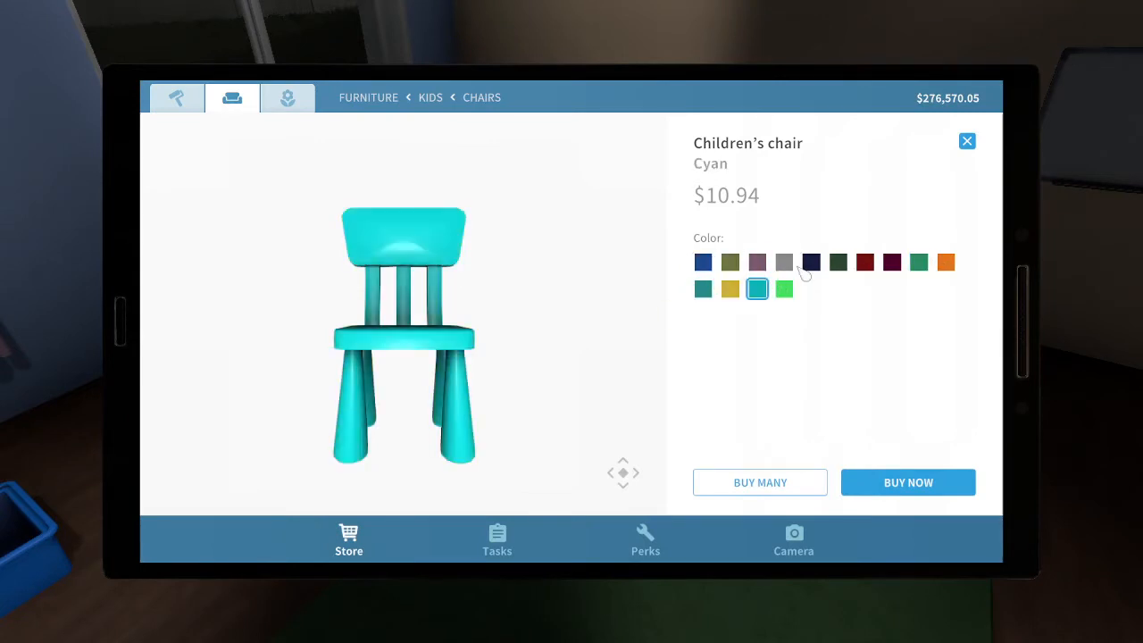
left_click(865, 261)
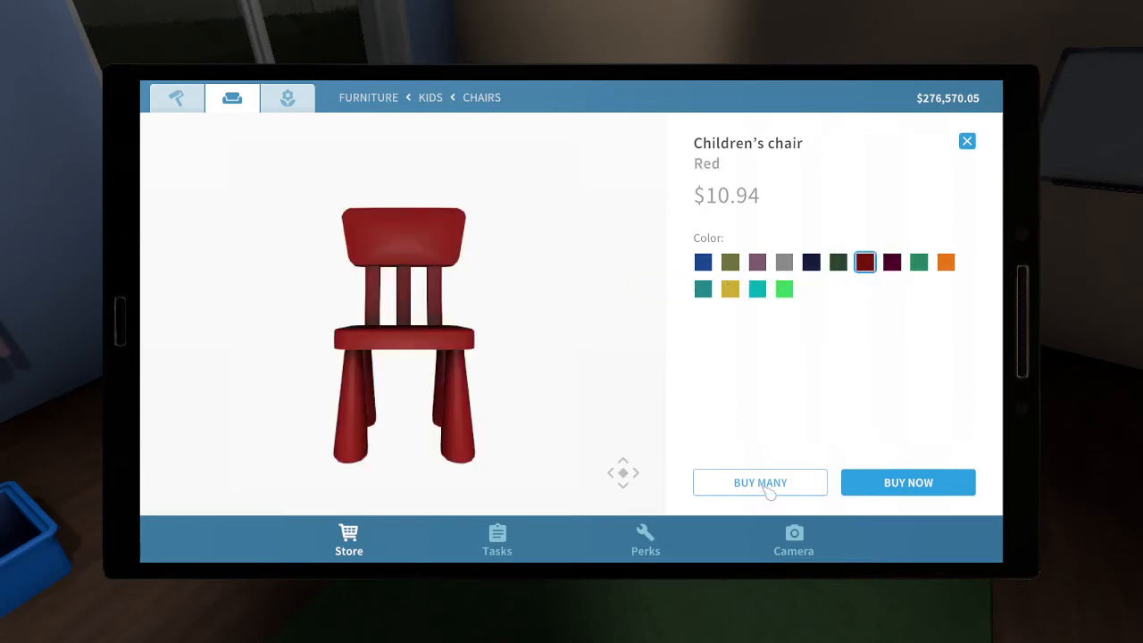
left_click(907, 482)
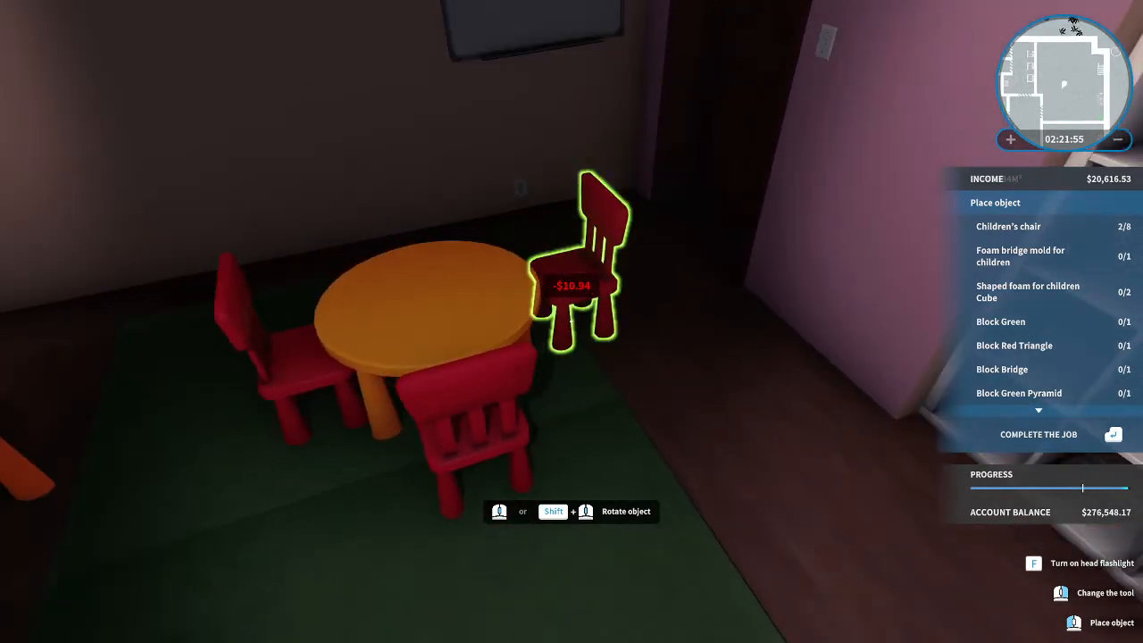
mouse_move(572, 322)
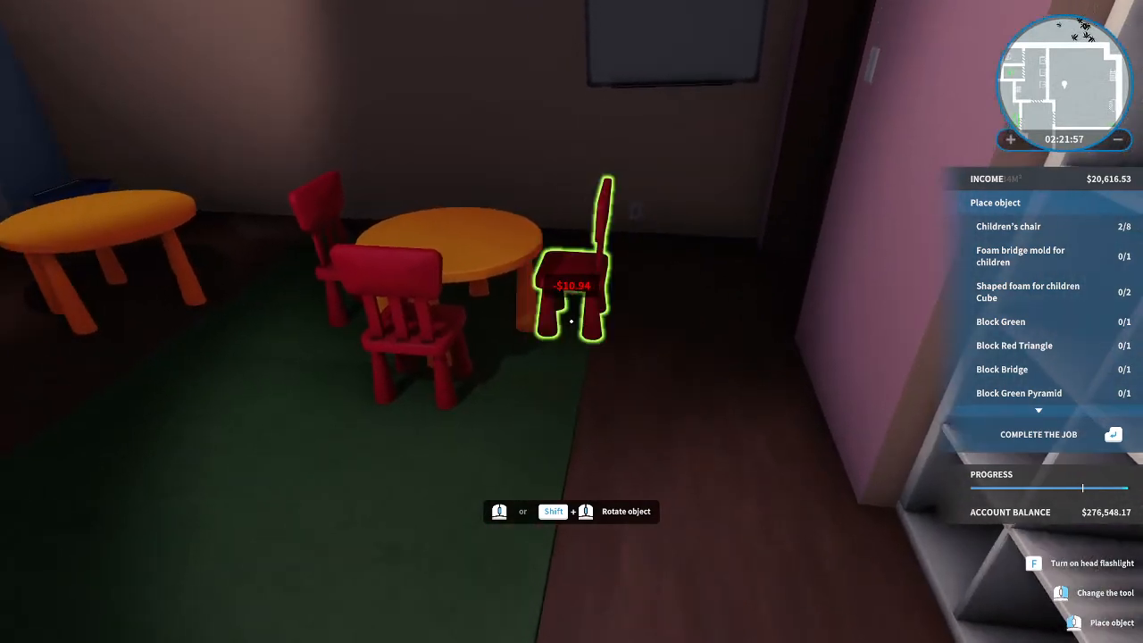
Place three red chairs around the orange tables, completing the chair task.
left_click(571, 322)
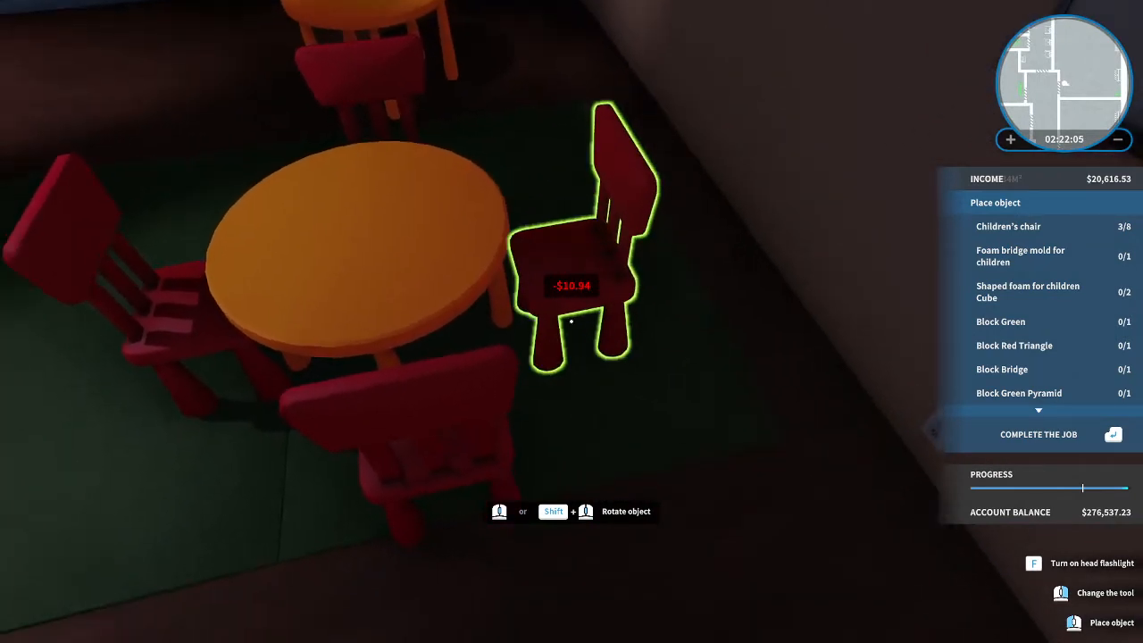
left_click(571, 268)
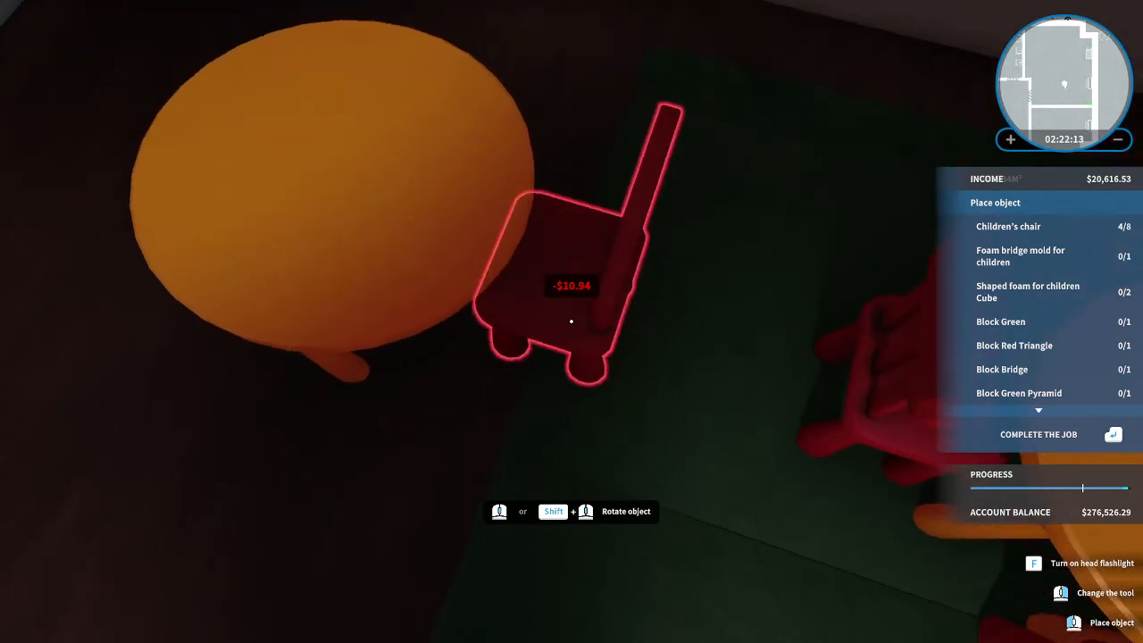
left_click(572, 321)
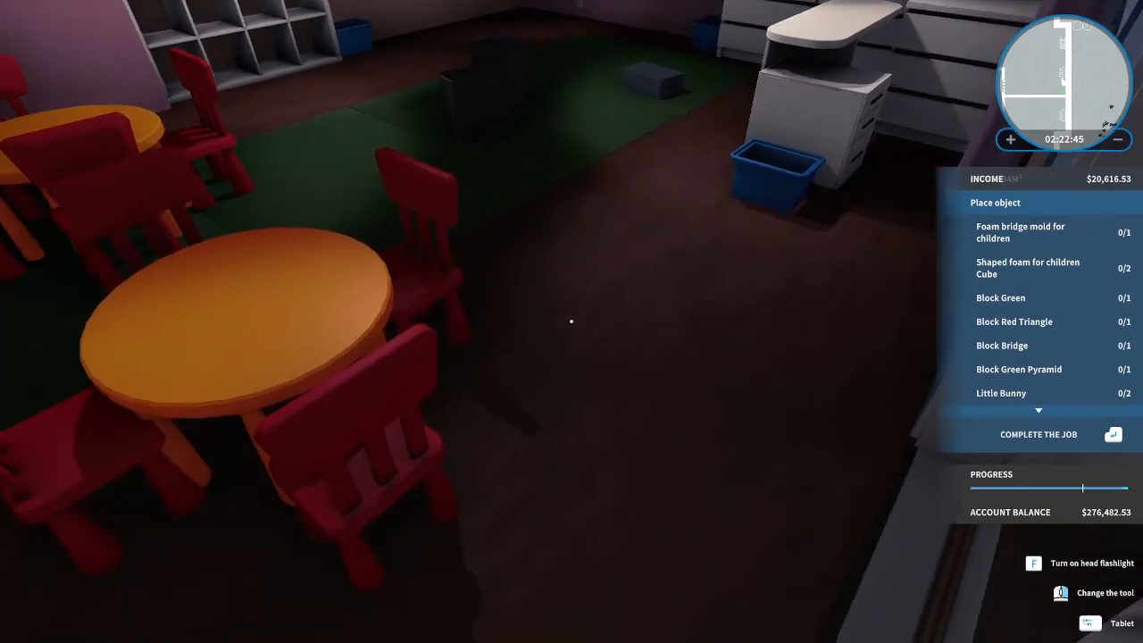
mouse_move(572, 322)
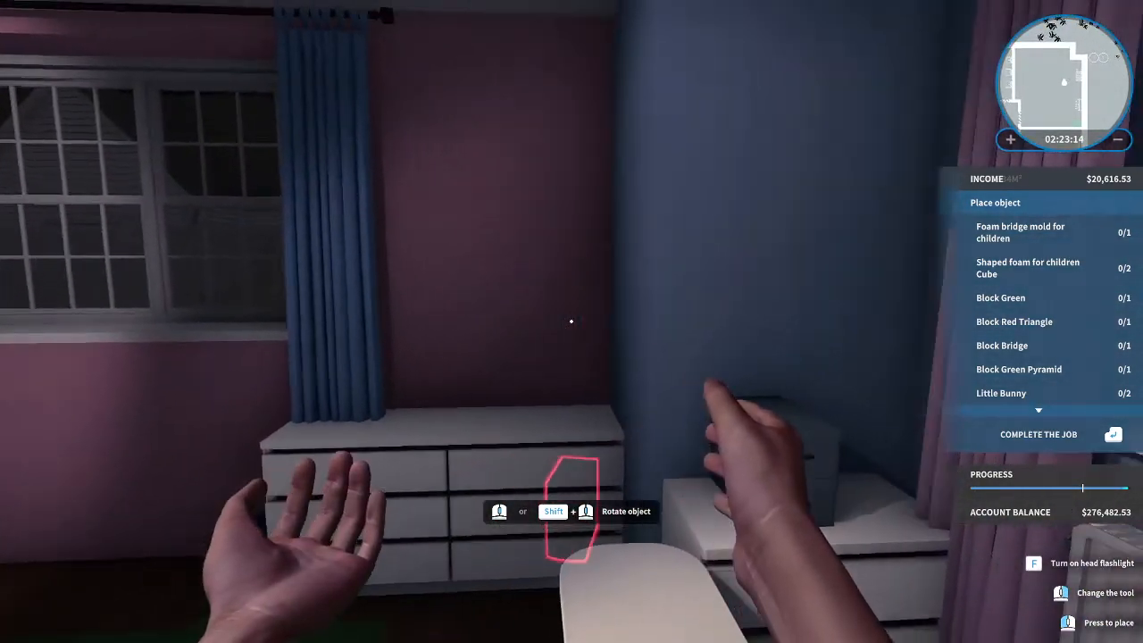
mouse_move(572, 322)
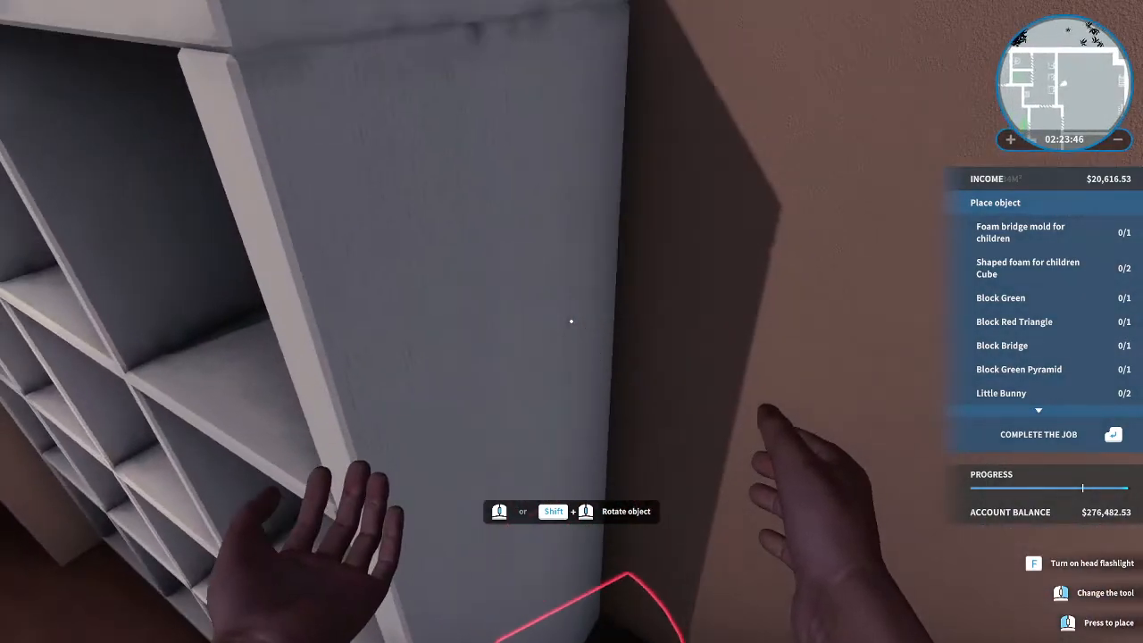
mouse_move(572, 322)
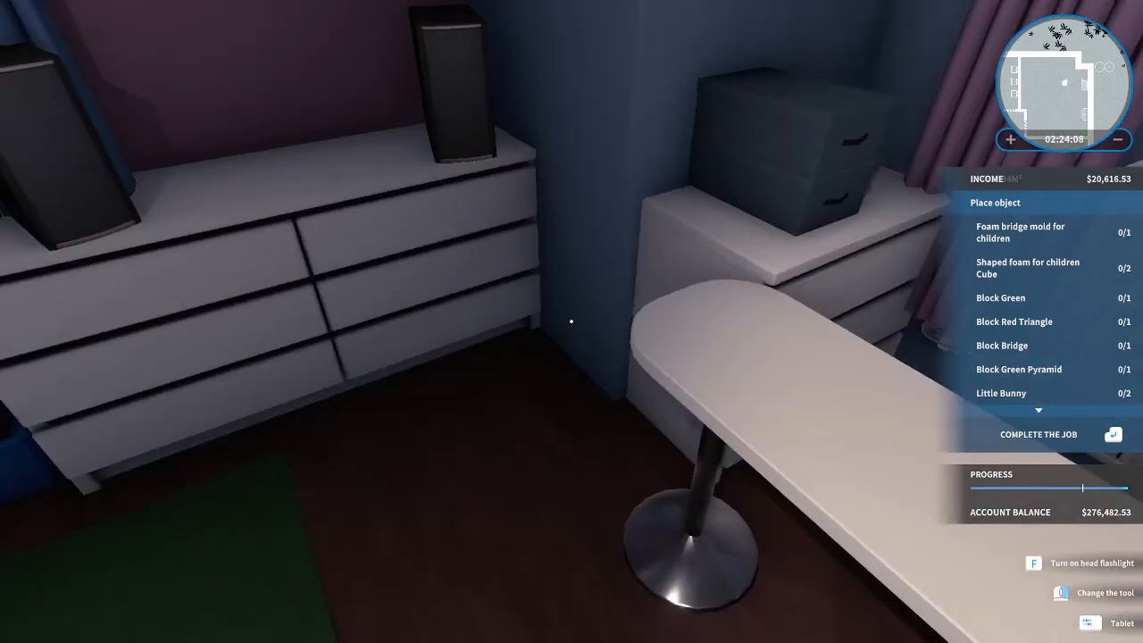
mouse_move(572, 321)
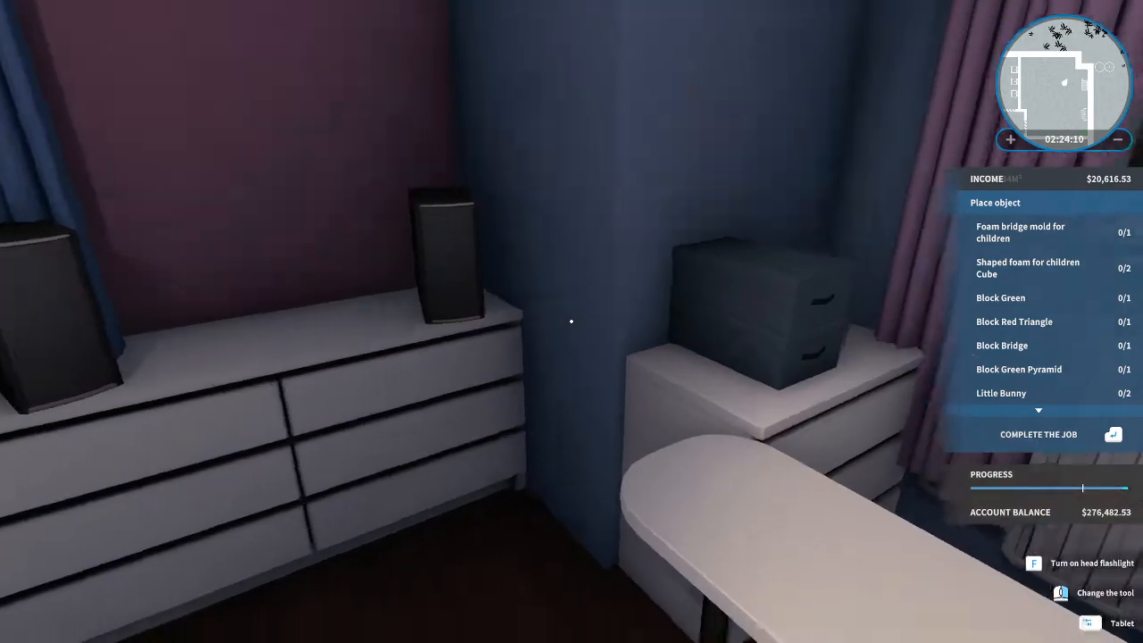
mouse_move(572, 321)
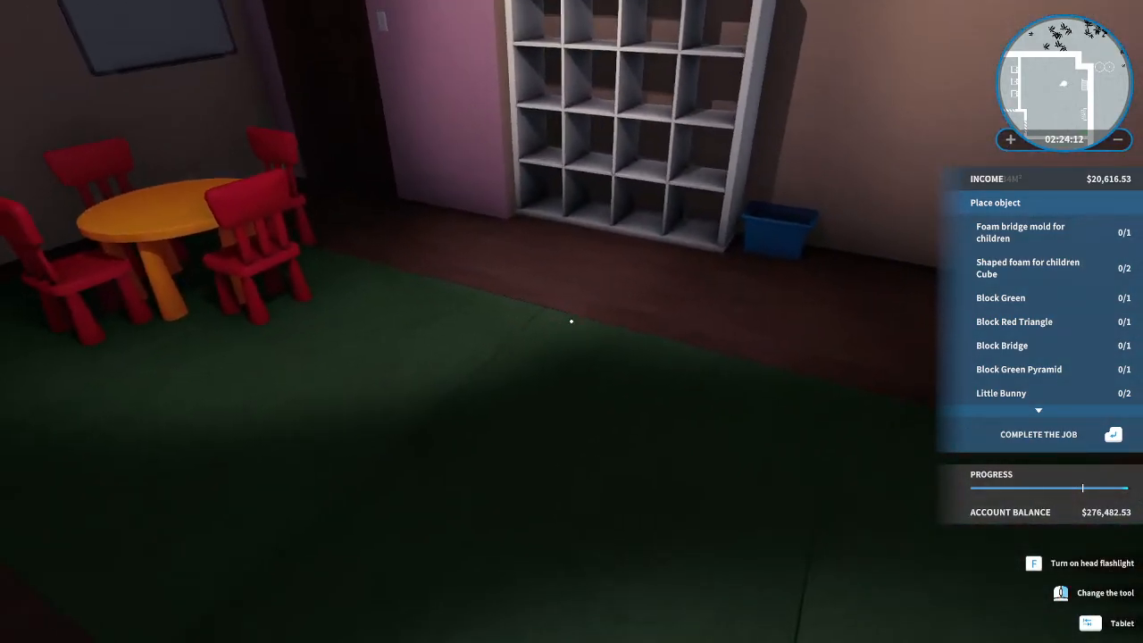
mouse_move(572, 321)
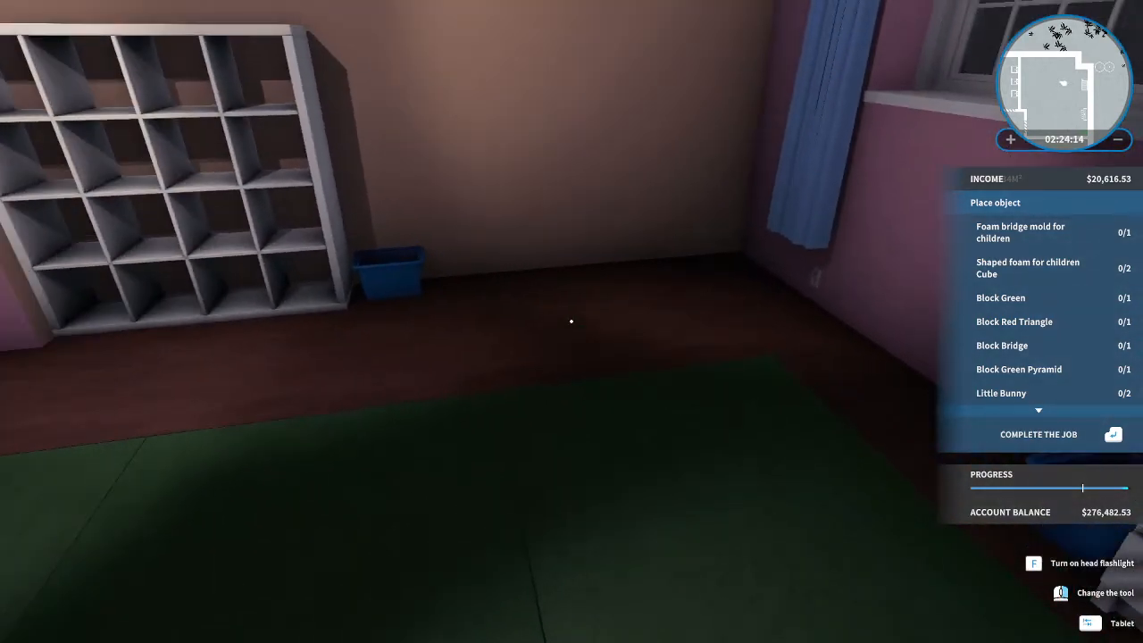
mouse_move(571, 321)
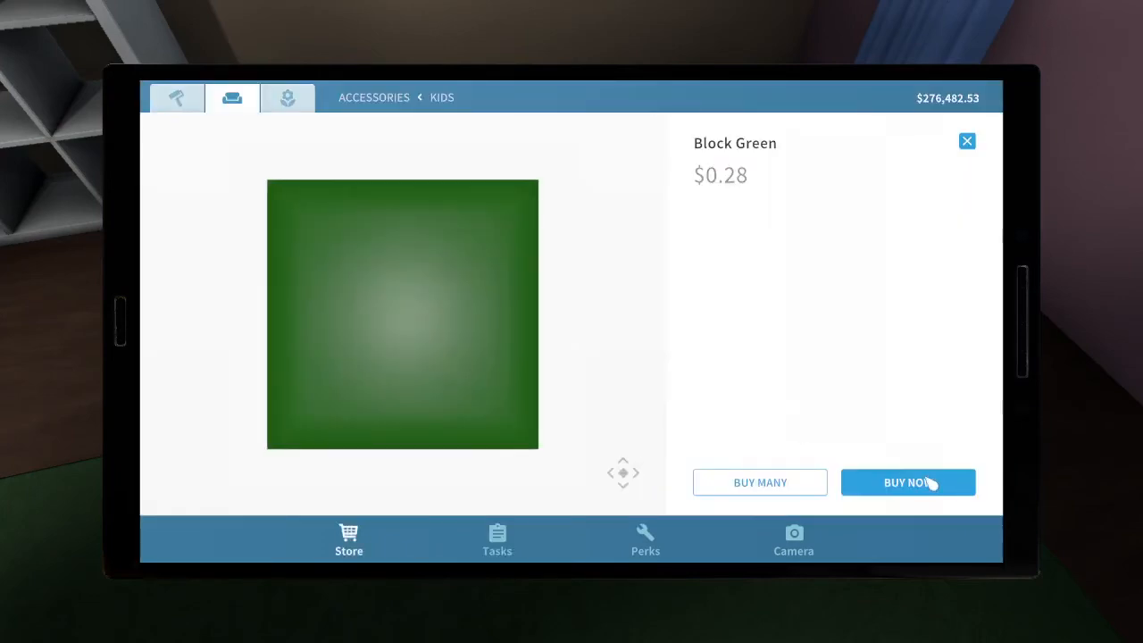
Buy and place the green block, red triangle and bridge block on the floor by the window.
left_click(907, 482)
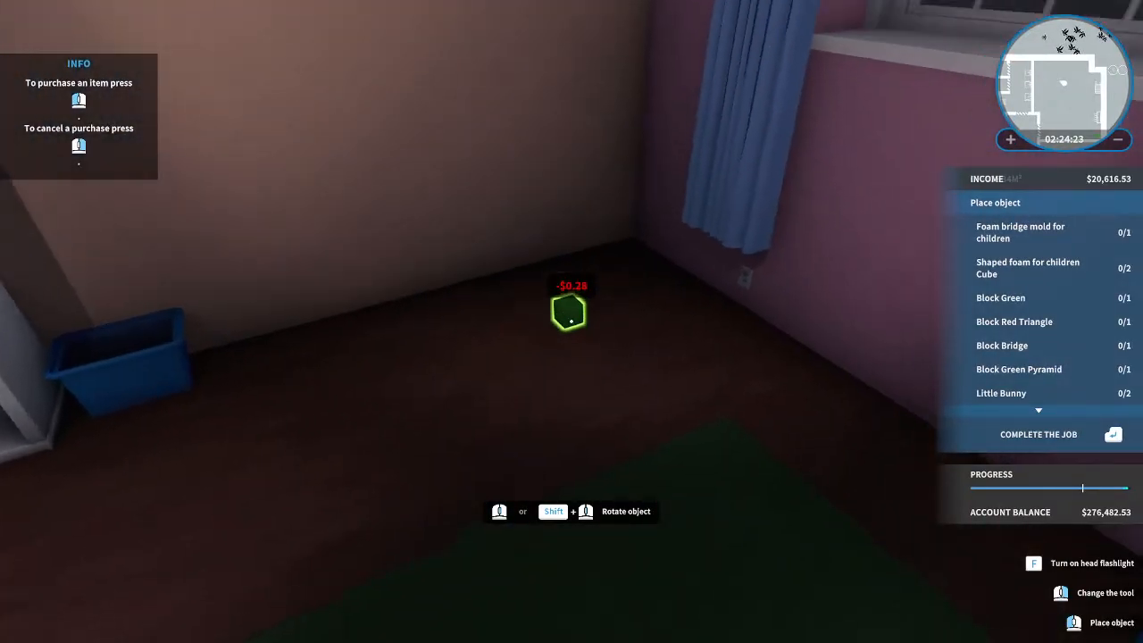
left_click(572, 318)
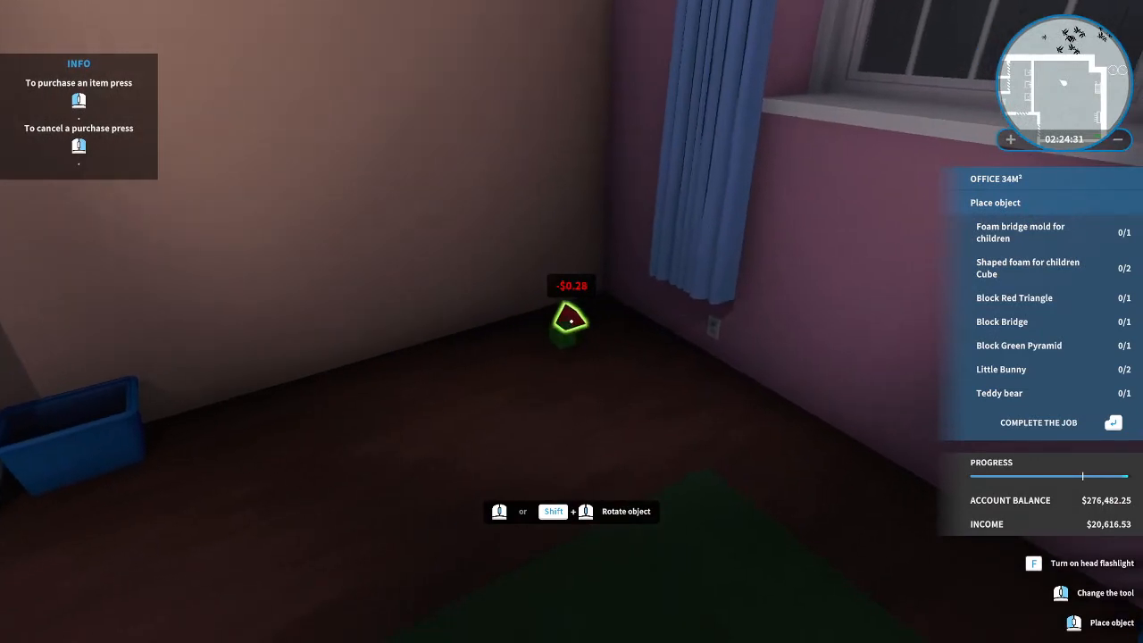
left_click(572, 320)
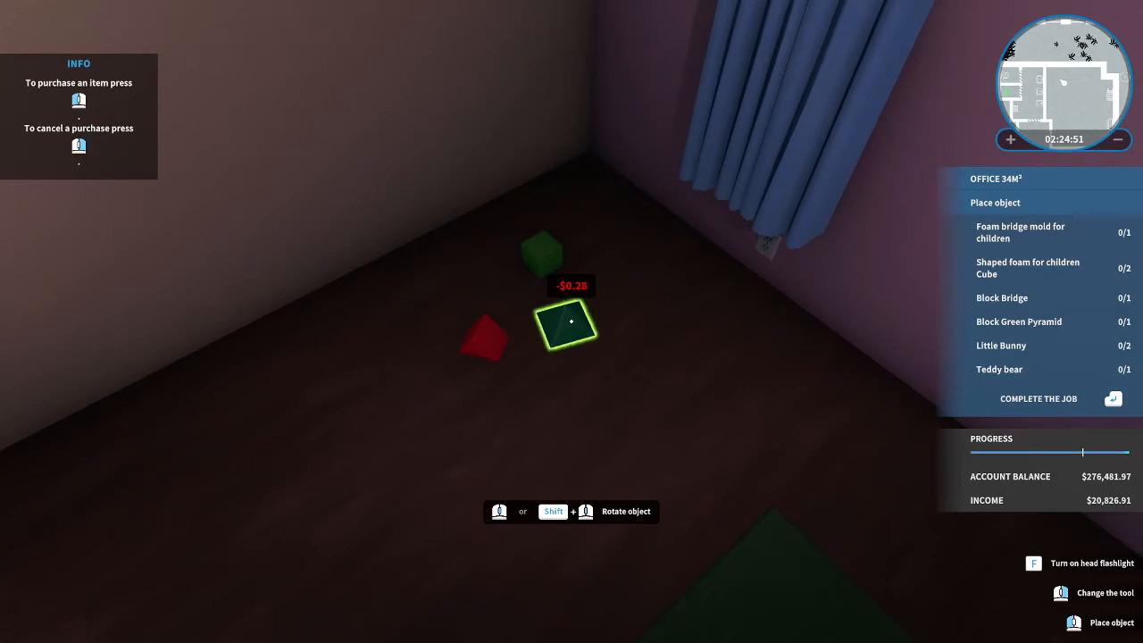
left_click(572, 322)
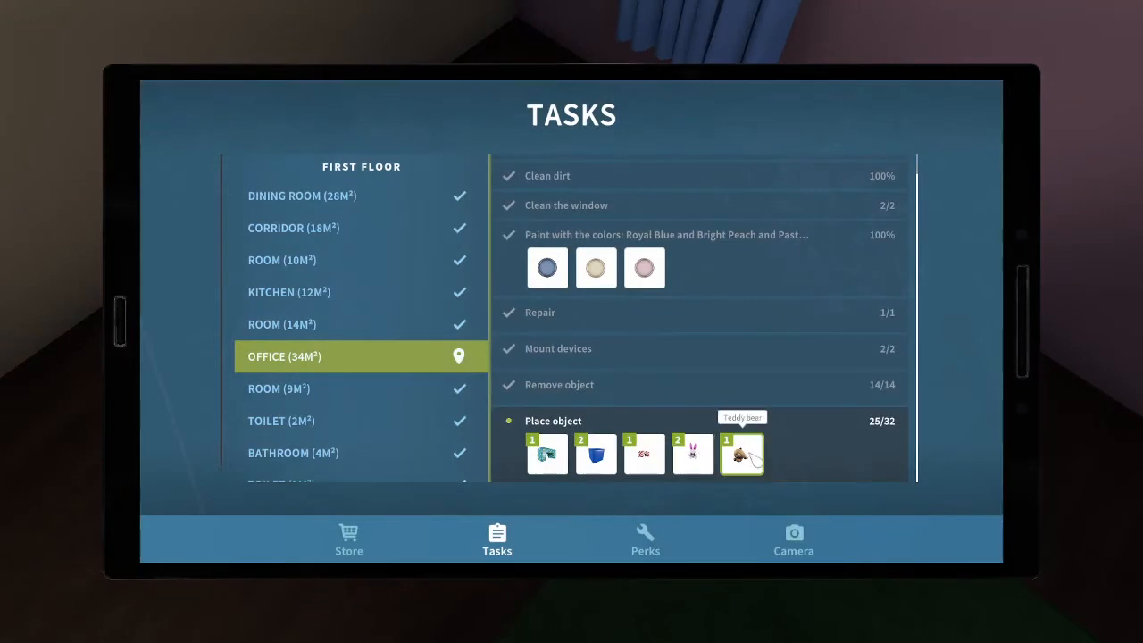
Select the next required item, the green pyramid, and review the room's remaining tasks.
left_click(348, 540)
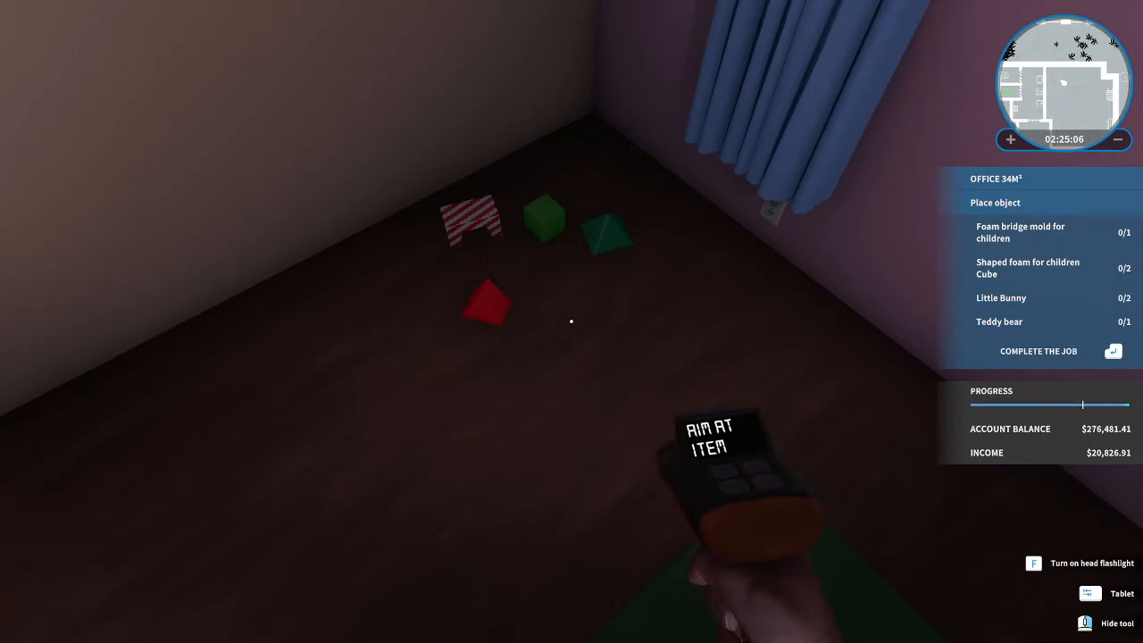
left_click(1089, 593)
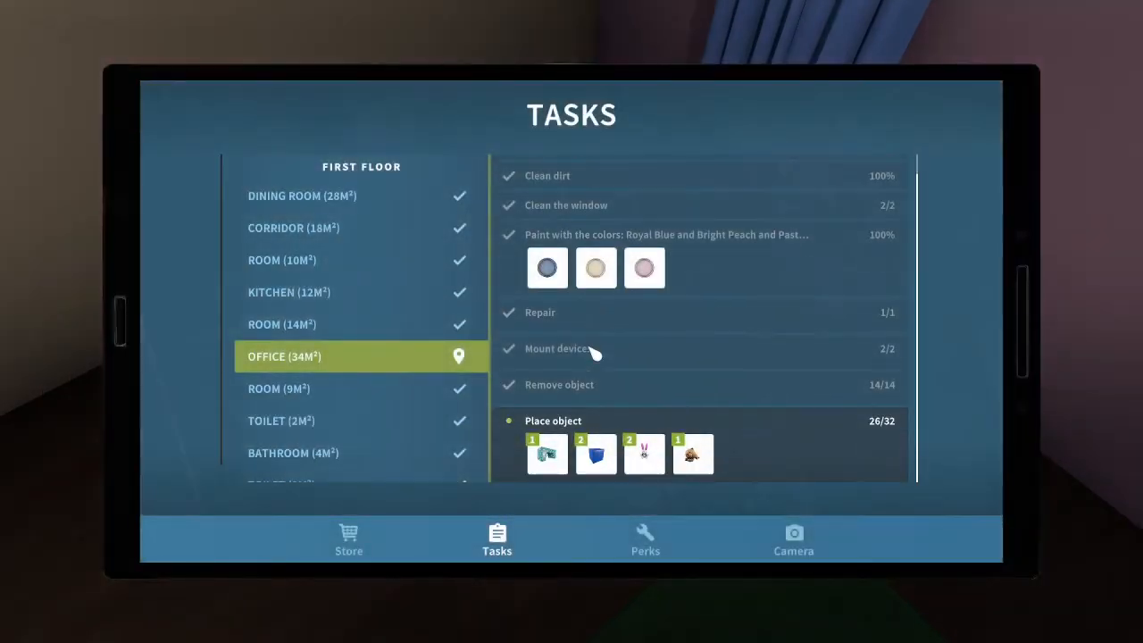
mouse_move(547, 454)
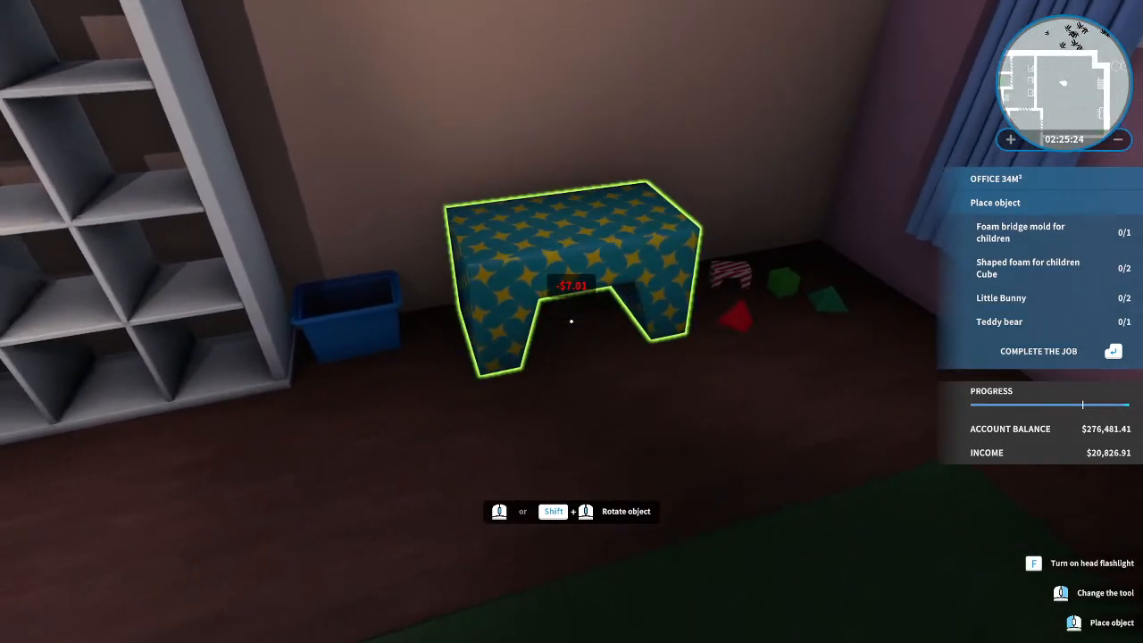
Place the foam bridge, then buy and place a light blue foam cube and pick yellow for the next.
left_click(572, 286)
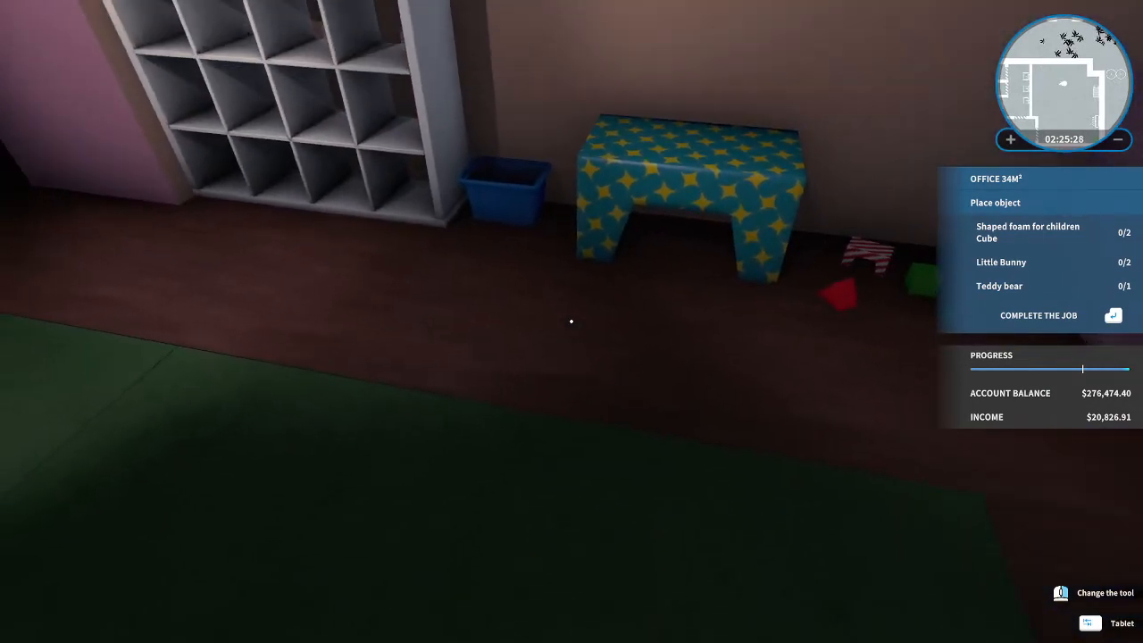
left_click(1090, 622)
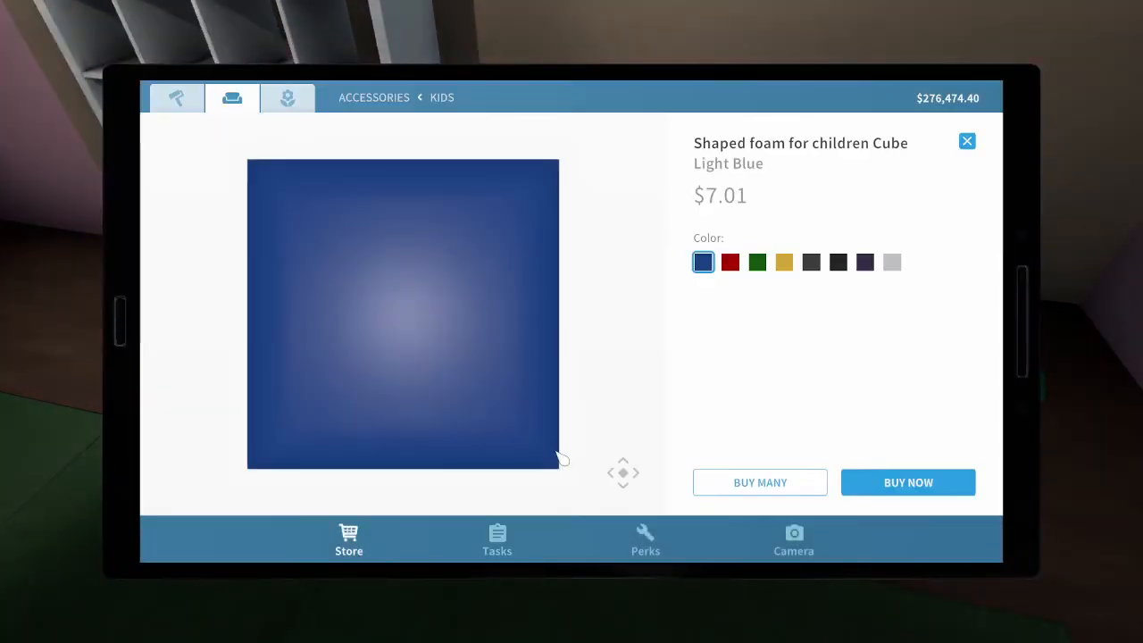
mouse_move(818, 318)
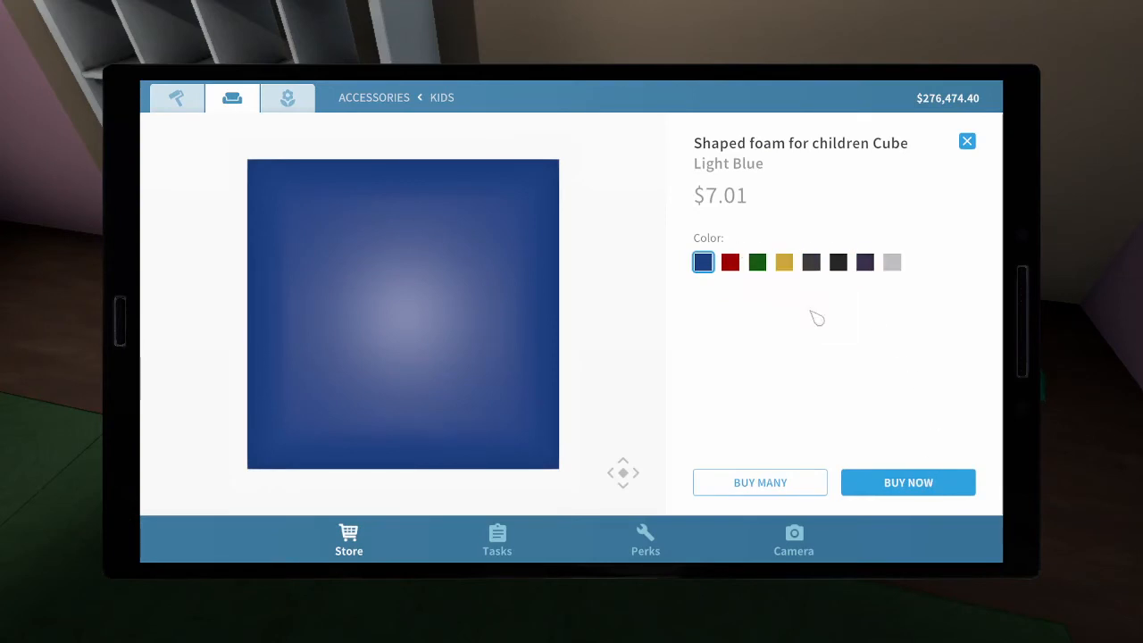
left_click(908, 482)
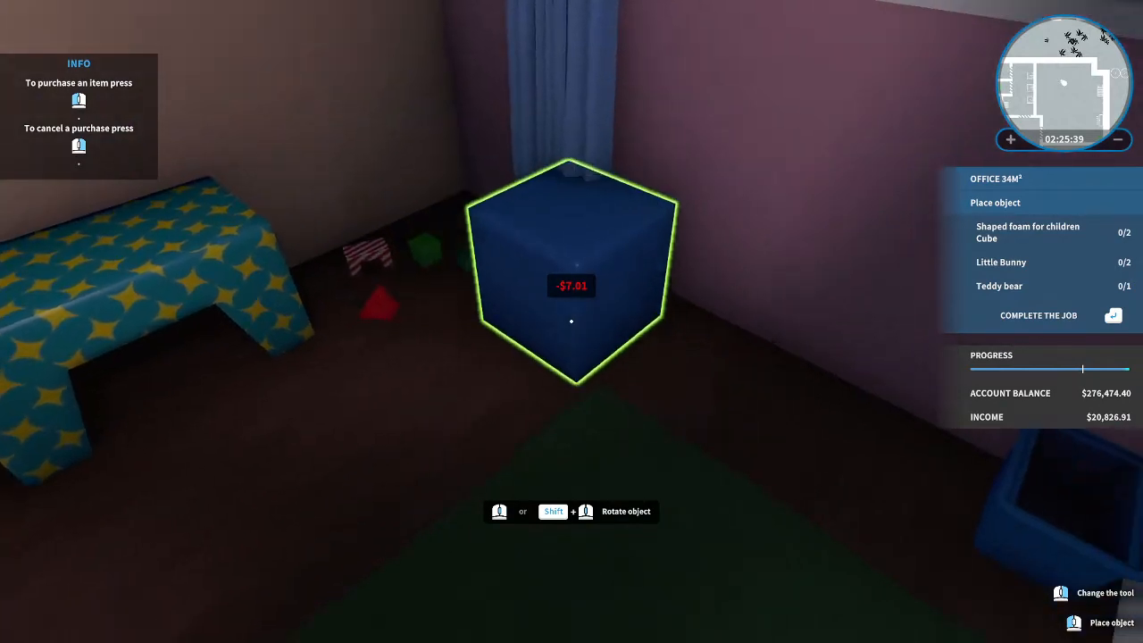
left_click(572, 268)
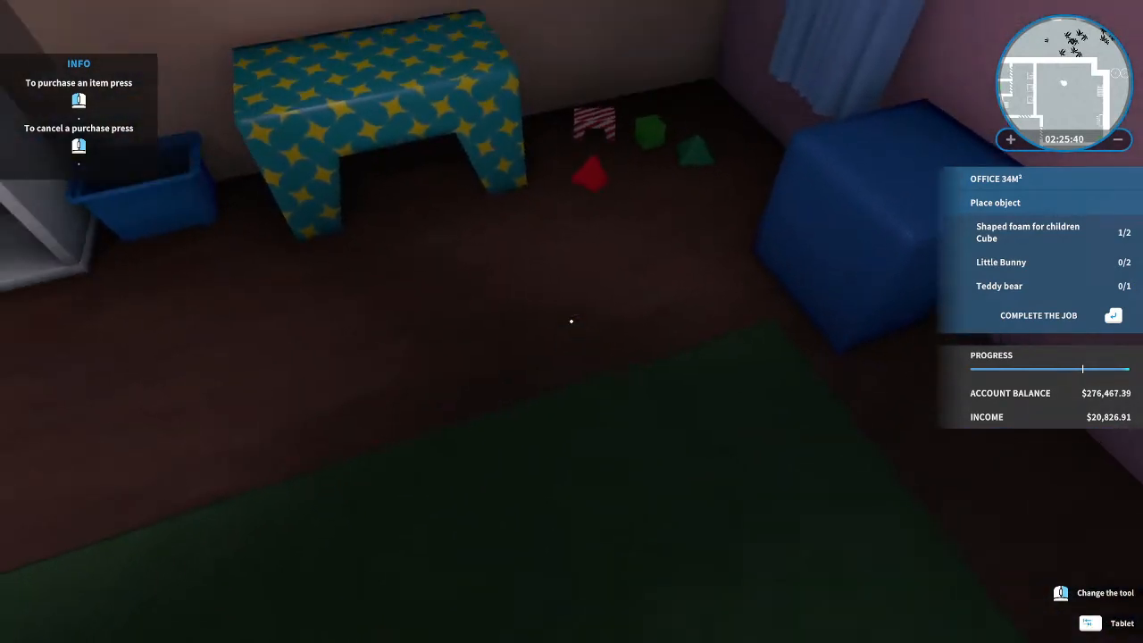
mouse_move(571, 321)
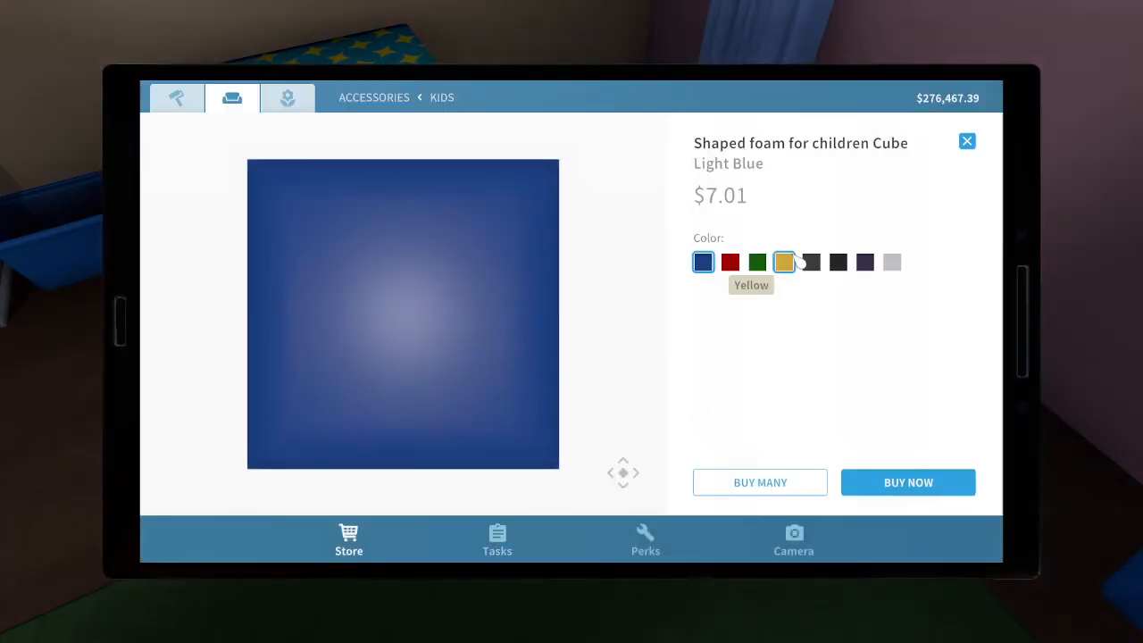
left_click(908, 483)
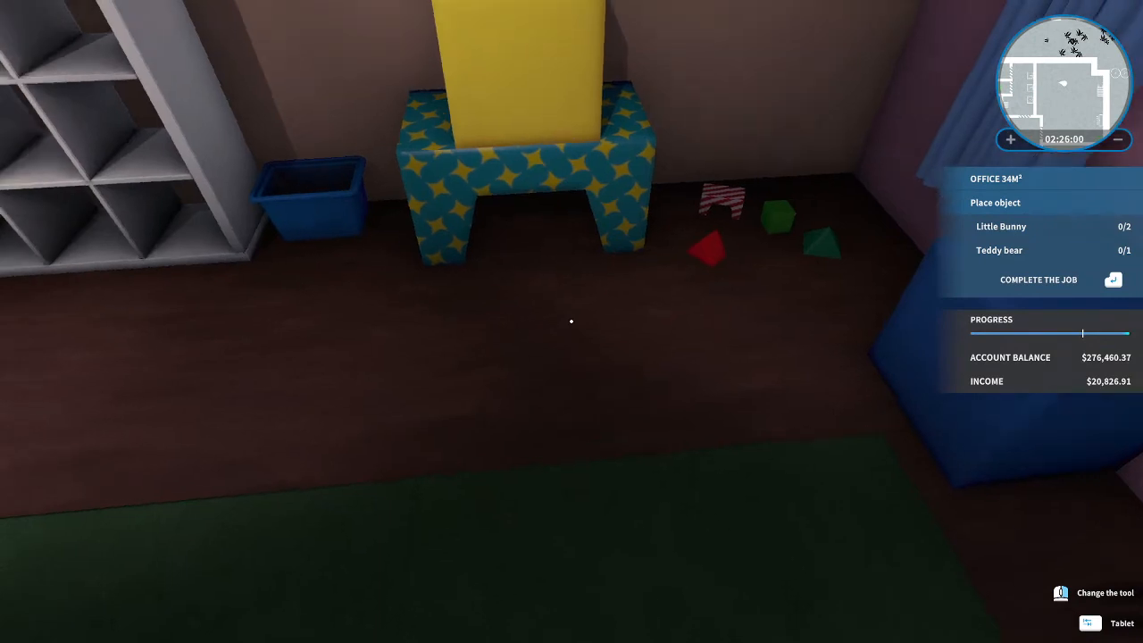
Buy the pink Little Bunny and place it on the blue cube.
left_click(1108, 621)
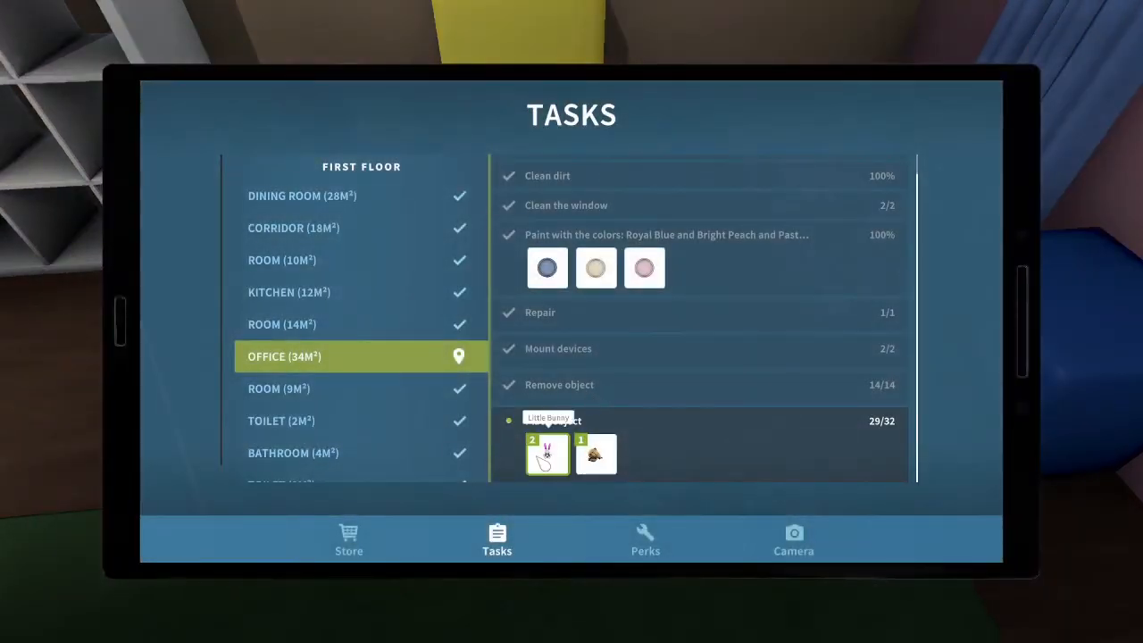
left_click(547, 454)
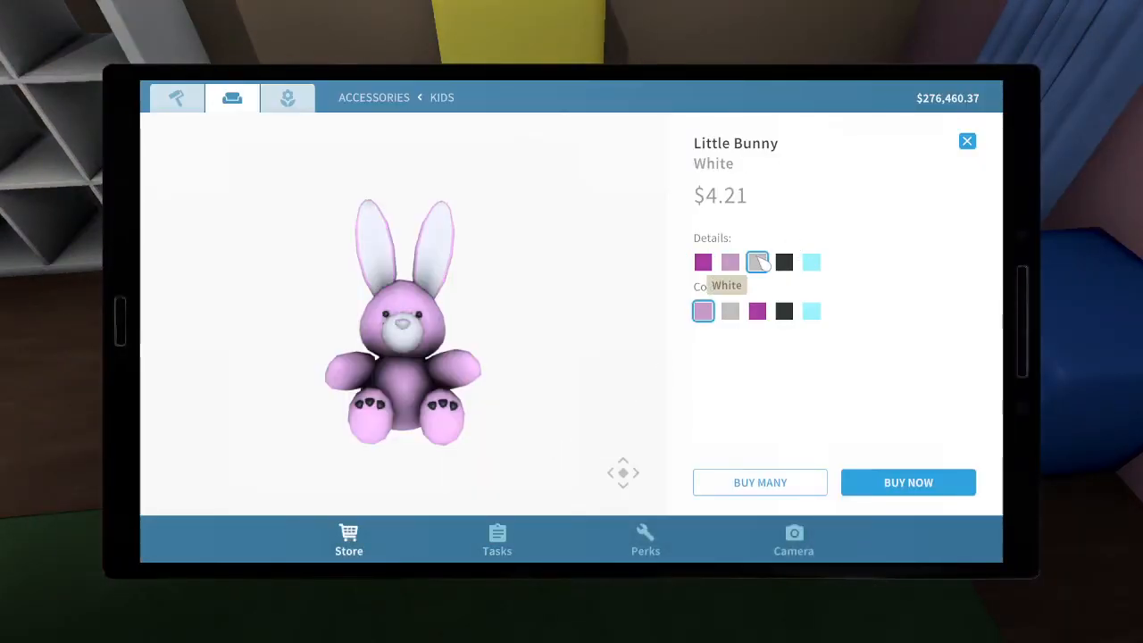
left_click(757, 311)
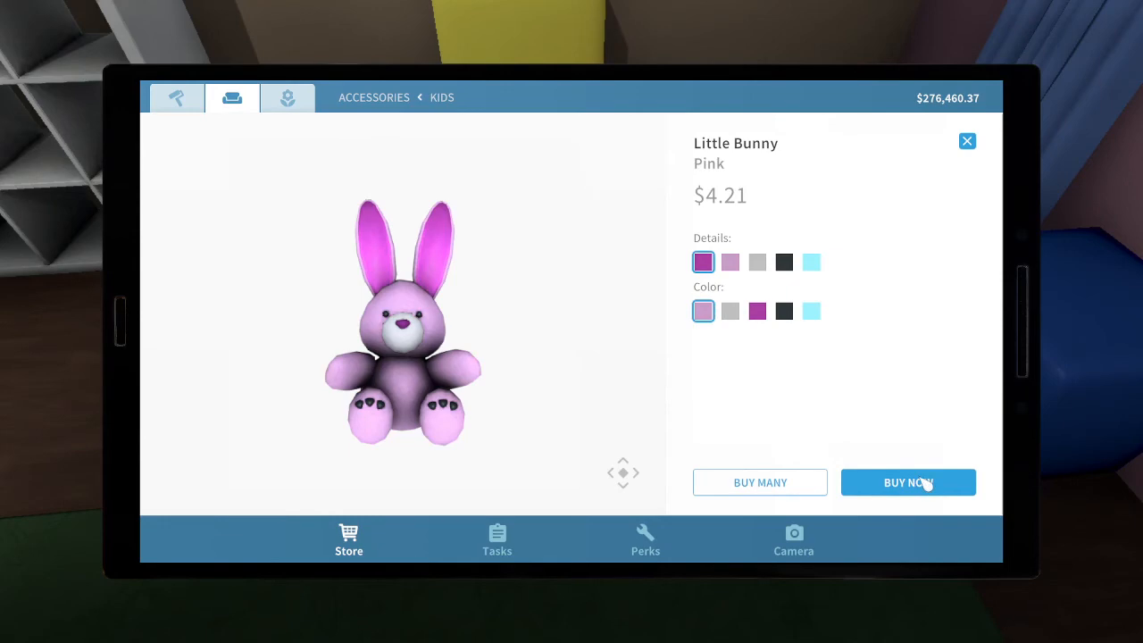
left_click(908, 482)
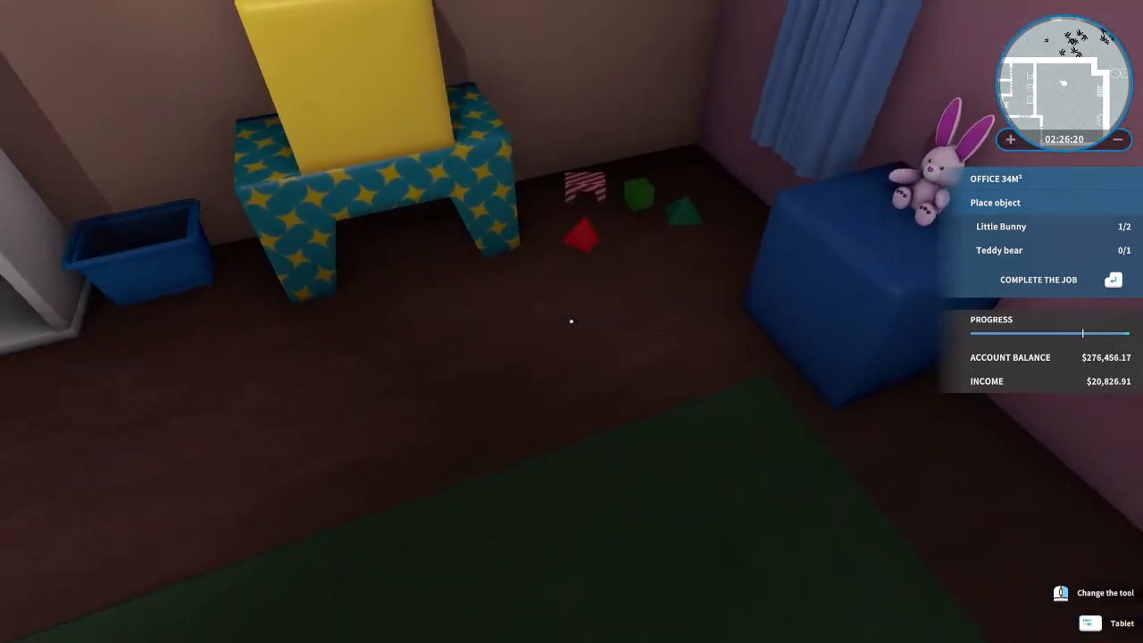
left_click(1121, 621)
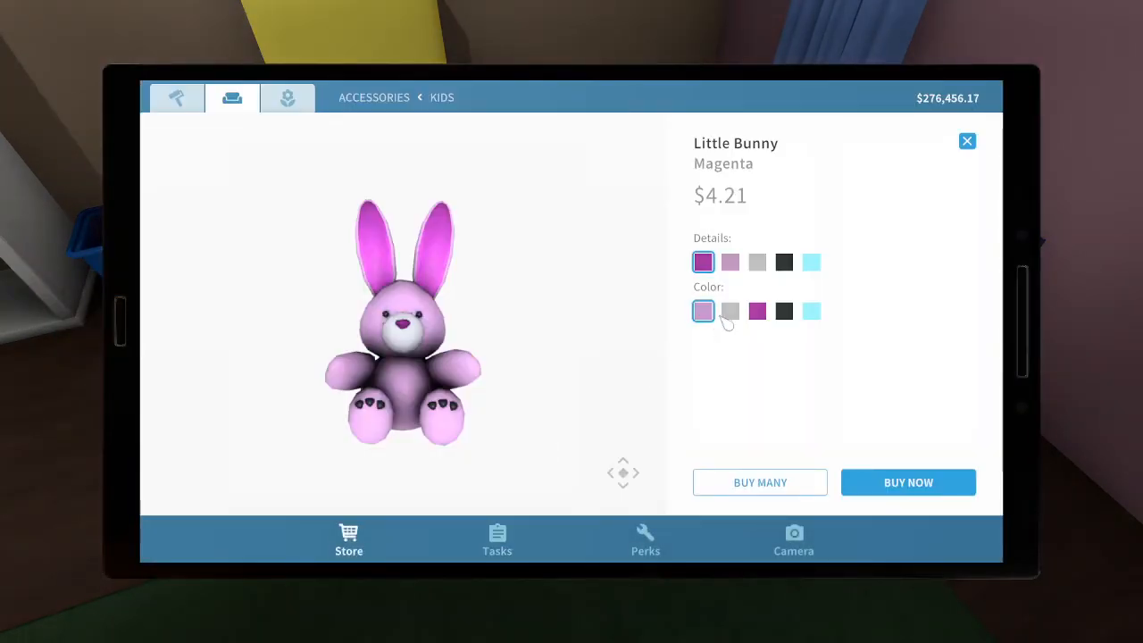
Recolour a second Little Bunny blue, buy it and place it, finishing the bunny task.
left_click(811, 261)
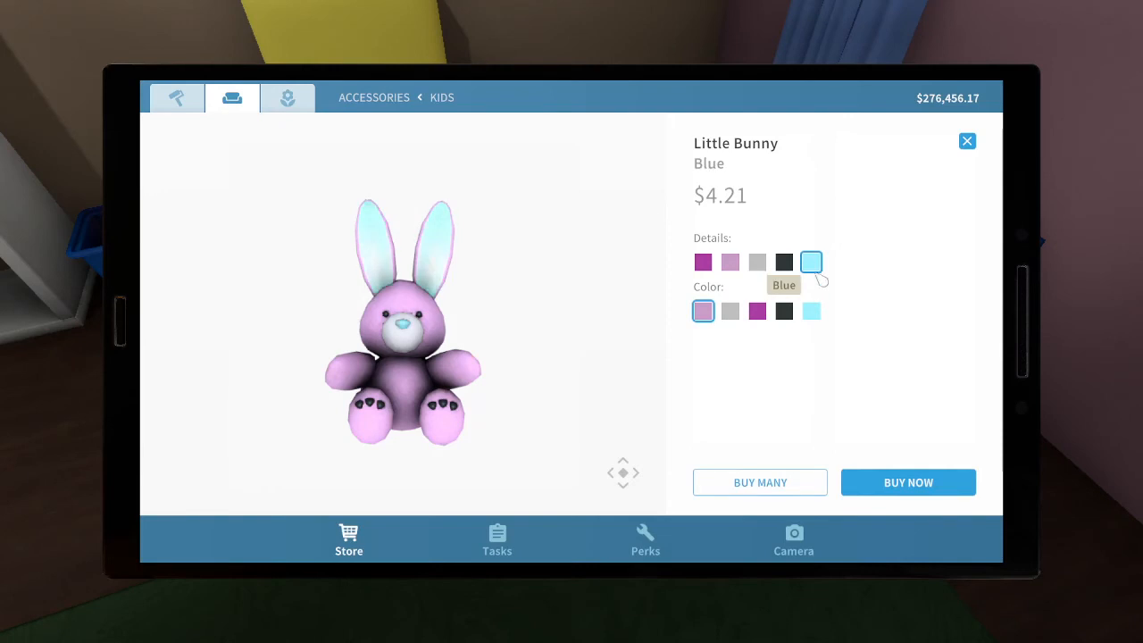
left_click(811, 311)
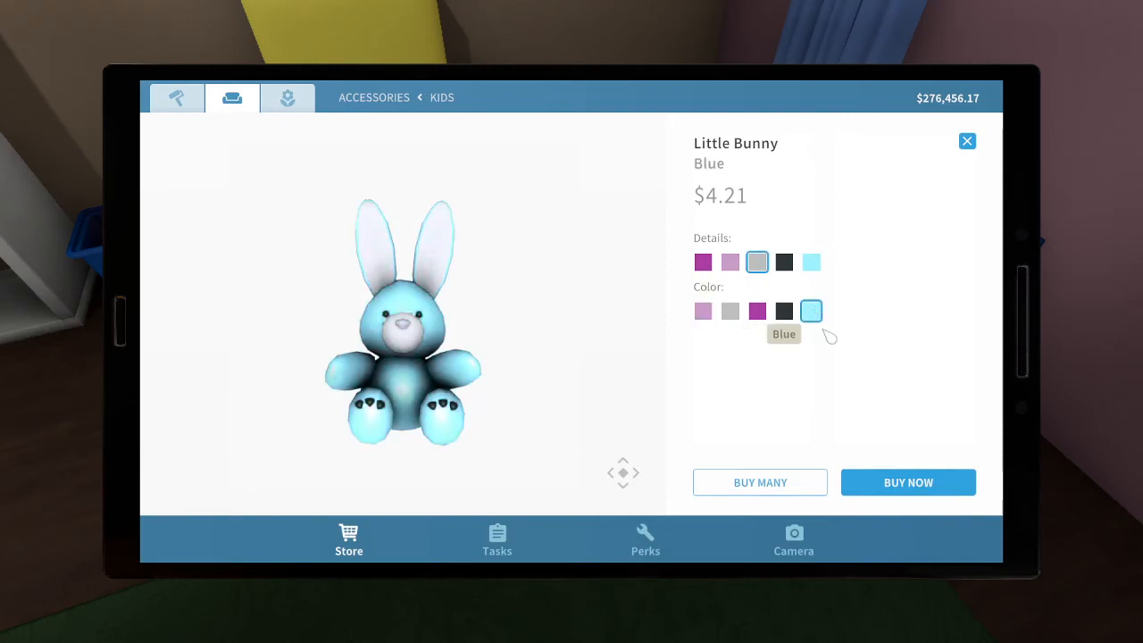
left_click(908, 483)
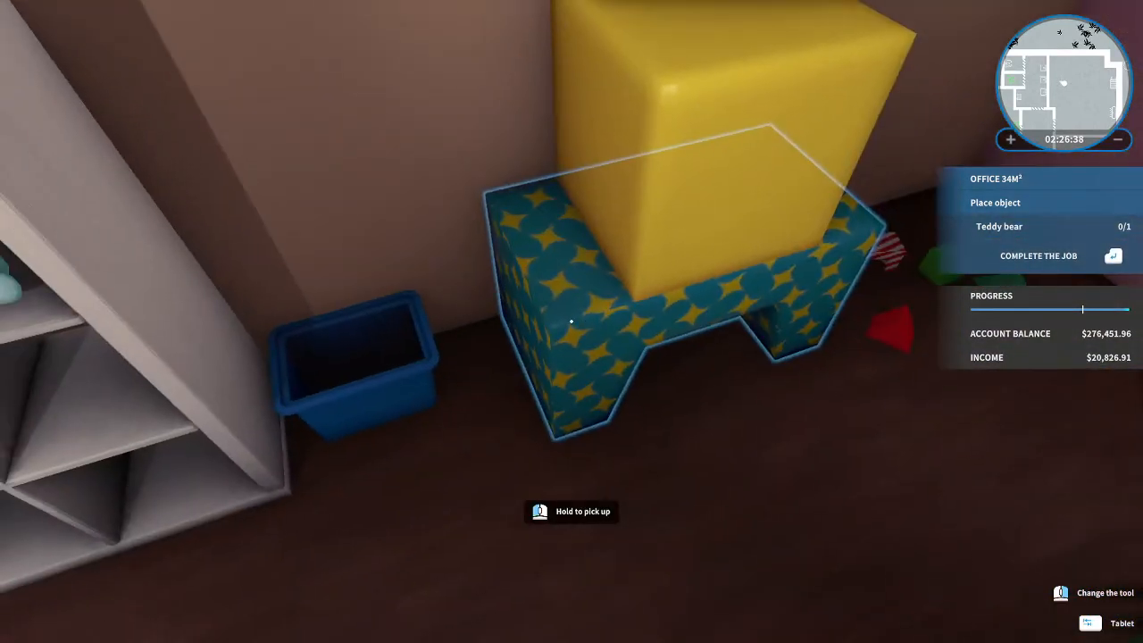
left_click(1122, 621)
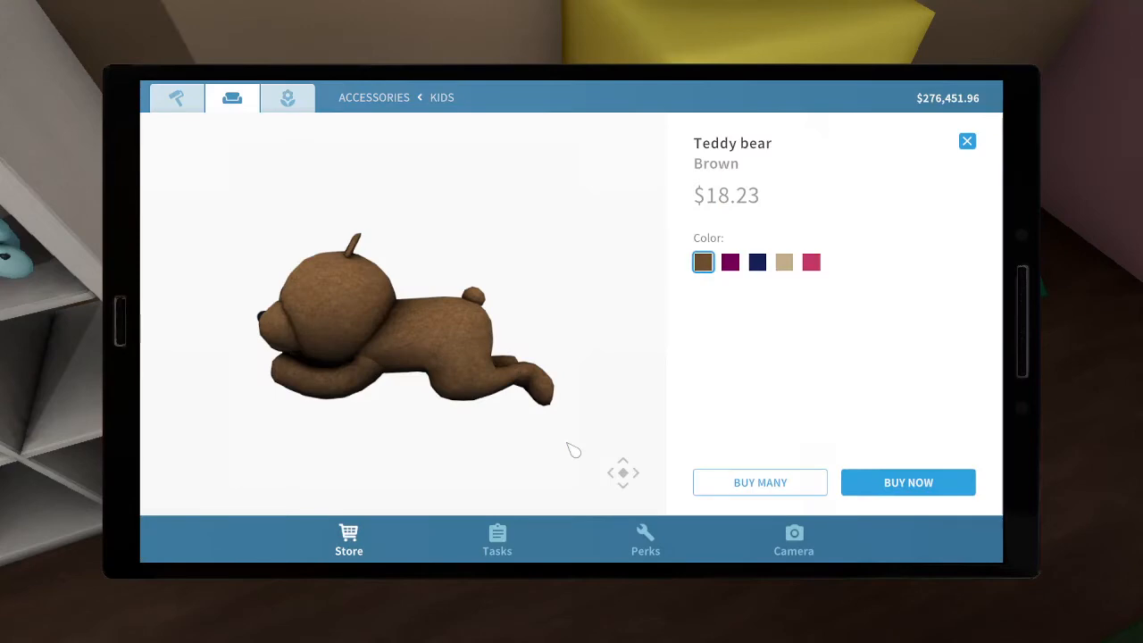
Buy the Teddy bear in Creme and set it on the floor beside the play blocks.
left_click(784, 261)
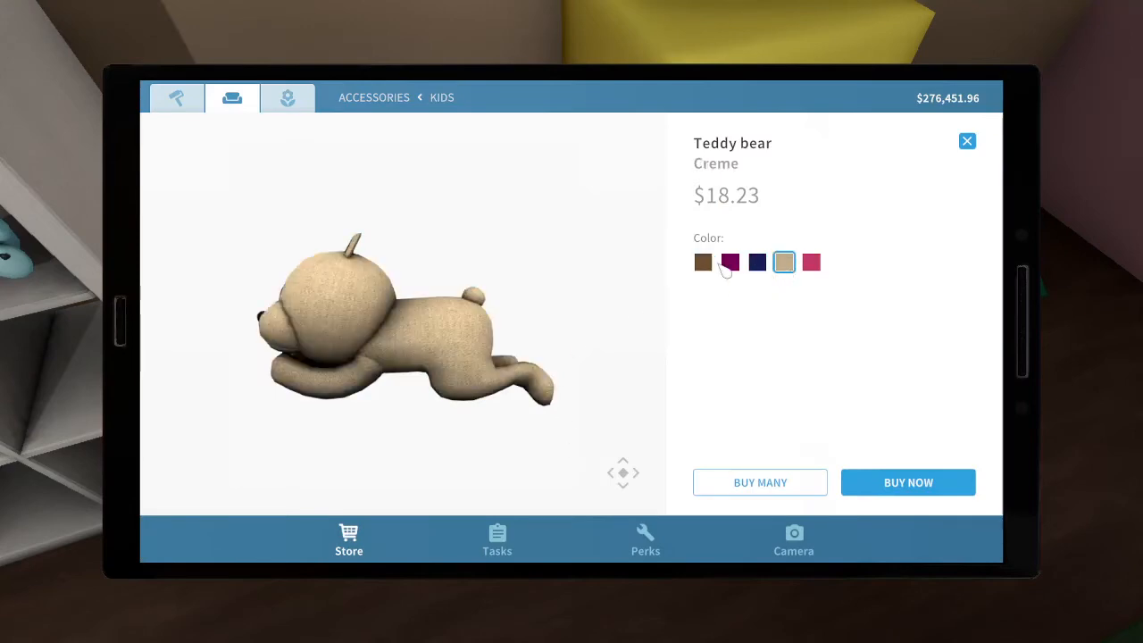
left_click(908, 483)
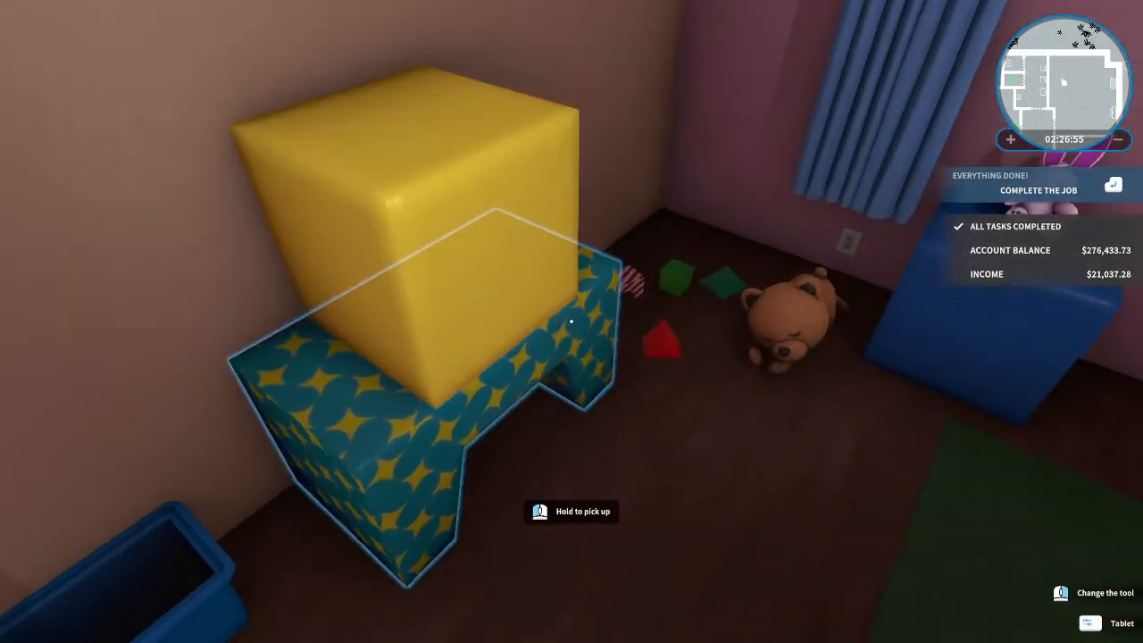
mouse_move(571, 322)
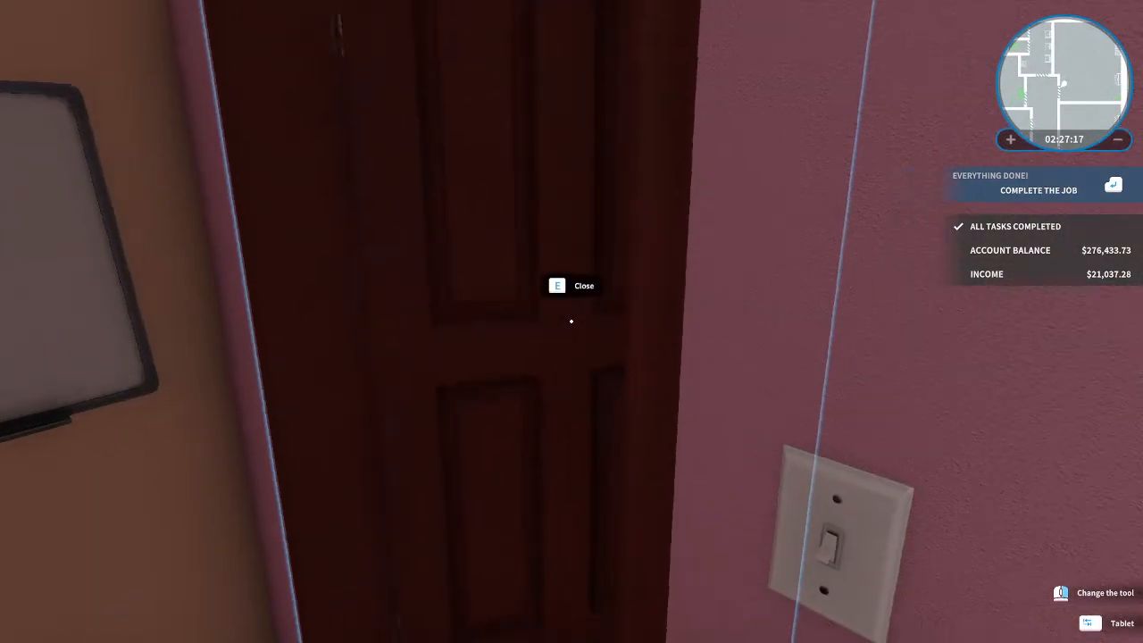
Walk out through the hallway doors into the kitchenette and the sofa room.
key("e")
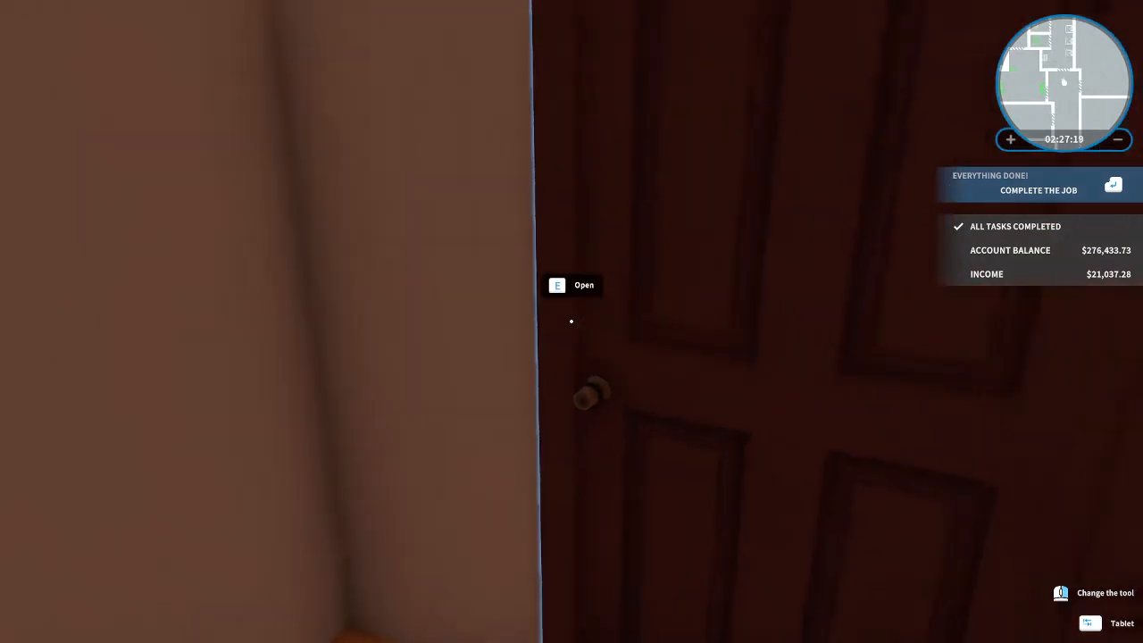
key("e")
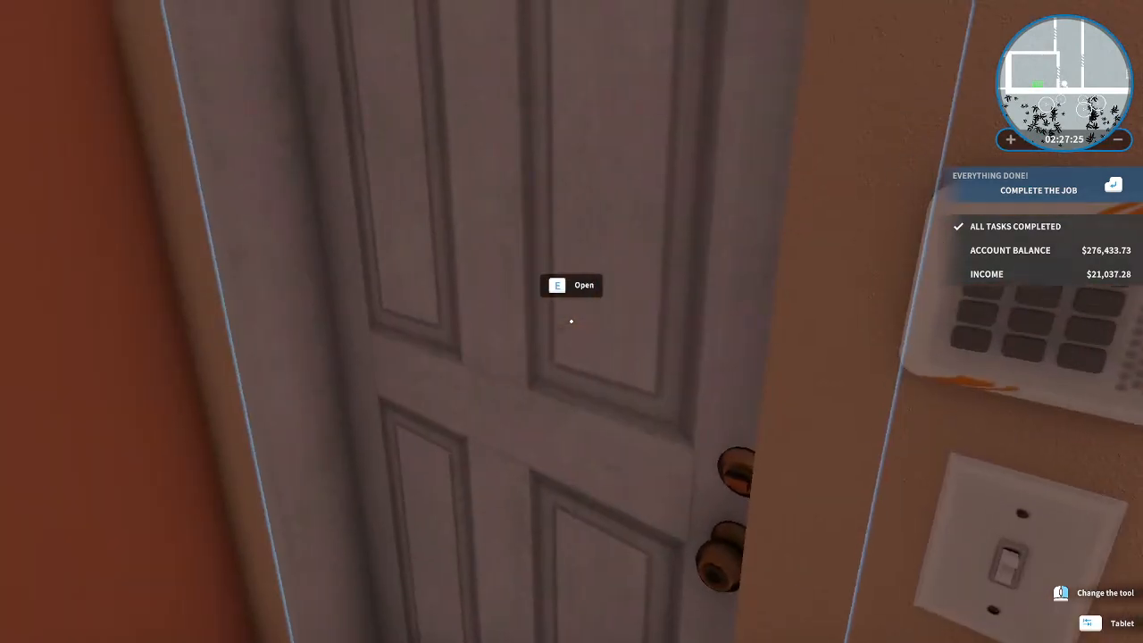
key("e")
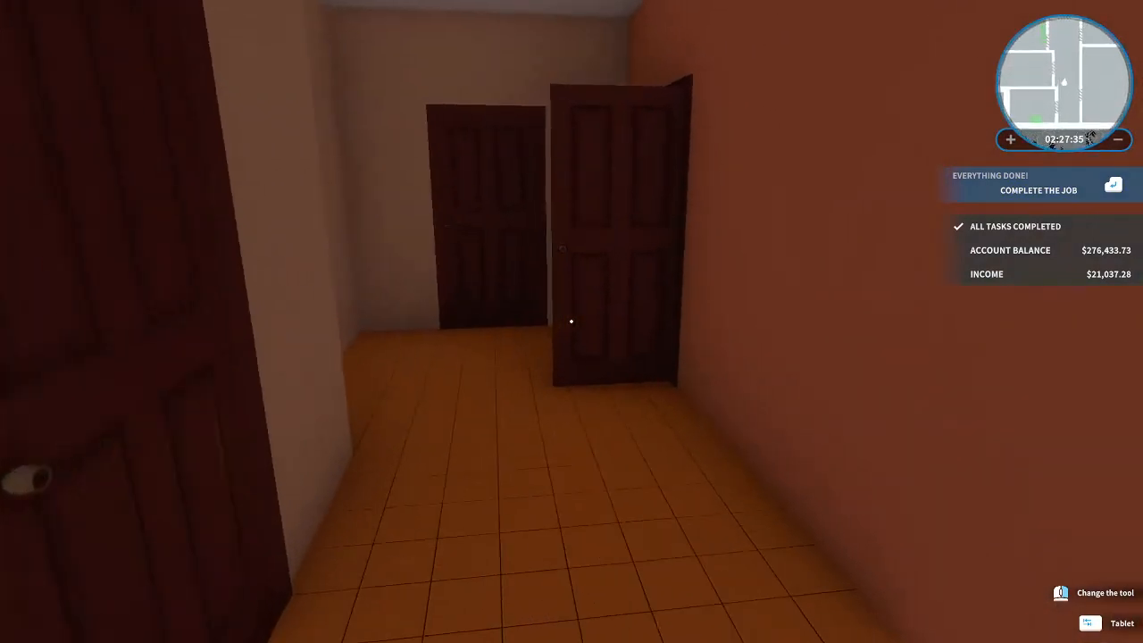
mouse_move(572, 321)
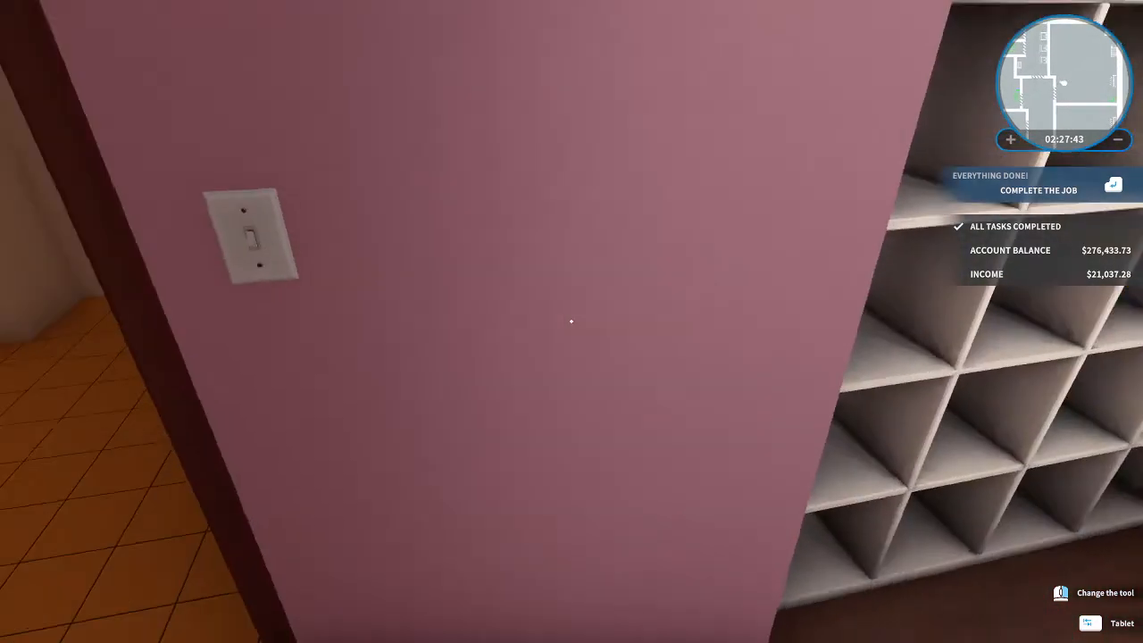
mouse_move(572, 321)
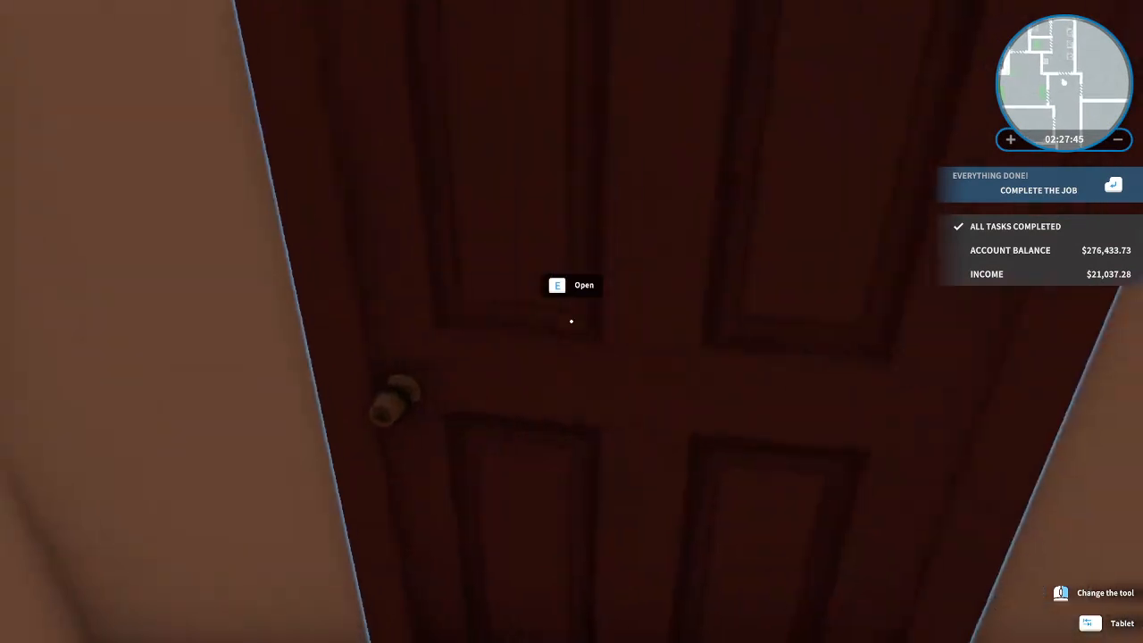
key("e")
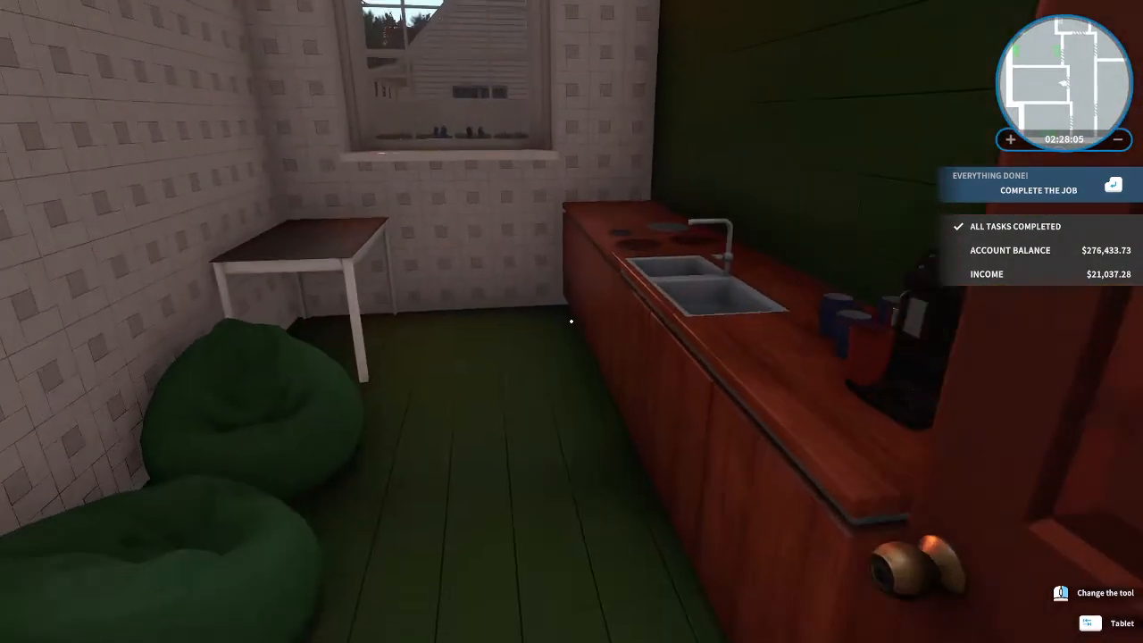
mouse_move(571, 322)
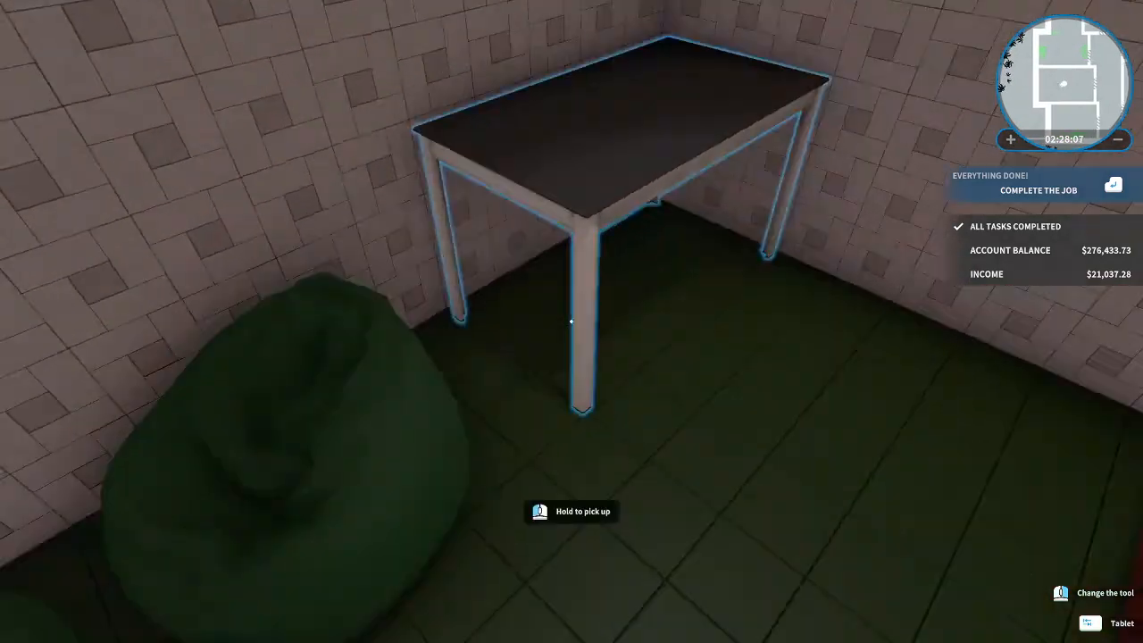
mouse_move(572, 322)
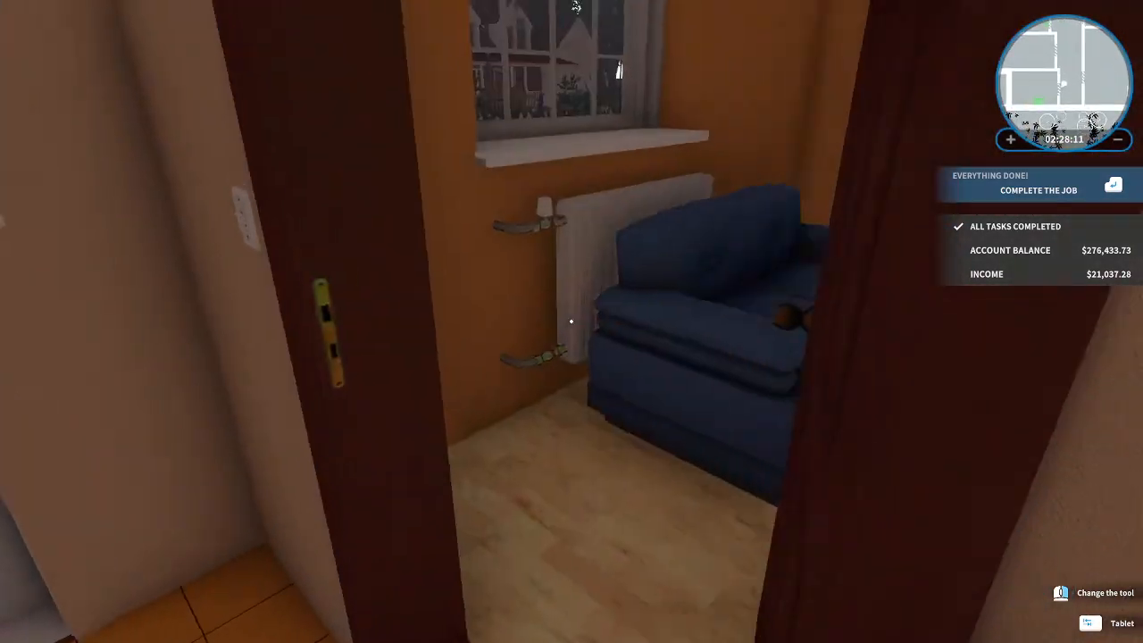
mouse_move(572, 321)
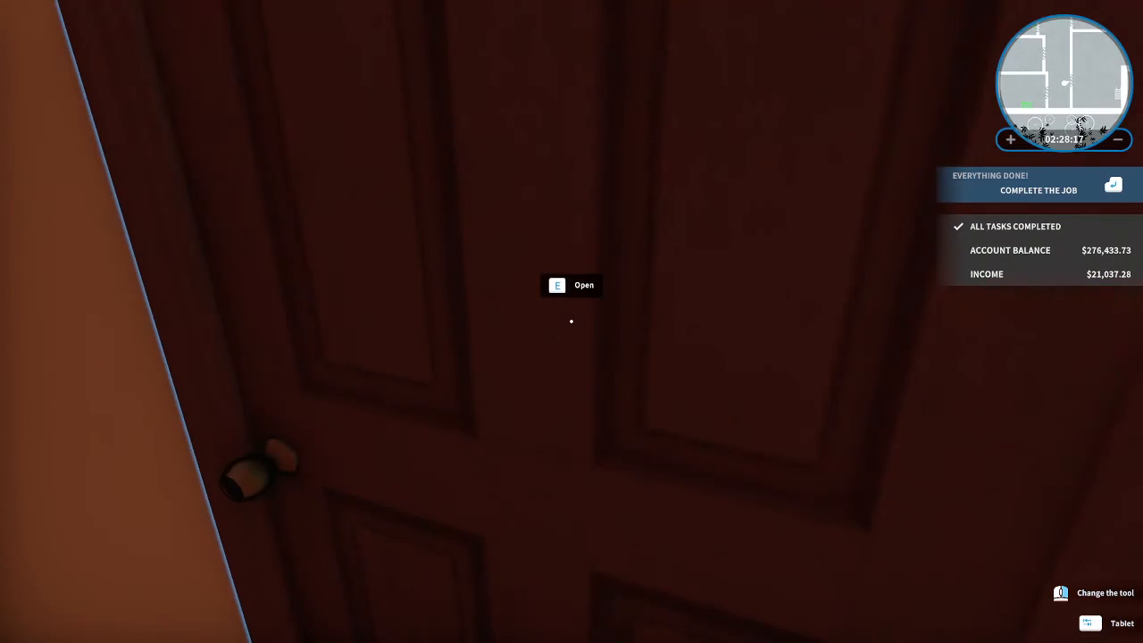
key("e")
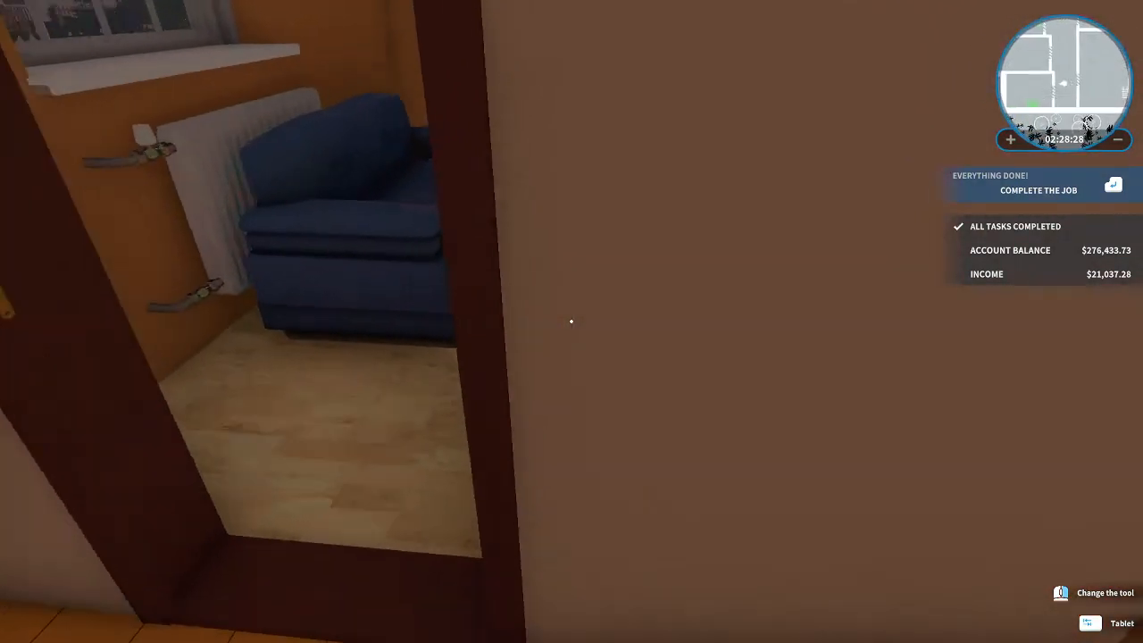
Complete the job for $21,037.28, raising the balance to $297,471.05.
left_click(1038, 190)
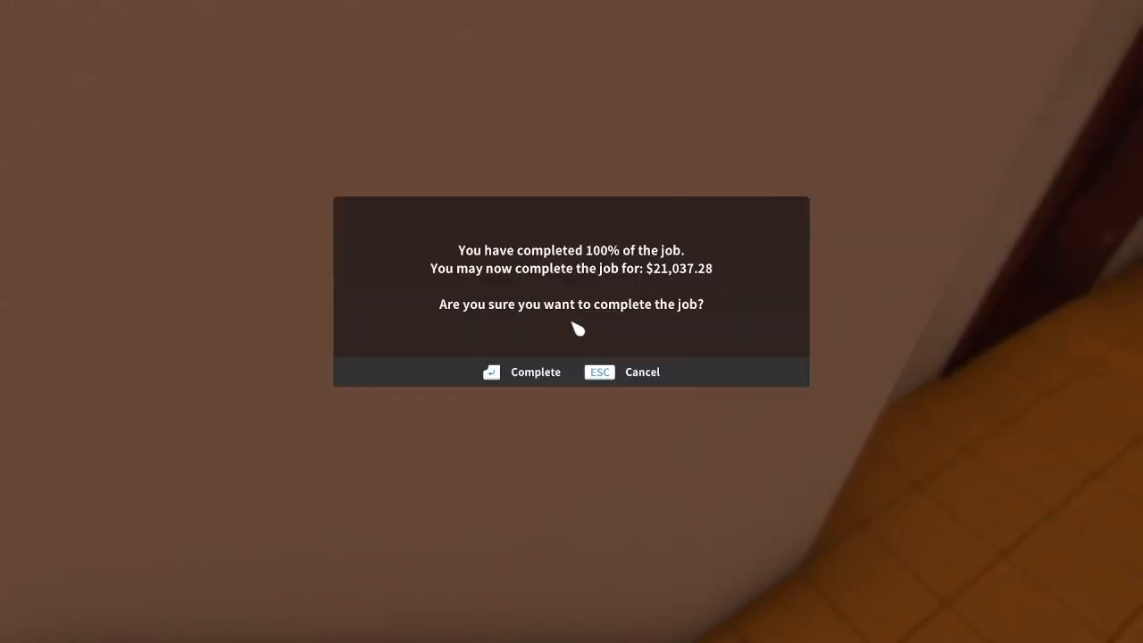
mouse_move(532, 379)
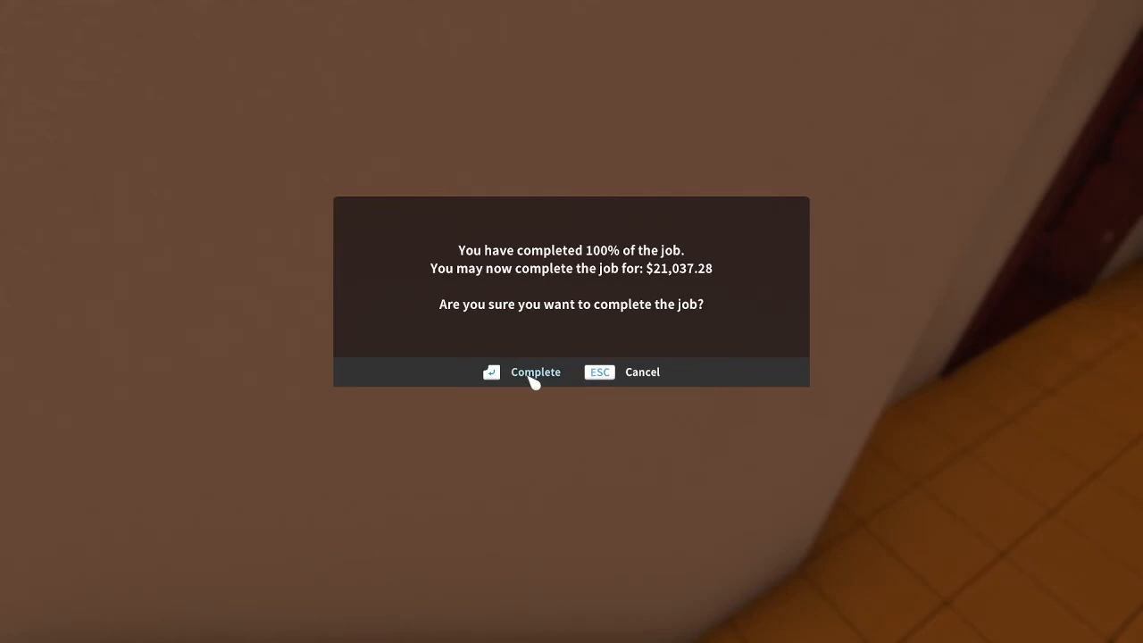
left_click(536, 374)
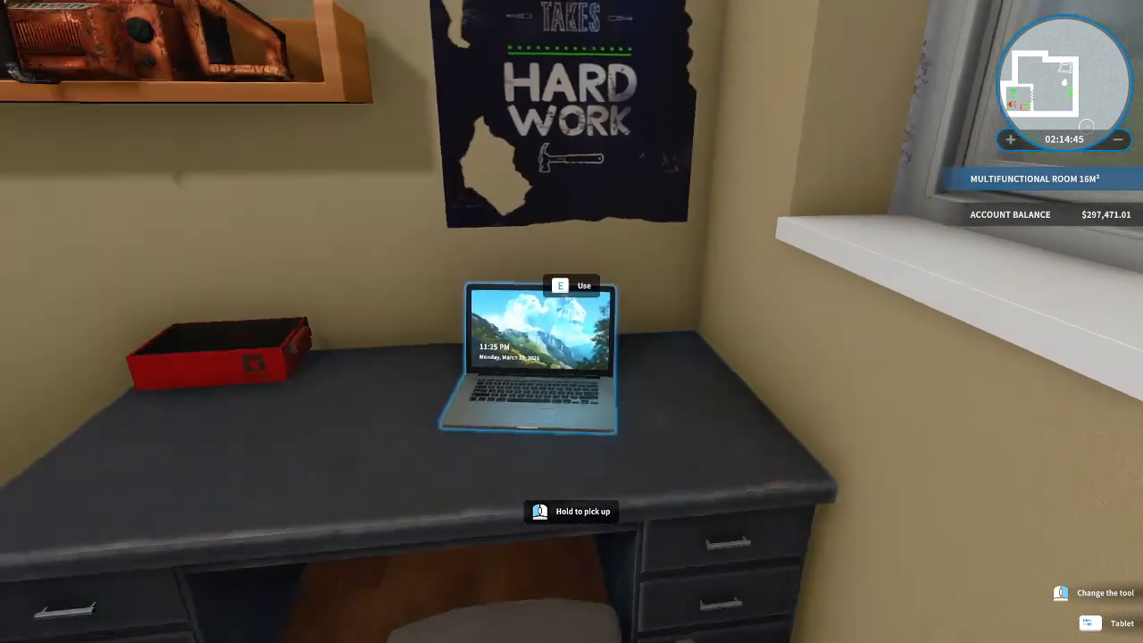
mouse_move(572, 322)
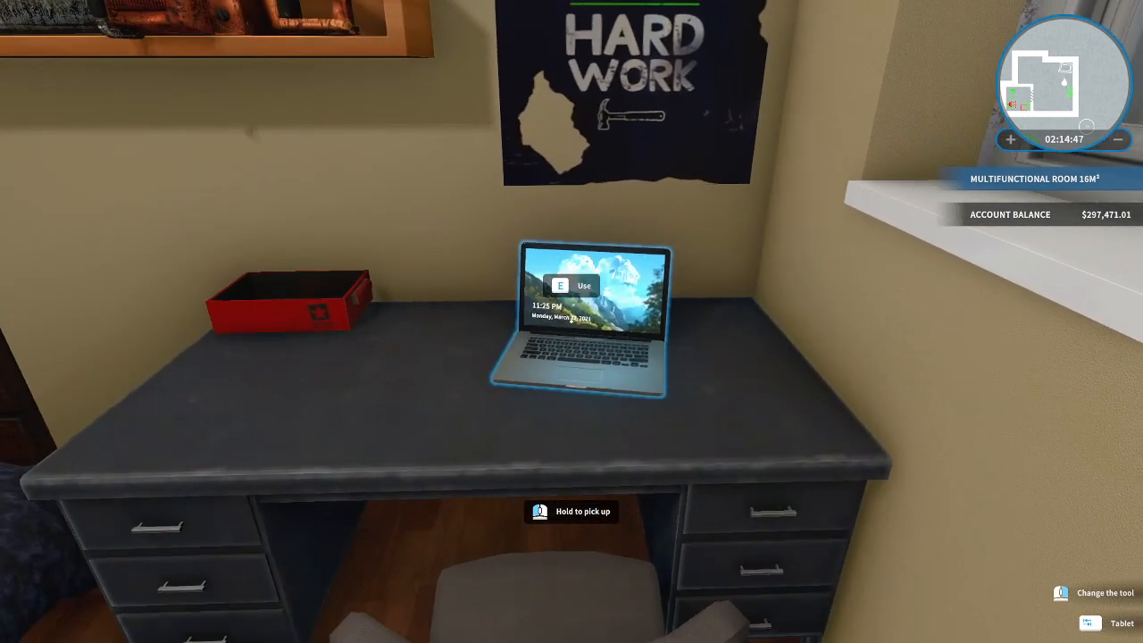